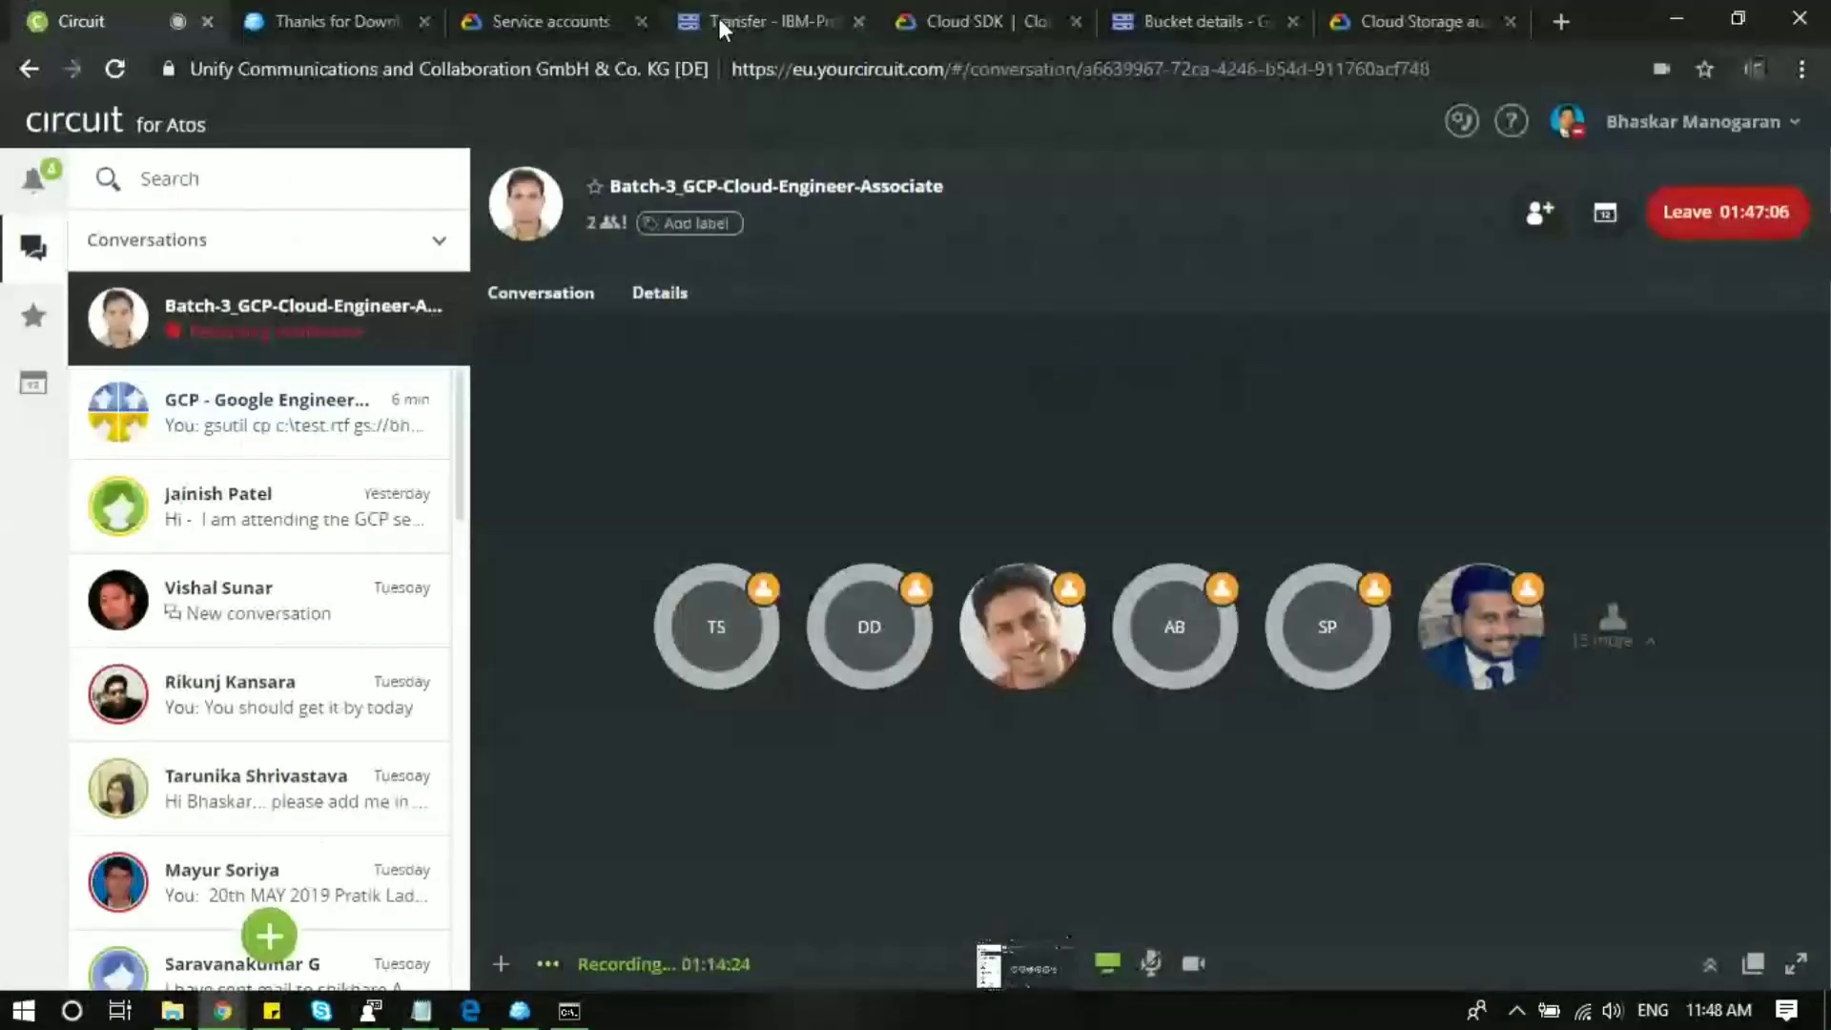
# Switch to the Transfer - IBM-Project tab and begin creating a new transfer job.
pyautogui.click(765, 21)
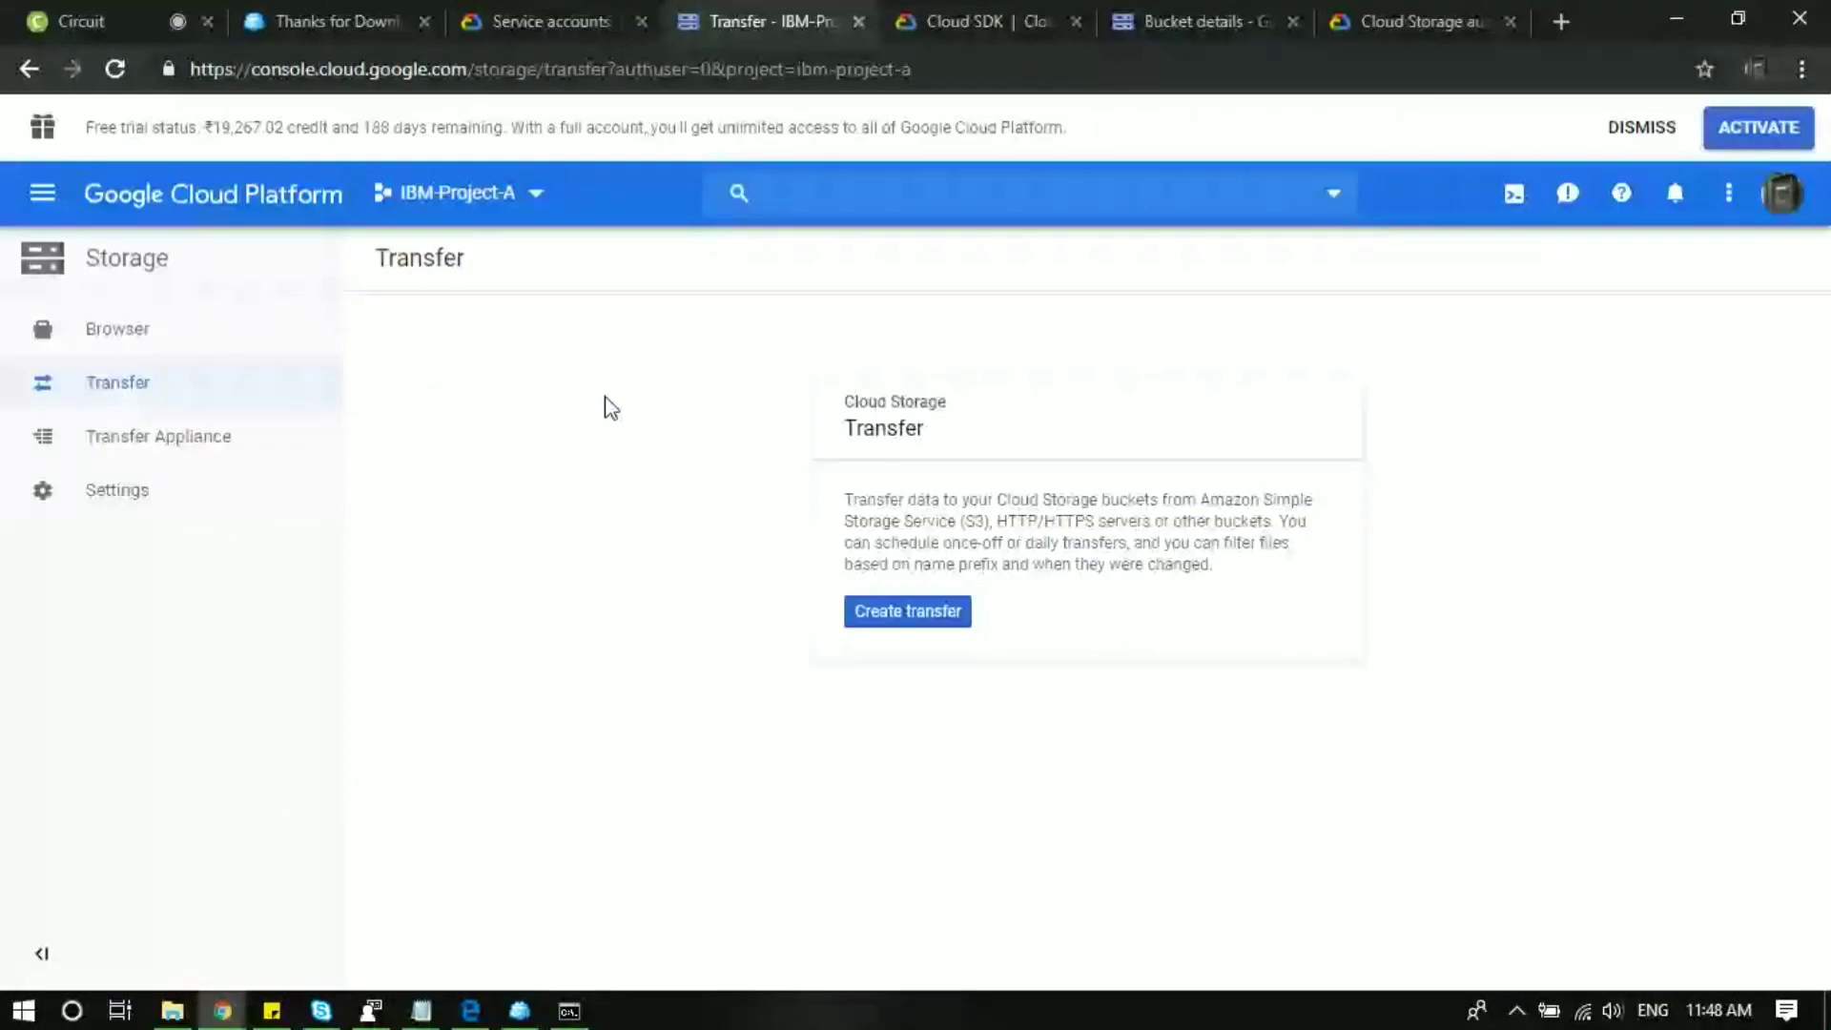
pyautogui.moveTo(557, 350)
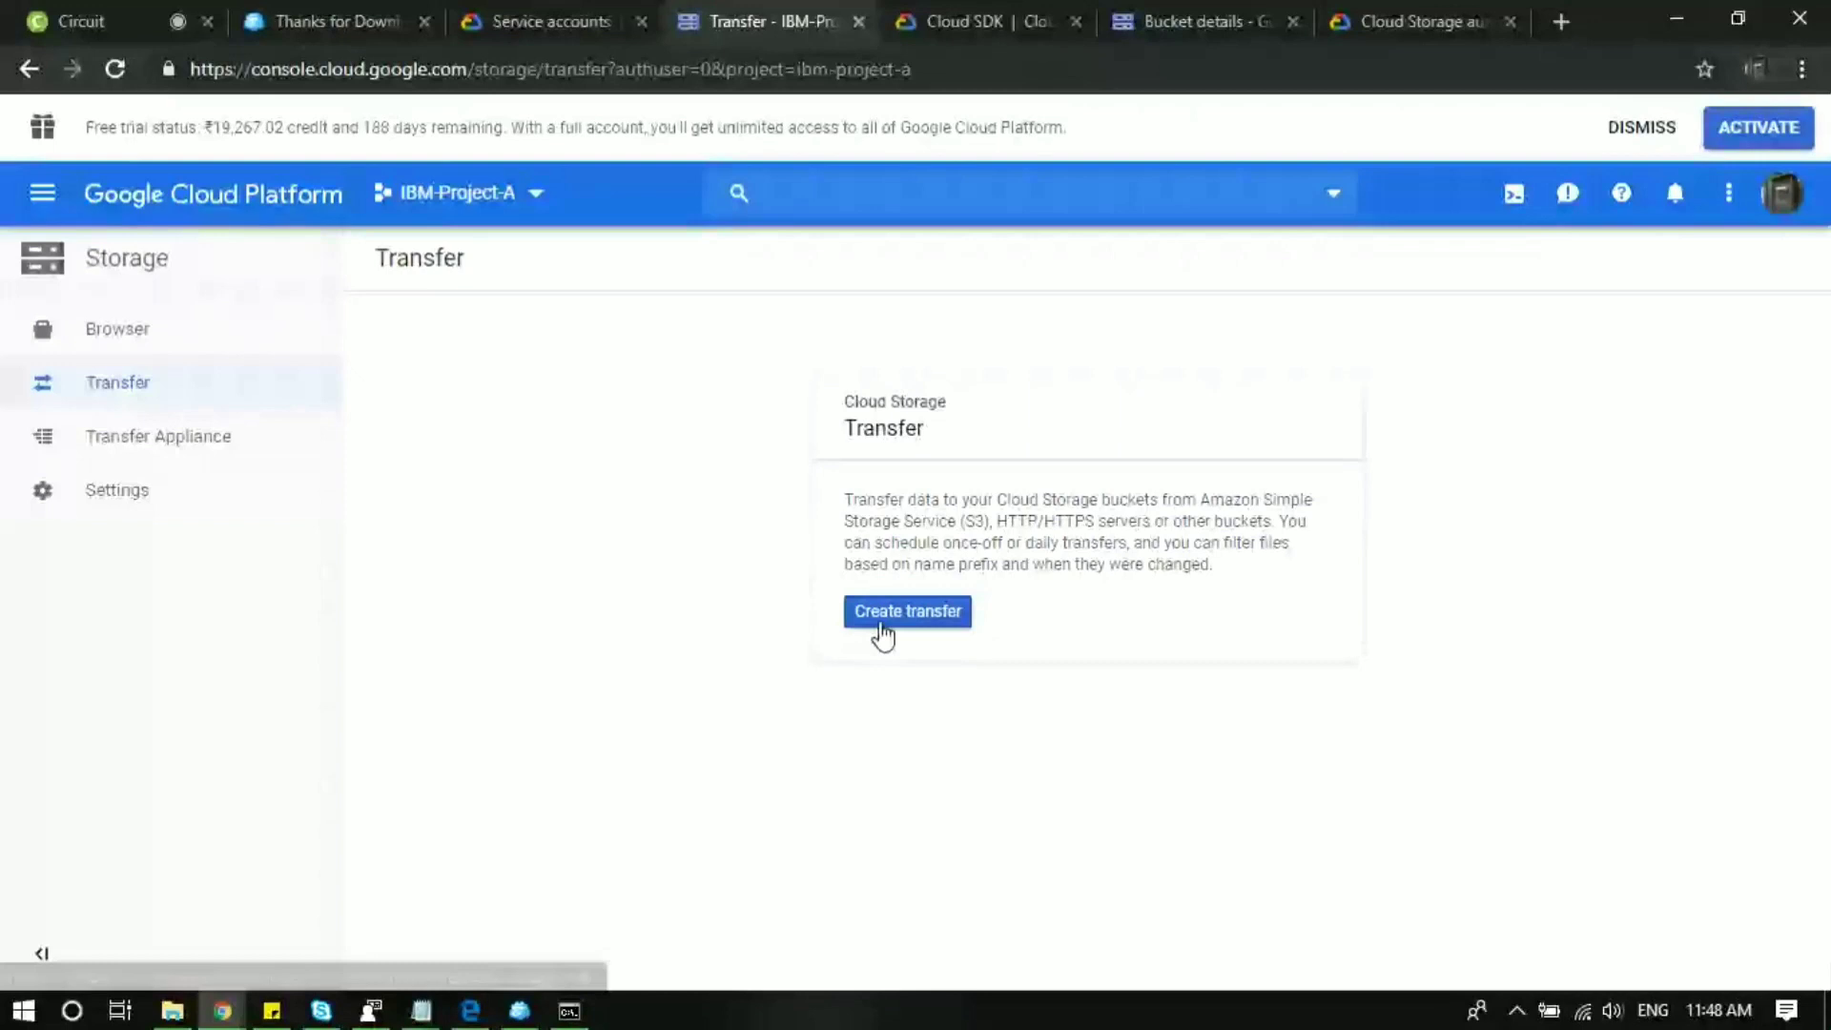
pyautogui.click(907, 610)
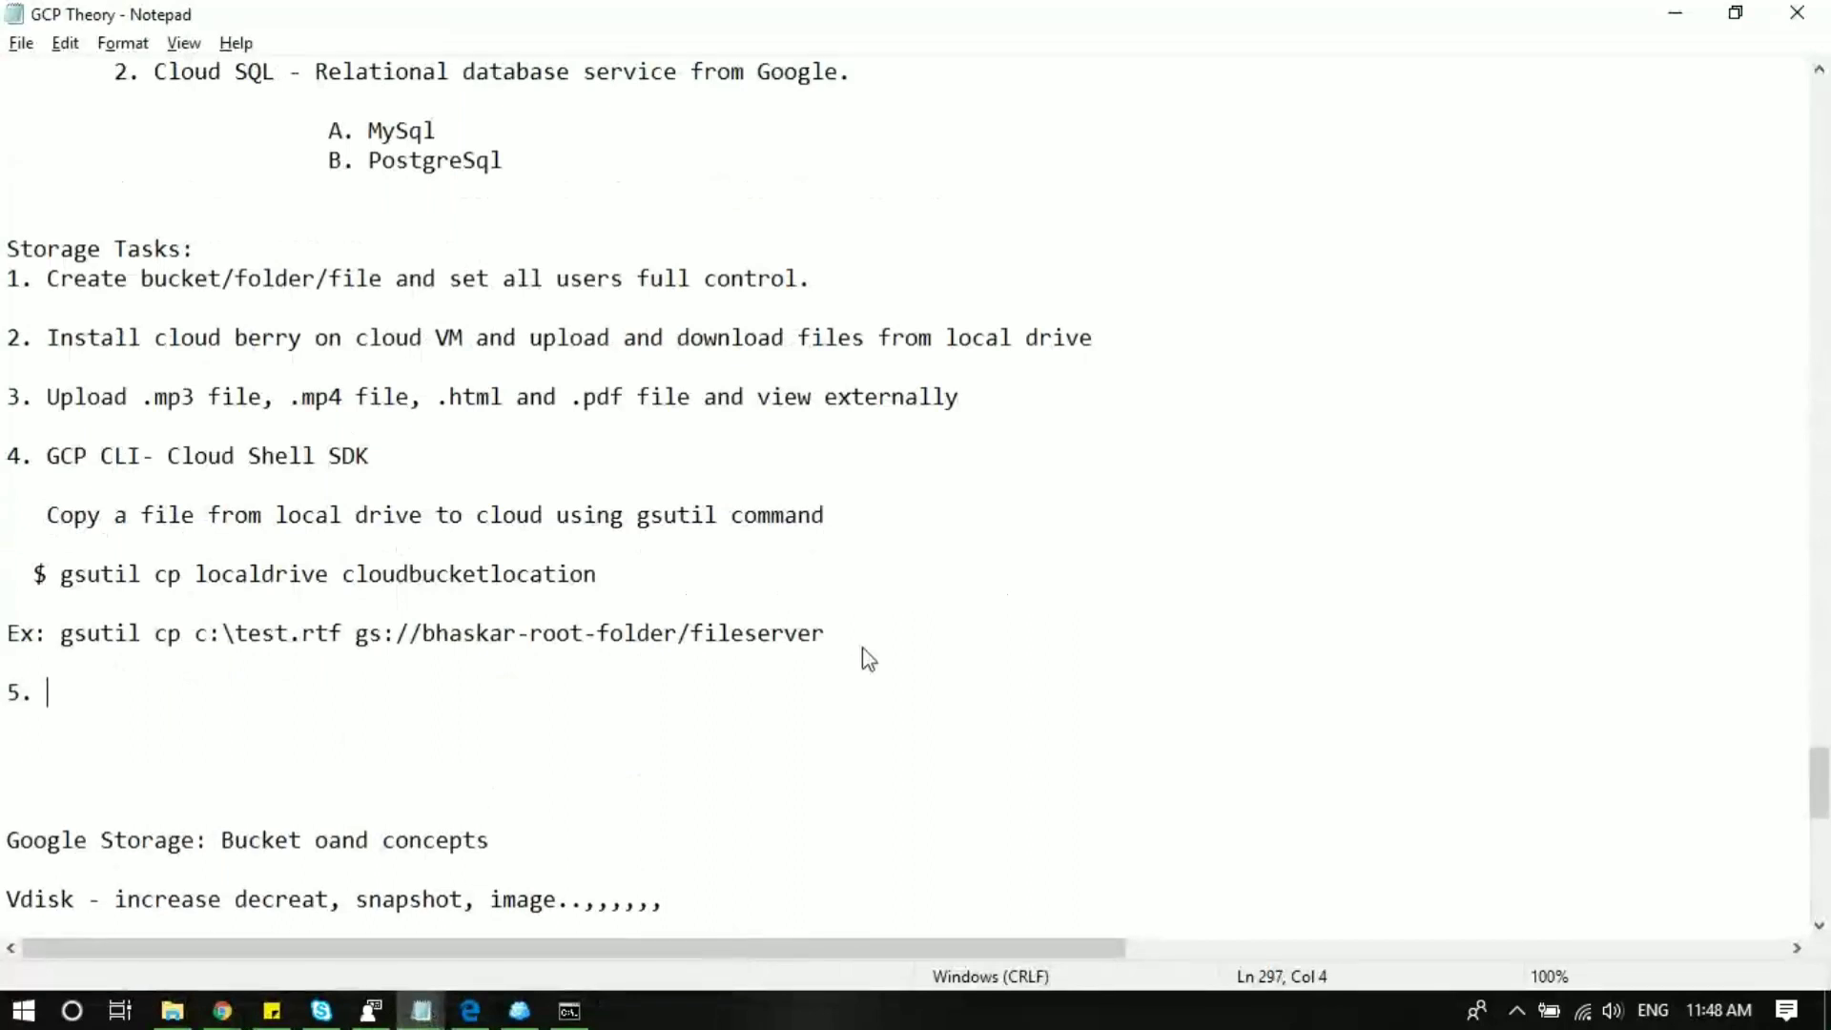
# Title note item 5 'Hybrid cloud', removing the stray dash after it.
pyautogui.write('Hybrid')
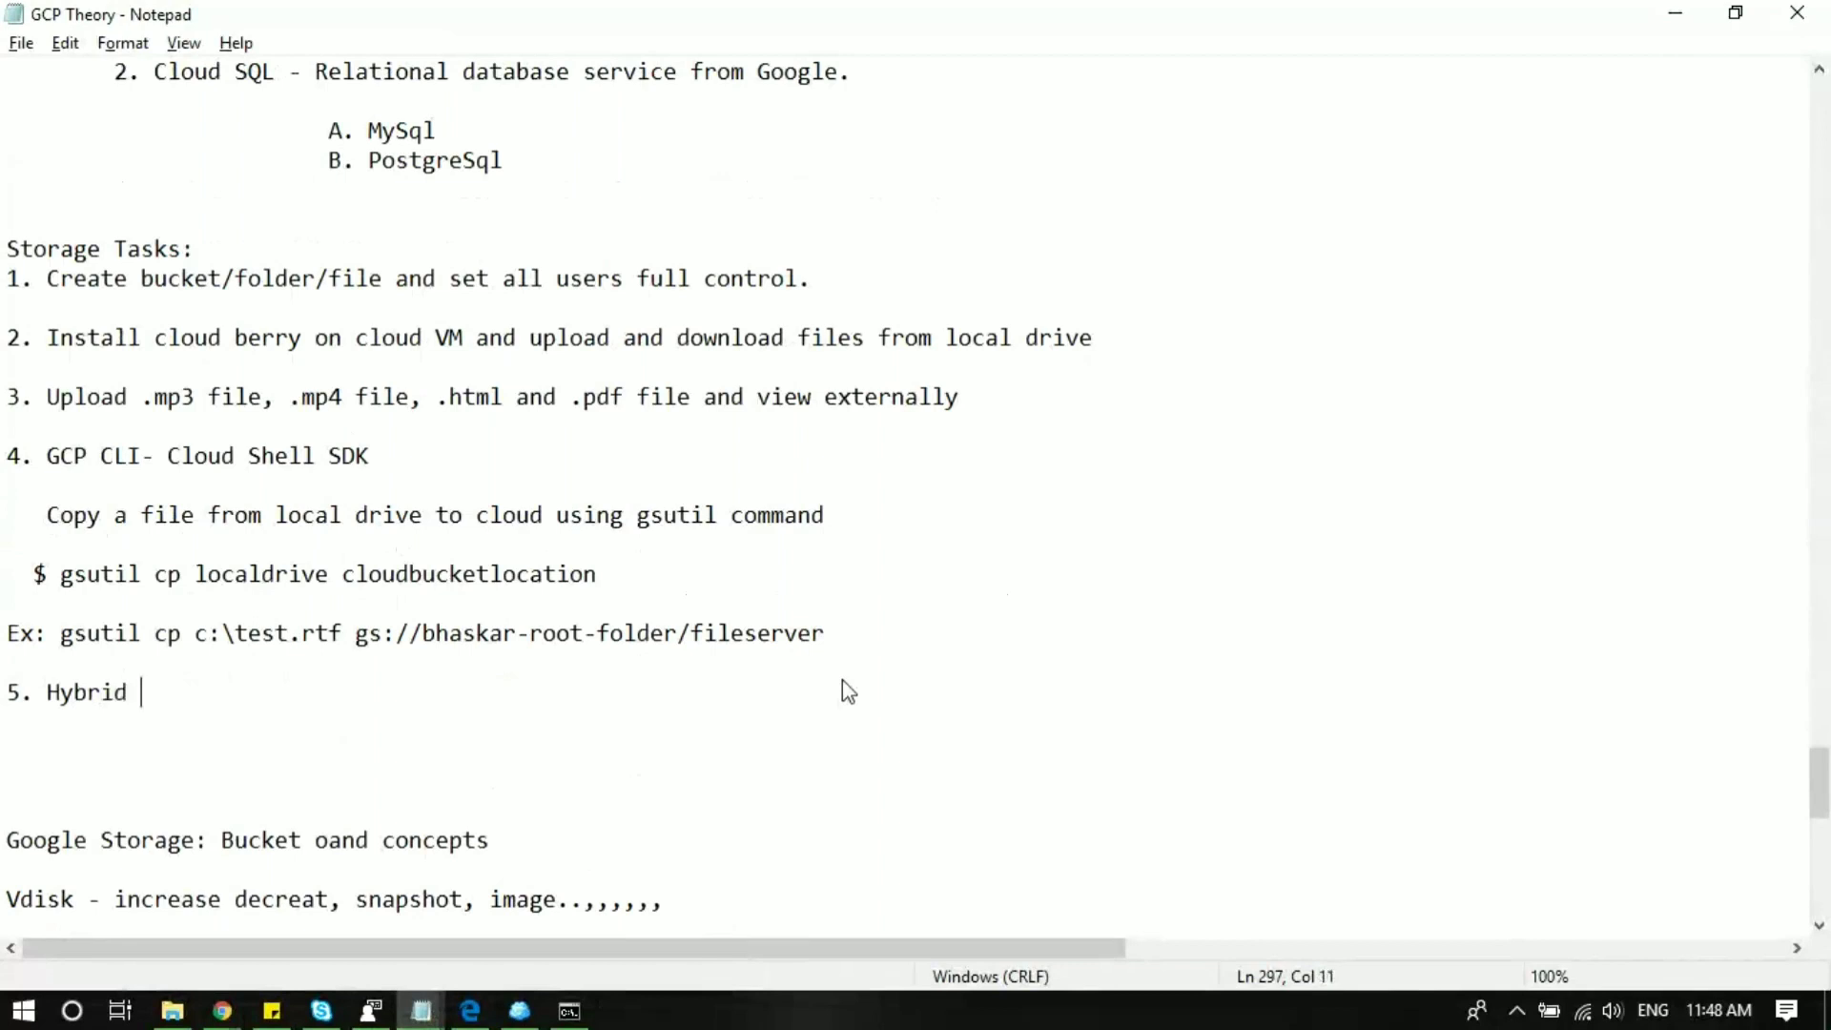
pyautogui.write('cloud')
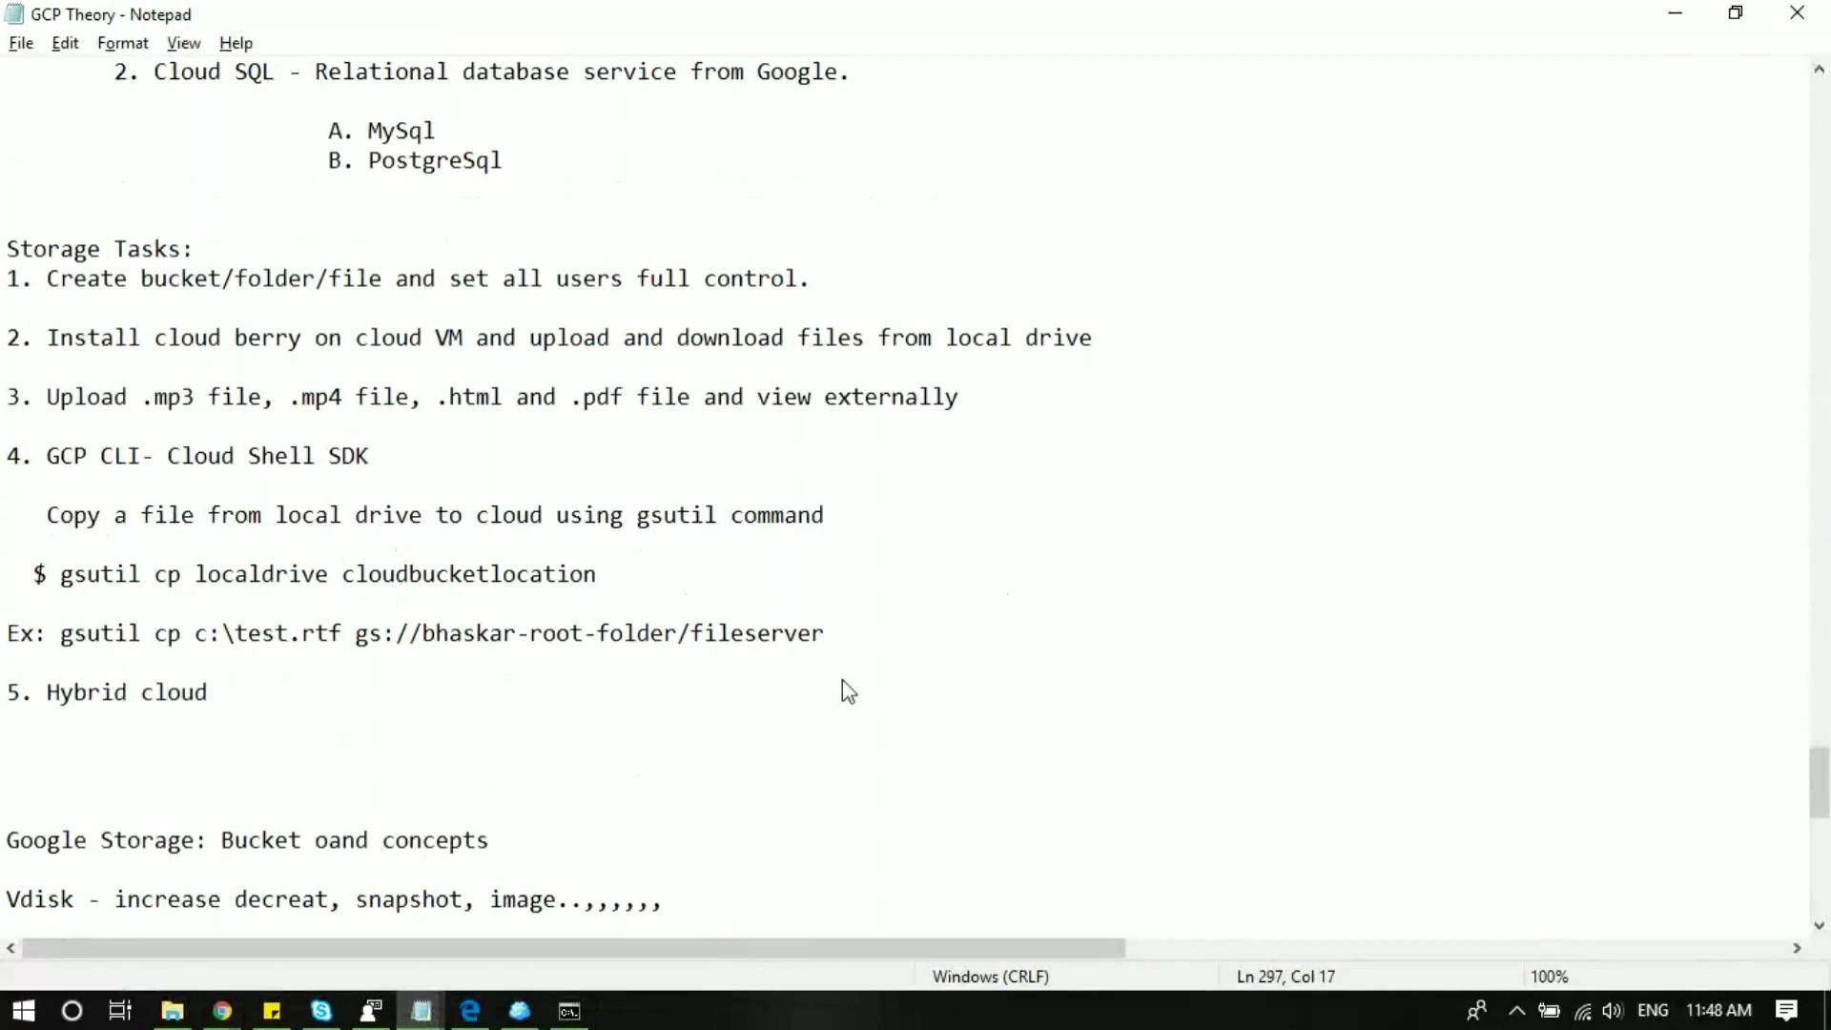
pyautogui.write('-')
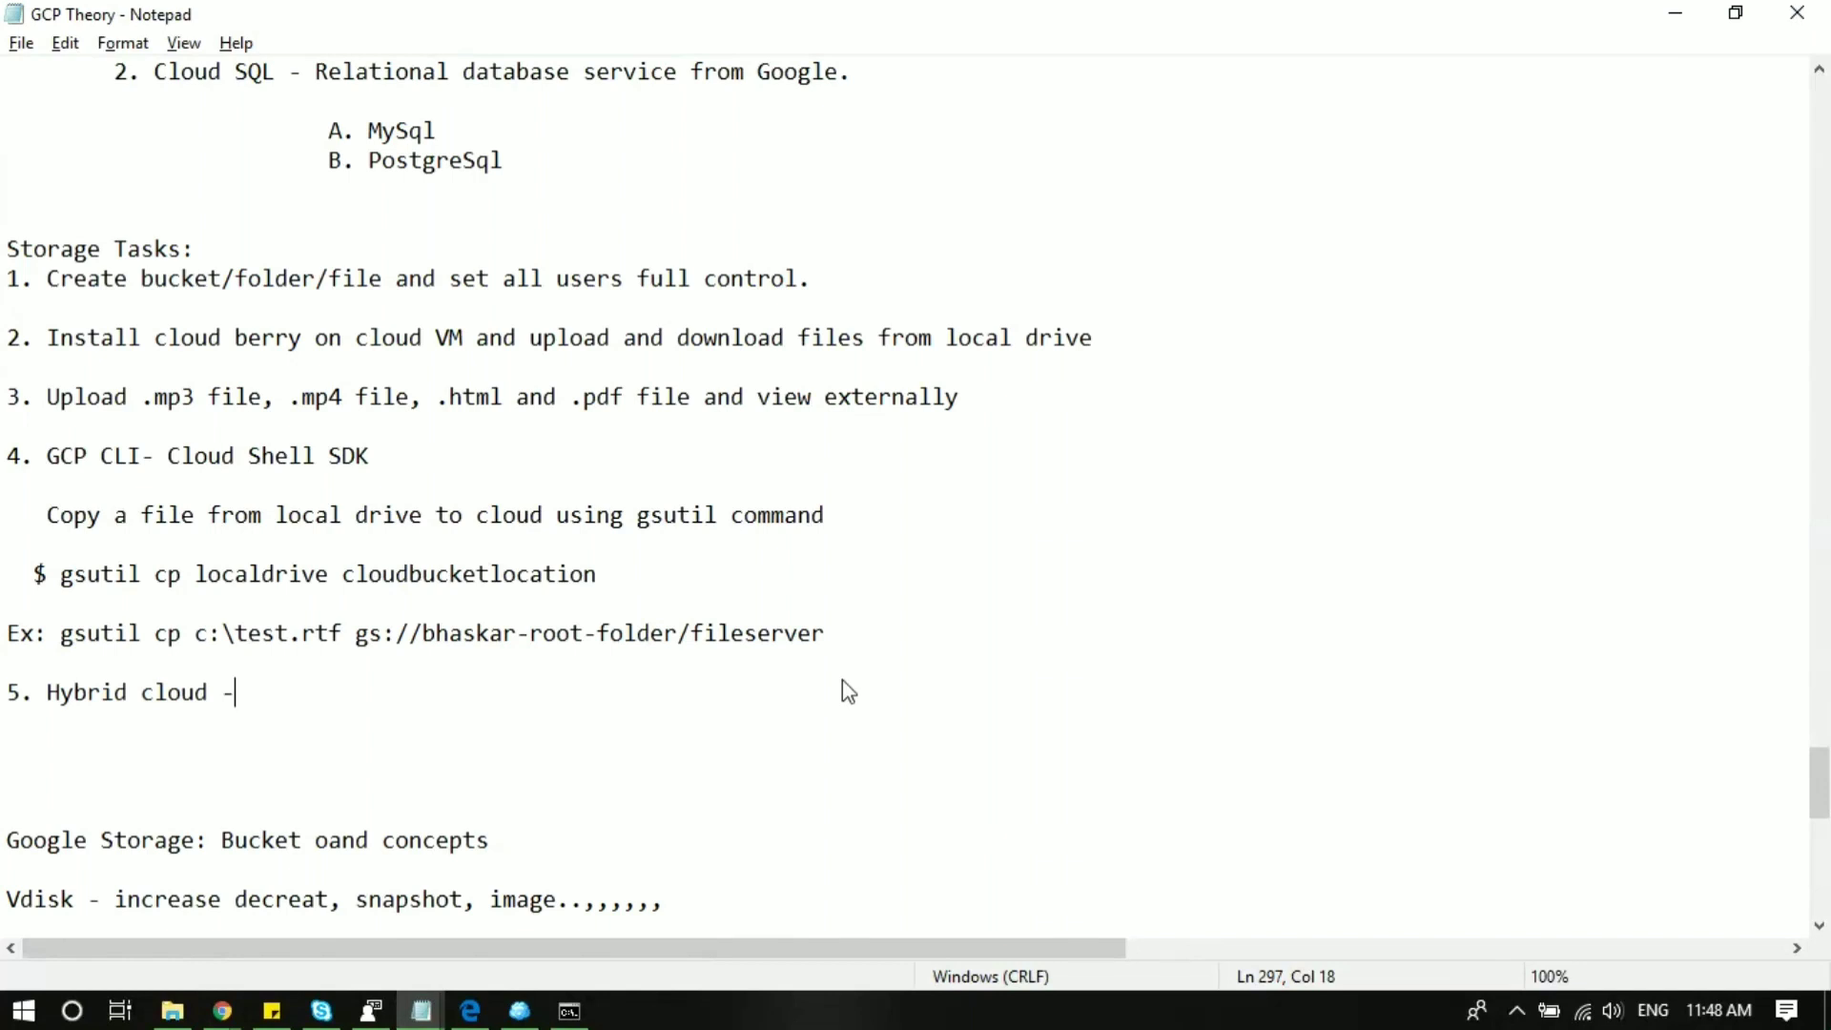
pyautogui.press('Backspace')
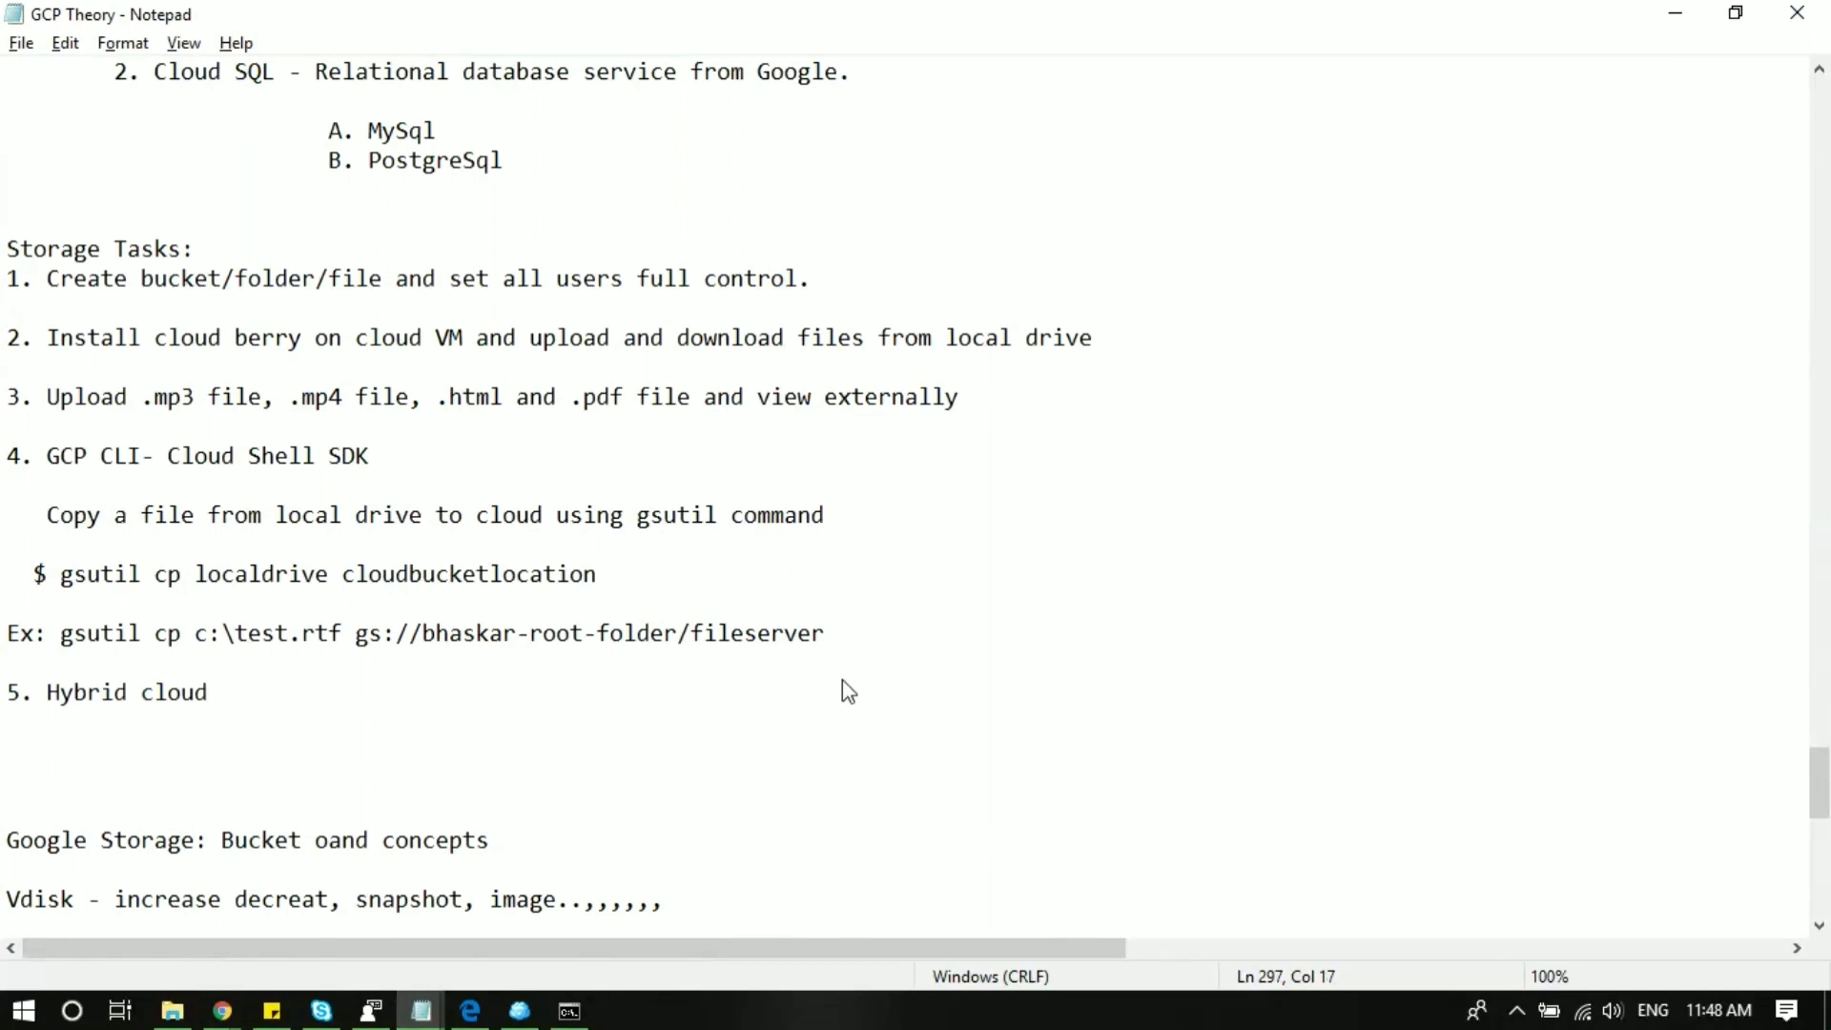
# Write 'Migrate Data from AWS to GCP' on the line below.
pyautogui.click(219, 691)
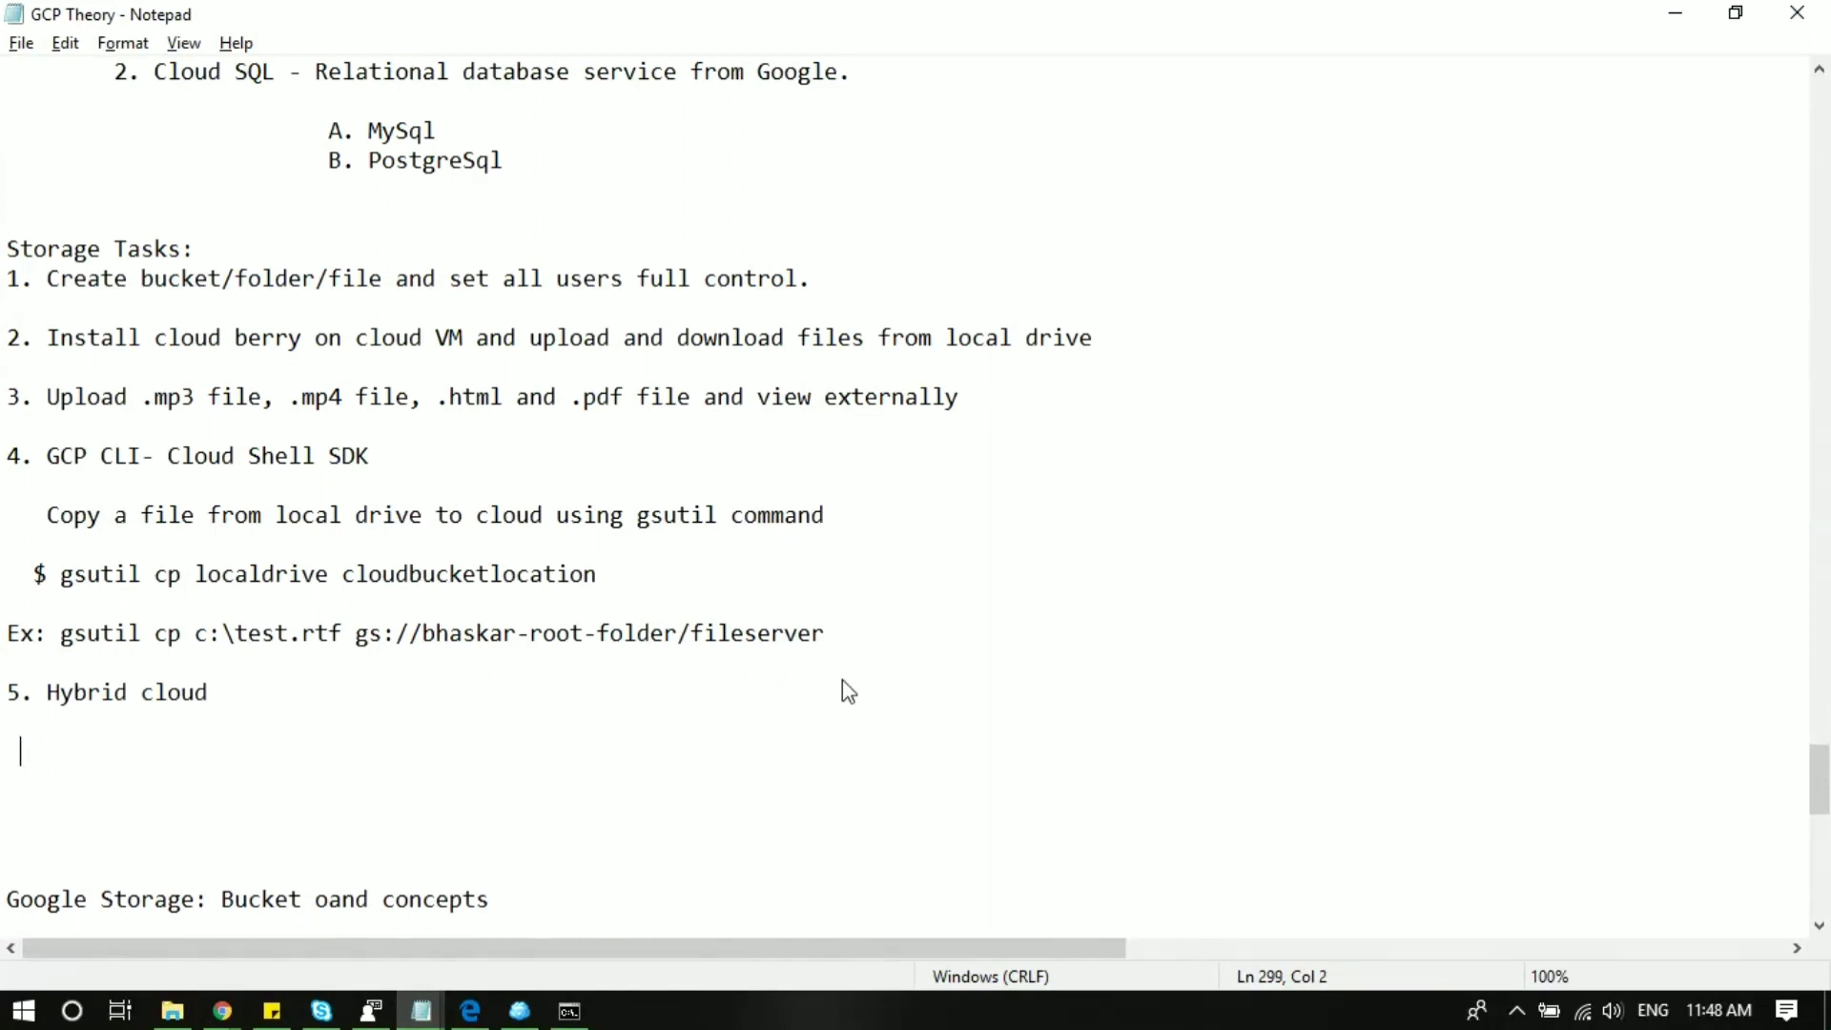
pyautogui.write('Migrate')
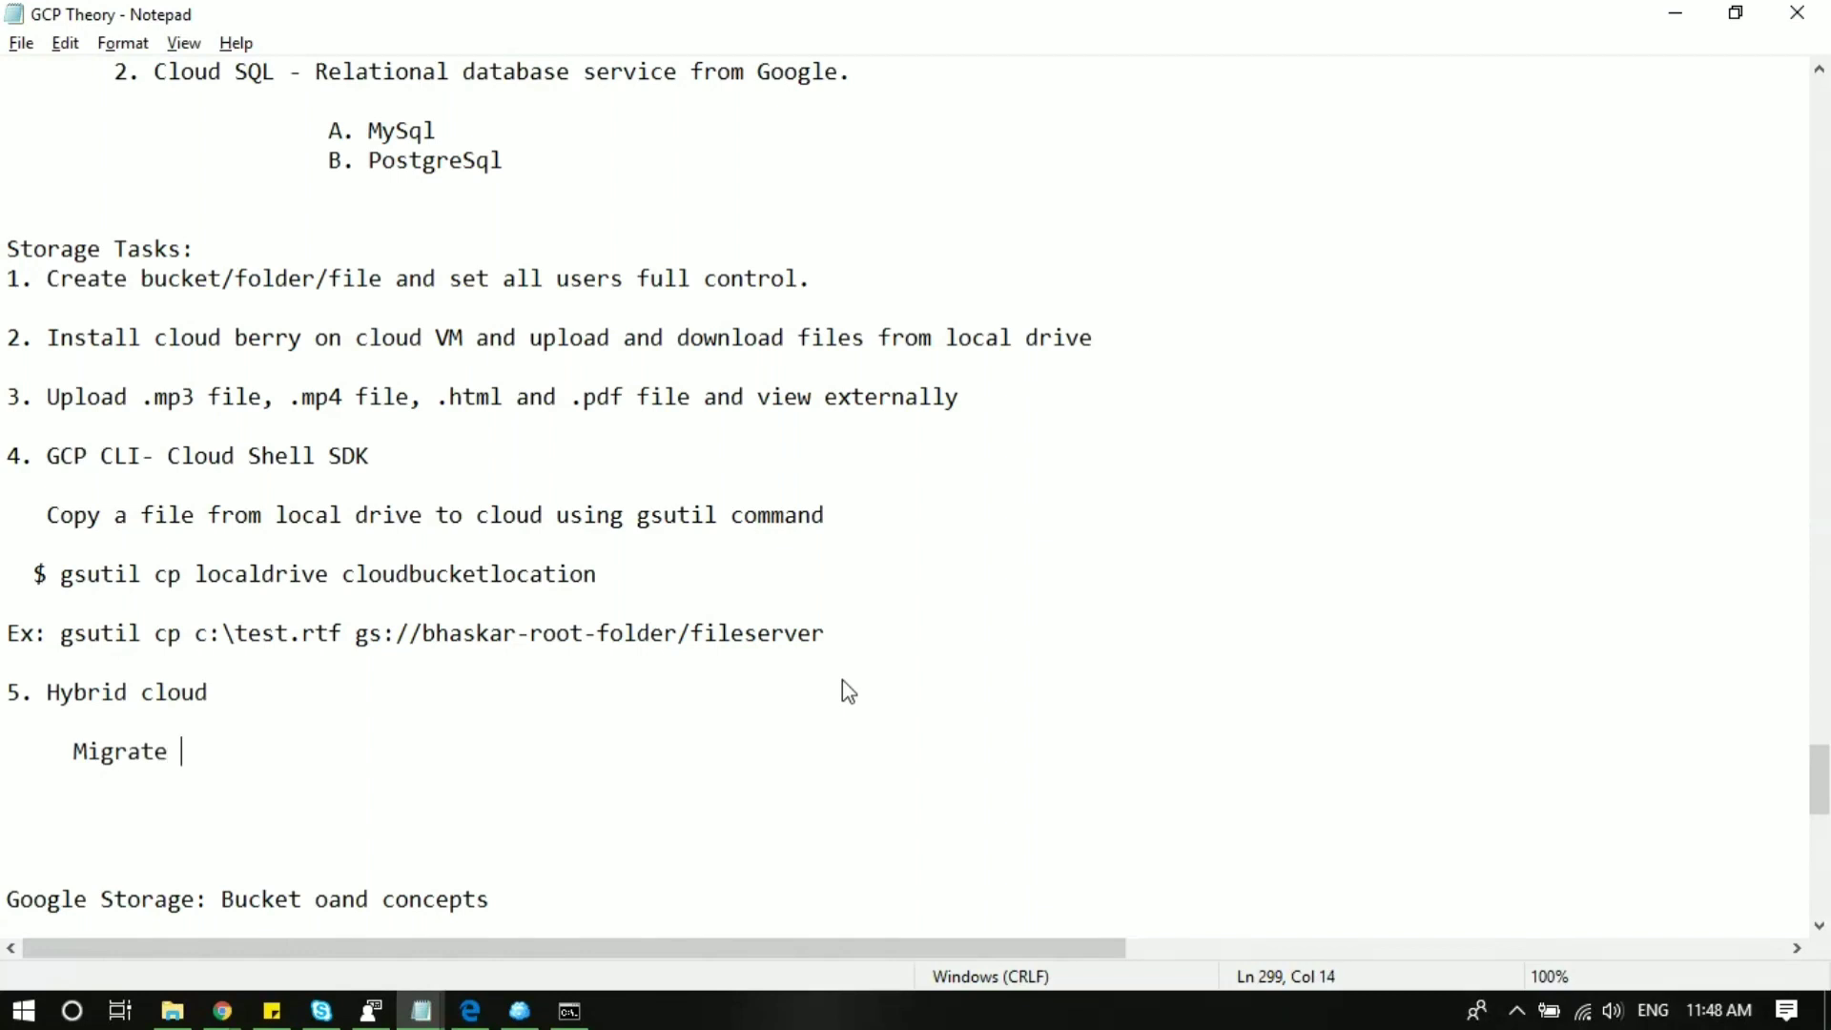
pyautogui.write('Data')
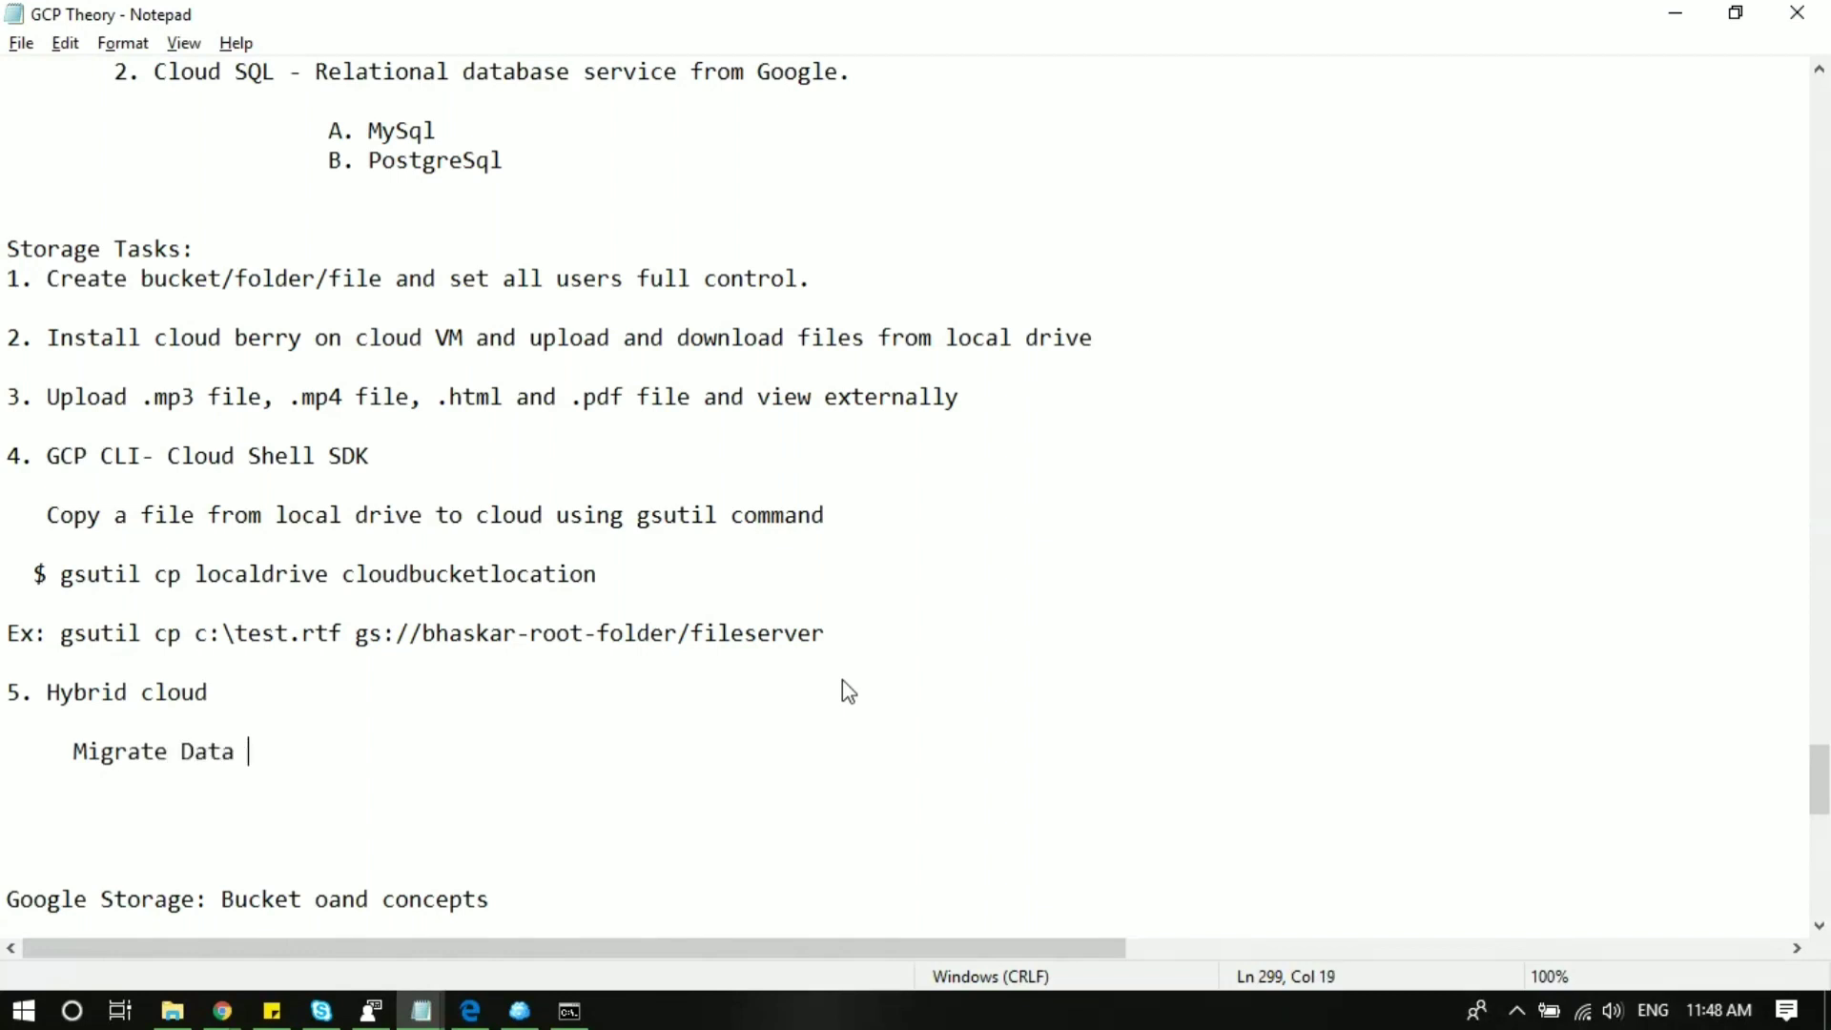
pyautogui.write('from')
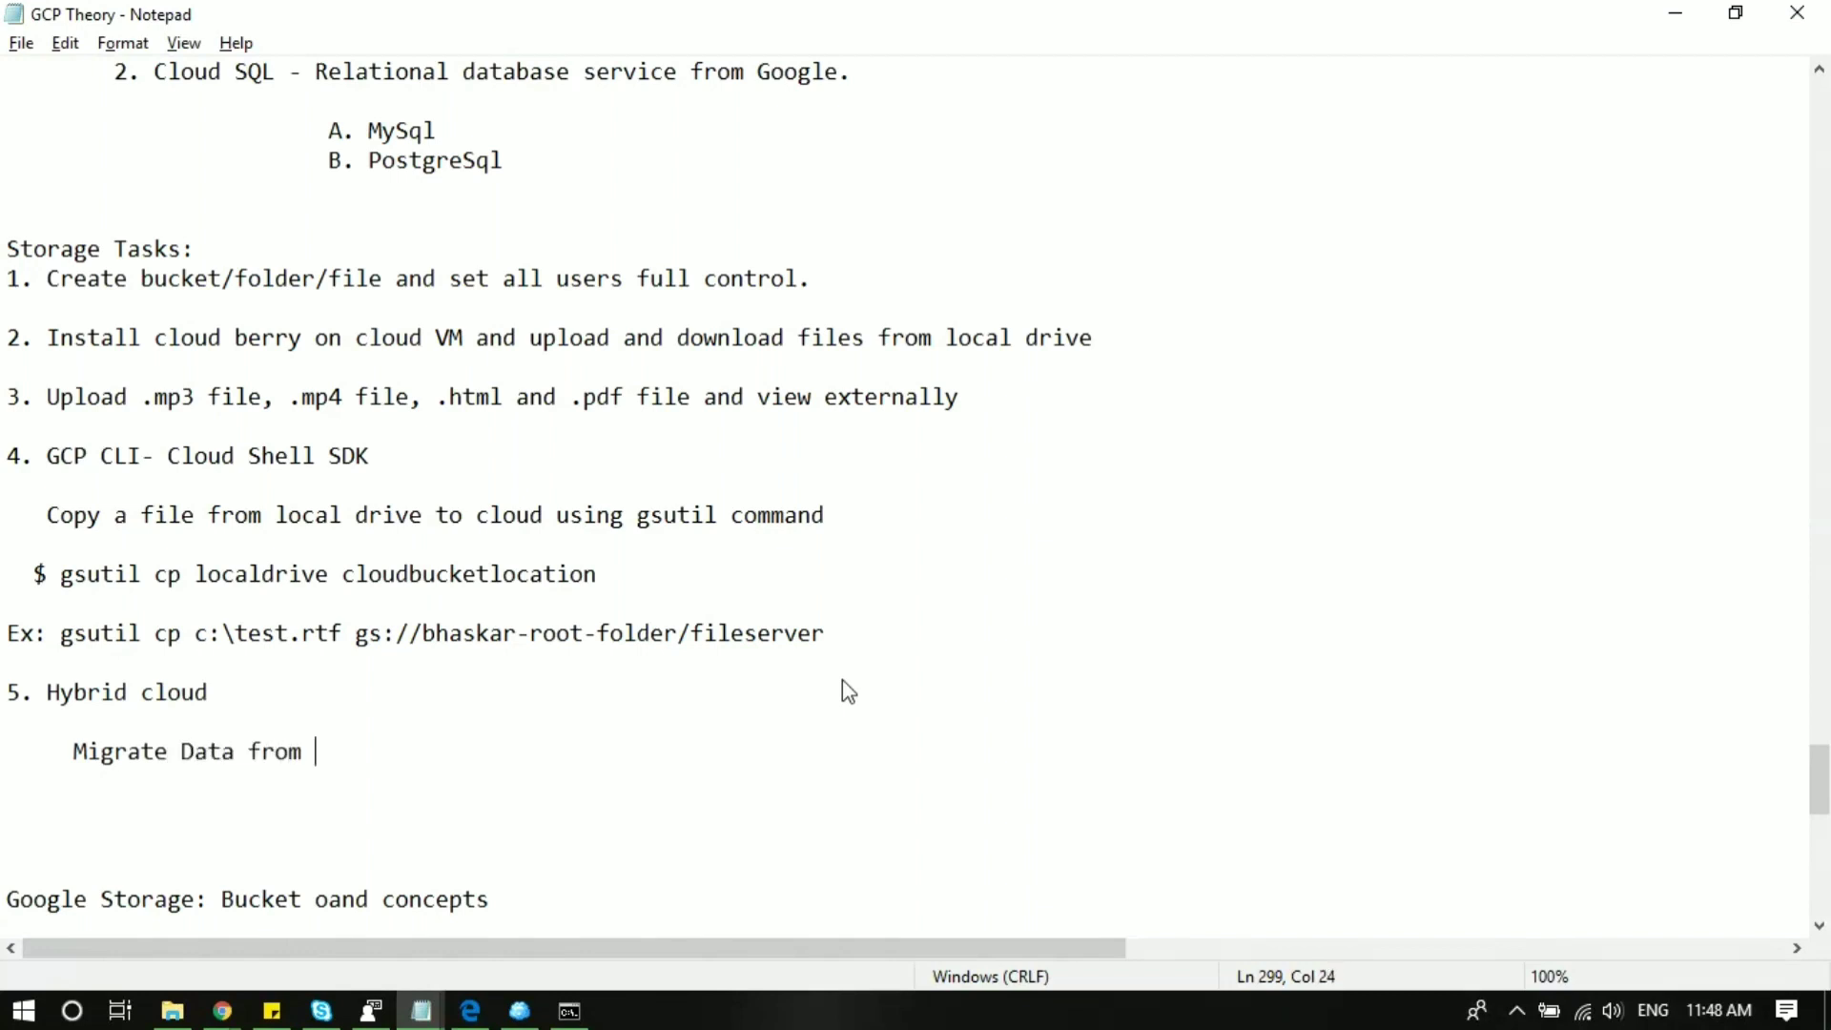
pyautogui.write('AWS to')
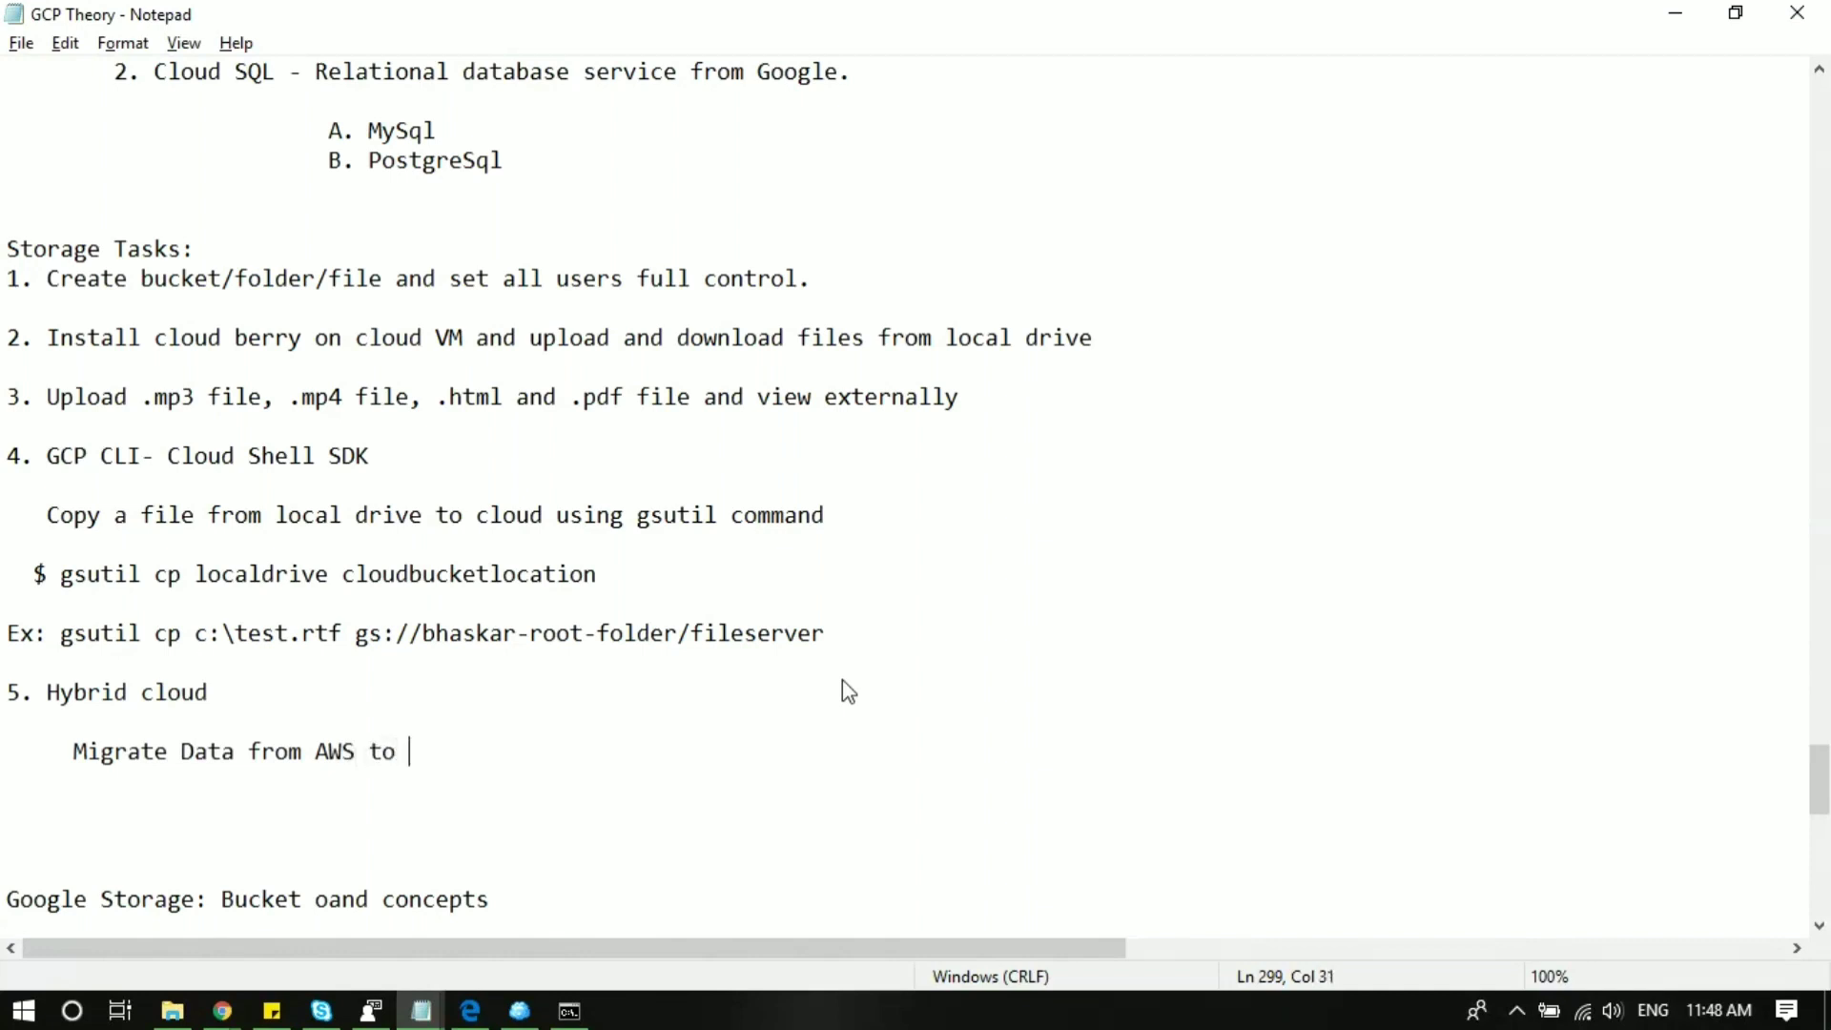
pyautogui.write('GCP')
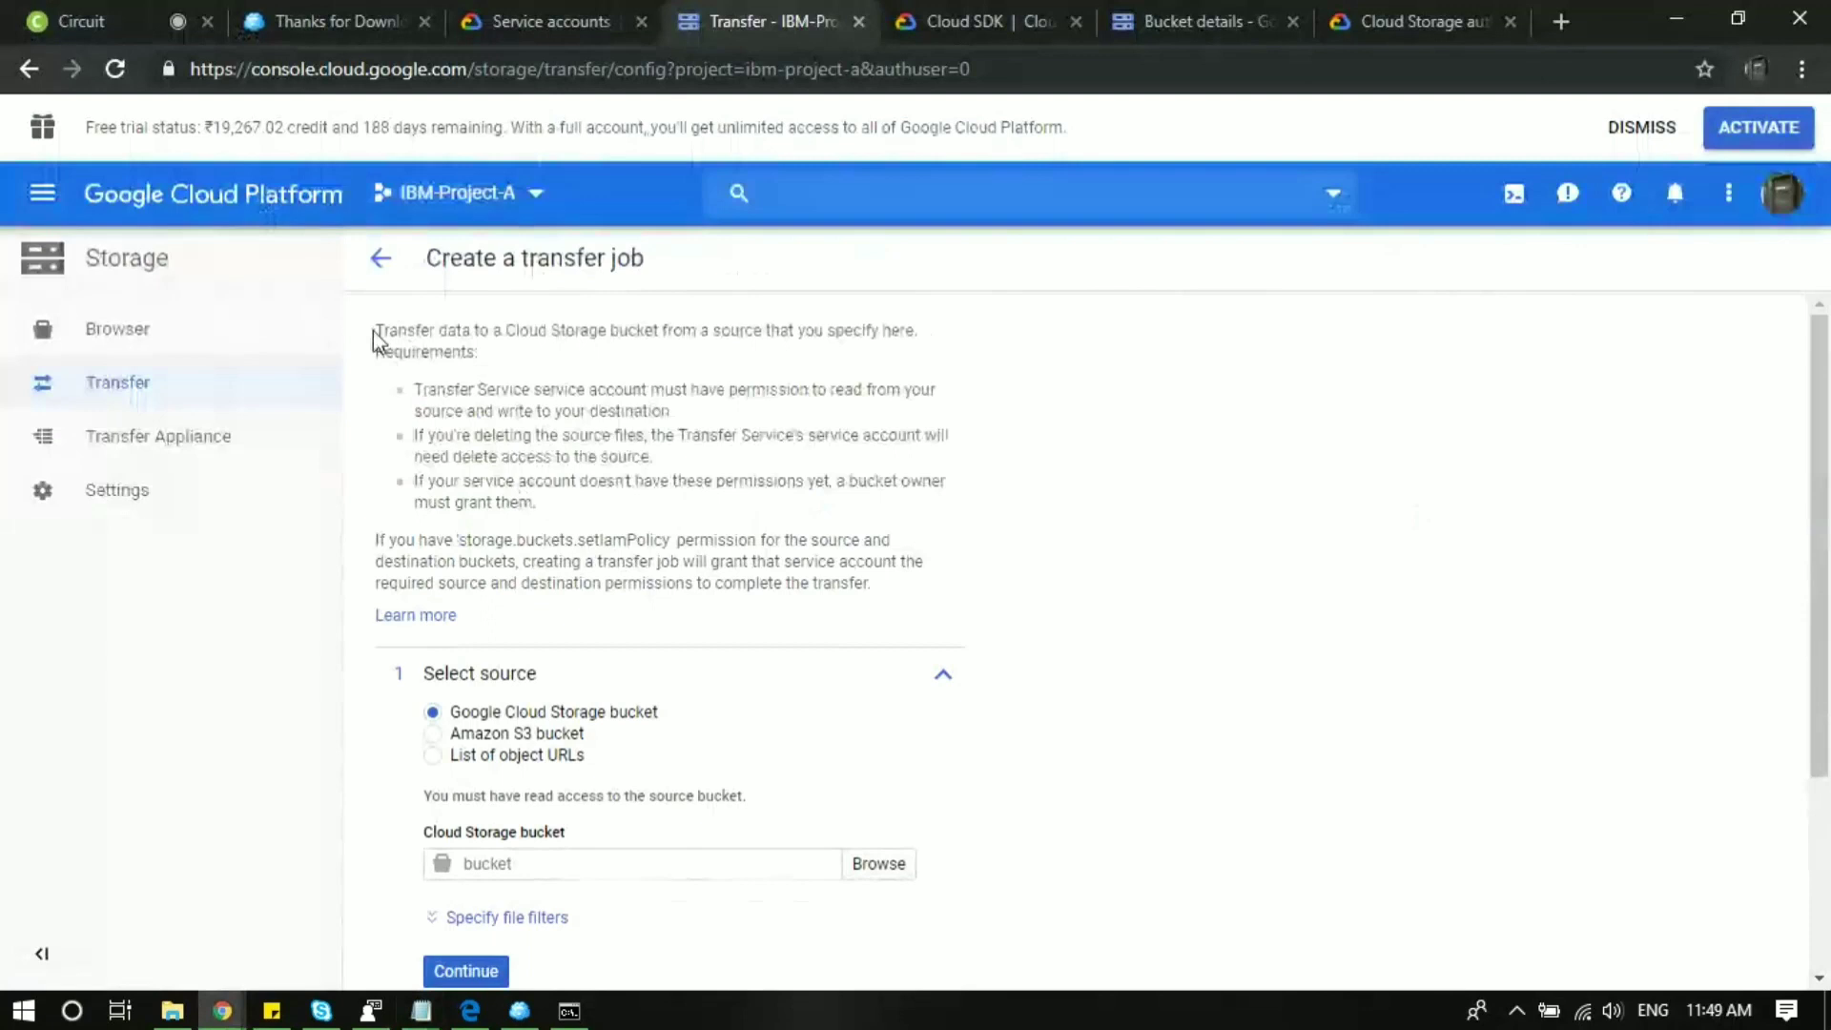
# Choose Amazon S3 bucket as the transfer source, then switch to the Cloud SDK tab.
pyautogui.moveTo(376, 329); pyautogui.dragTo(478, 352)
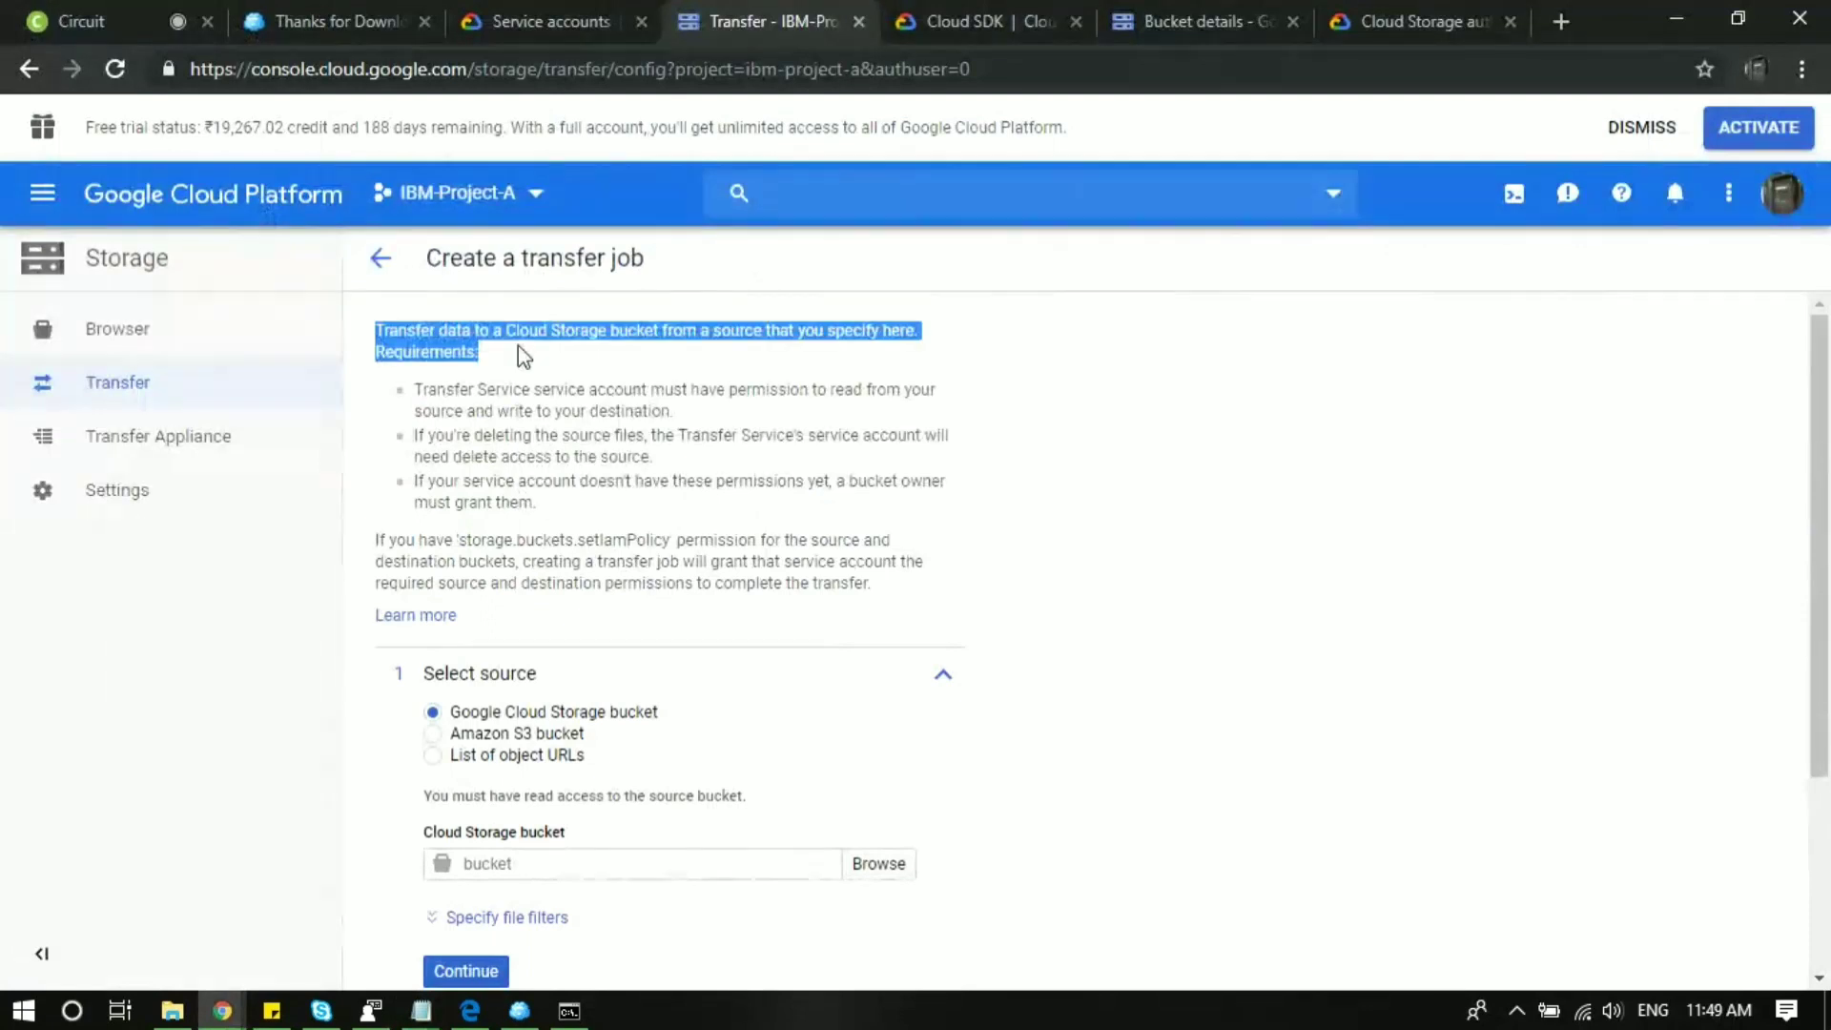
pyautogui.click(766, 339)
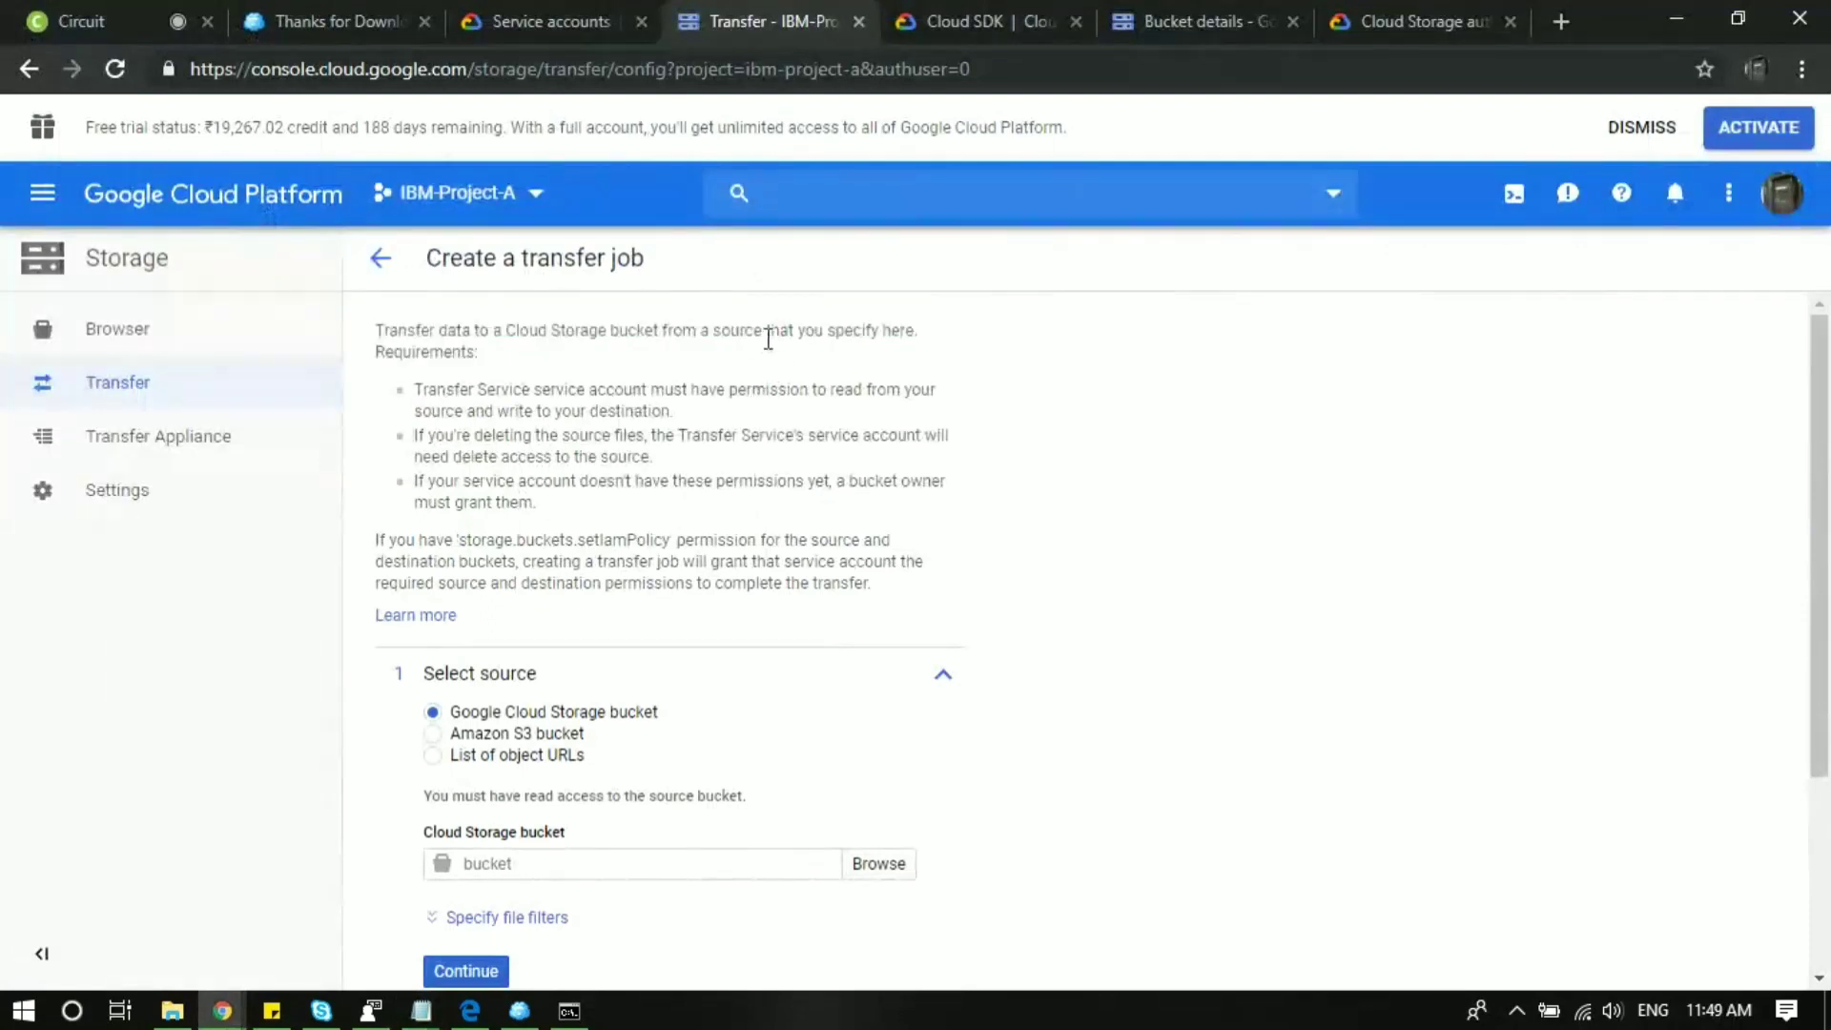
pyautogui.scroll(-3)
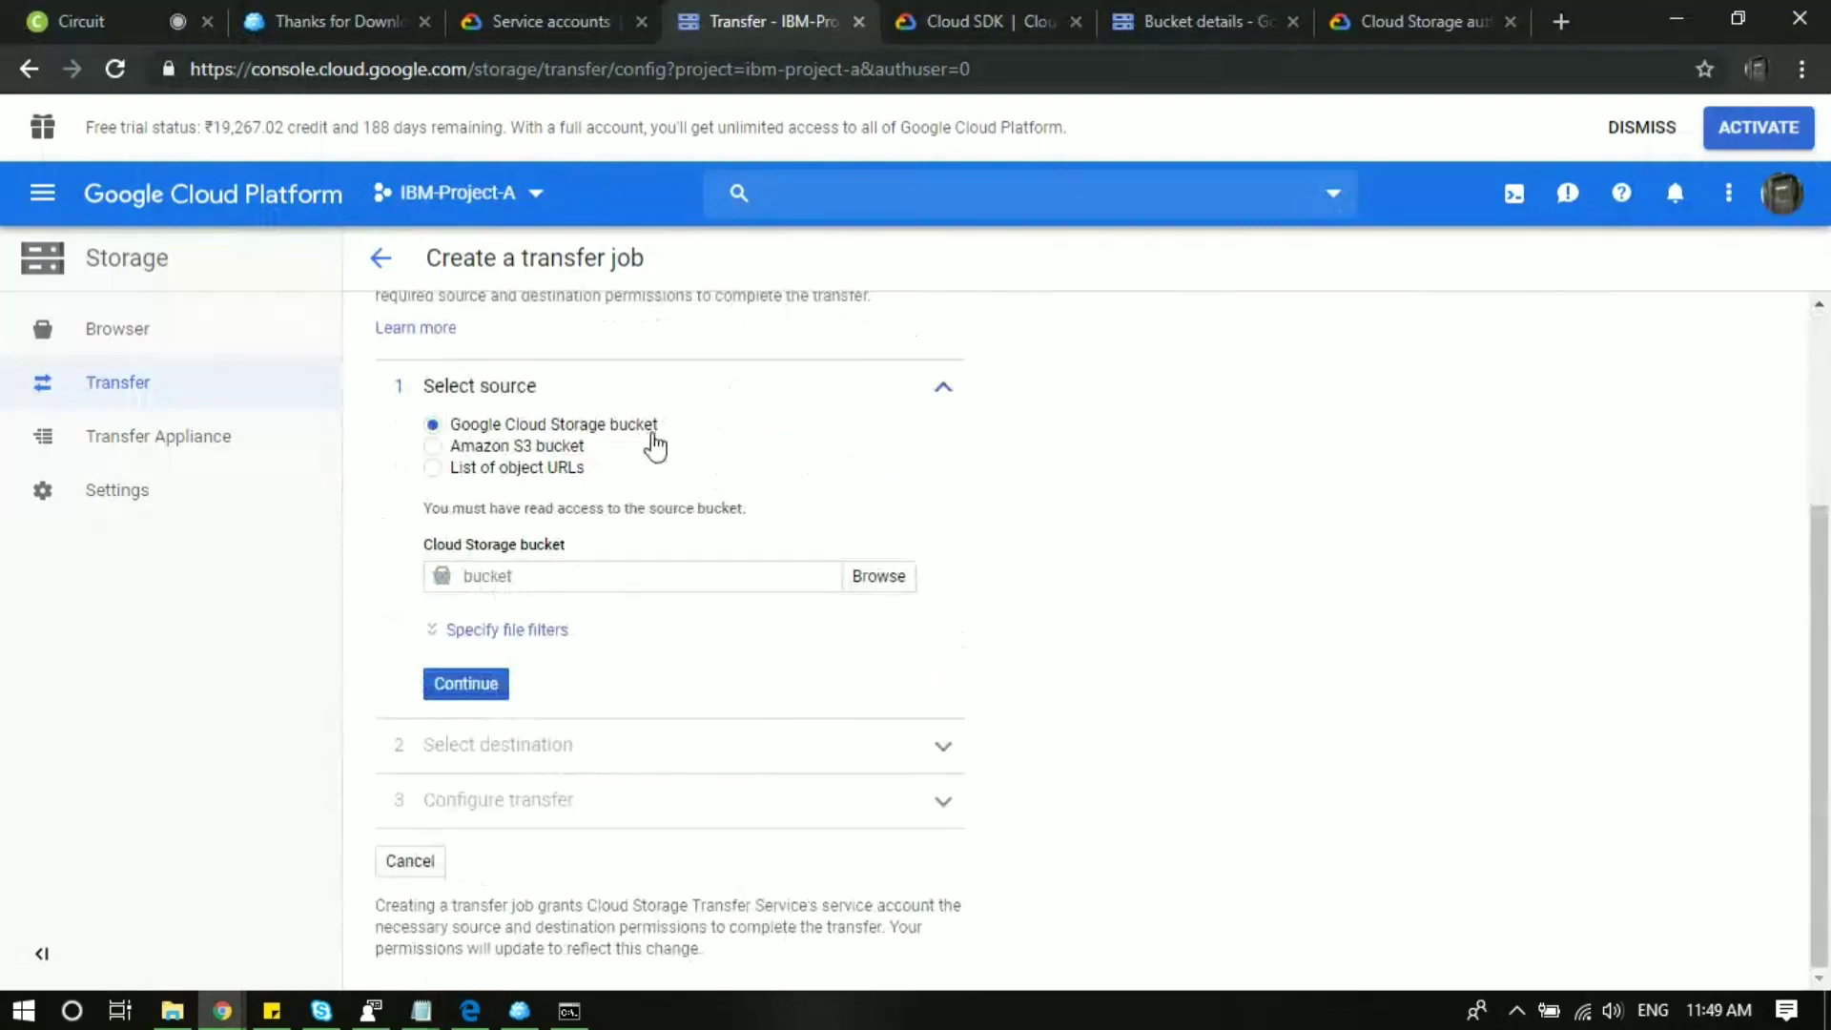
pyautogui.moveTo(448, 456)
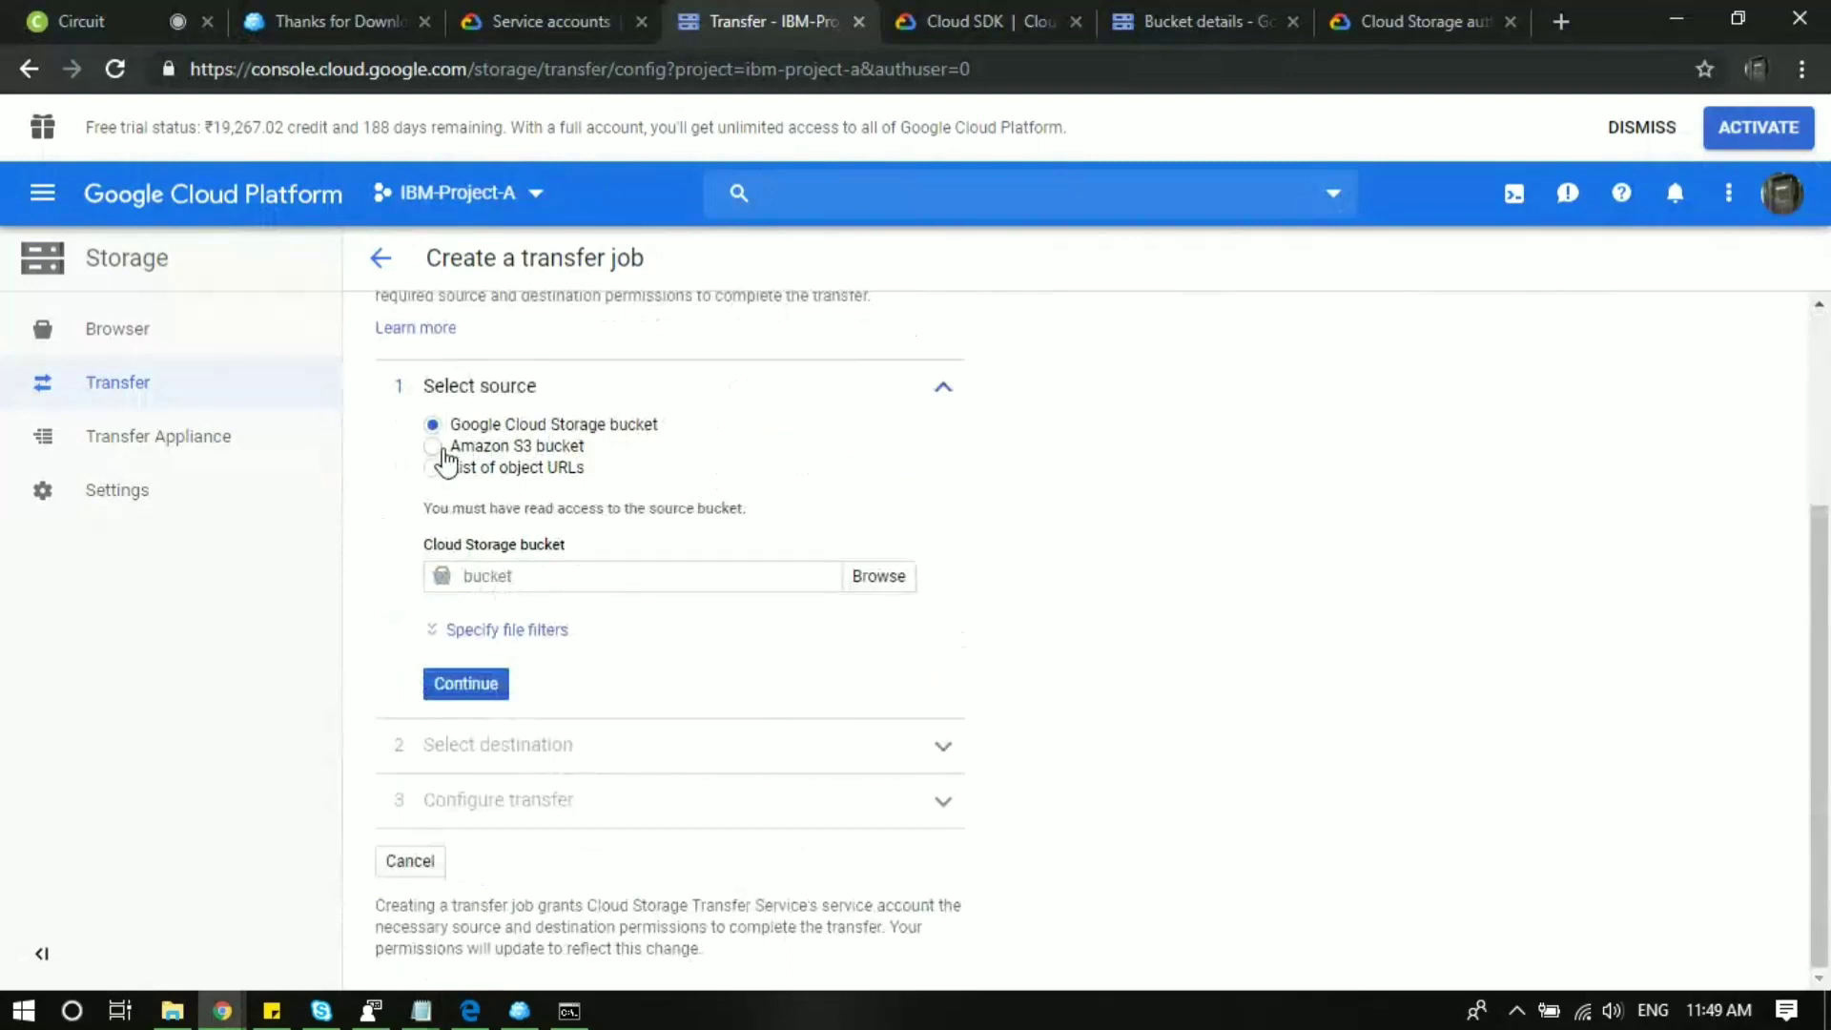
pyautogui.click(433, 445)
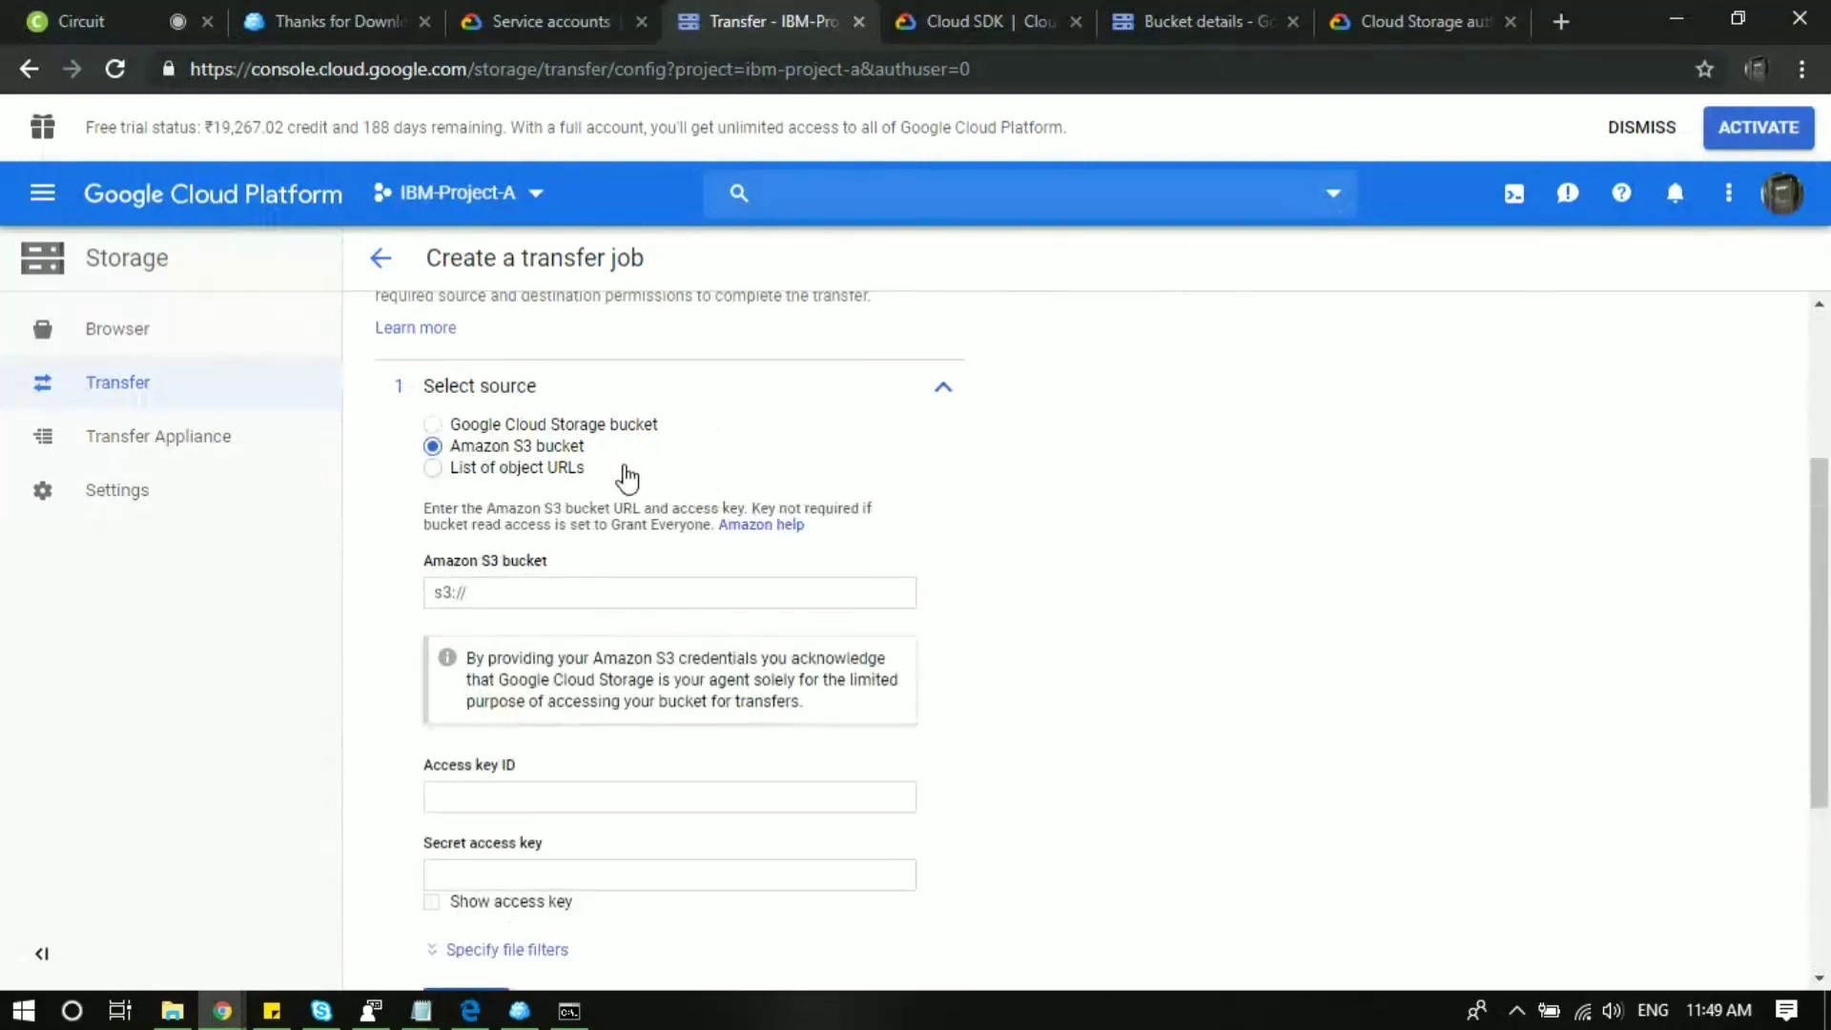
pyautogui.moveTo(642, 475)
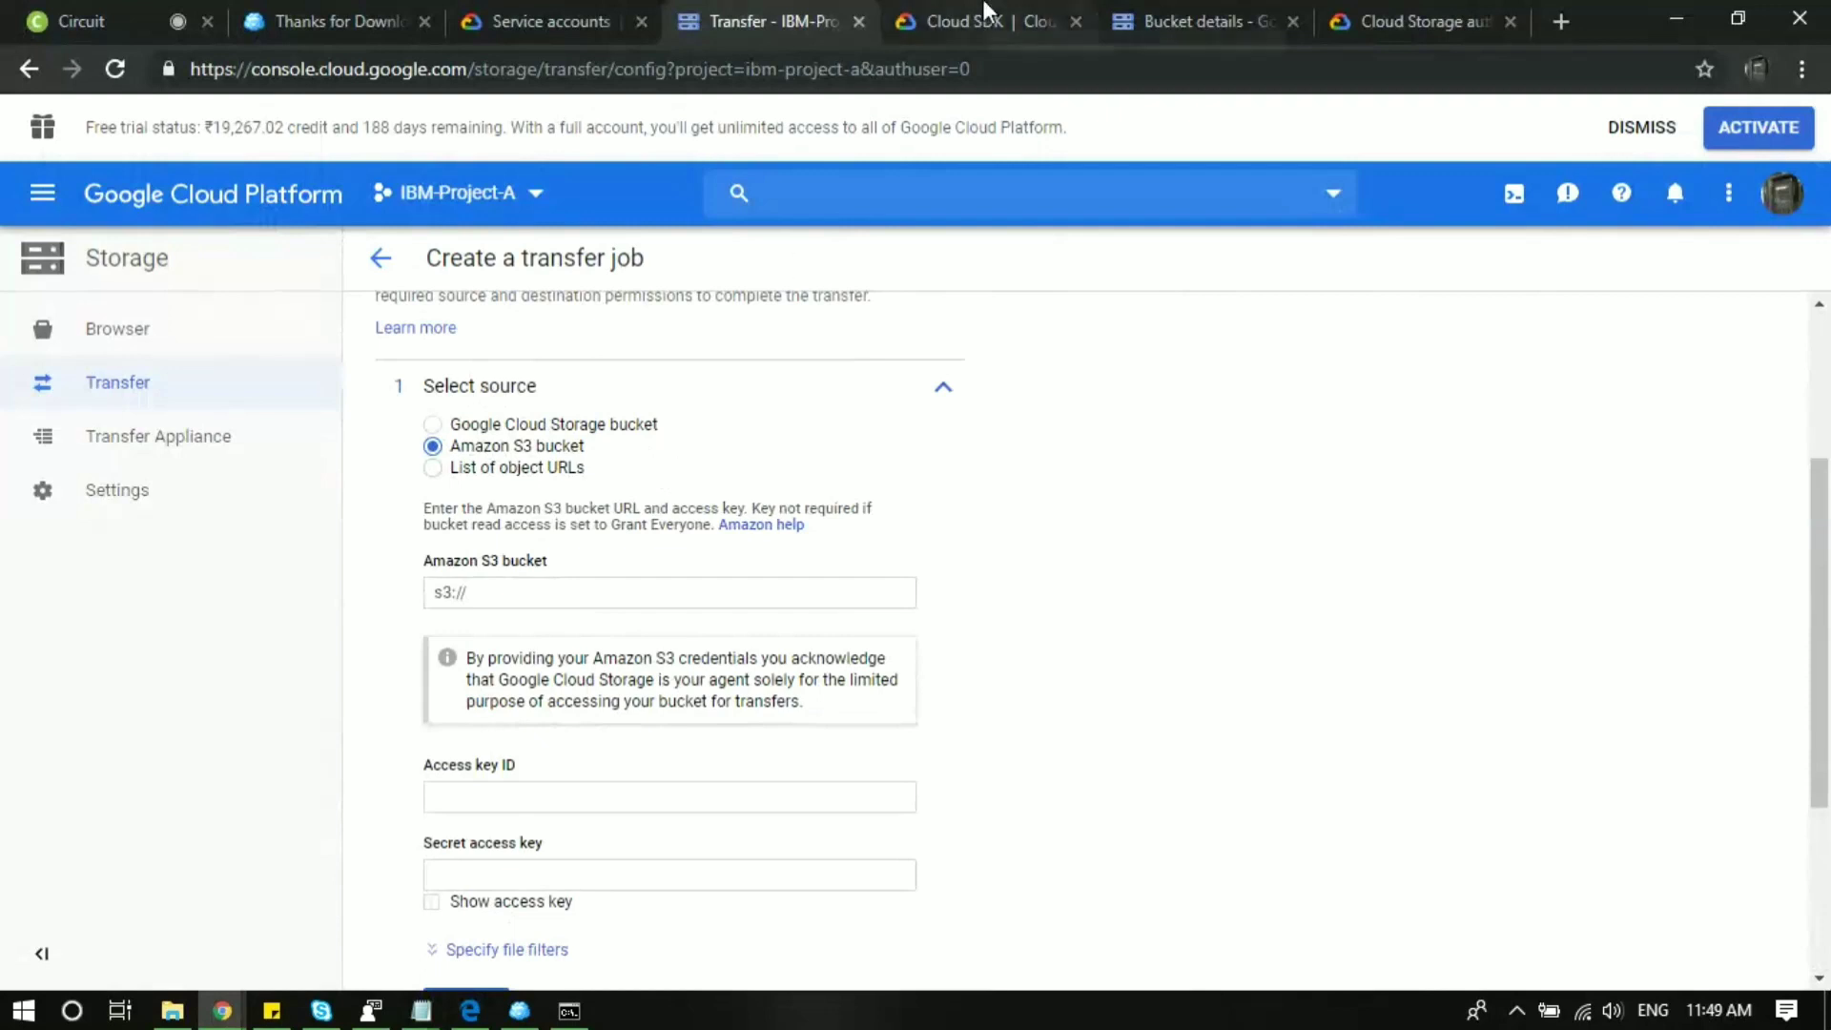
pyautogui.click(984, 21)
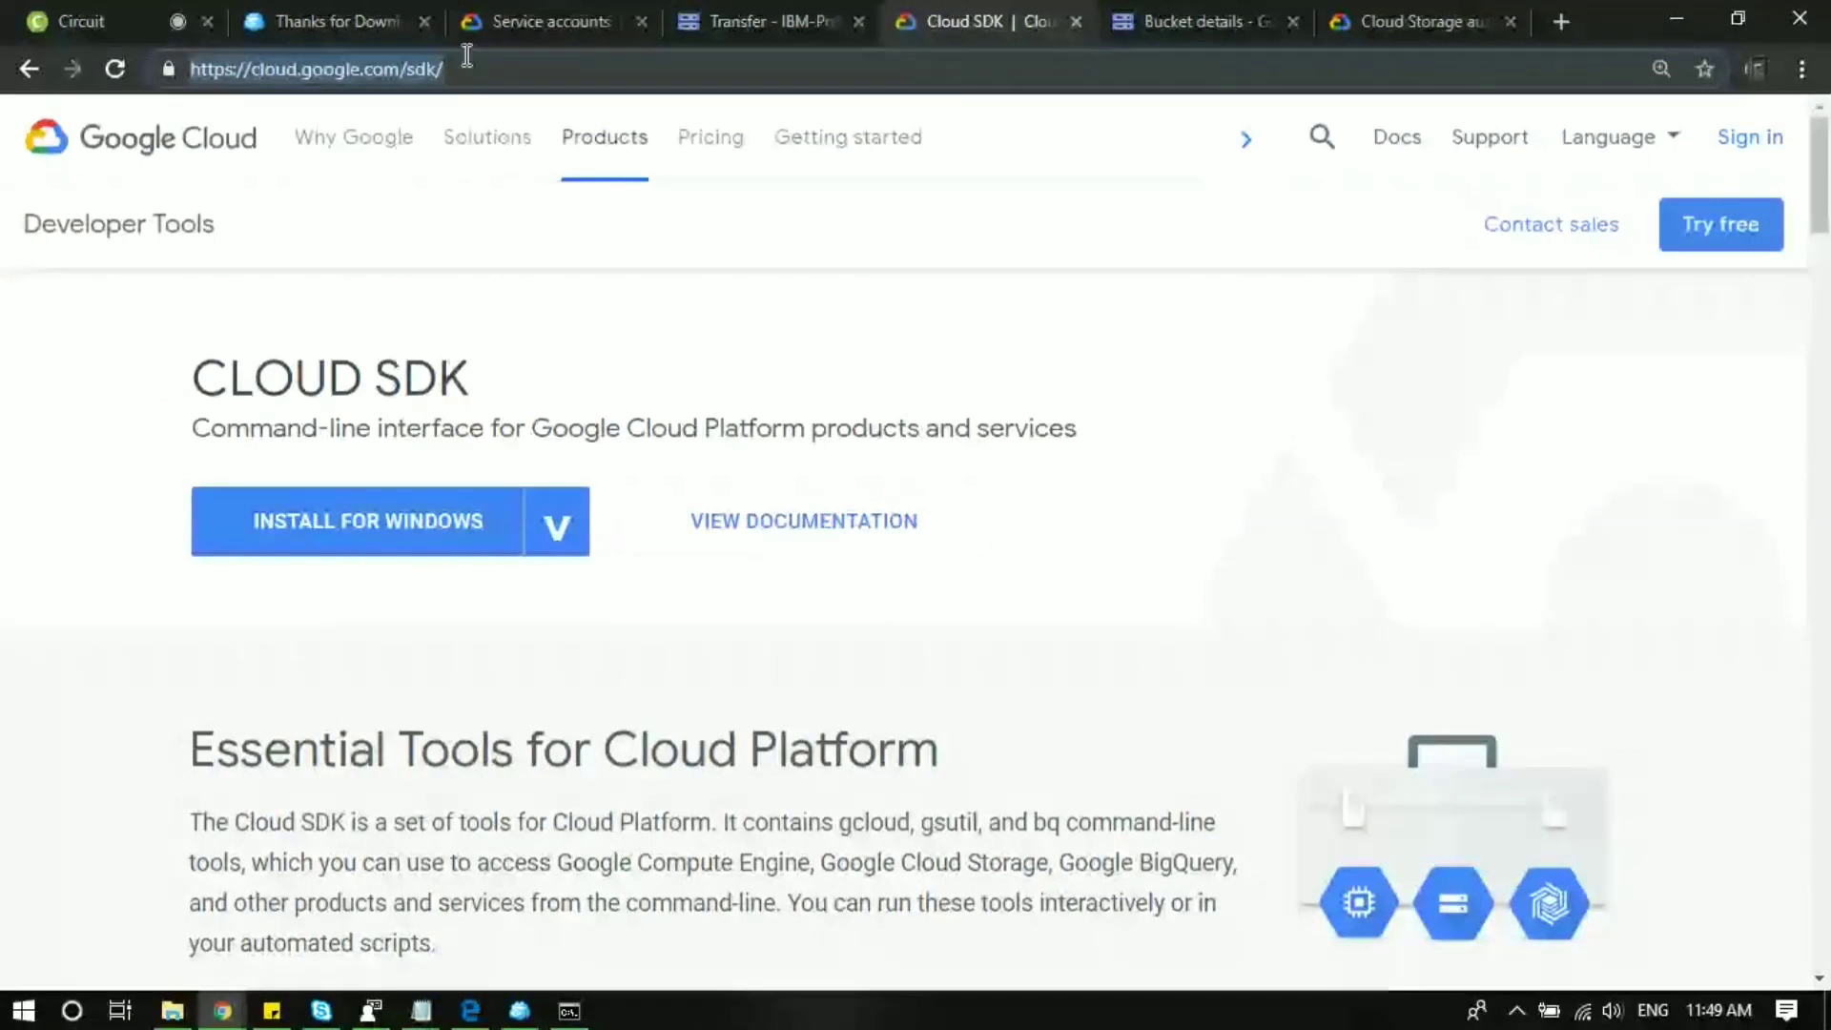
# Search 'amazon cloud login' in Chrome to reach the AWS root user sign-in page.
pyautogui.write('console.aws.com')
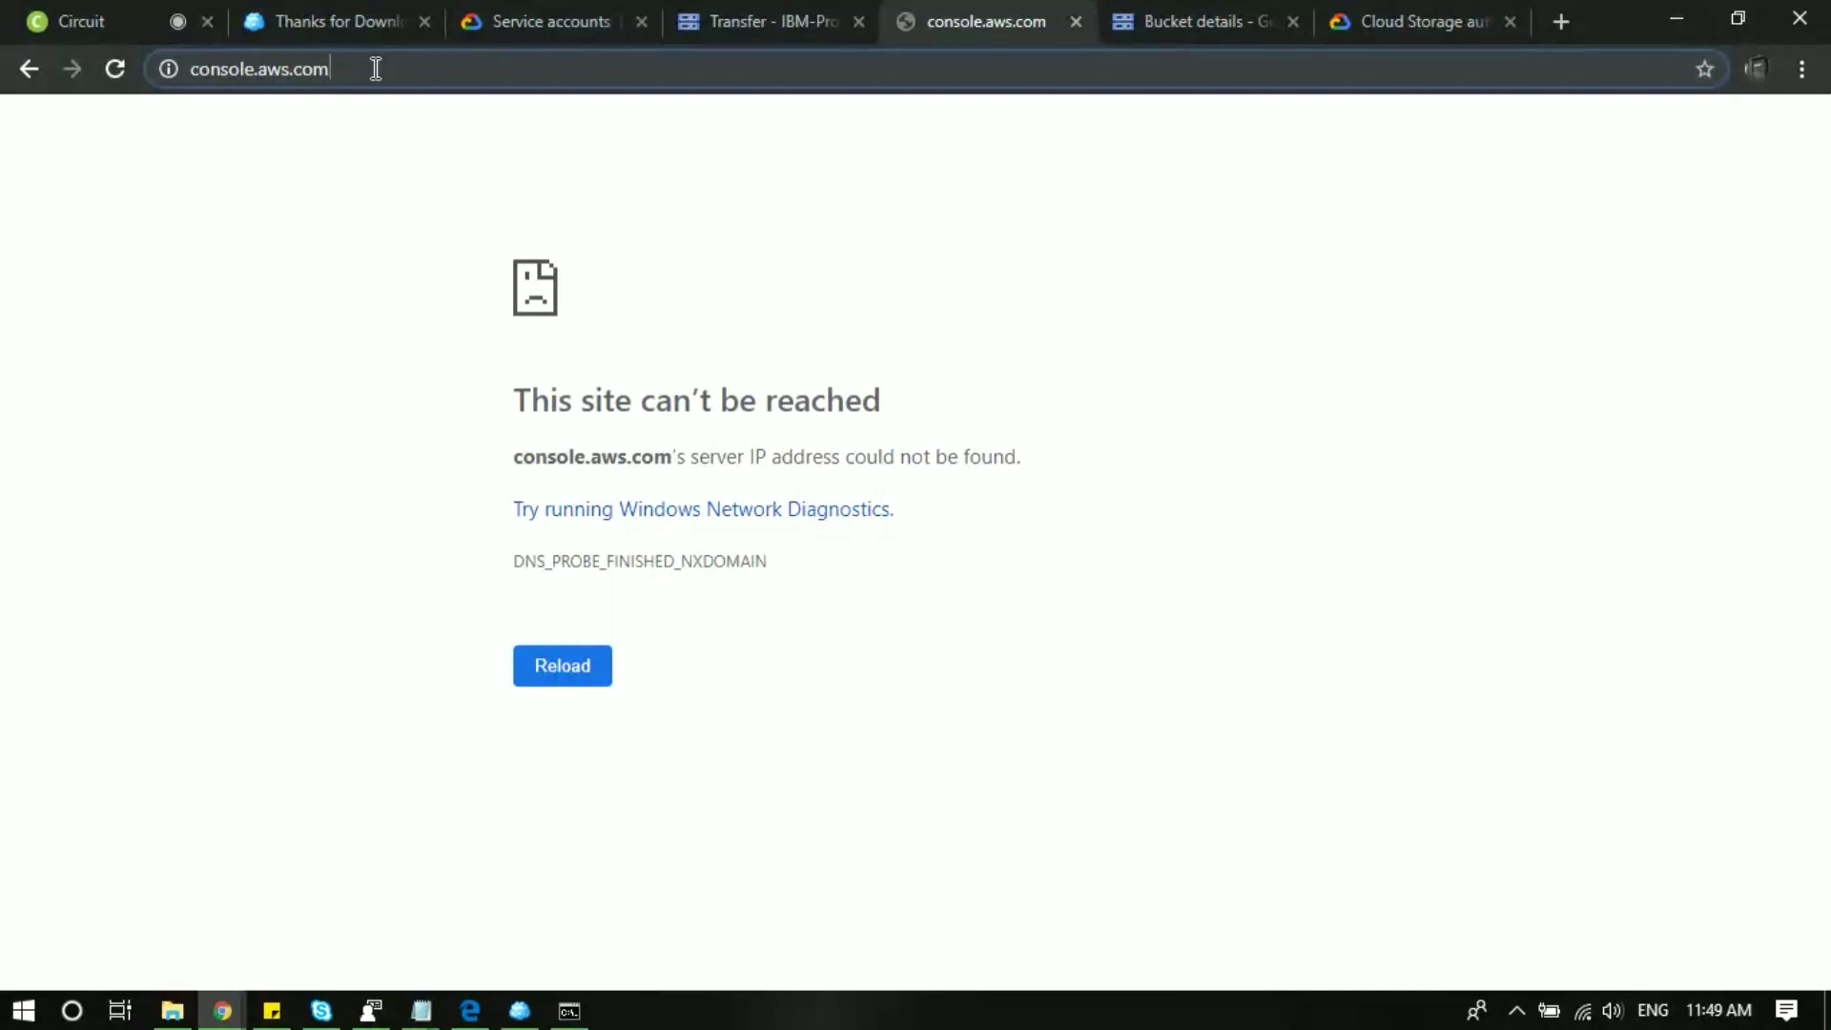
pyautogui.write('google cloud storage replication +gcp')
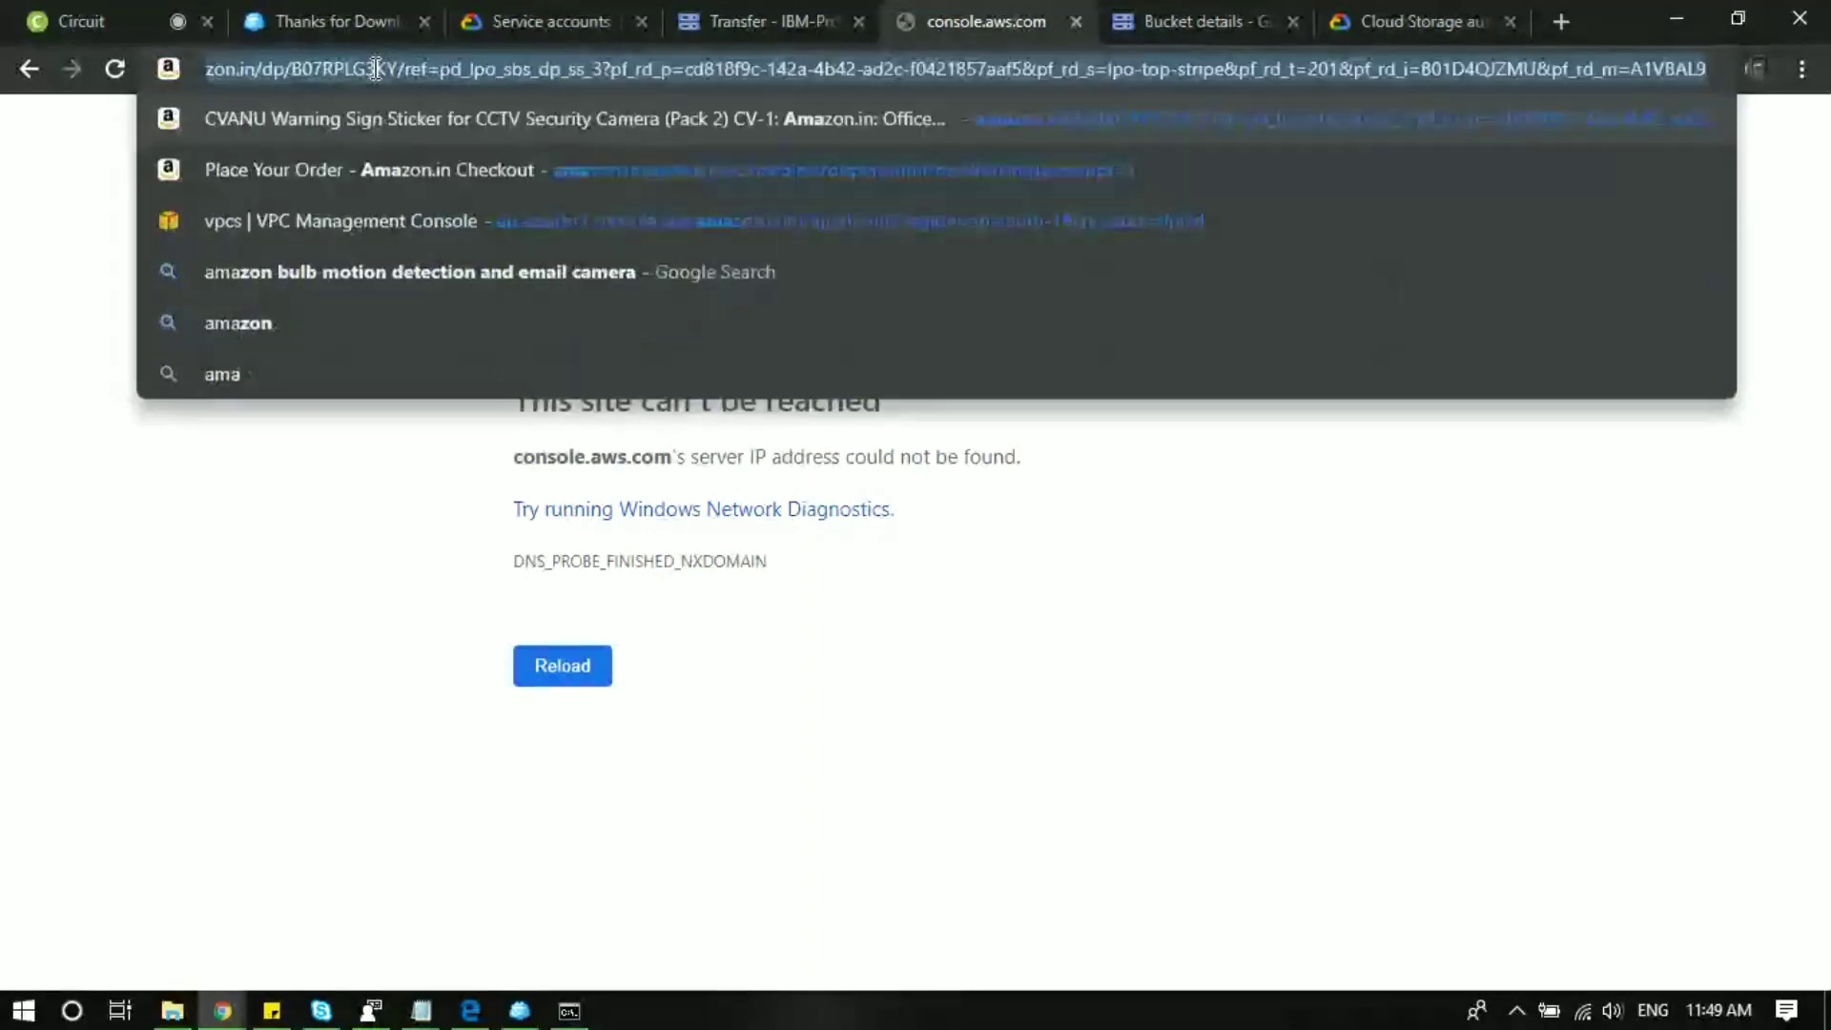
pyautogui.write('amazon cloud login')
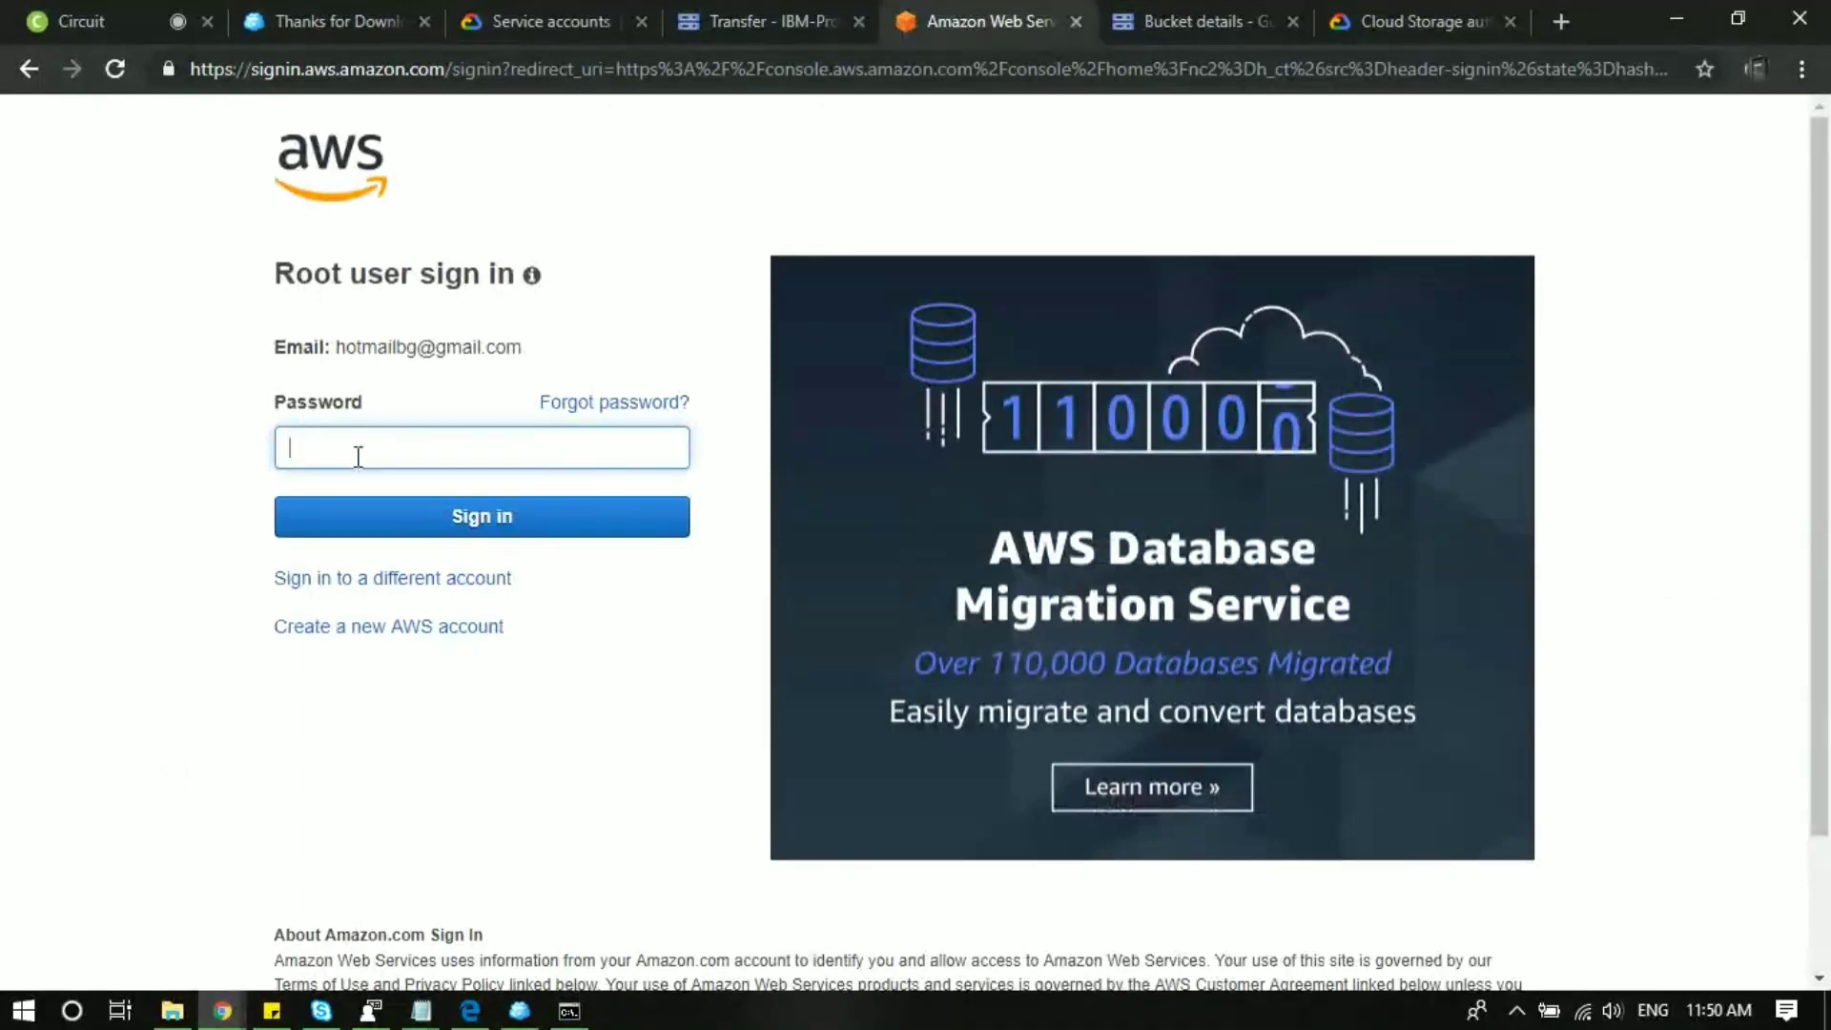
# Enter the root user password and sign in to the AWS console home.
pyautogui.write('••')
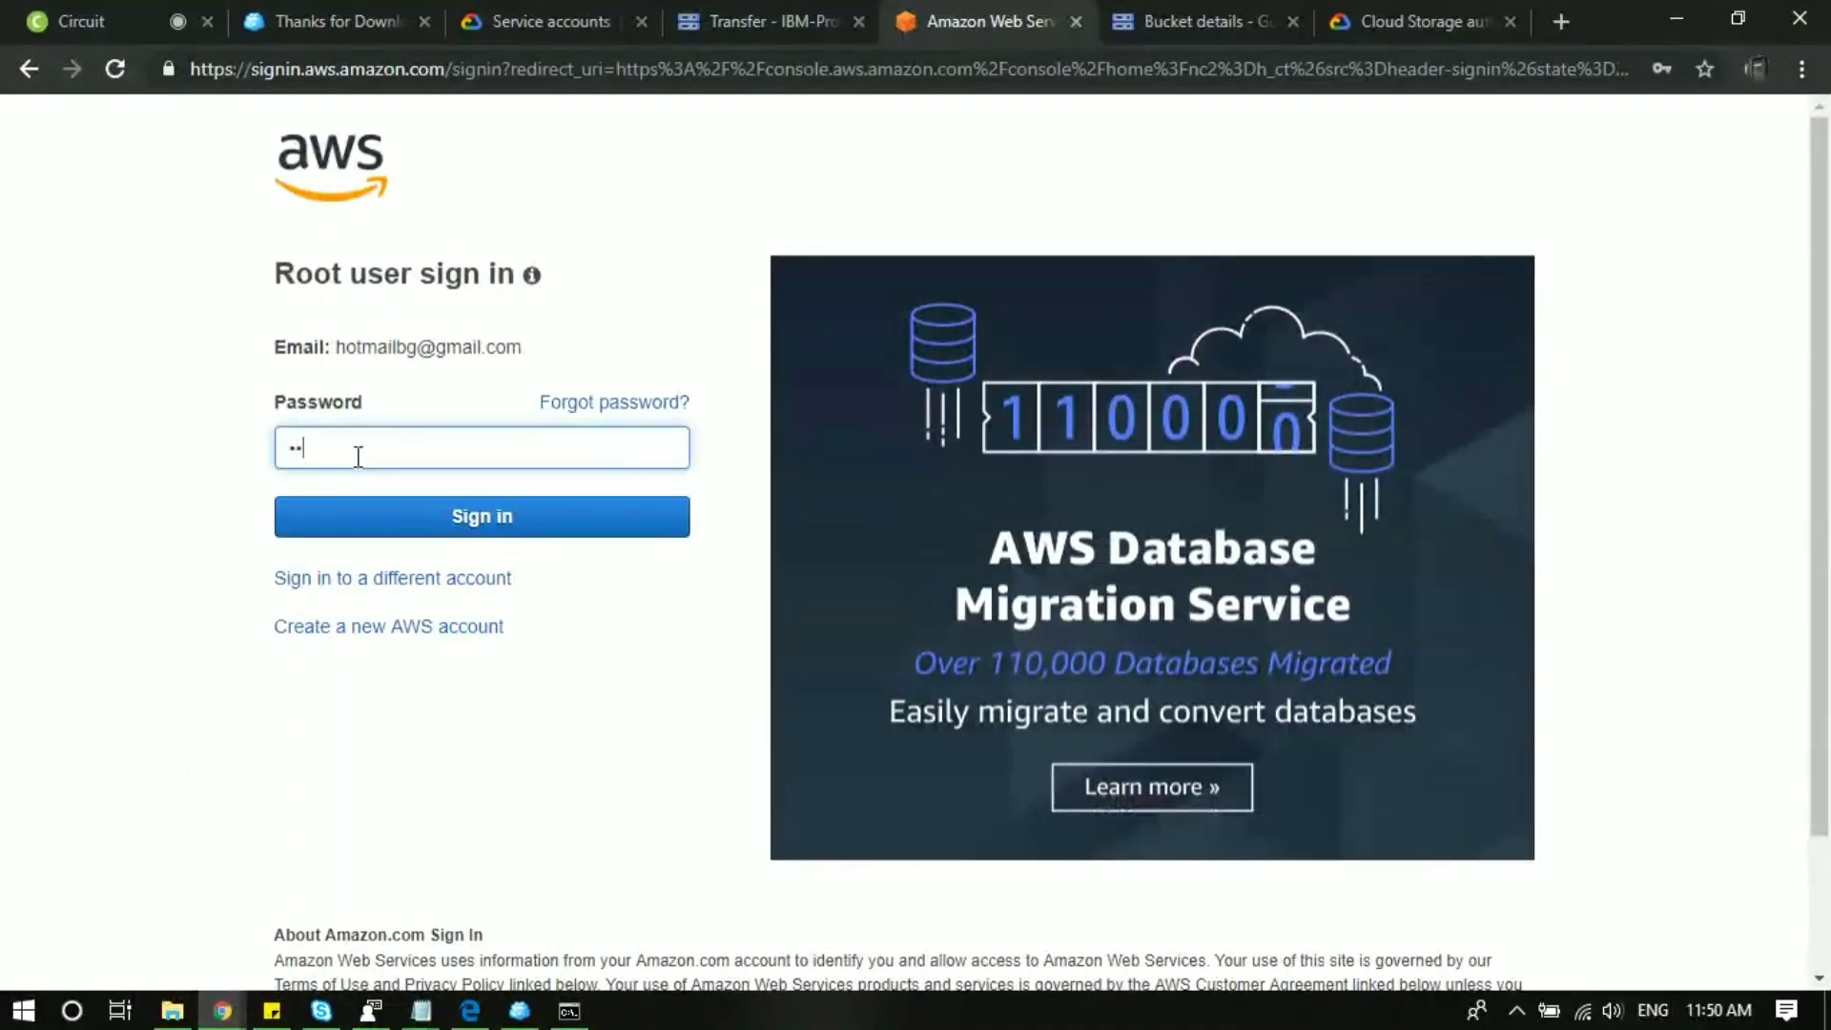
pyautogui.write('•')
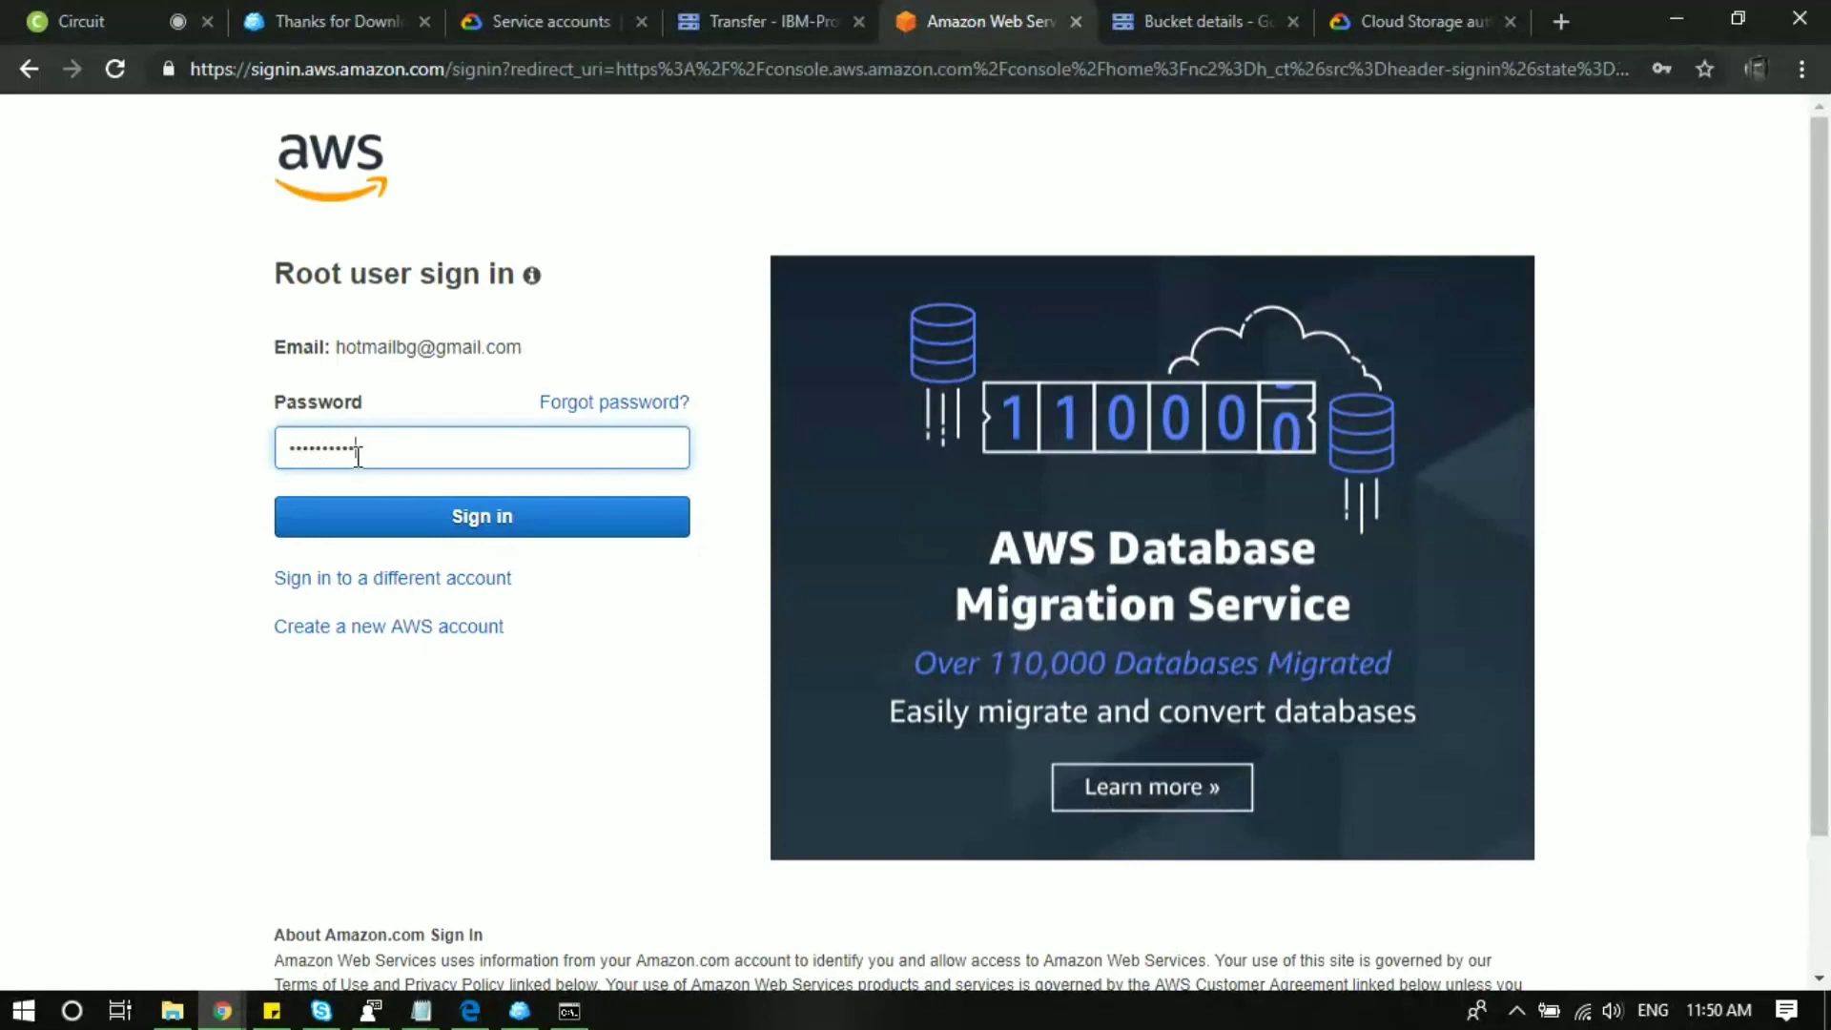
pyautogui.click(480, 516)
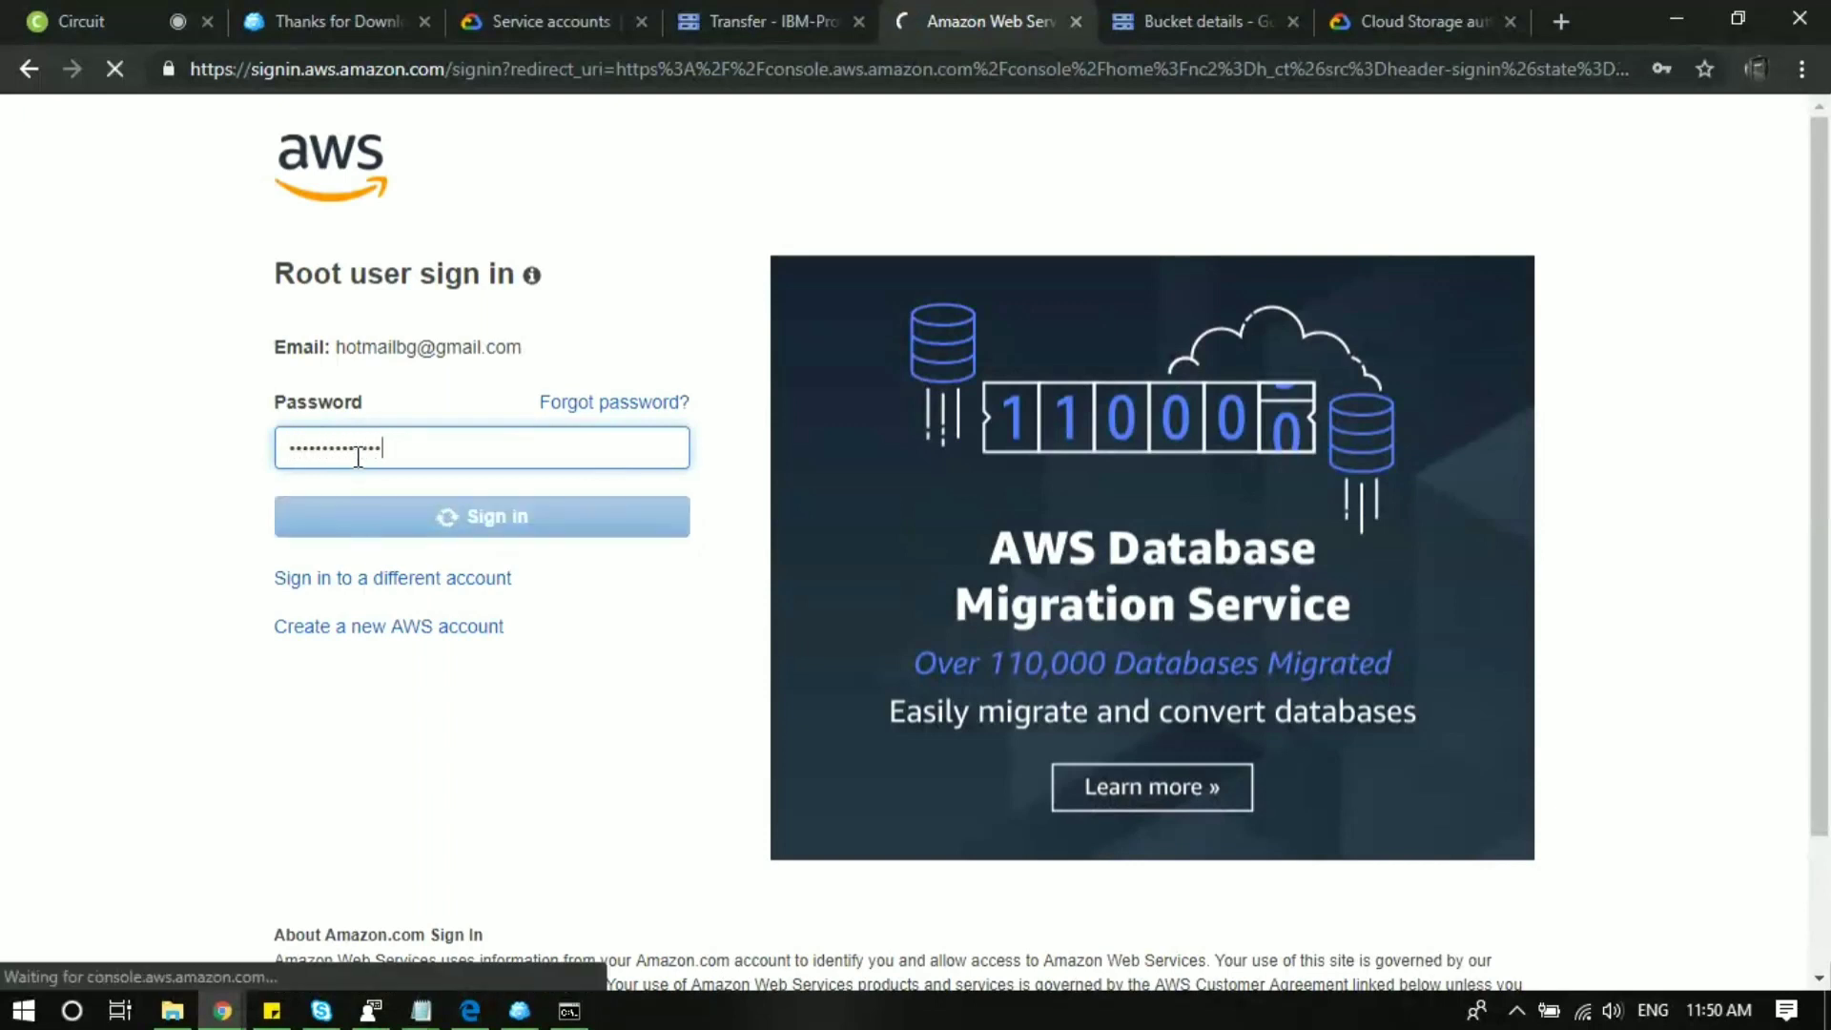
pyautogui.click(480, 516)
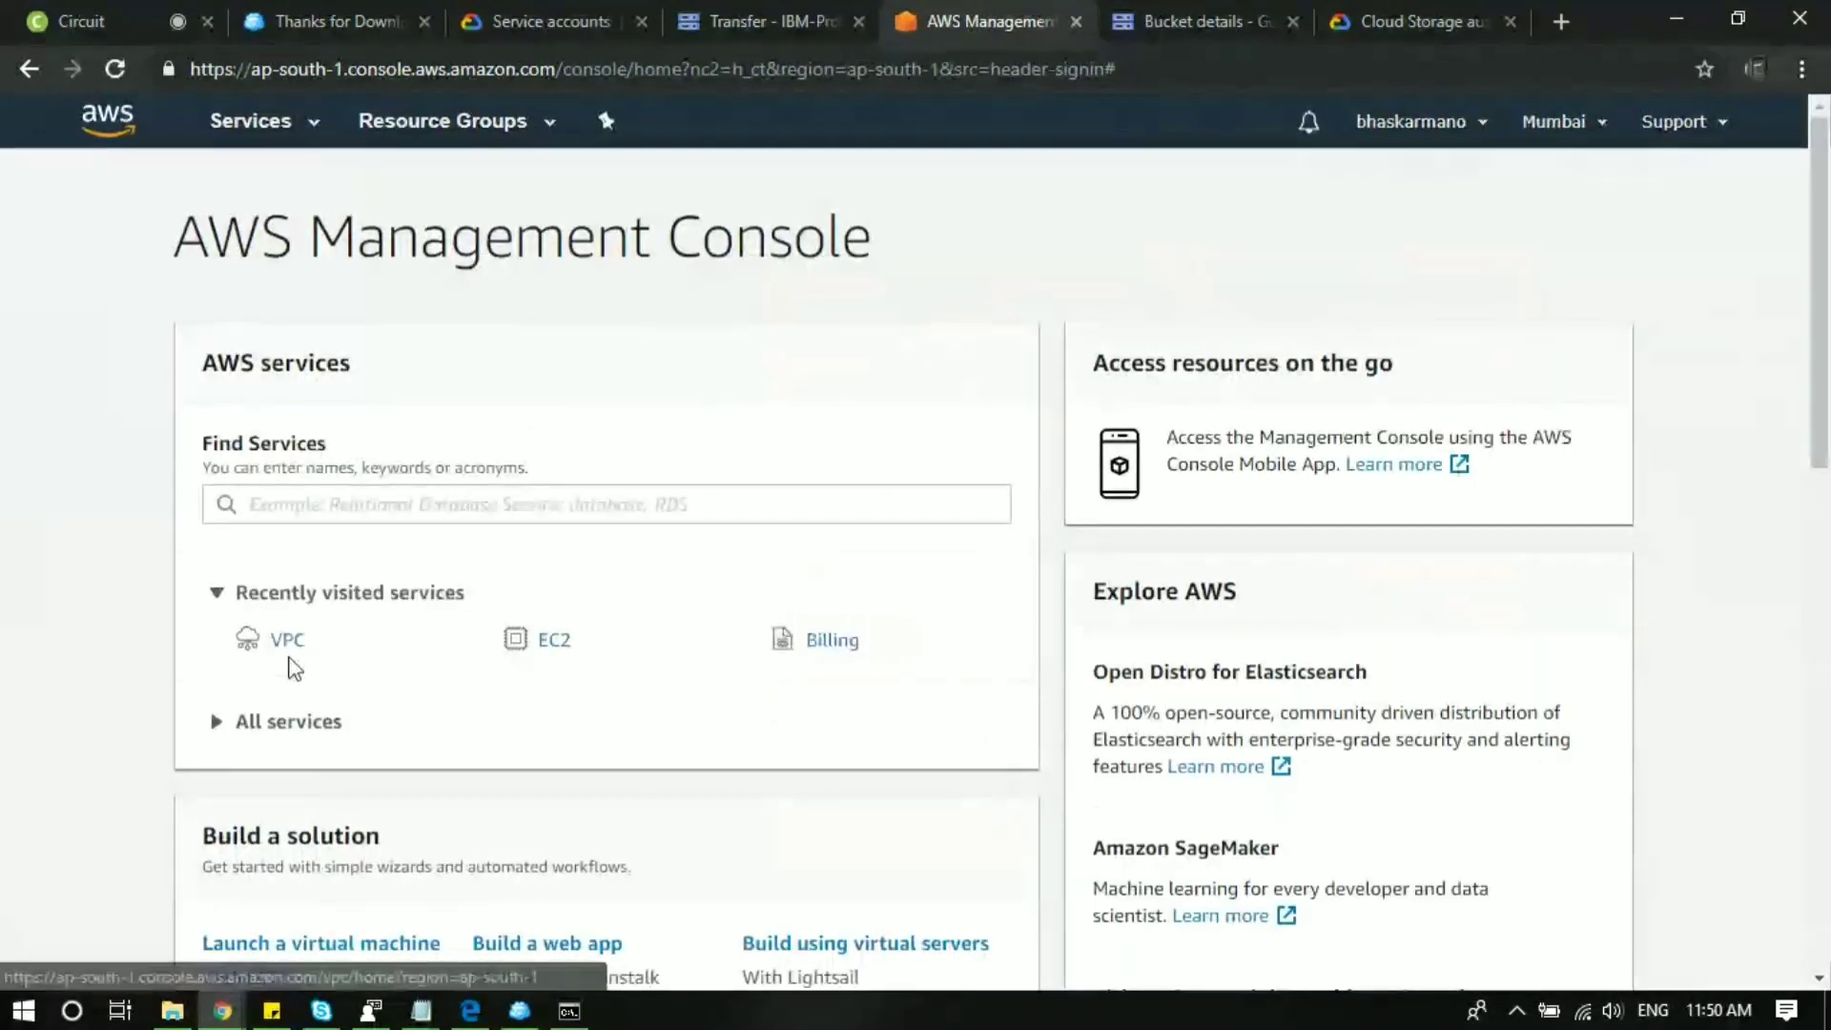
# Search AWS services for 's3' and open the S3 buckets list.
pyautogui.click(286, 639)
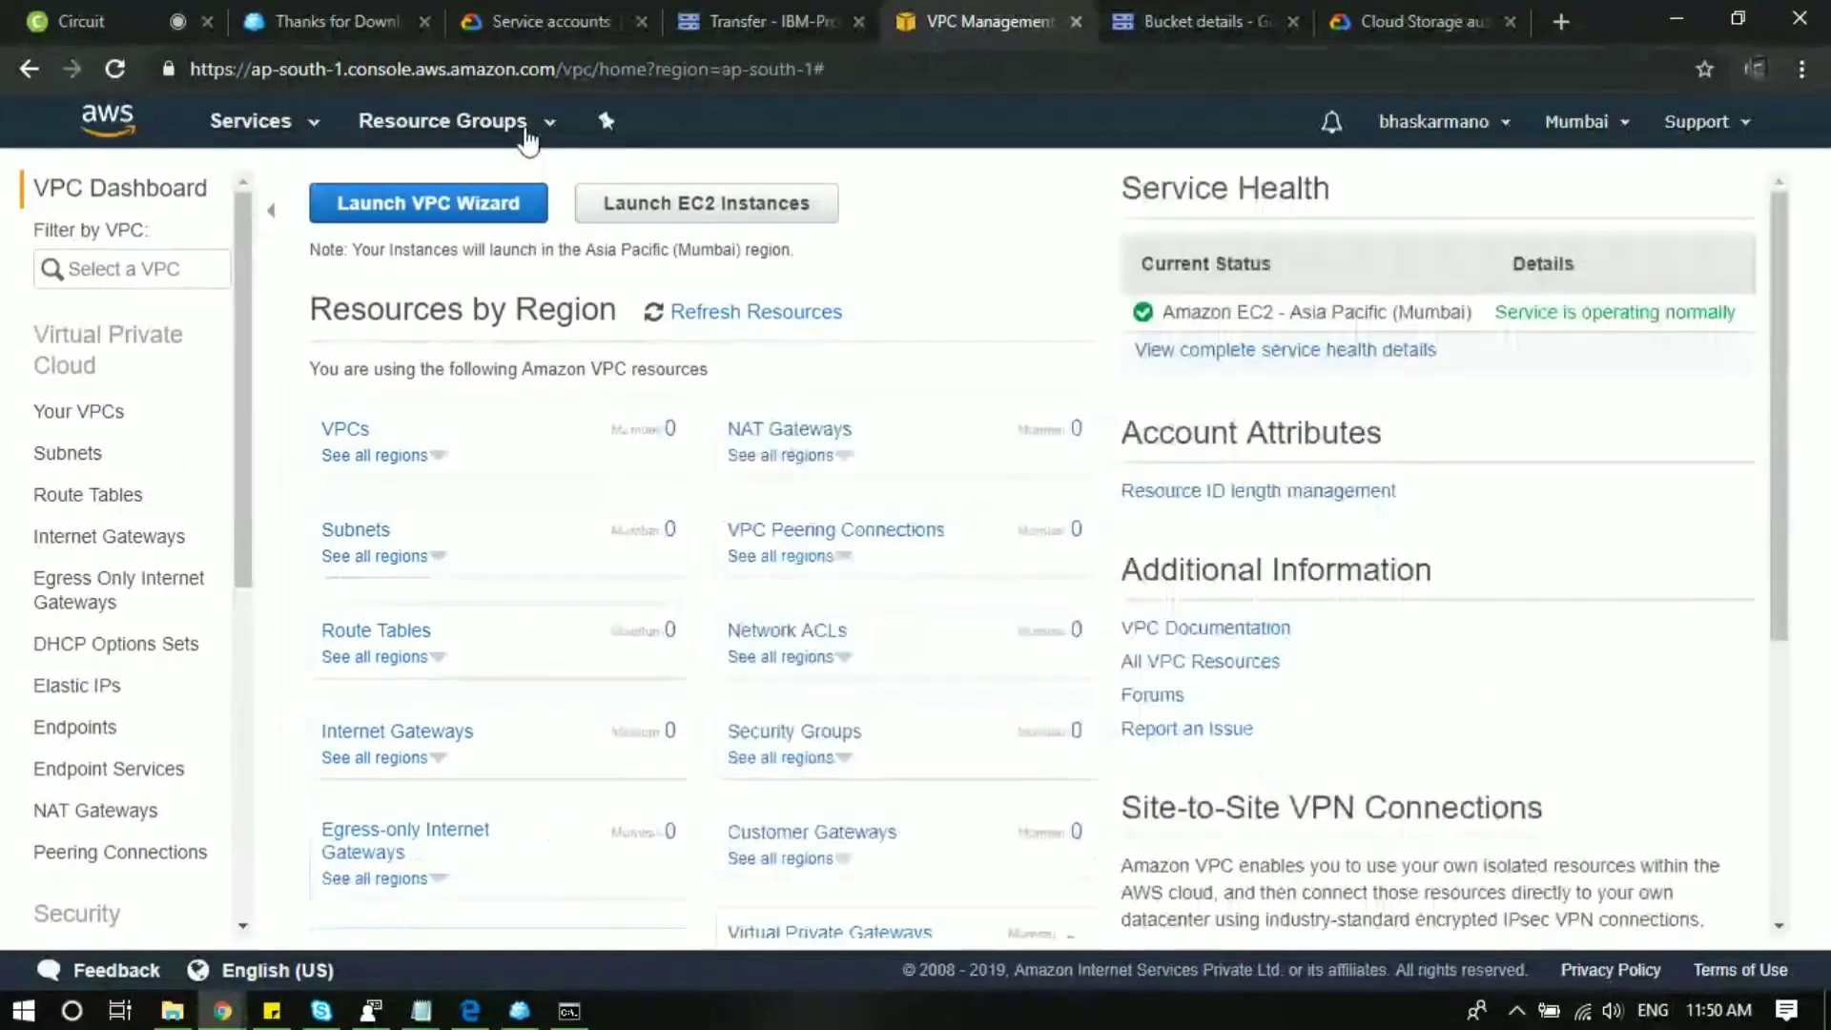
pyautogui.click(250, 121)
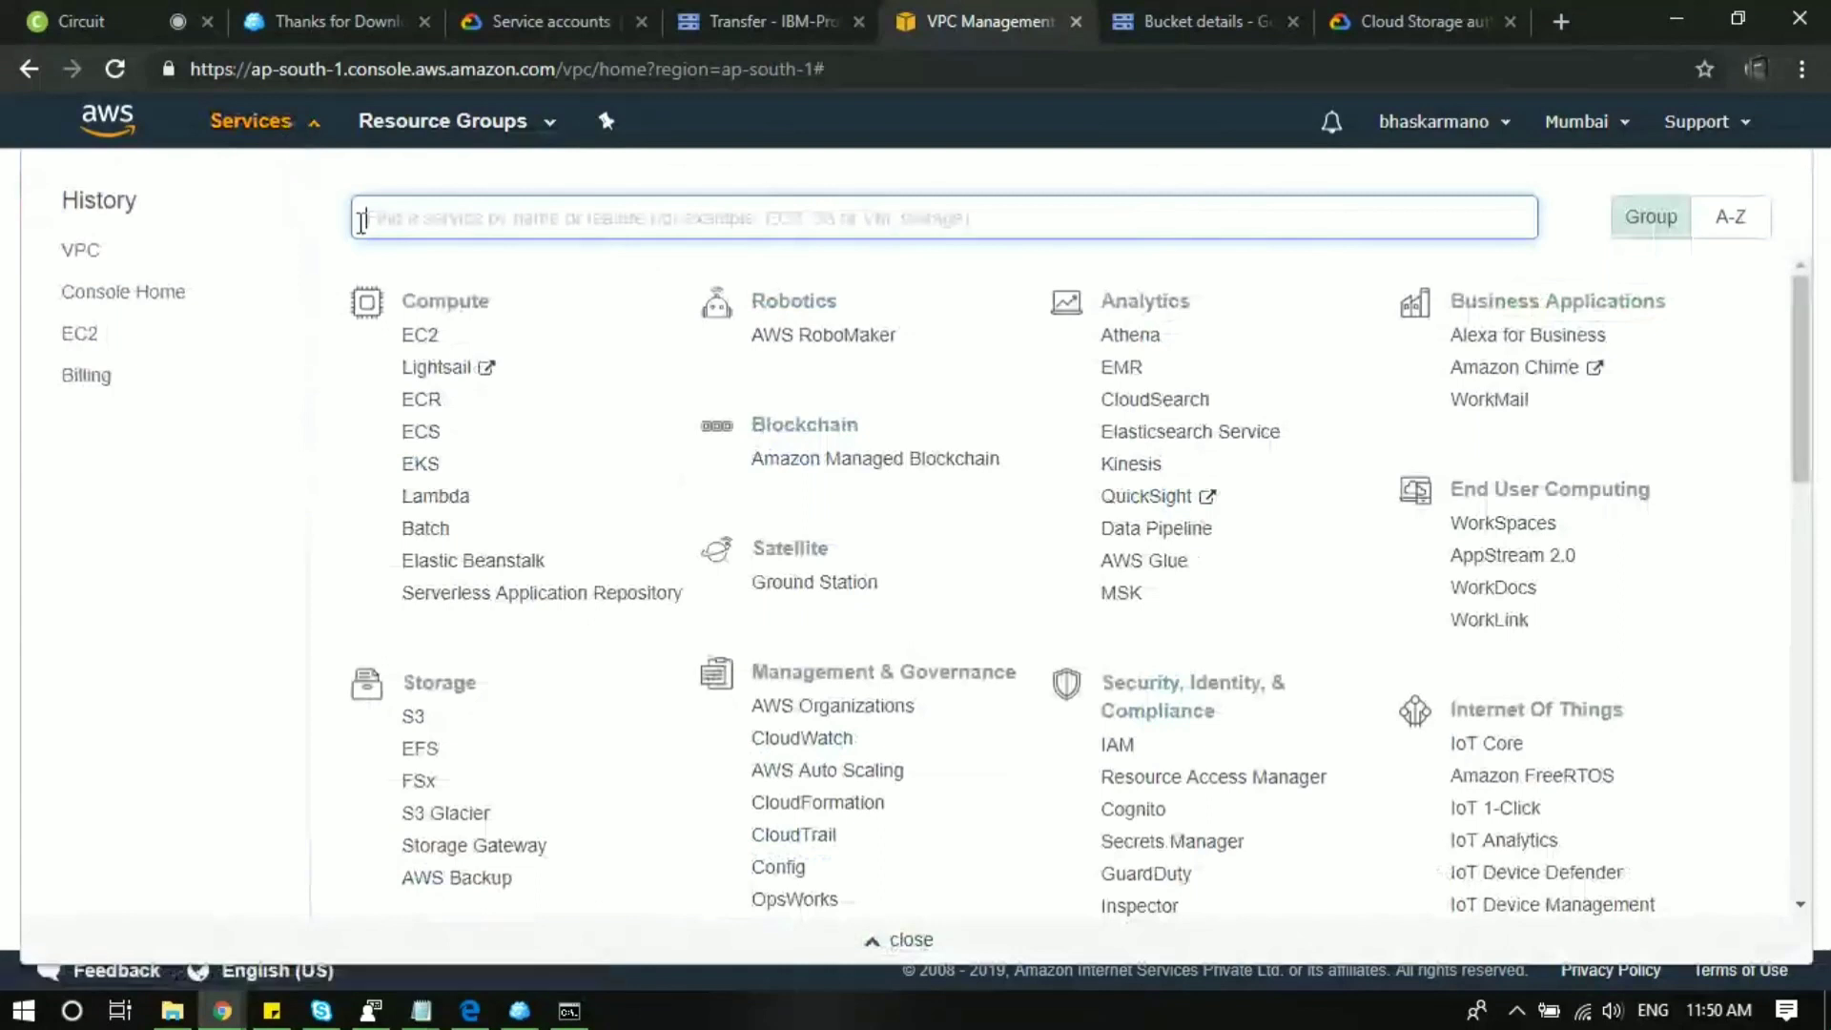
pyautogui.write('s3')
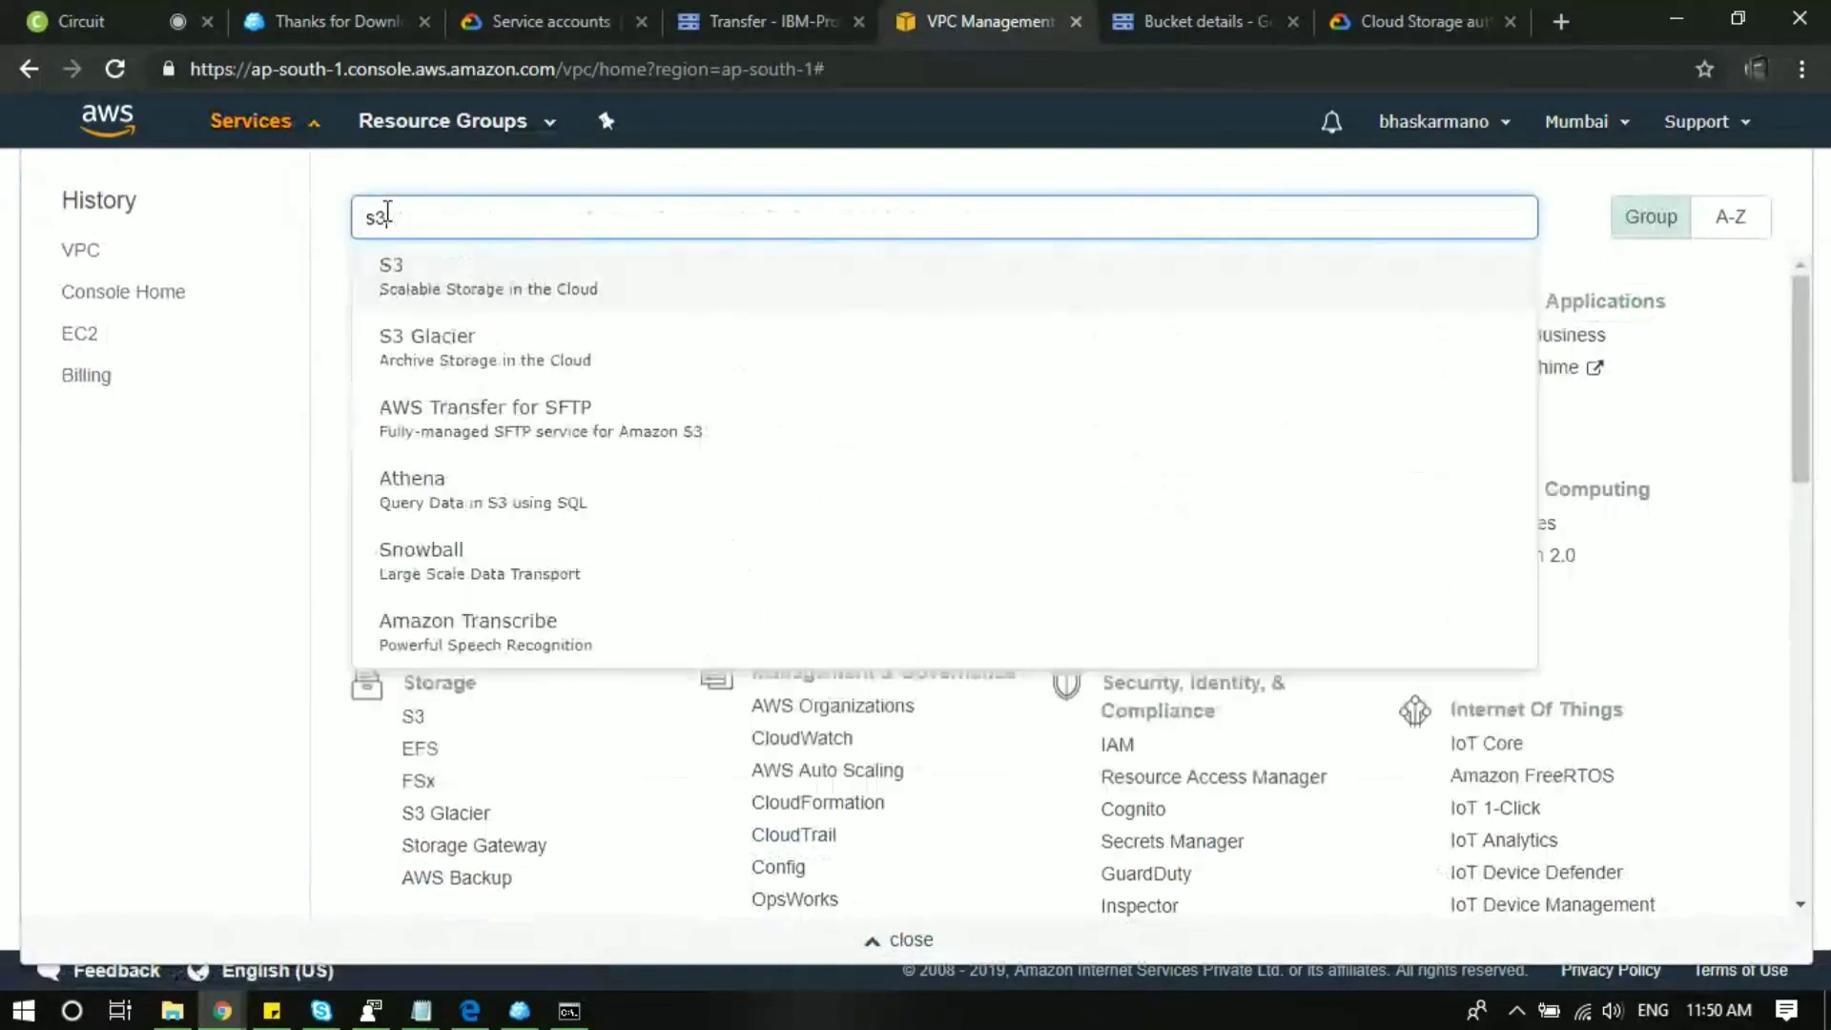
pyautogui.click(391, 277)
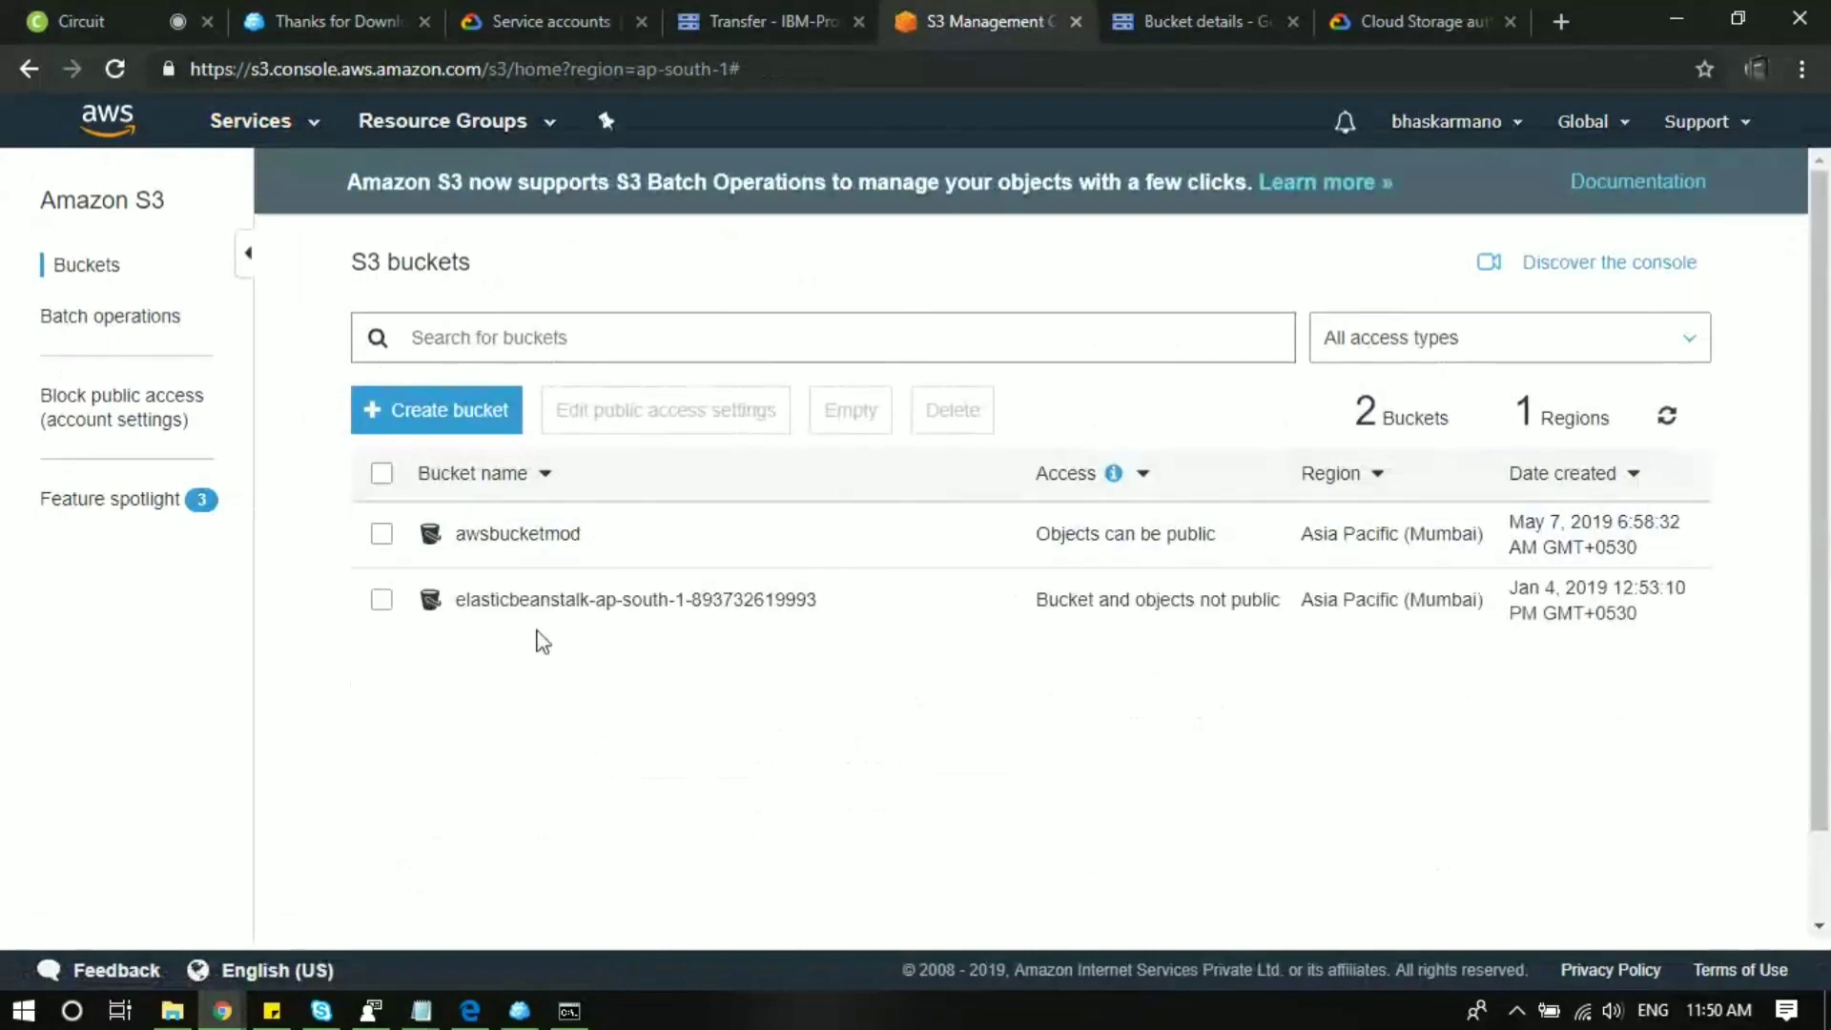
# Browse into the awsbucketmod bucket's test folder to view its wallpaper JPG.
pyautogui.click(516, 534)
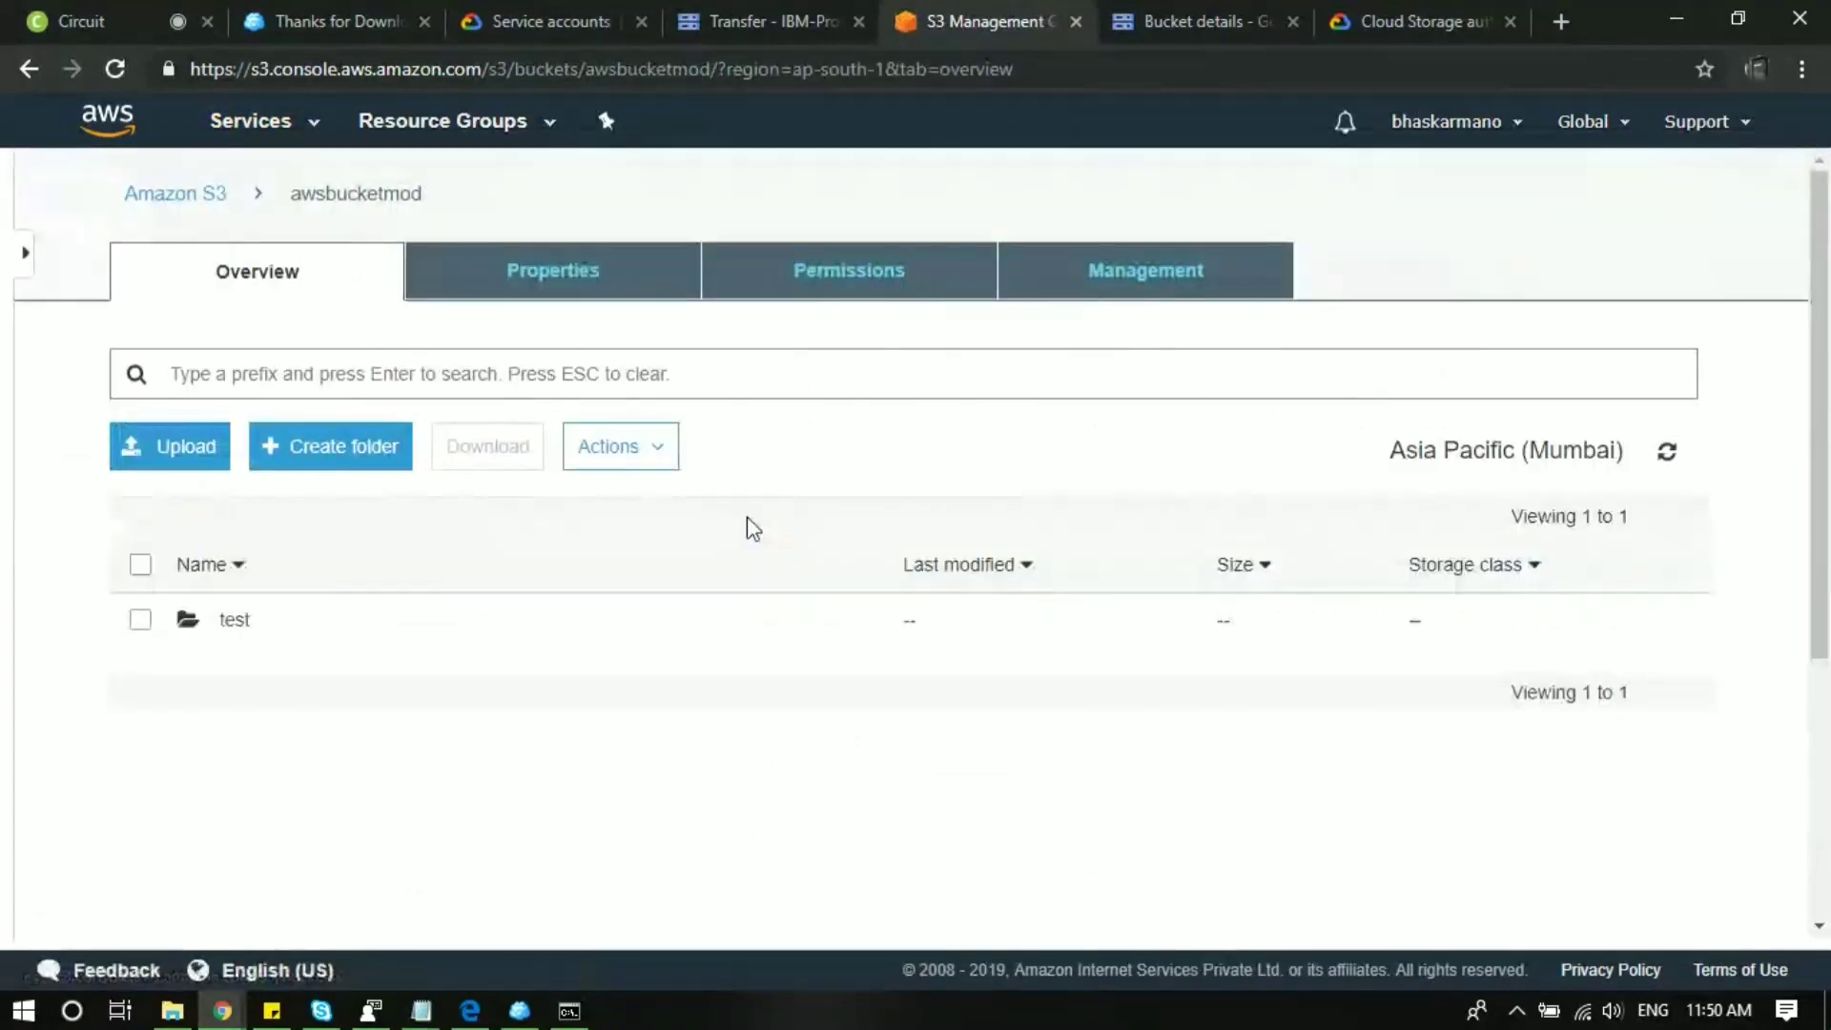
pyautogui.click(234, 619)
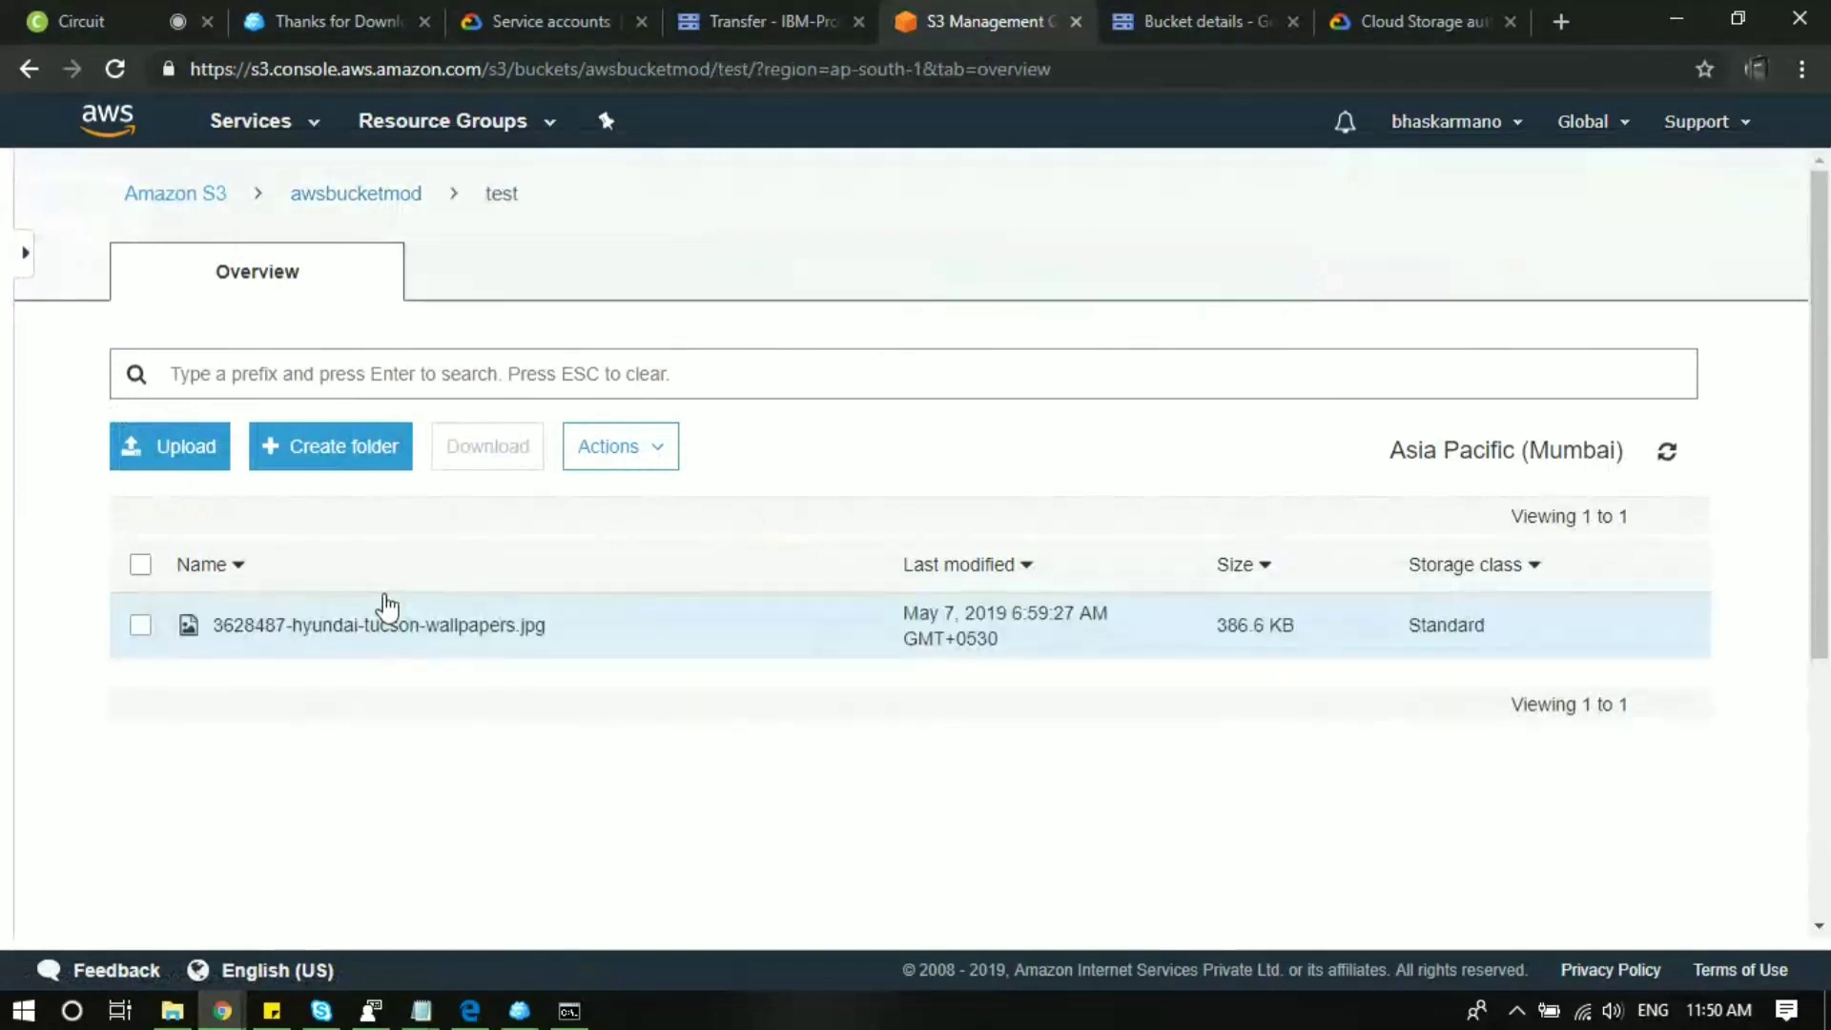
pyautogui.moveTo(333, 557)
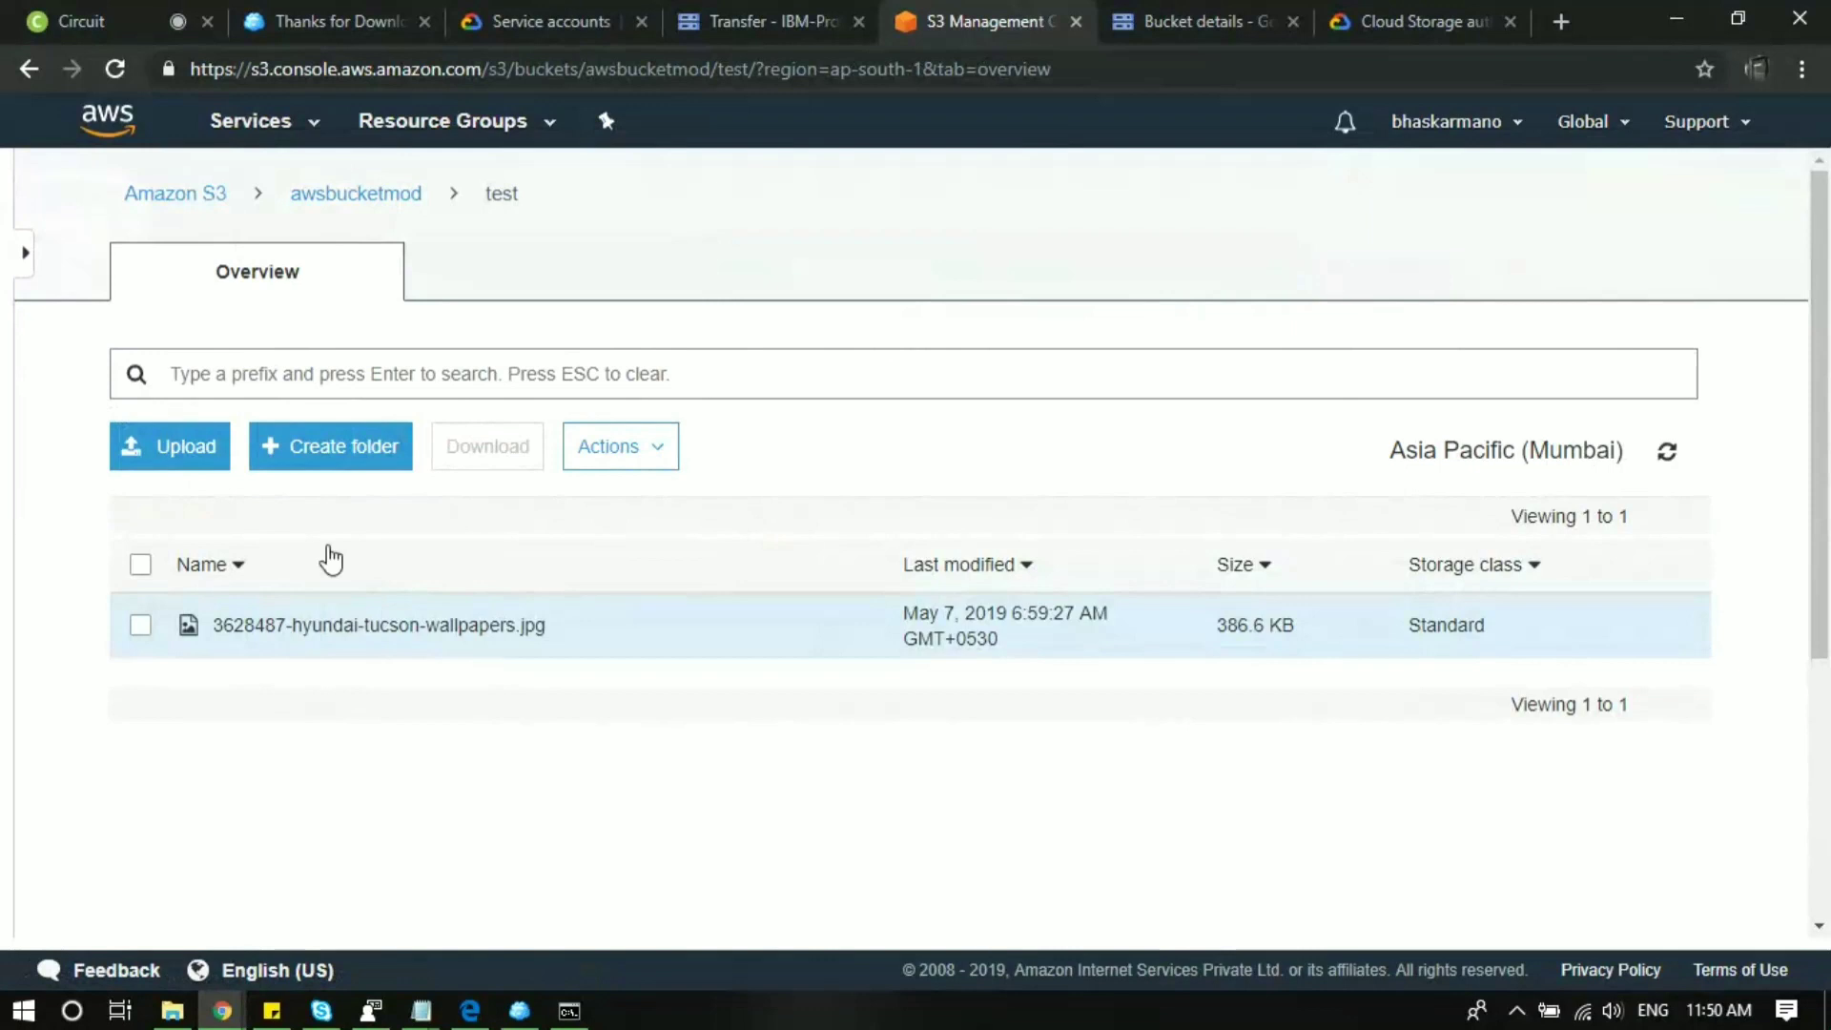
pyautogui.click(30, 69)
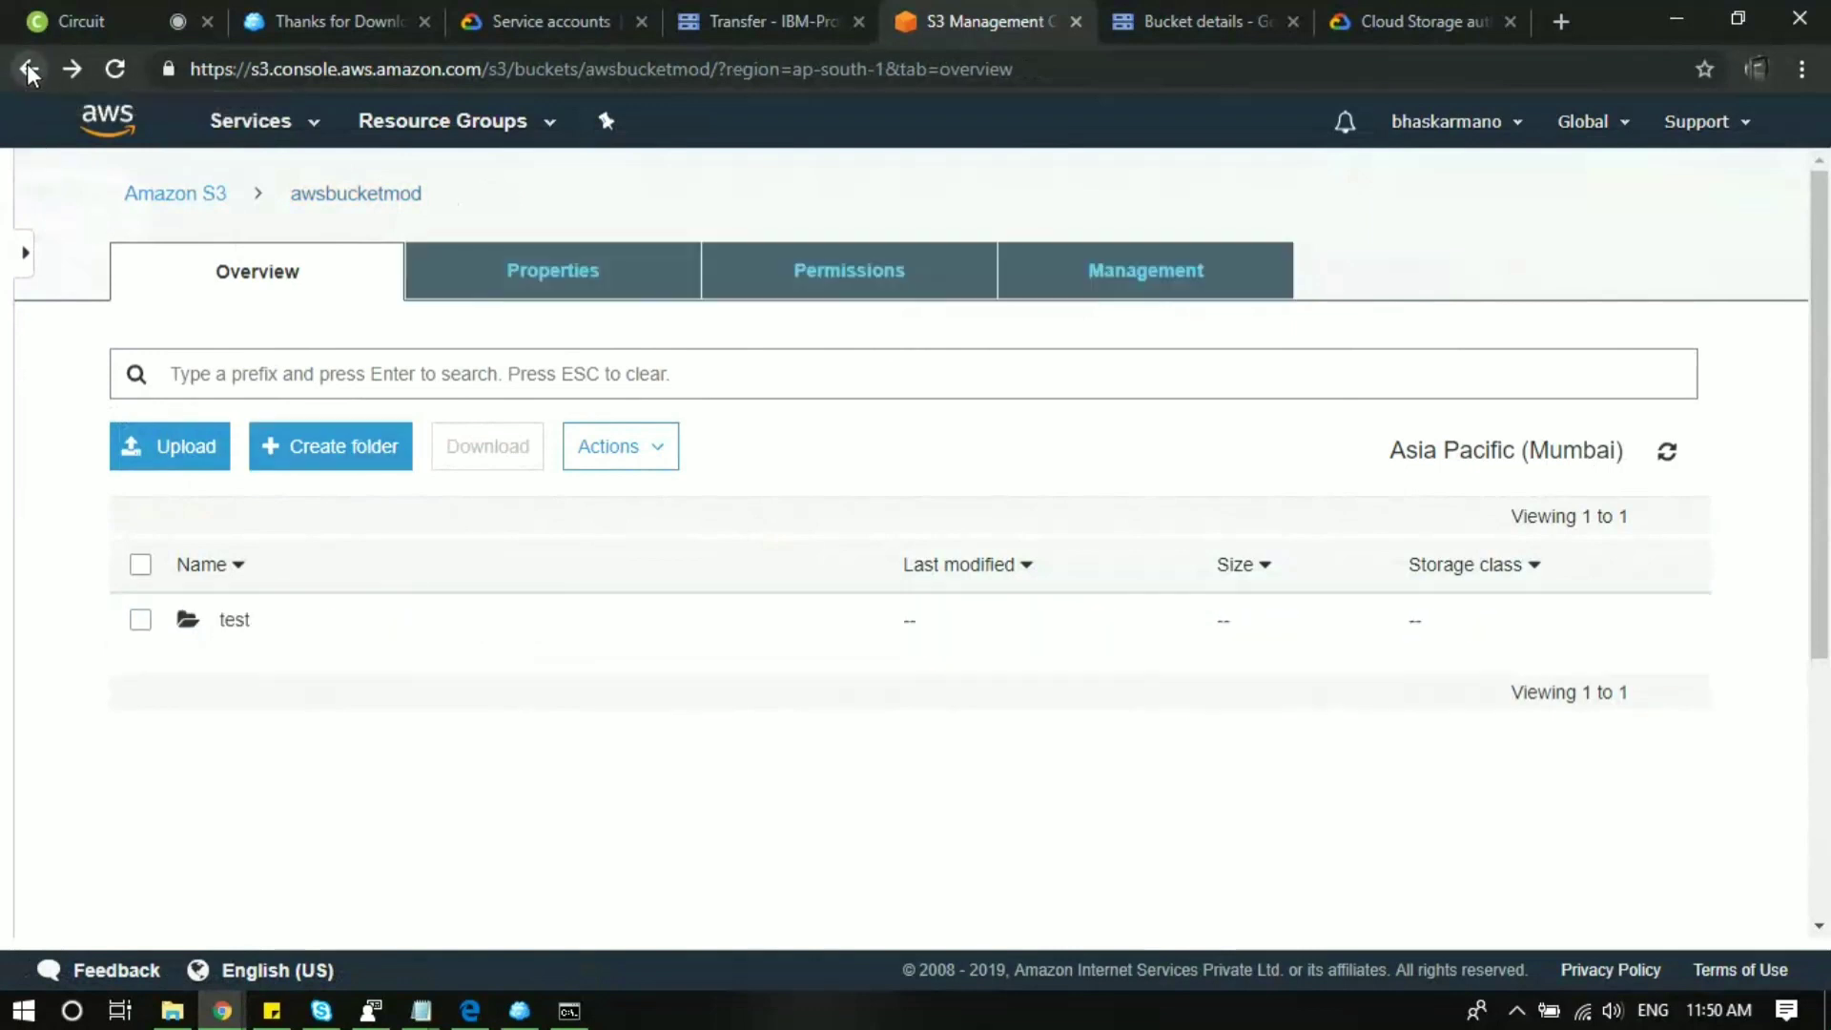
pyautogui.click(30, 69)
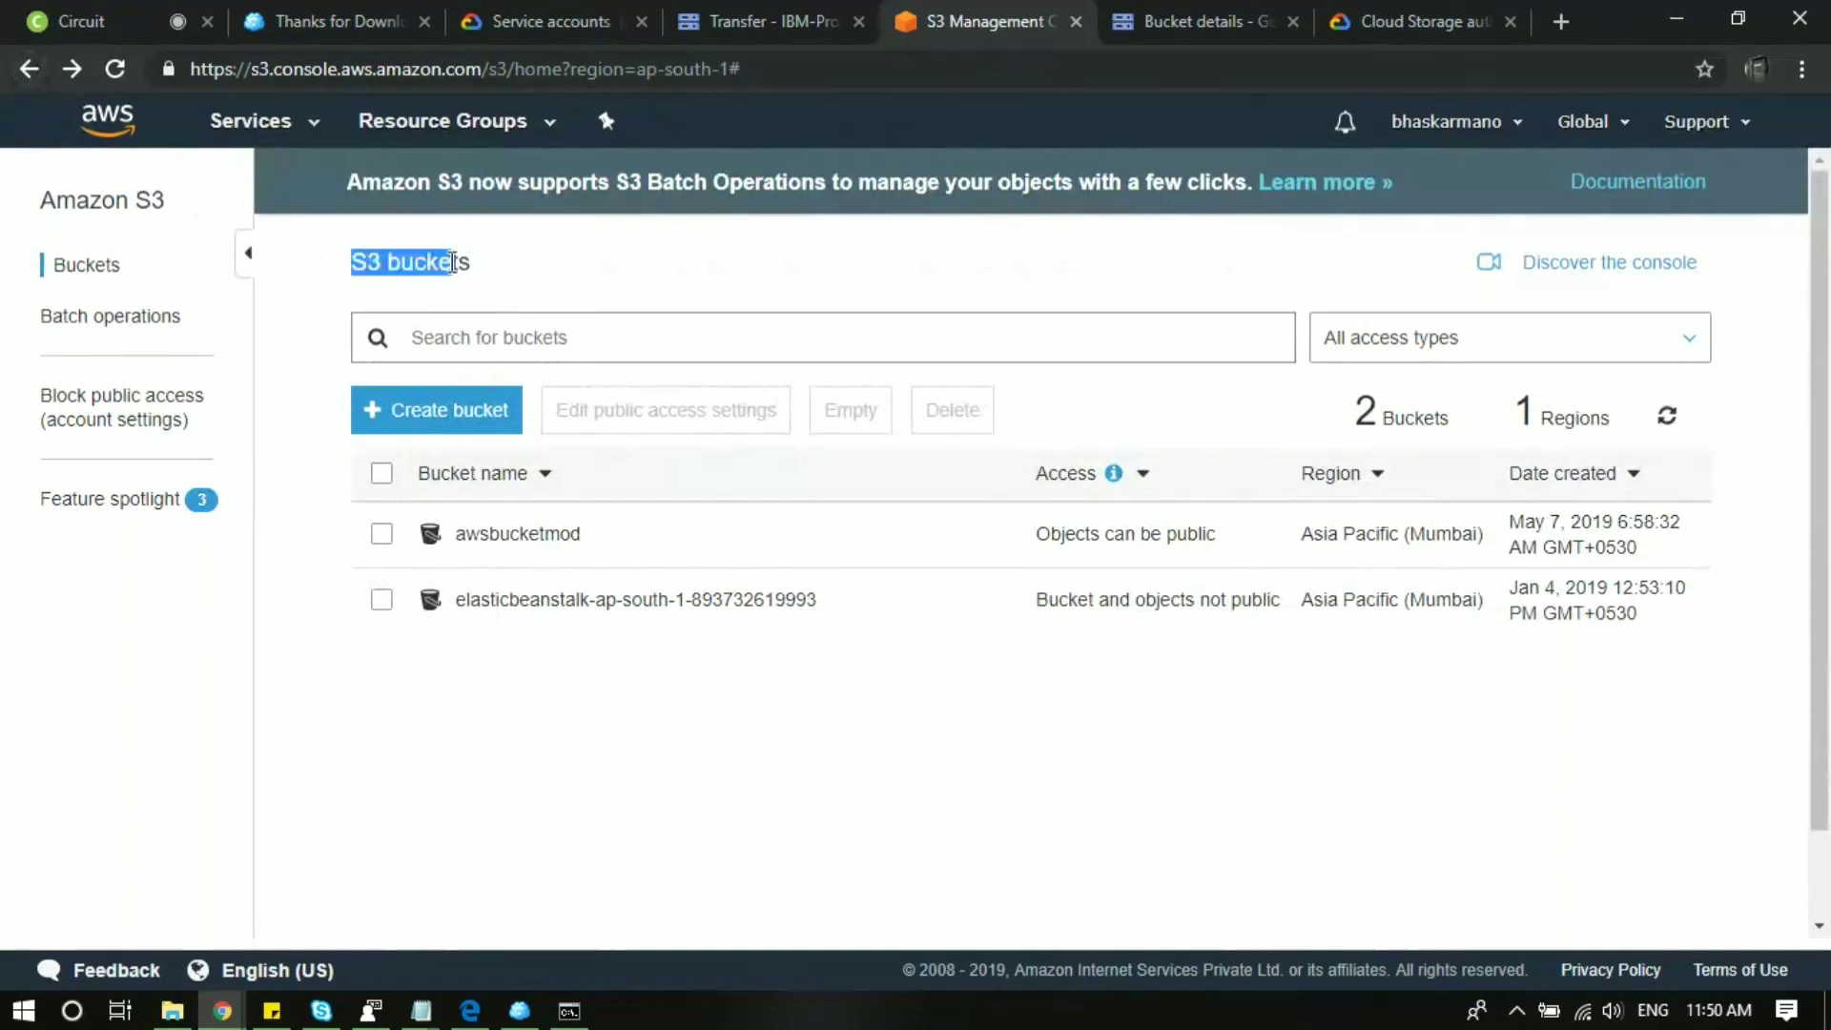
pyautogui.click(490, 263)
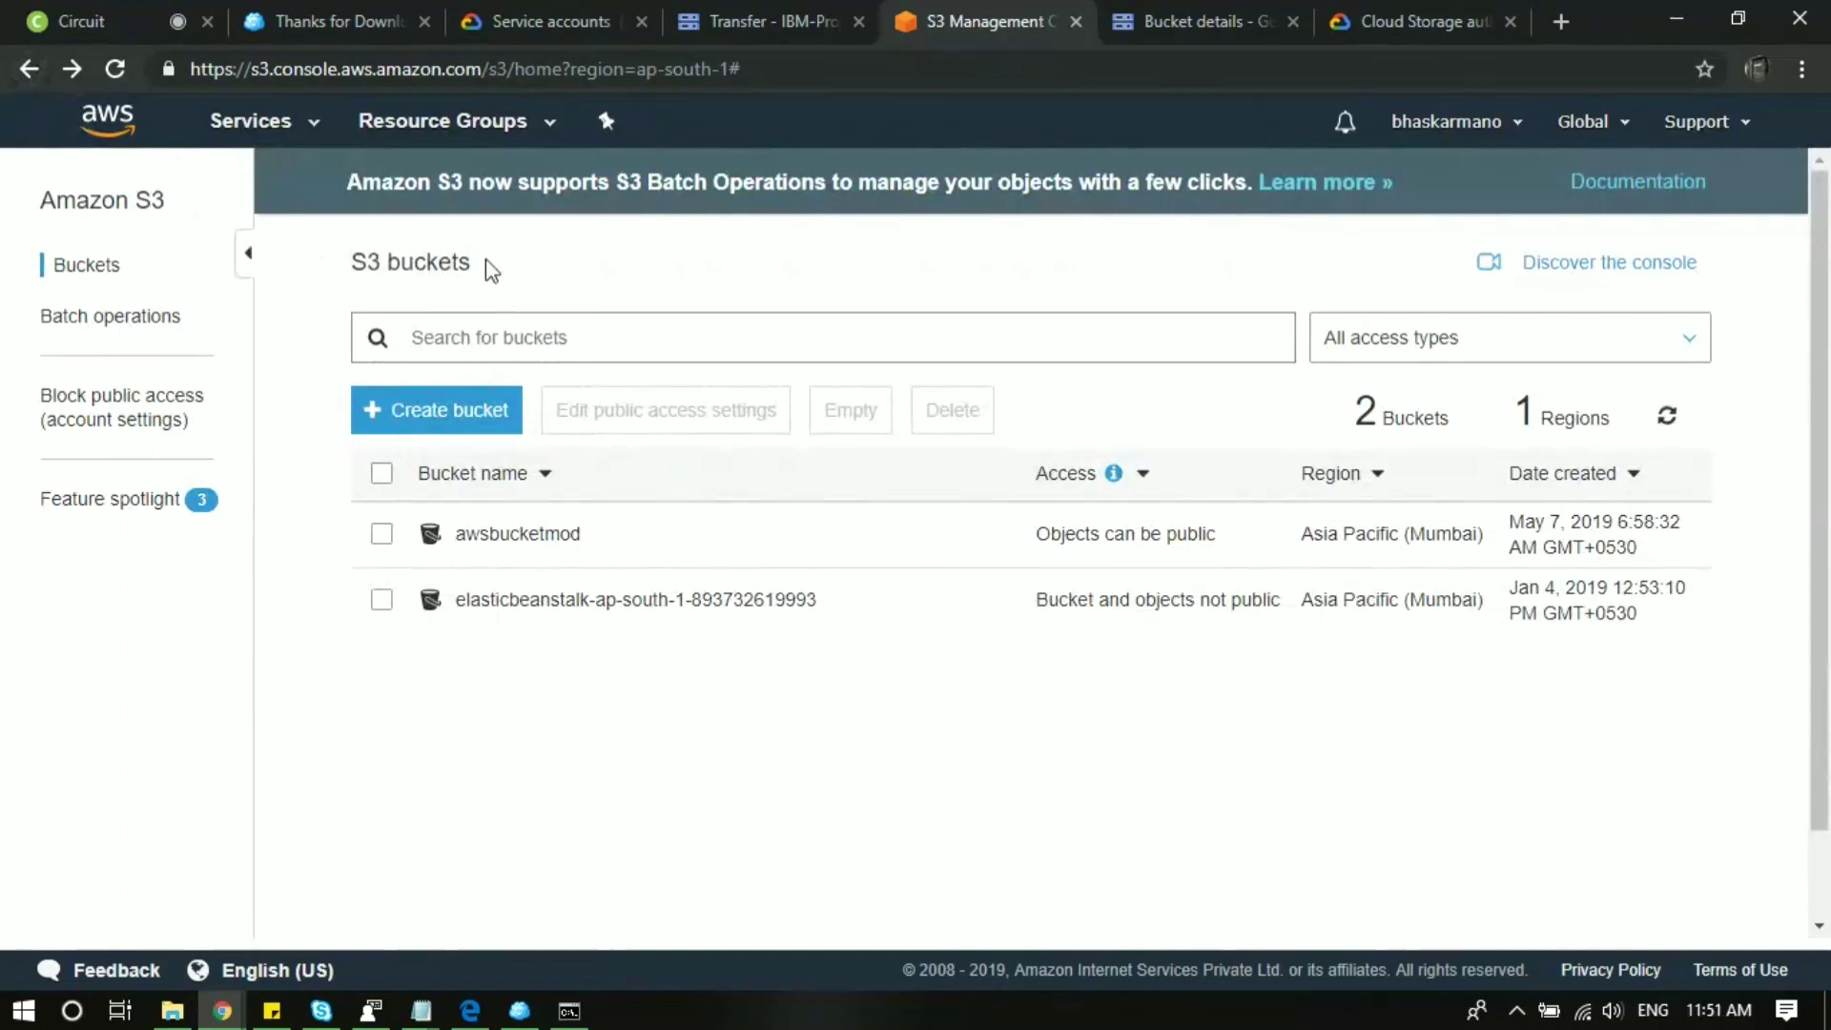
pyautogui.click(517, 534)
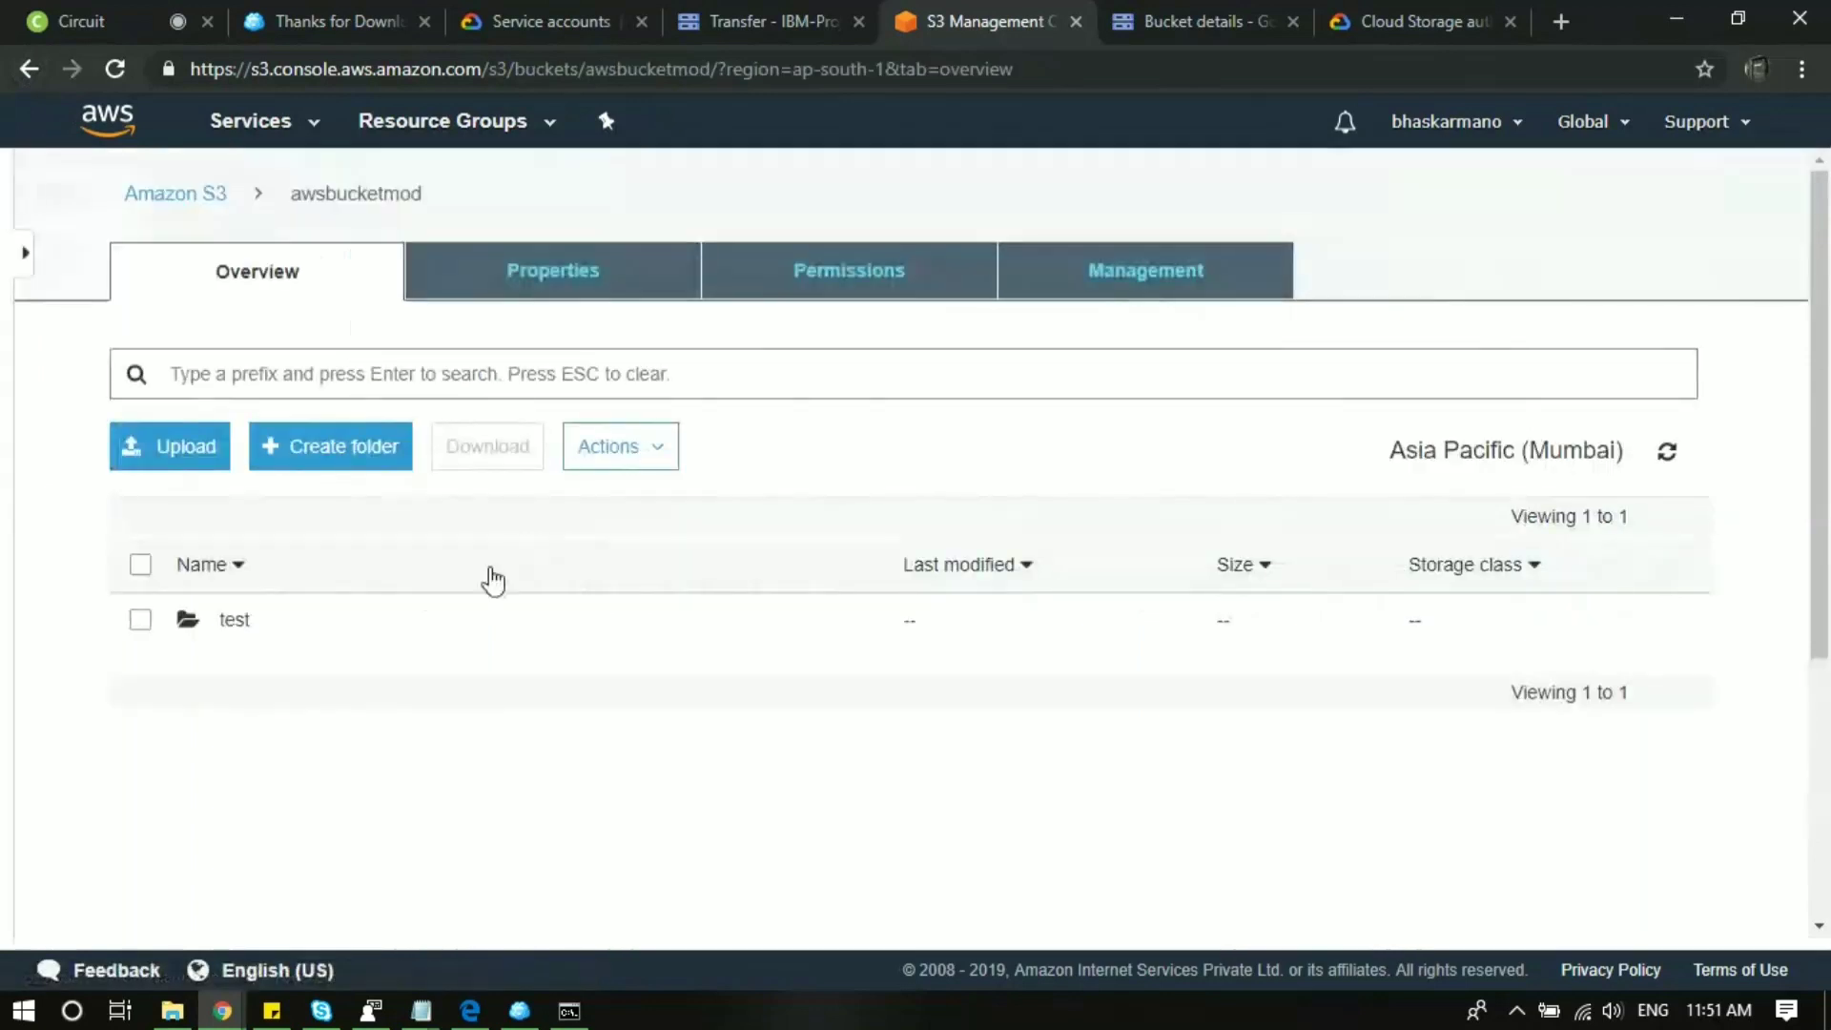
pyautogui.click(234, 619)
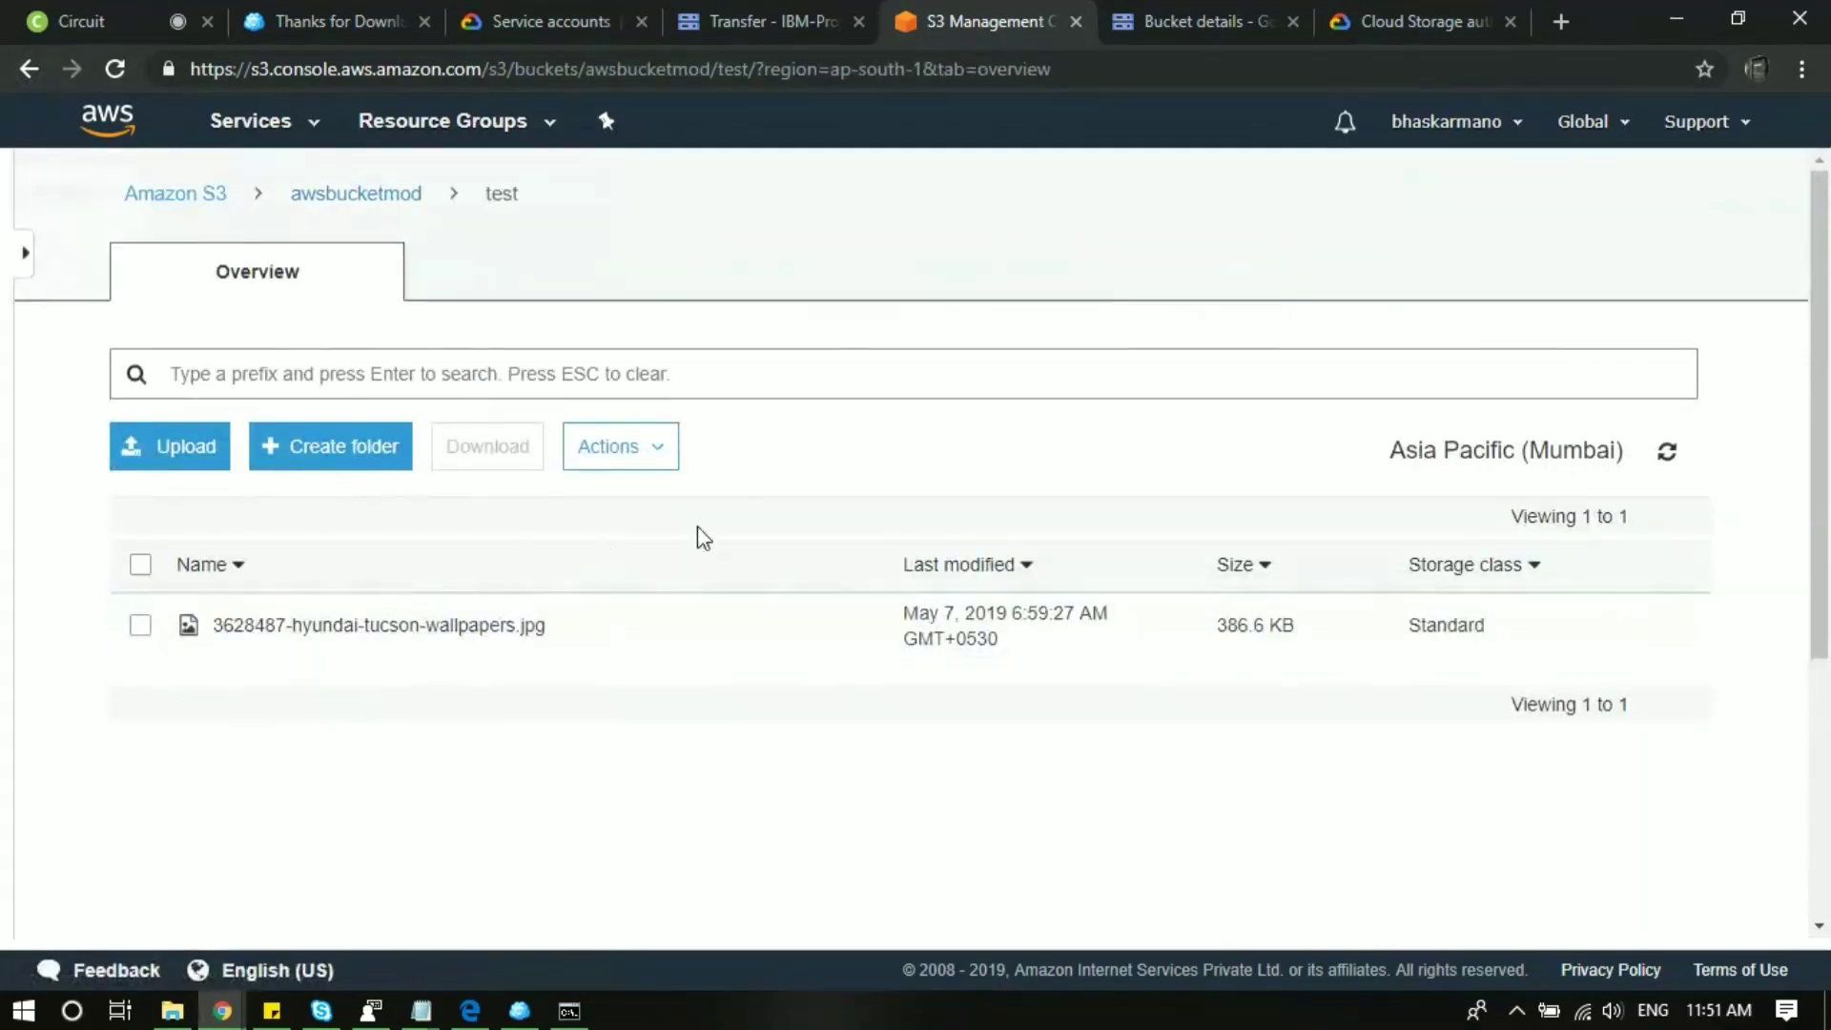
# Go to My Security Credentials and expand the Access keys section.
pyautogui.click(1582, 120)
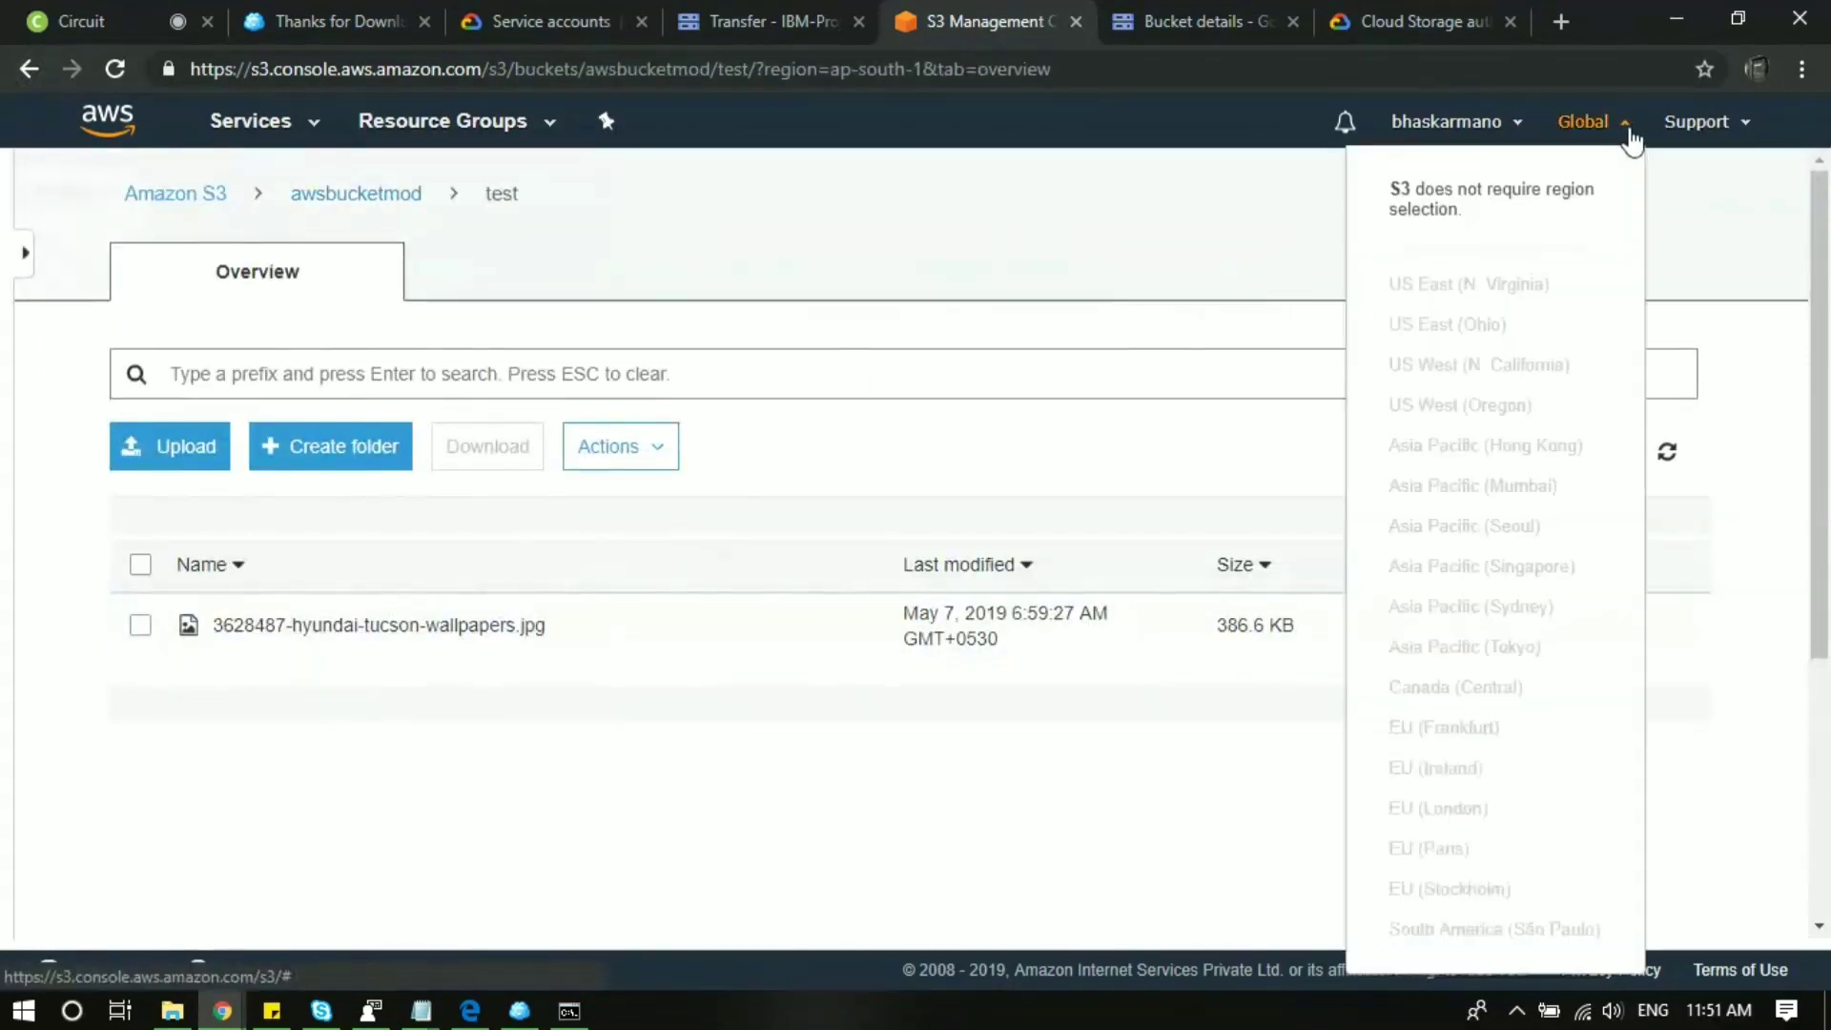
pyautogui.click(1448, 121)
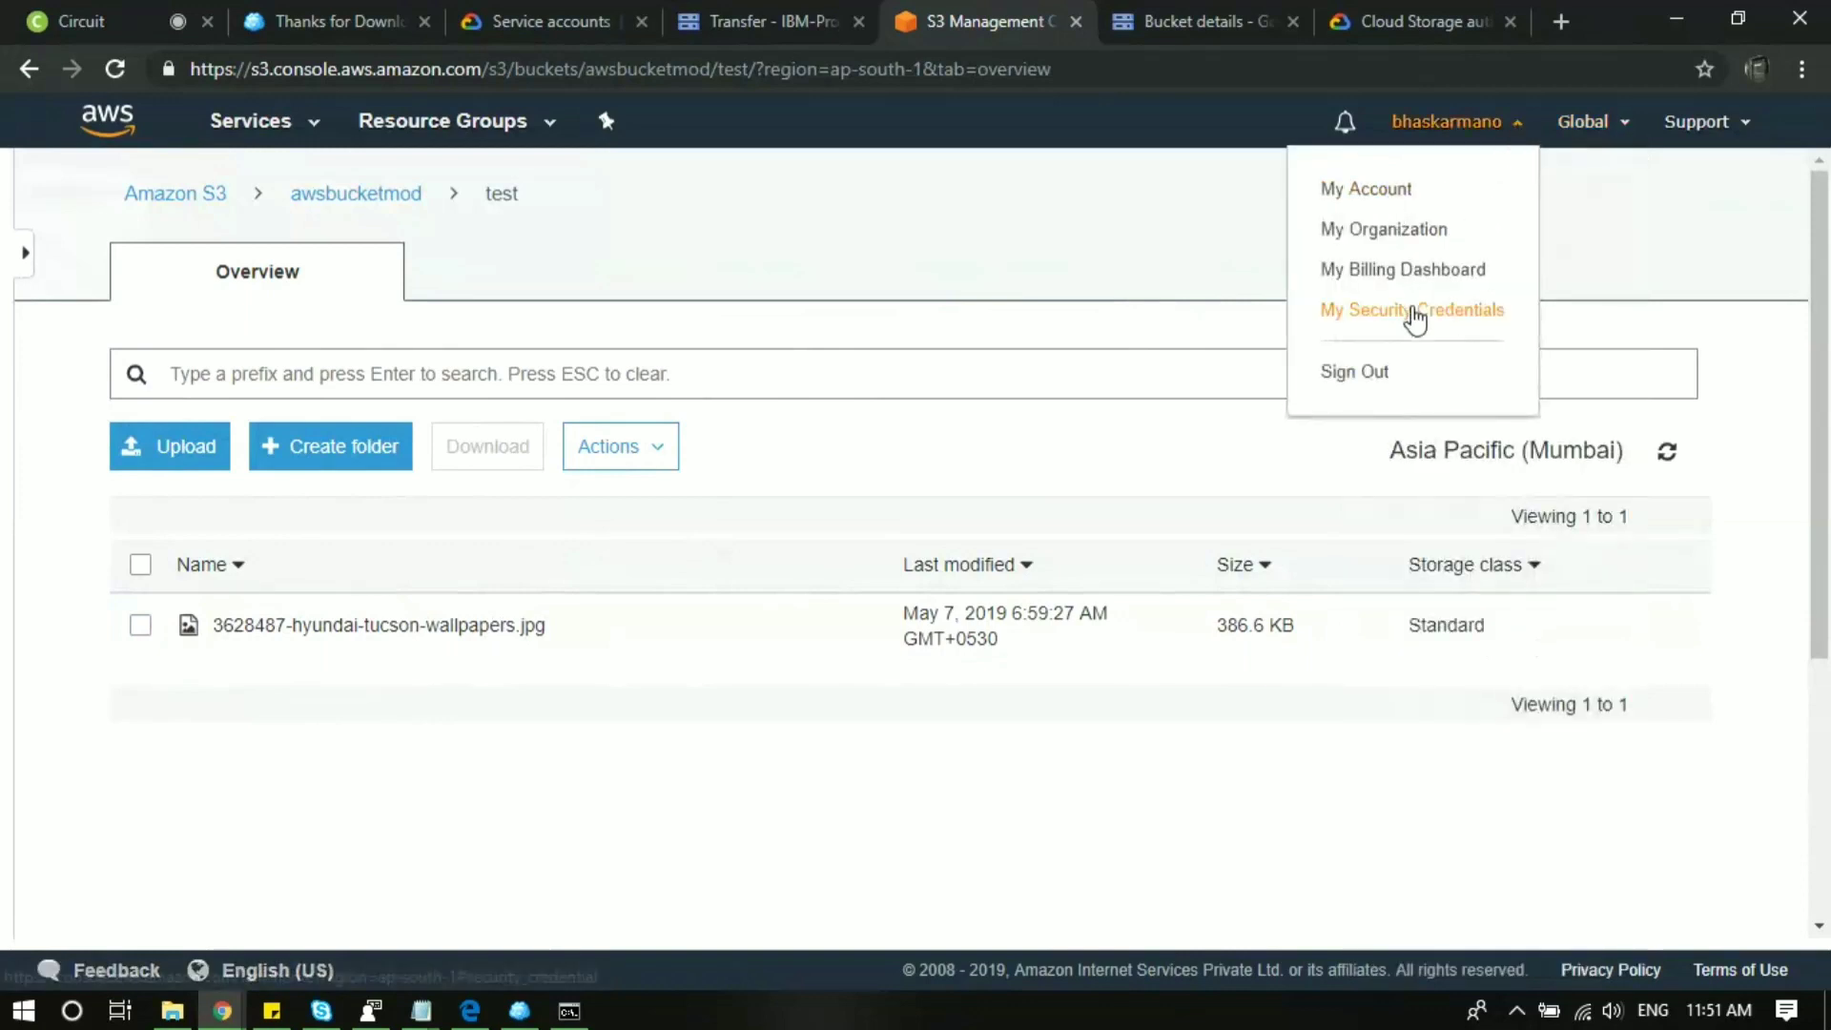
pyautogui.click(1410, 309)
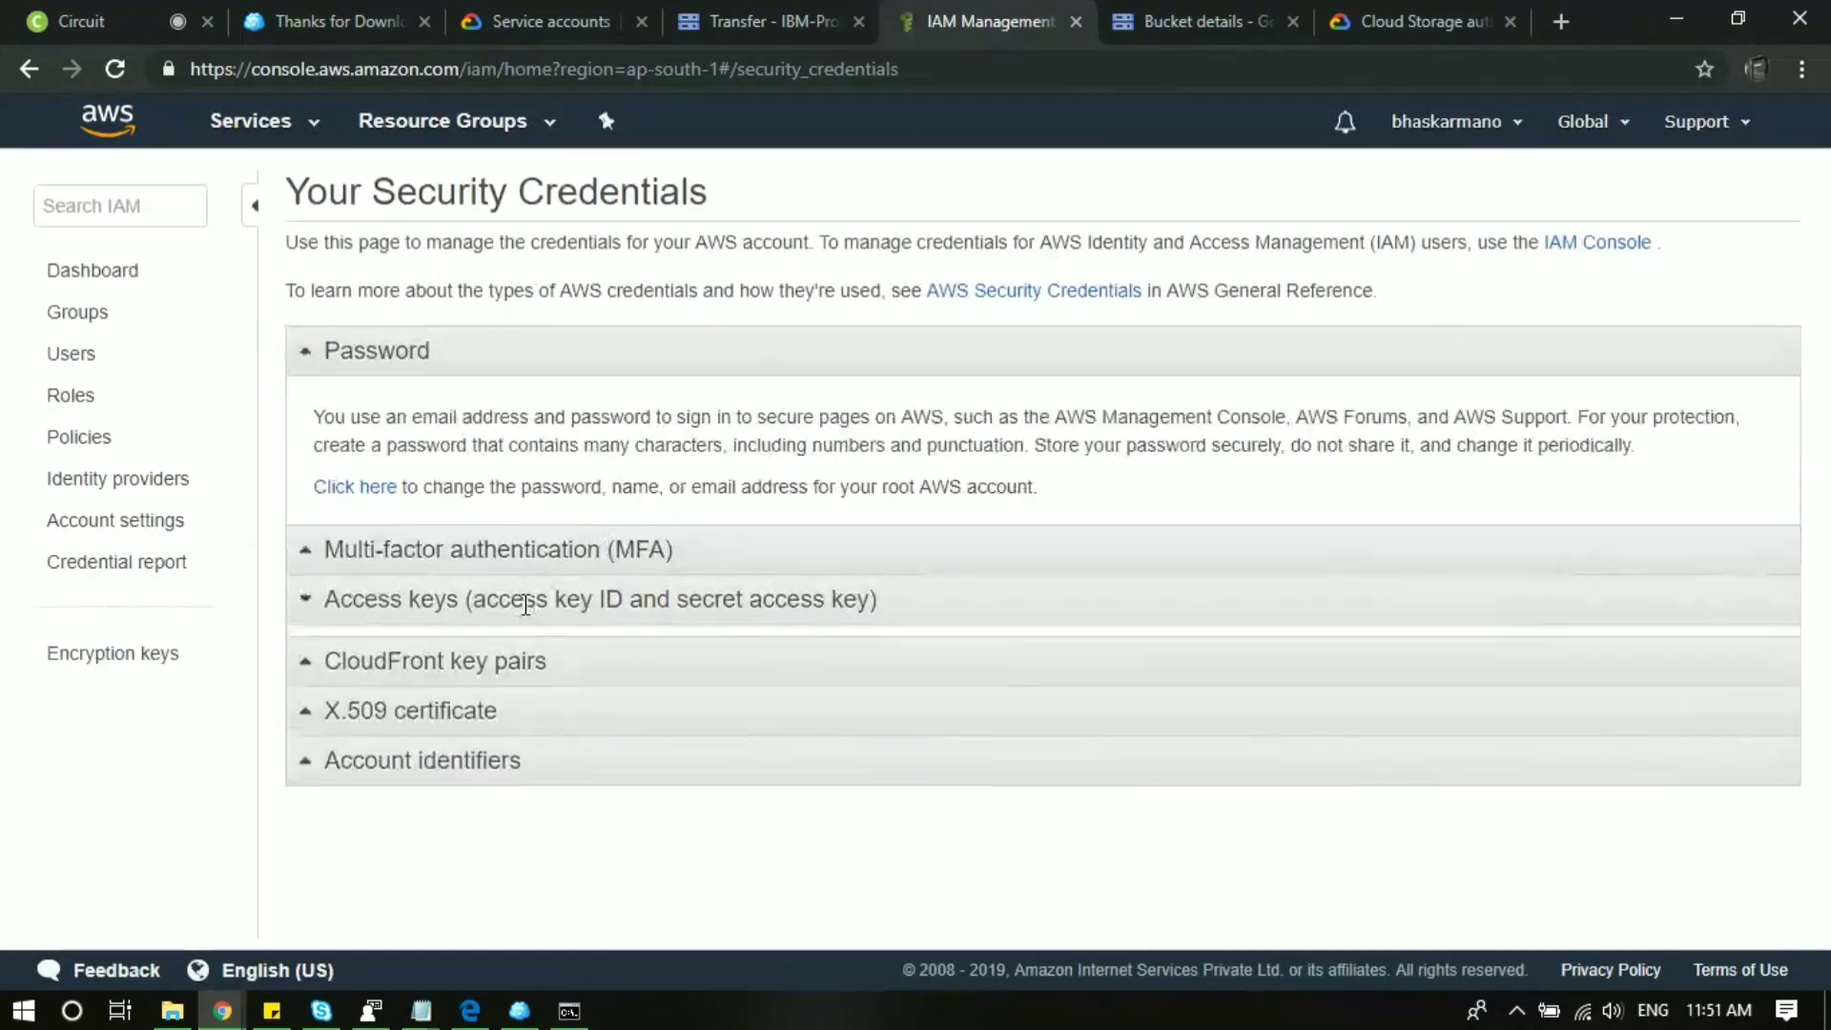
pyautogui.click(599, 599)
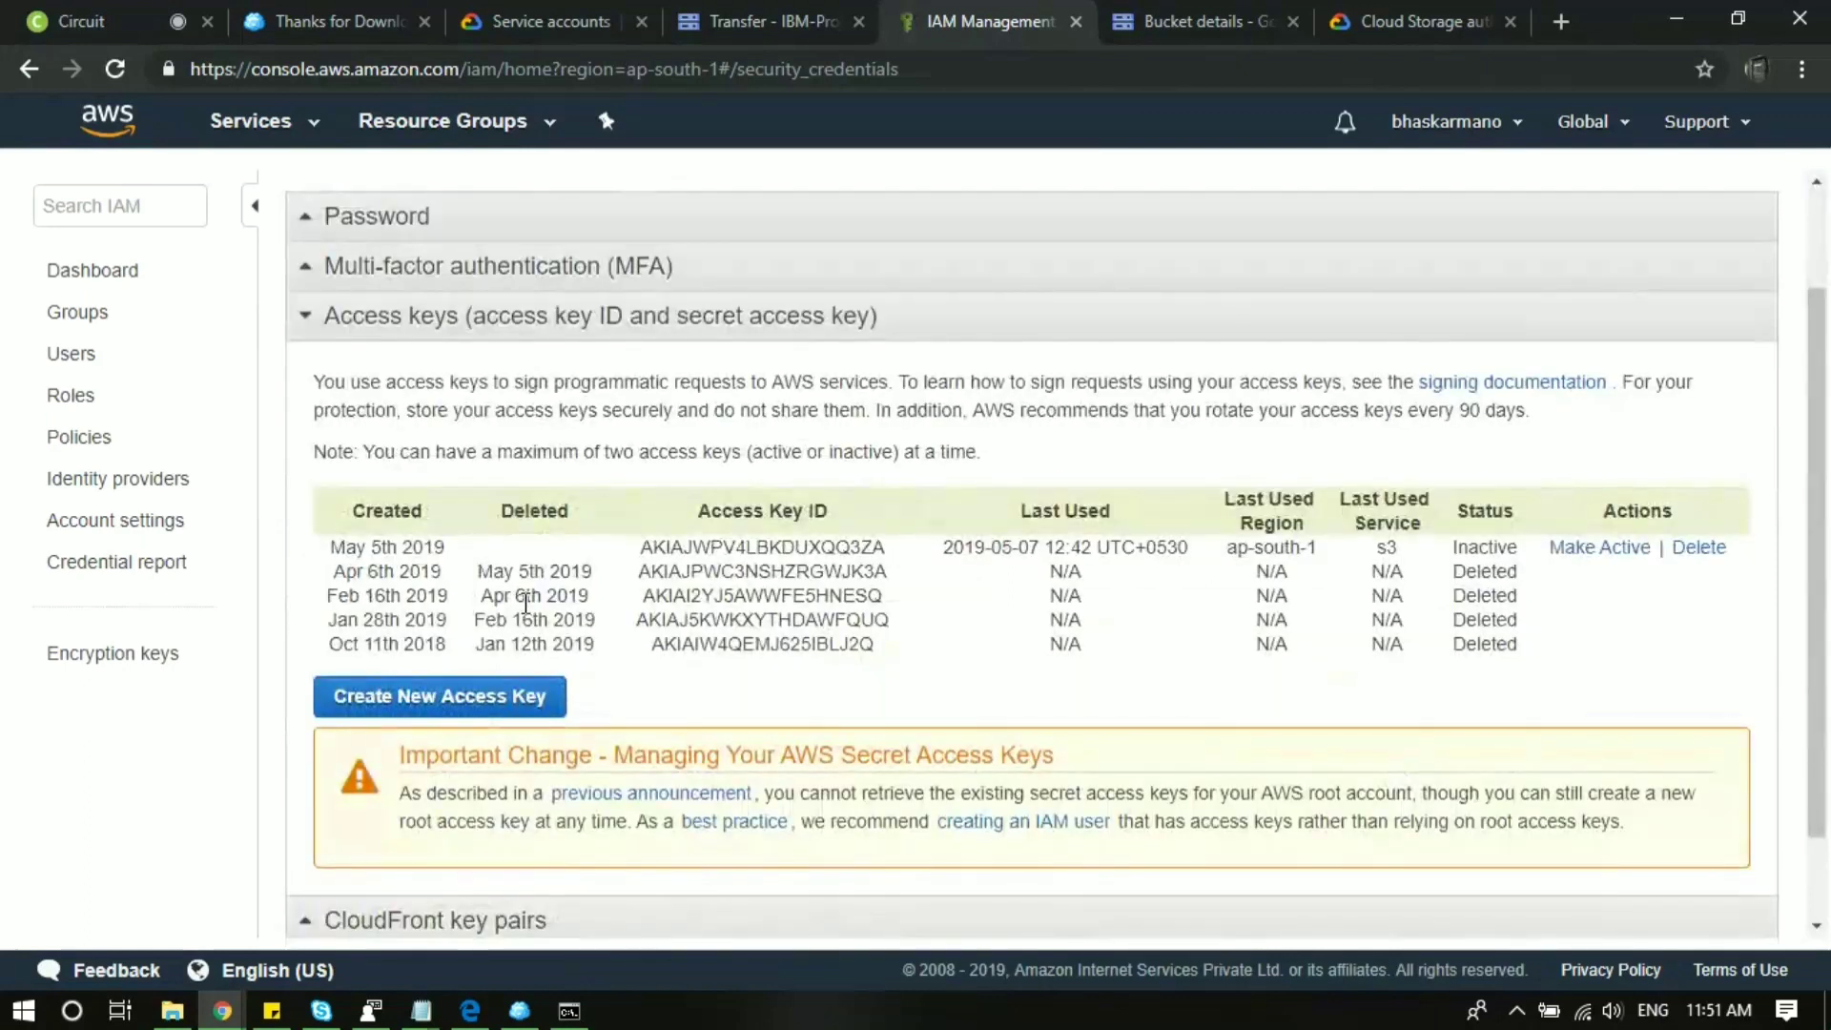
pyautogui.moveTo(1697, 546)
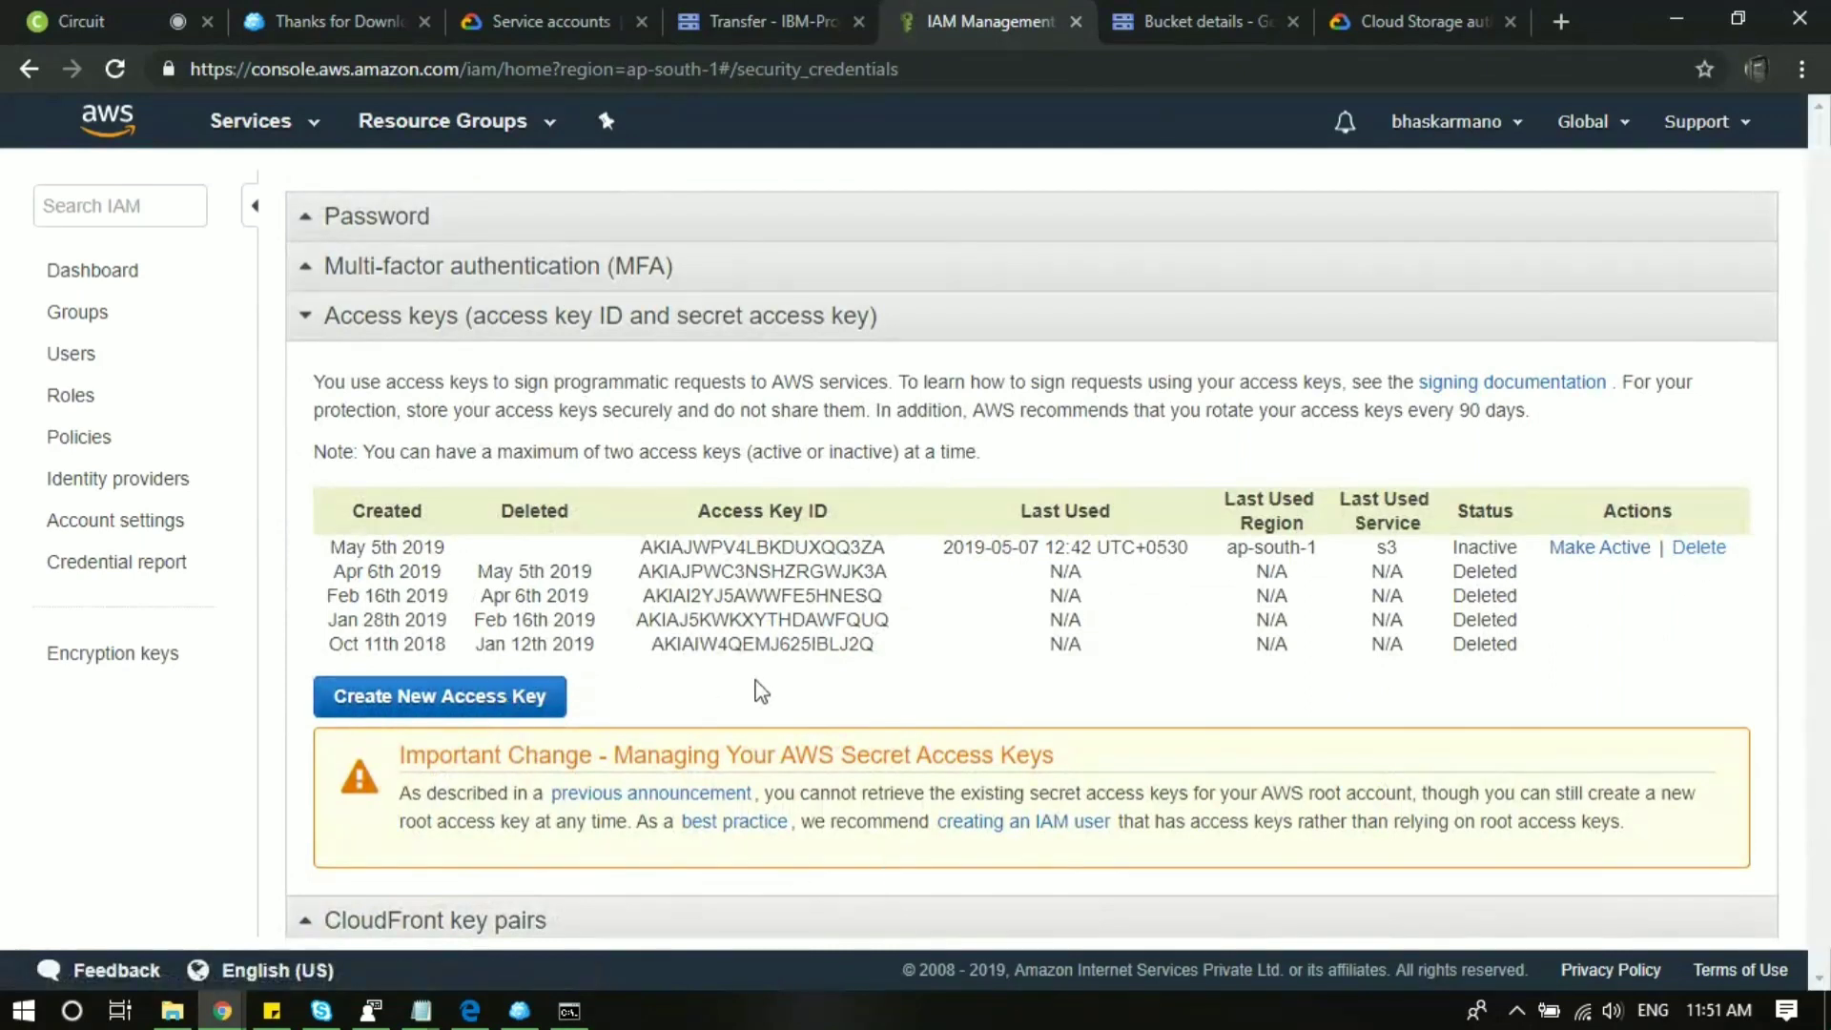
# Create a new access key, then download and open rootkey.csv.
pyautogui.click(438, 697)
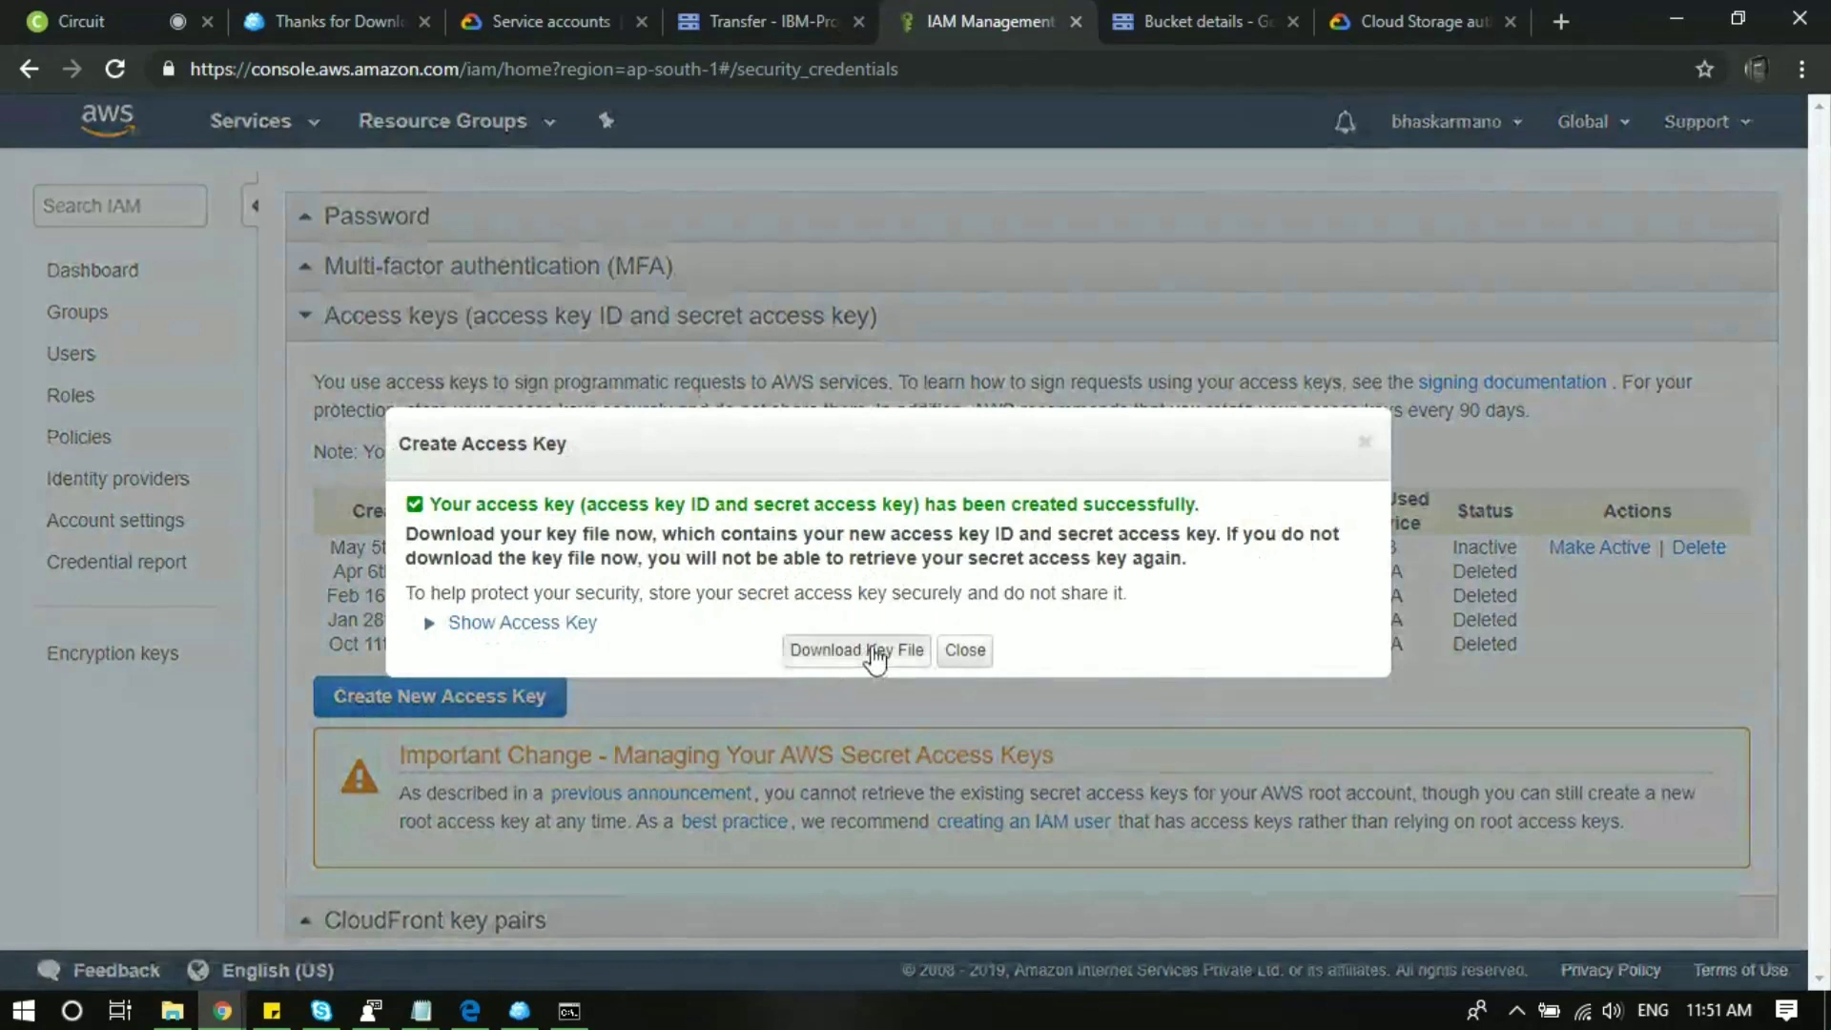
pyautogui.click(856, 650)
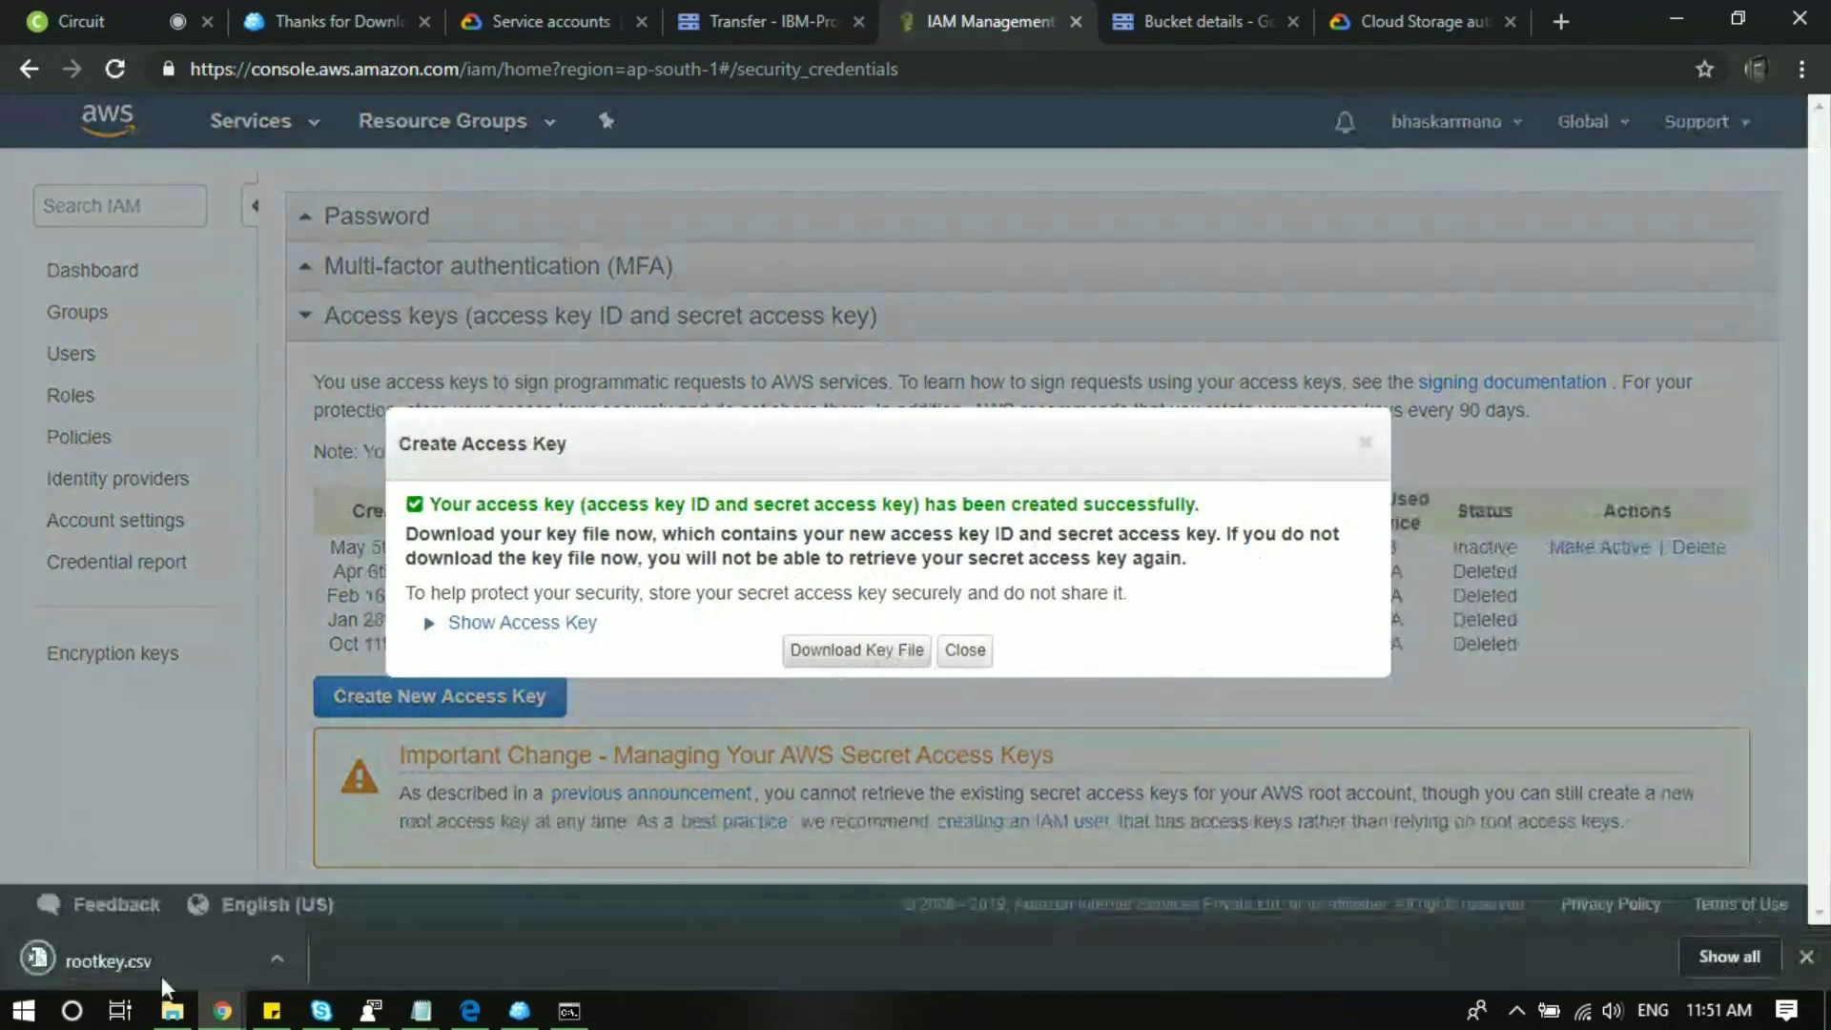
pyautogui.click(855, 650)
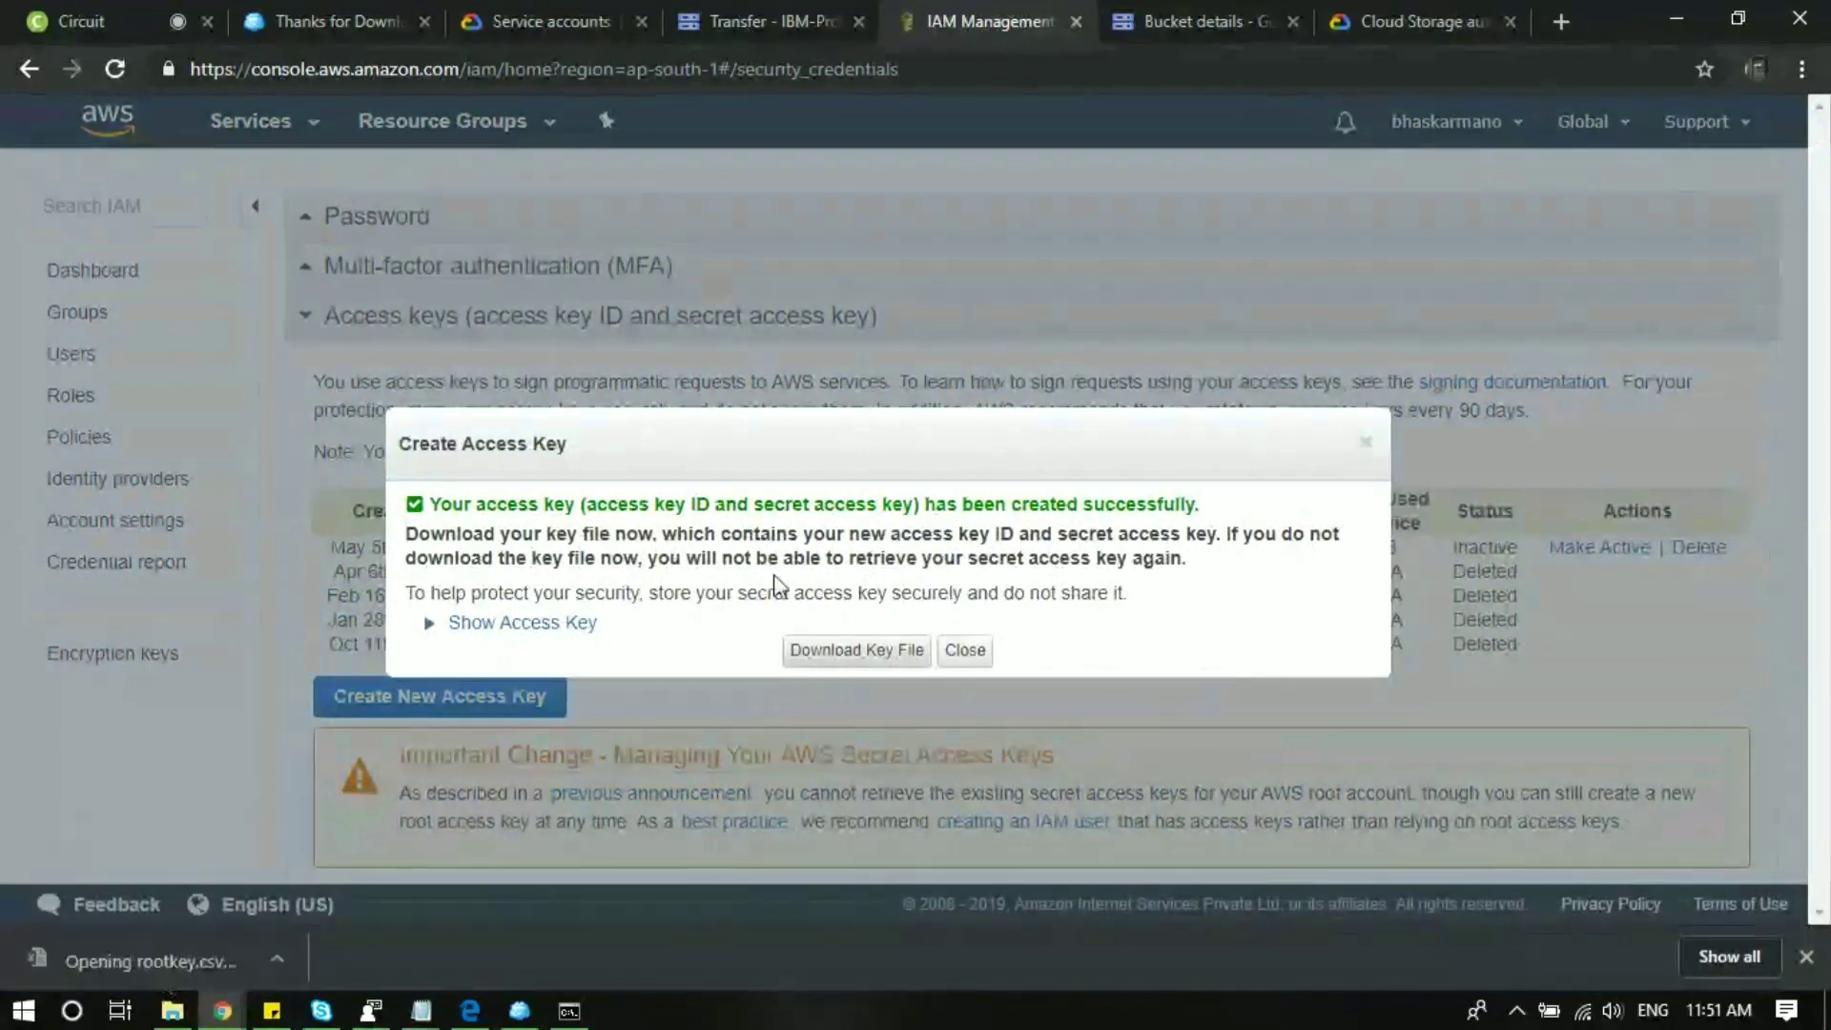
pyautogui.click(857, 650)
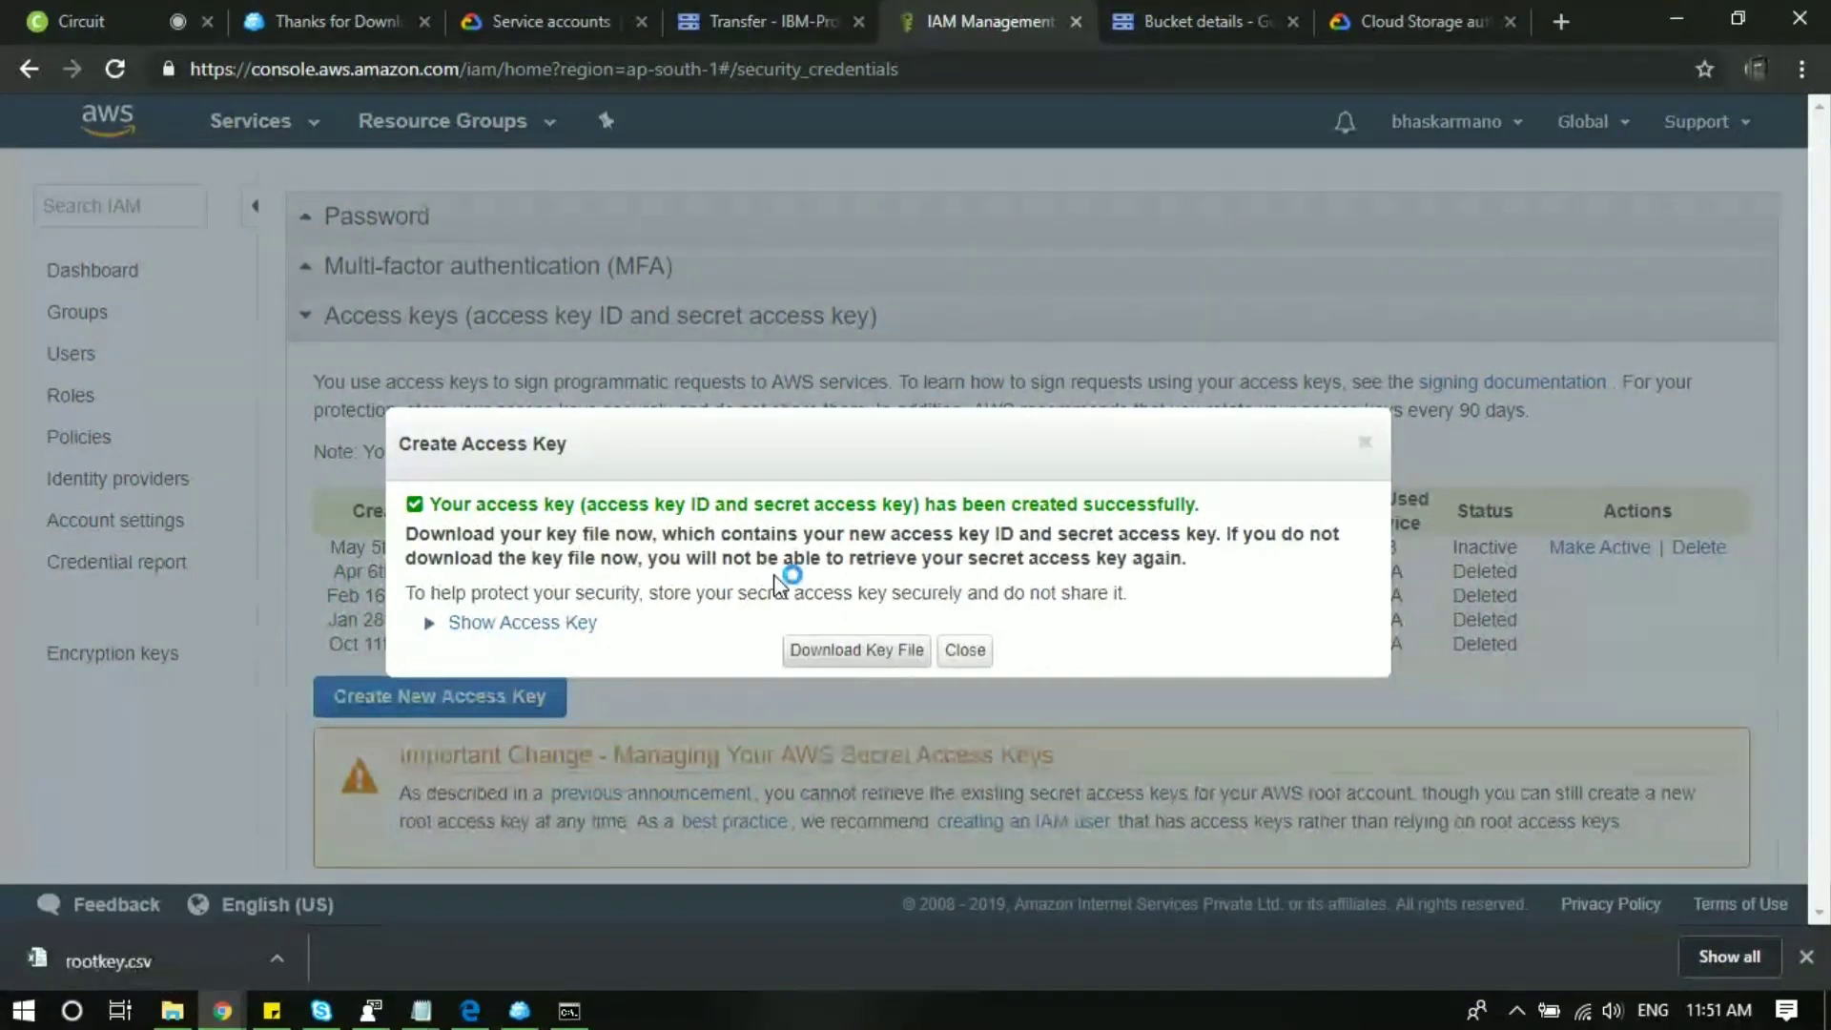
pyautogui.click(854, 651)
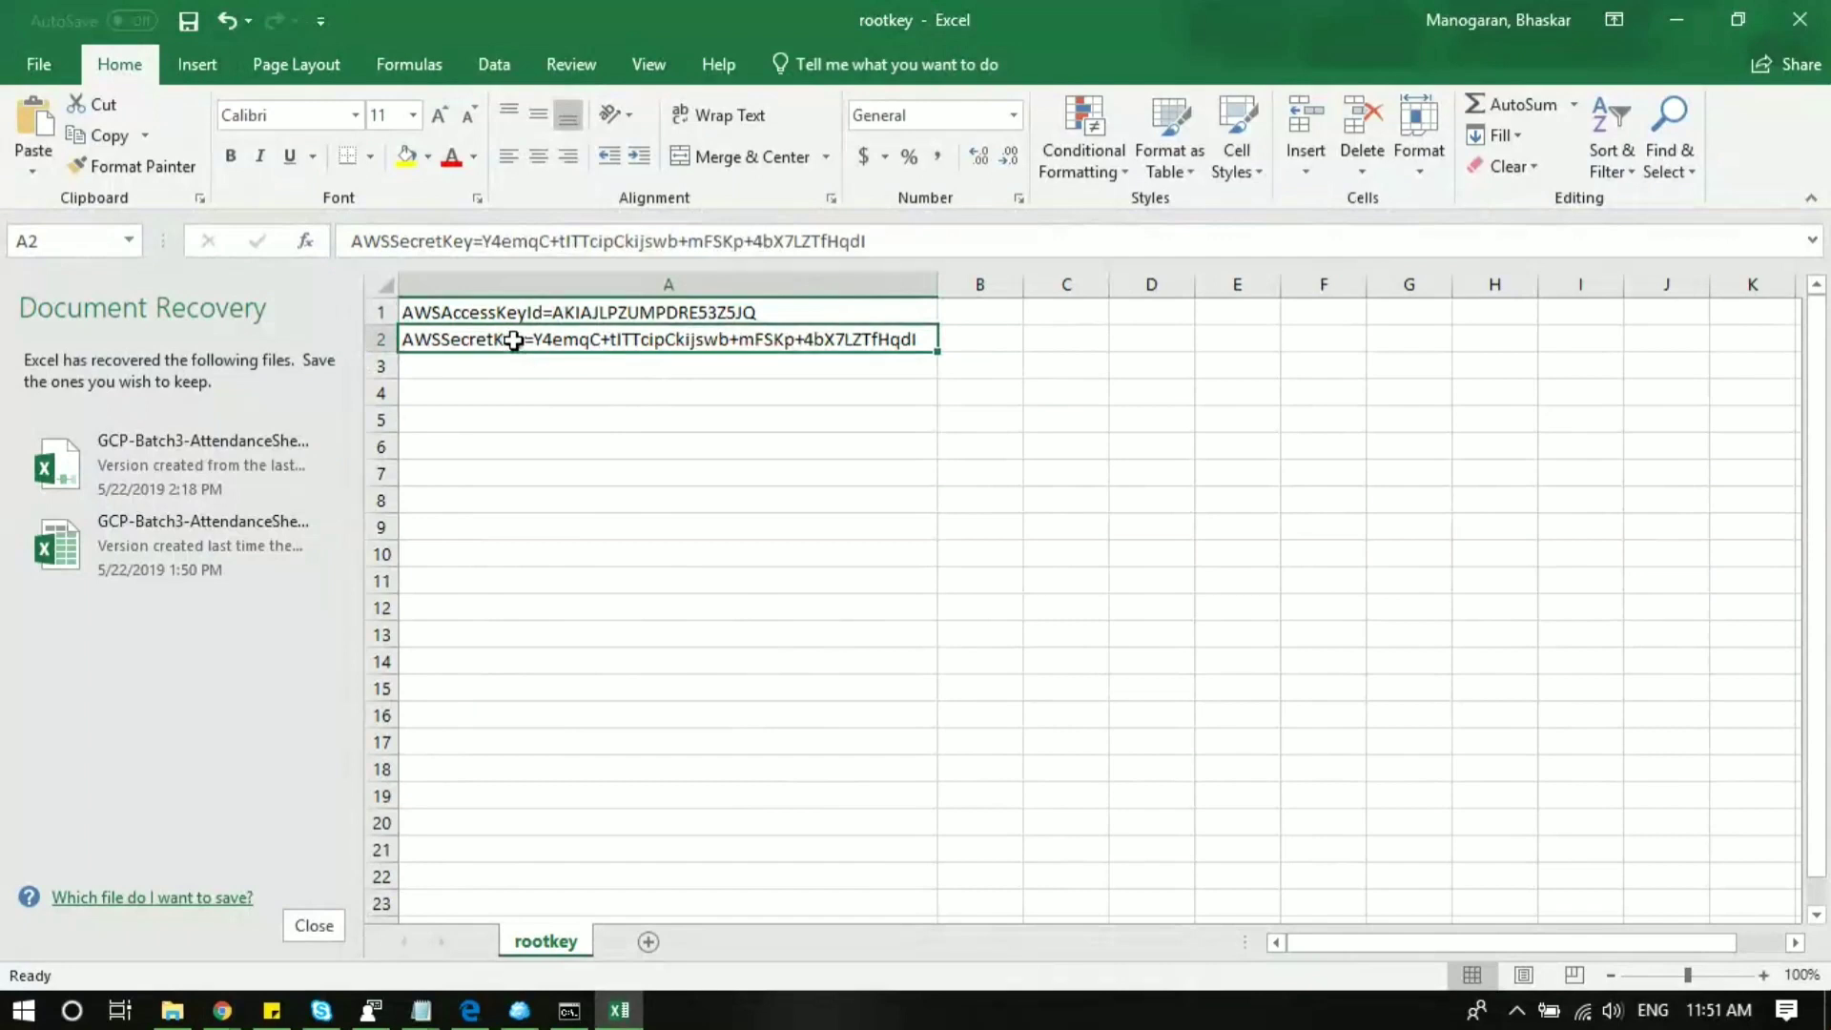
pyautogui.moveTo(705, 394)
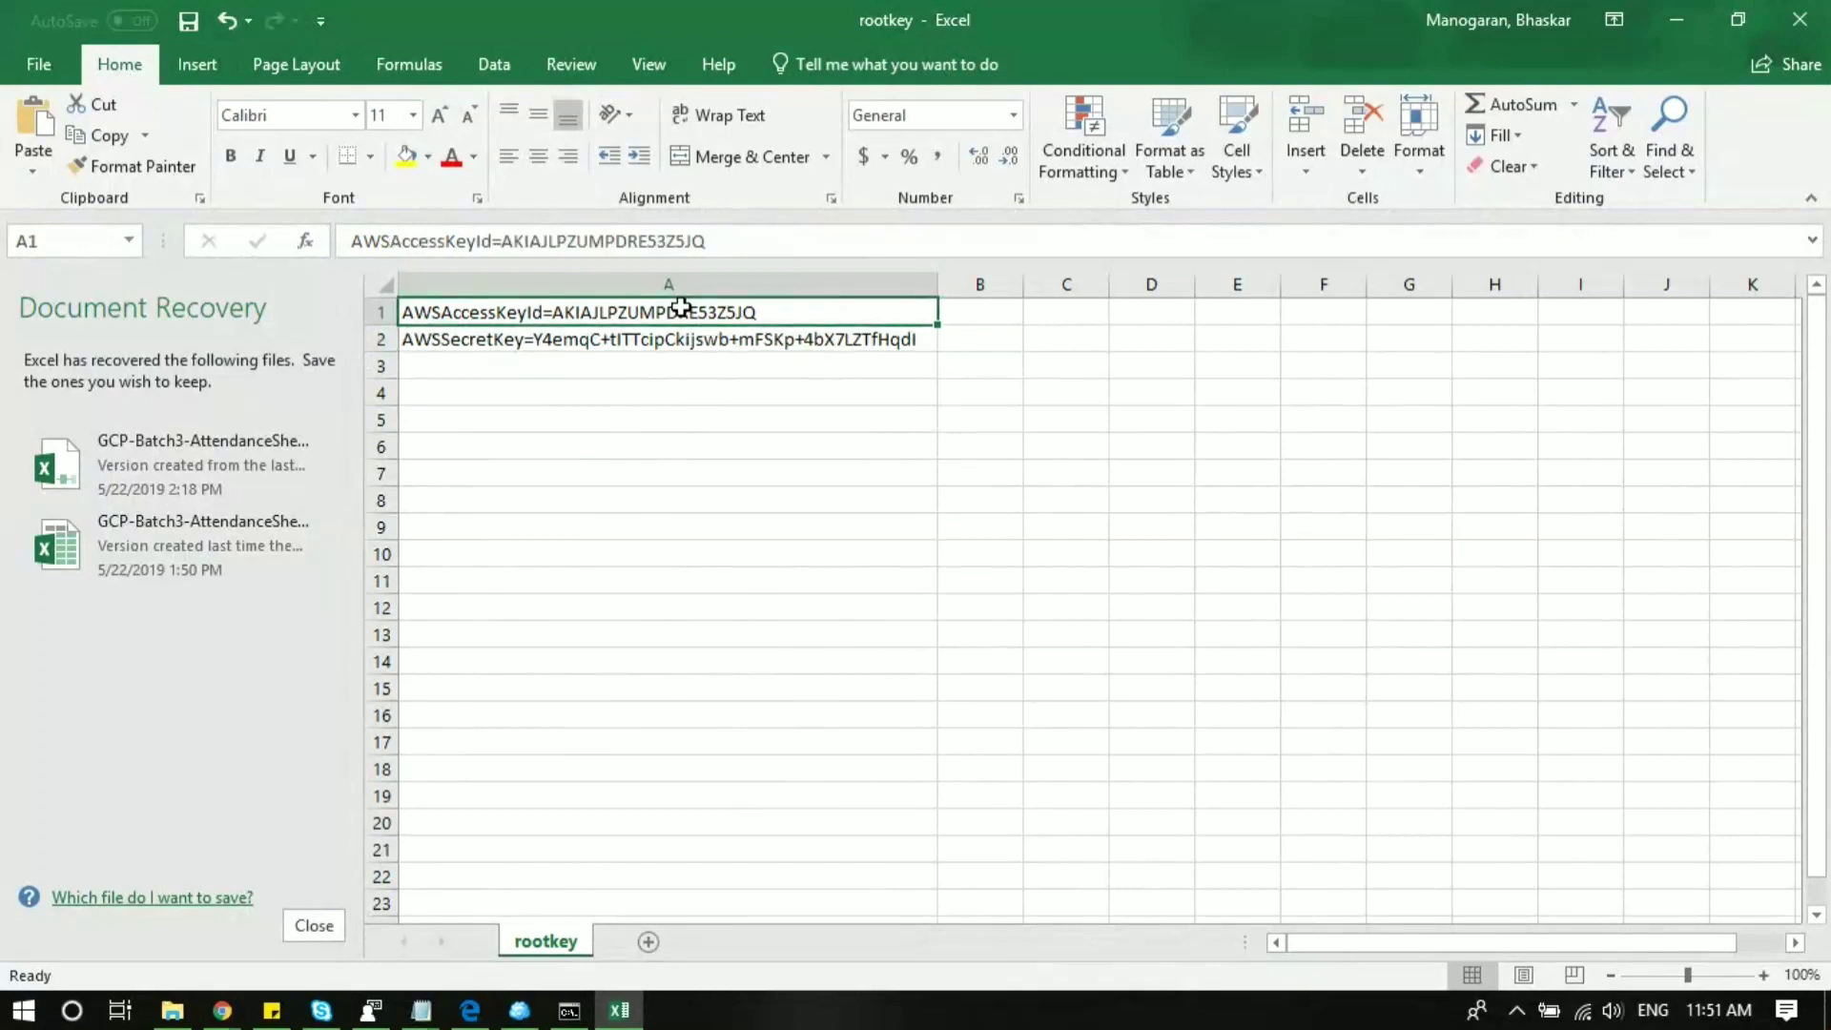
# Select rows A1:A2 holding the access key ID and secret access key.
pyautogui.moveTo(668, 312); pyautogui.dragTo(668, 338)
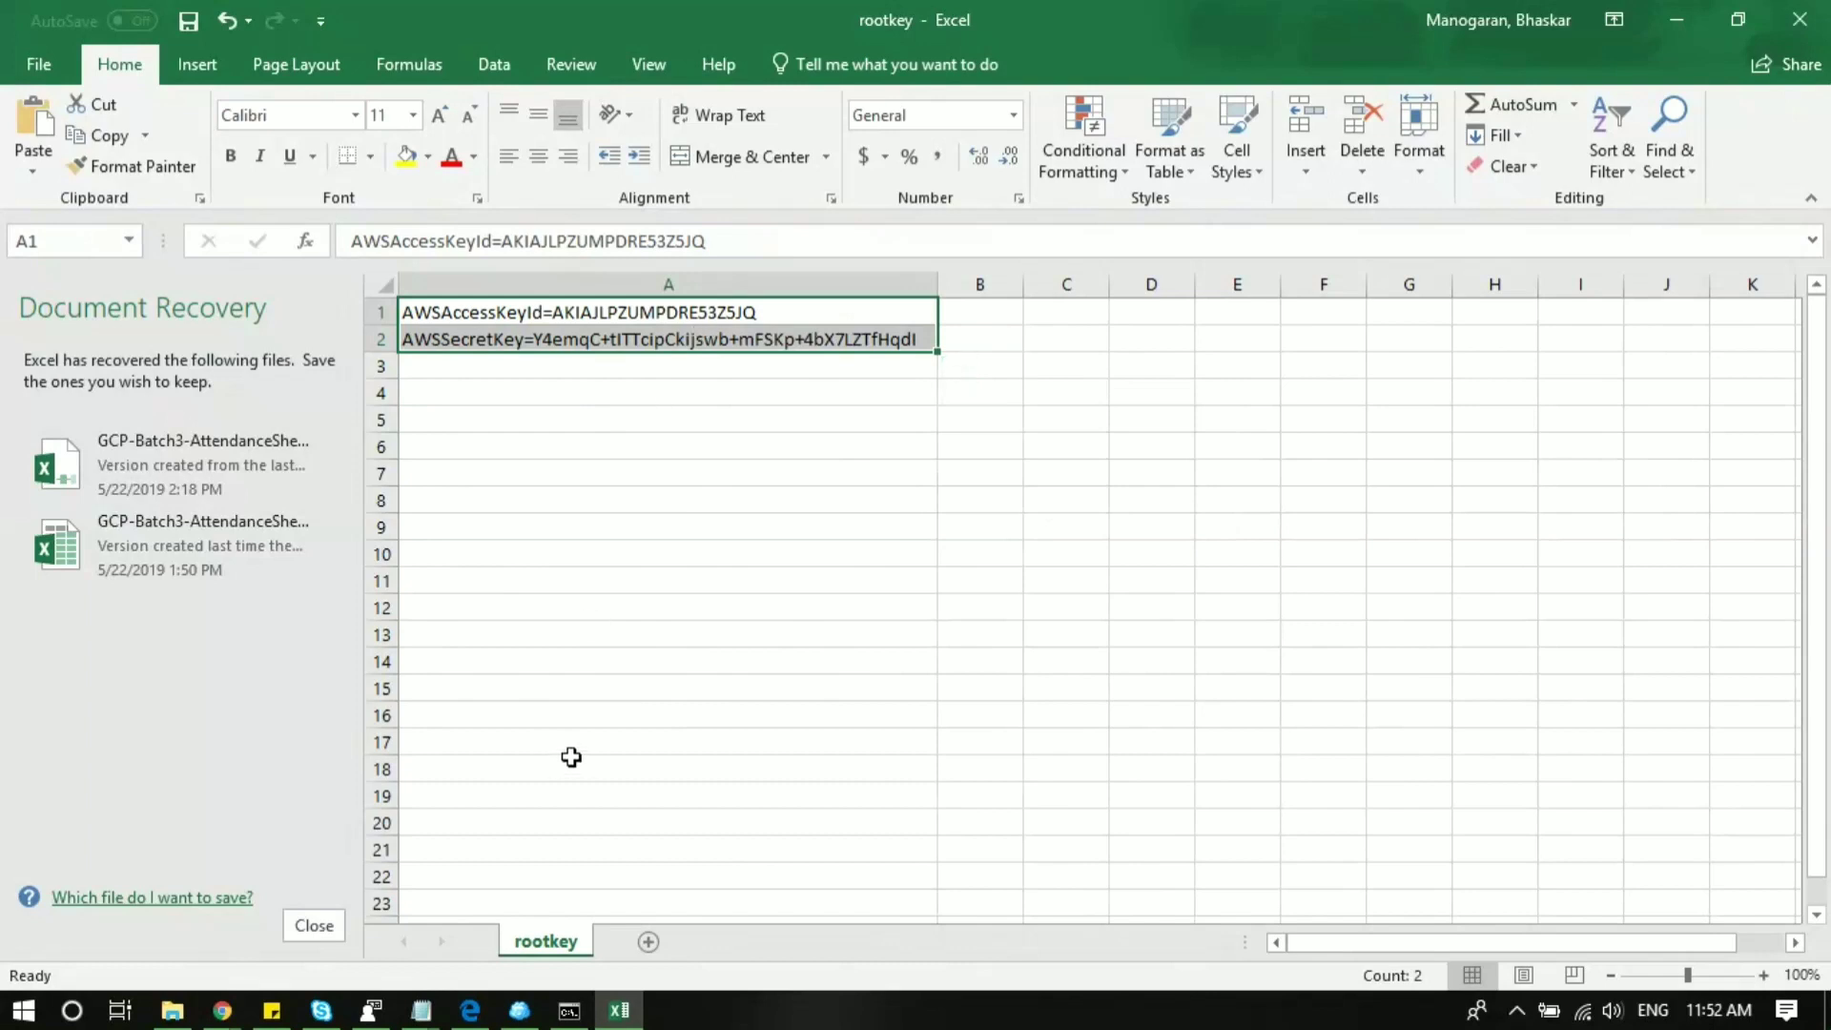
pyautogui.moveTo(568, 749)
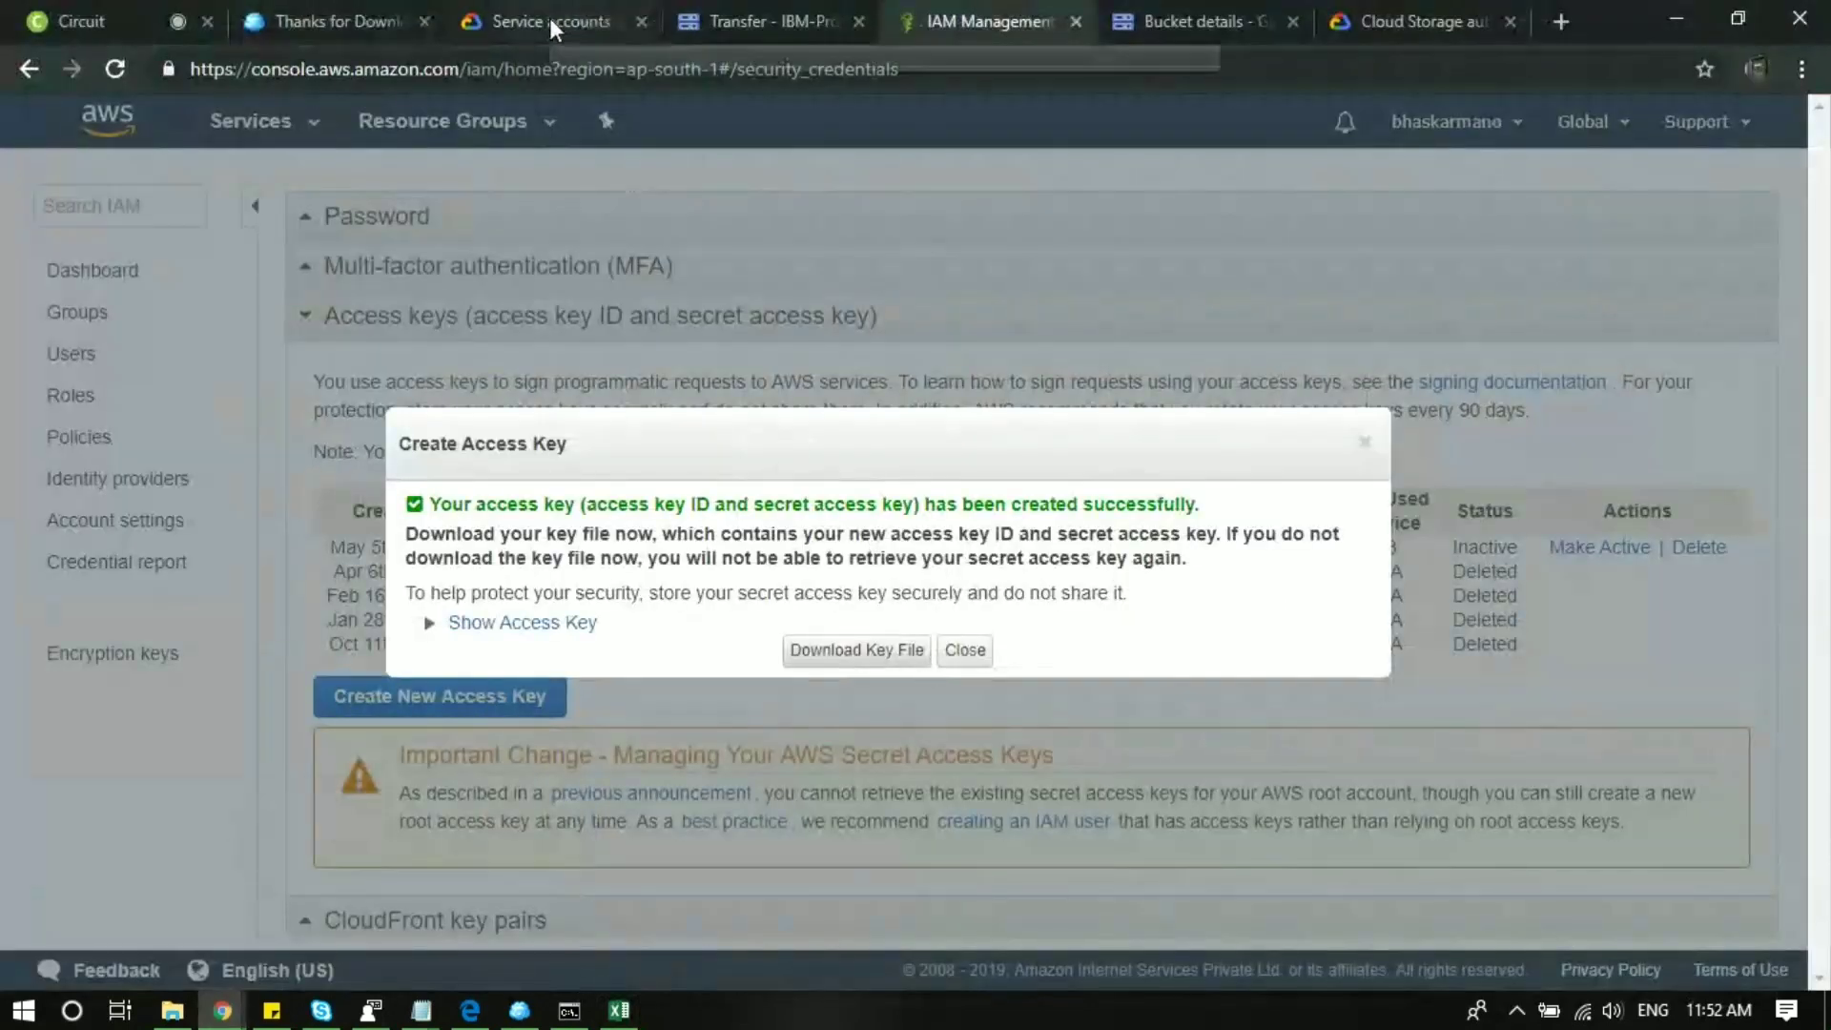
# Return to the transfer form and select the Amazon S3 bucket name field.
pyautogui.click(765, 21)
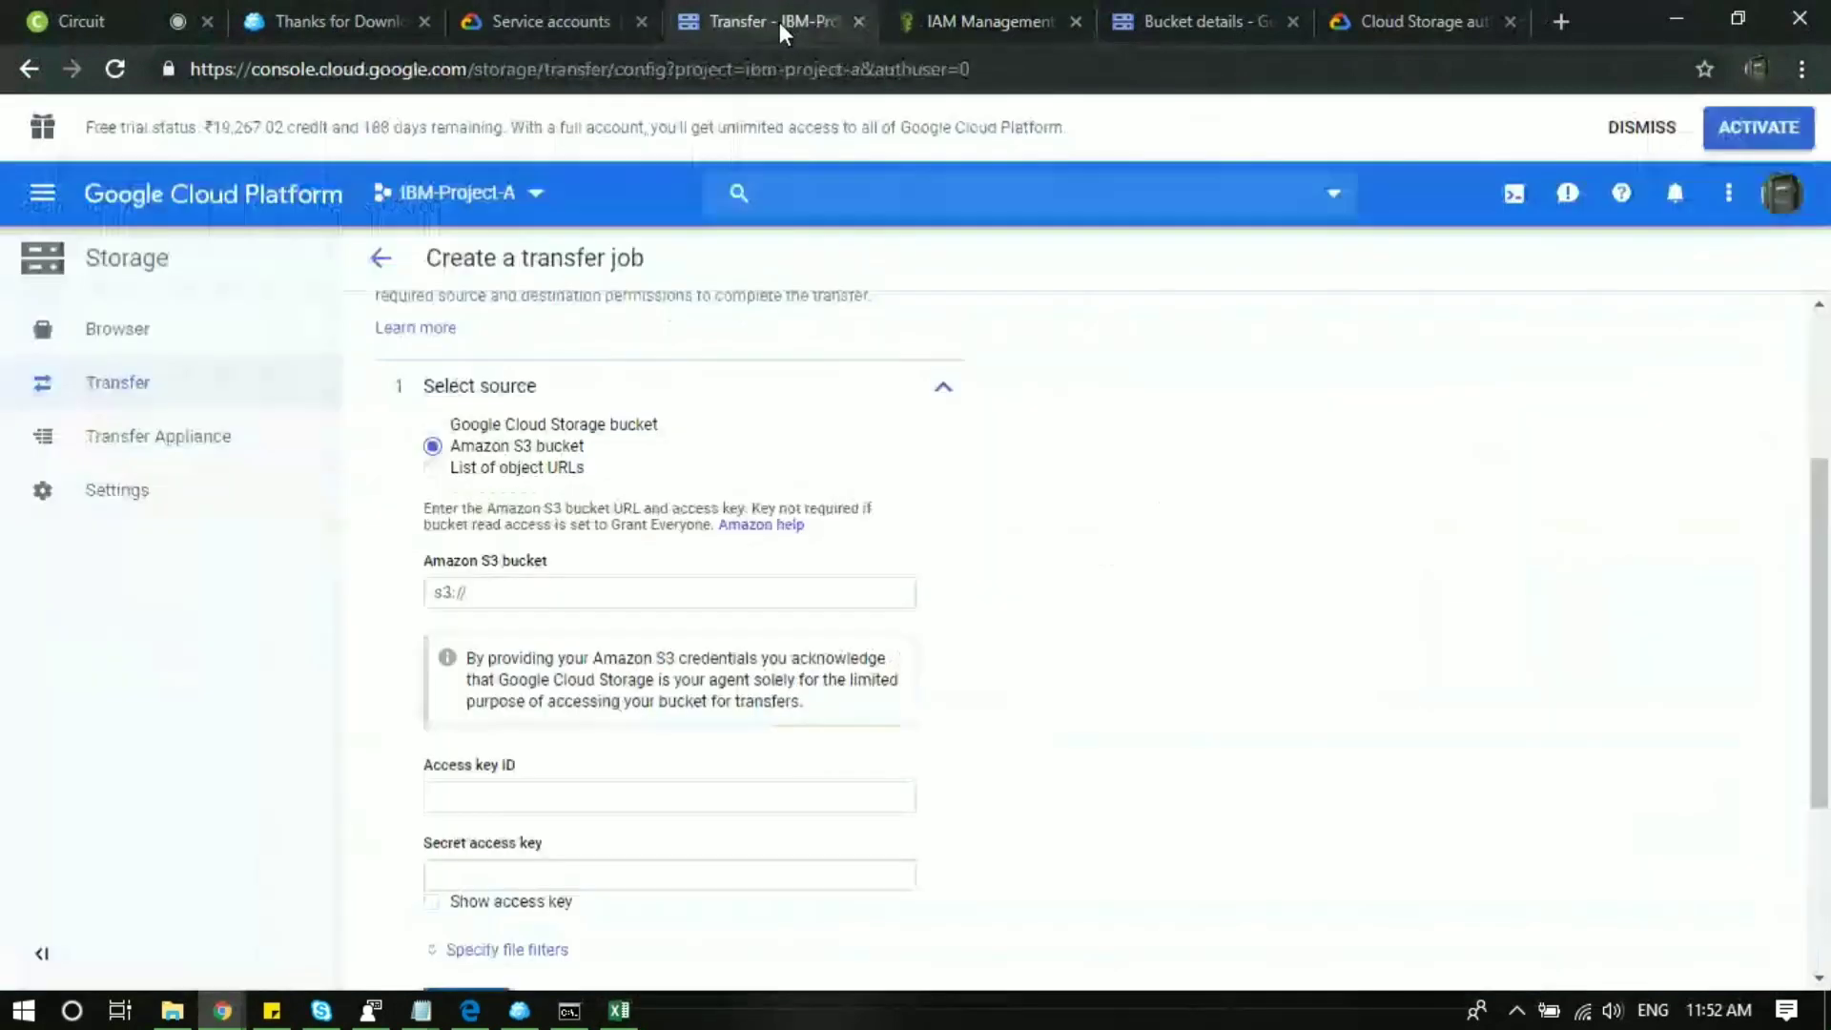
pyautogui.click(669, 592)
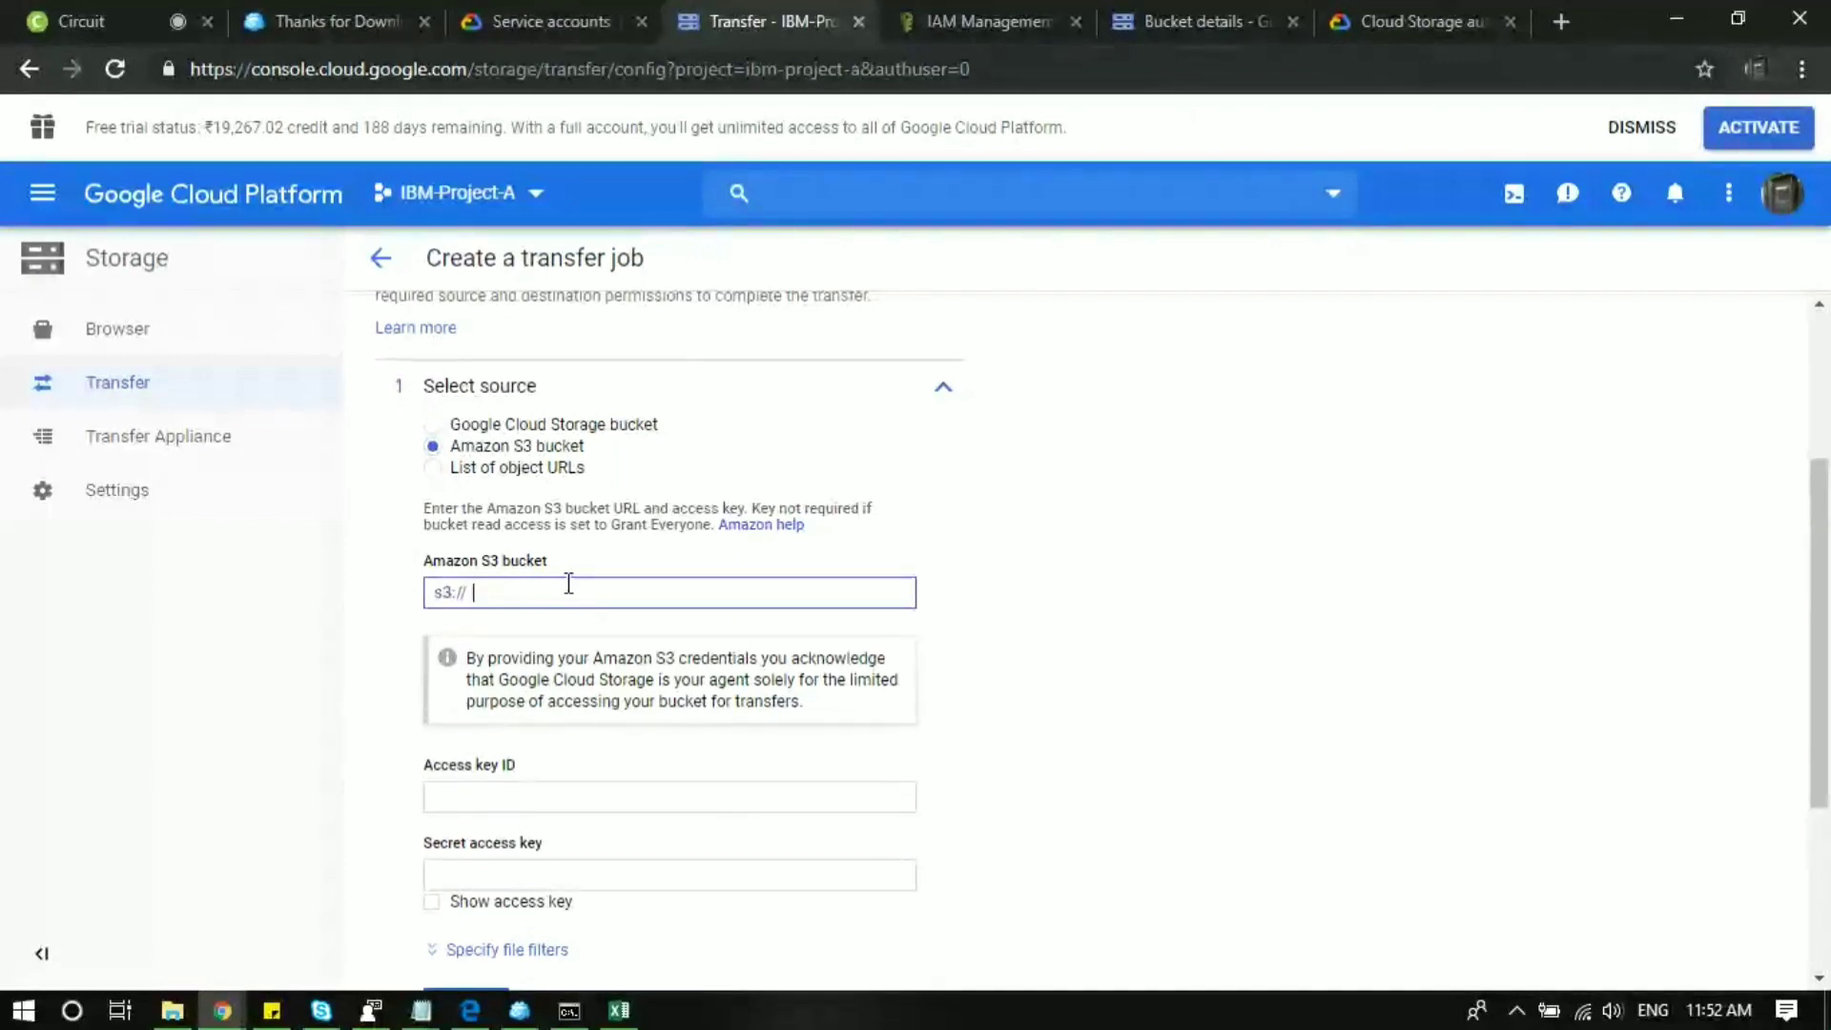
pyautogui.click(618, 1010)
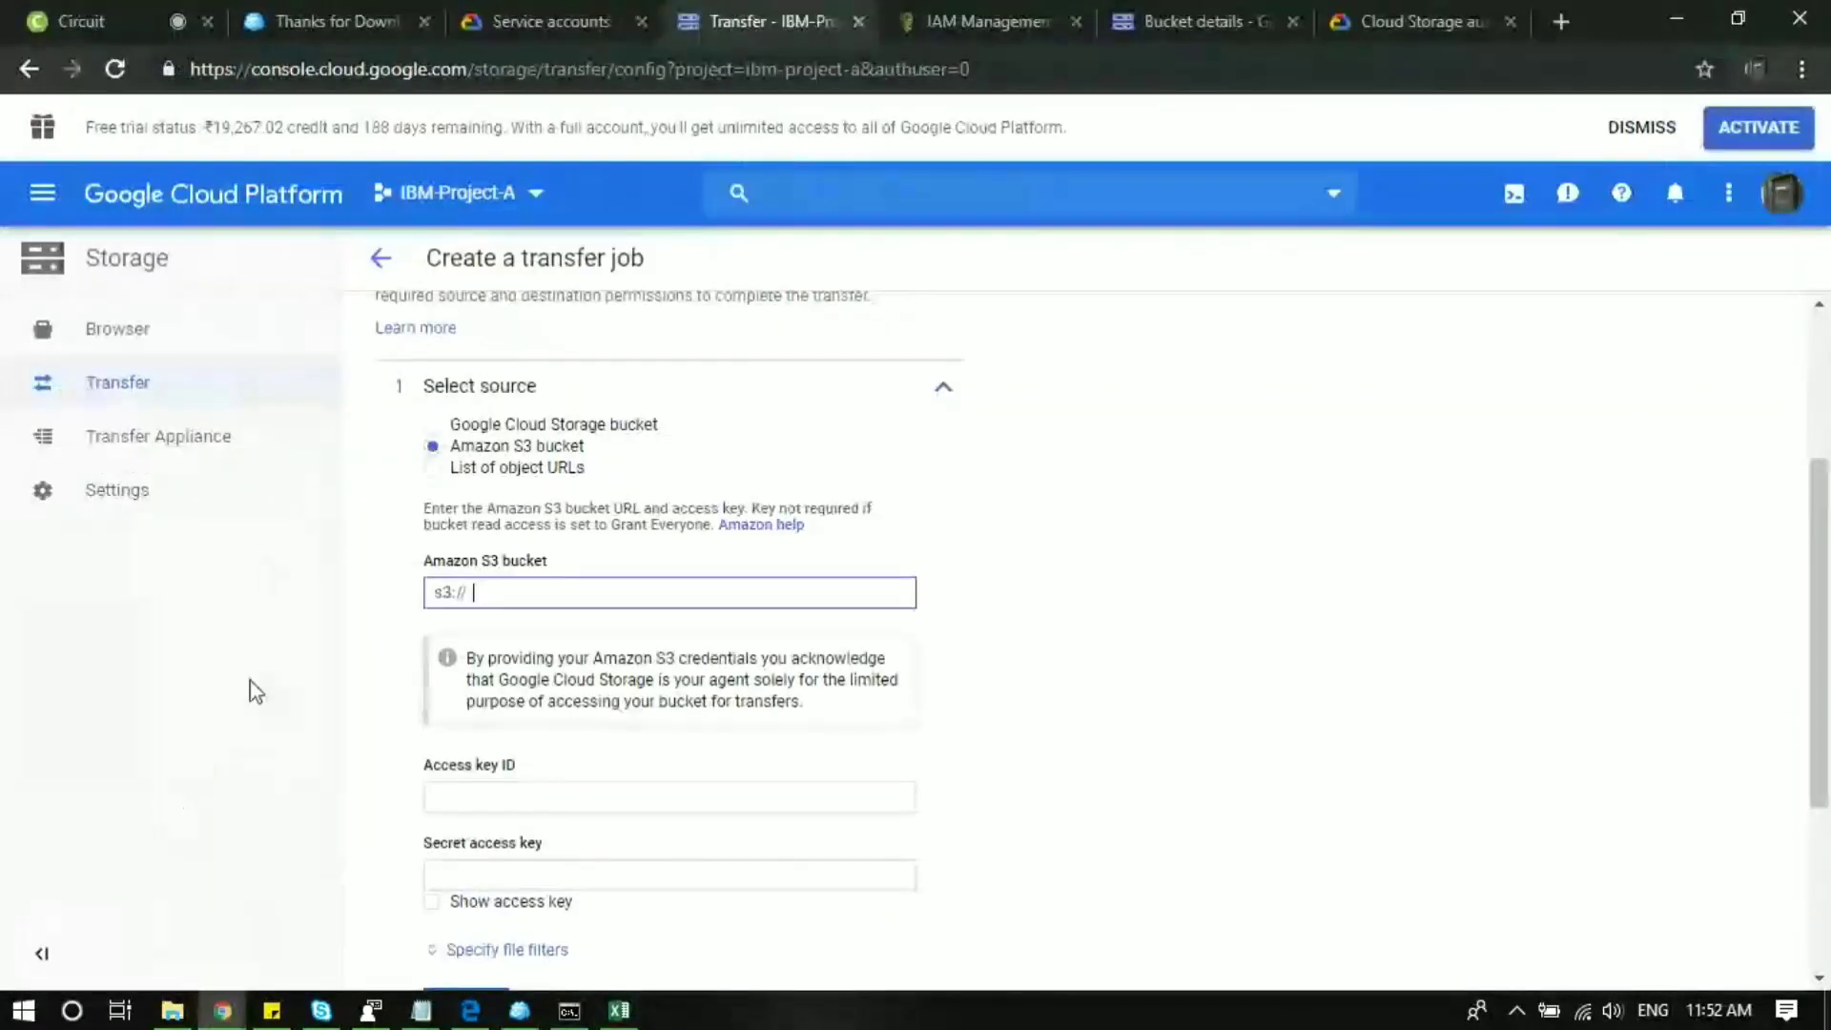
# Glance at the service accounts docs, then open the AWS services list.
pyautogui.click(549, 21)
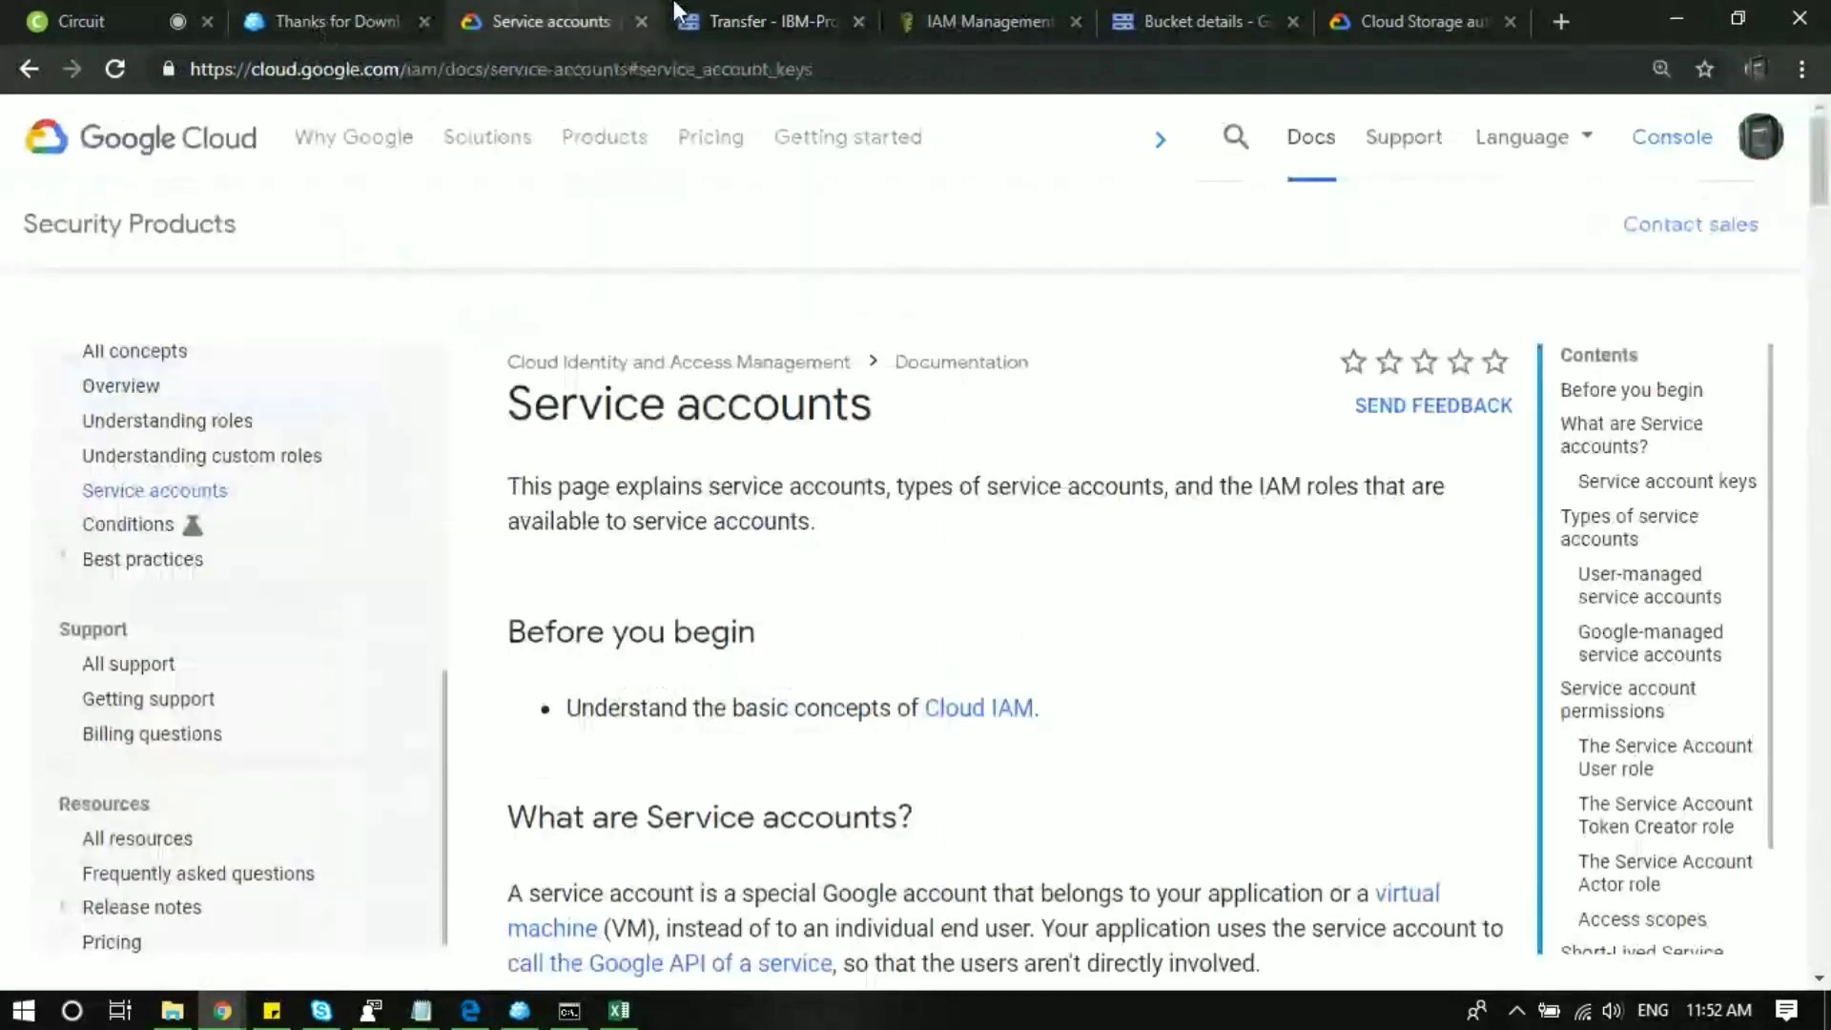
pyautogui.click(984, 21)
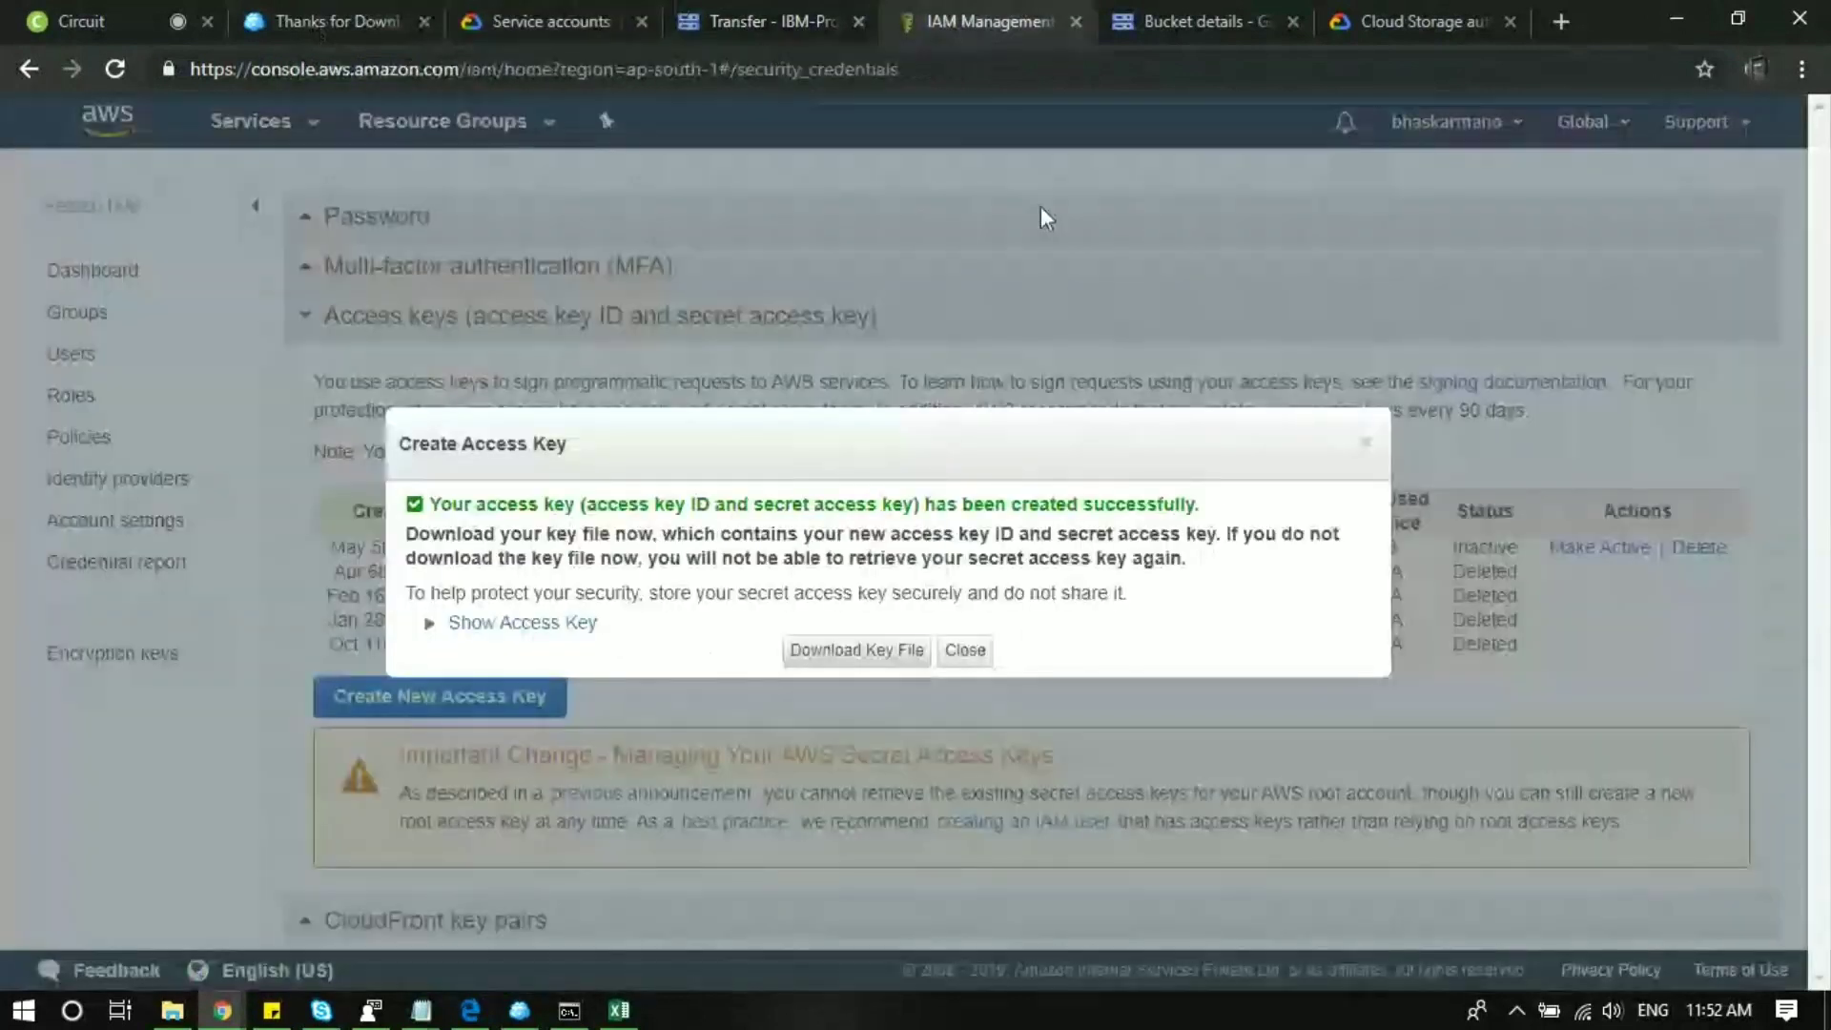
pyautogui.click(250, 120)
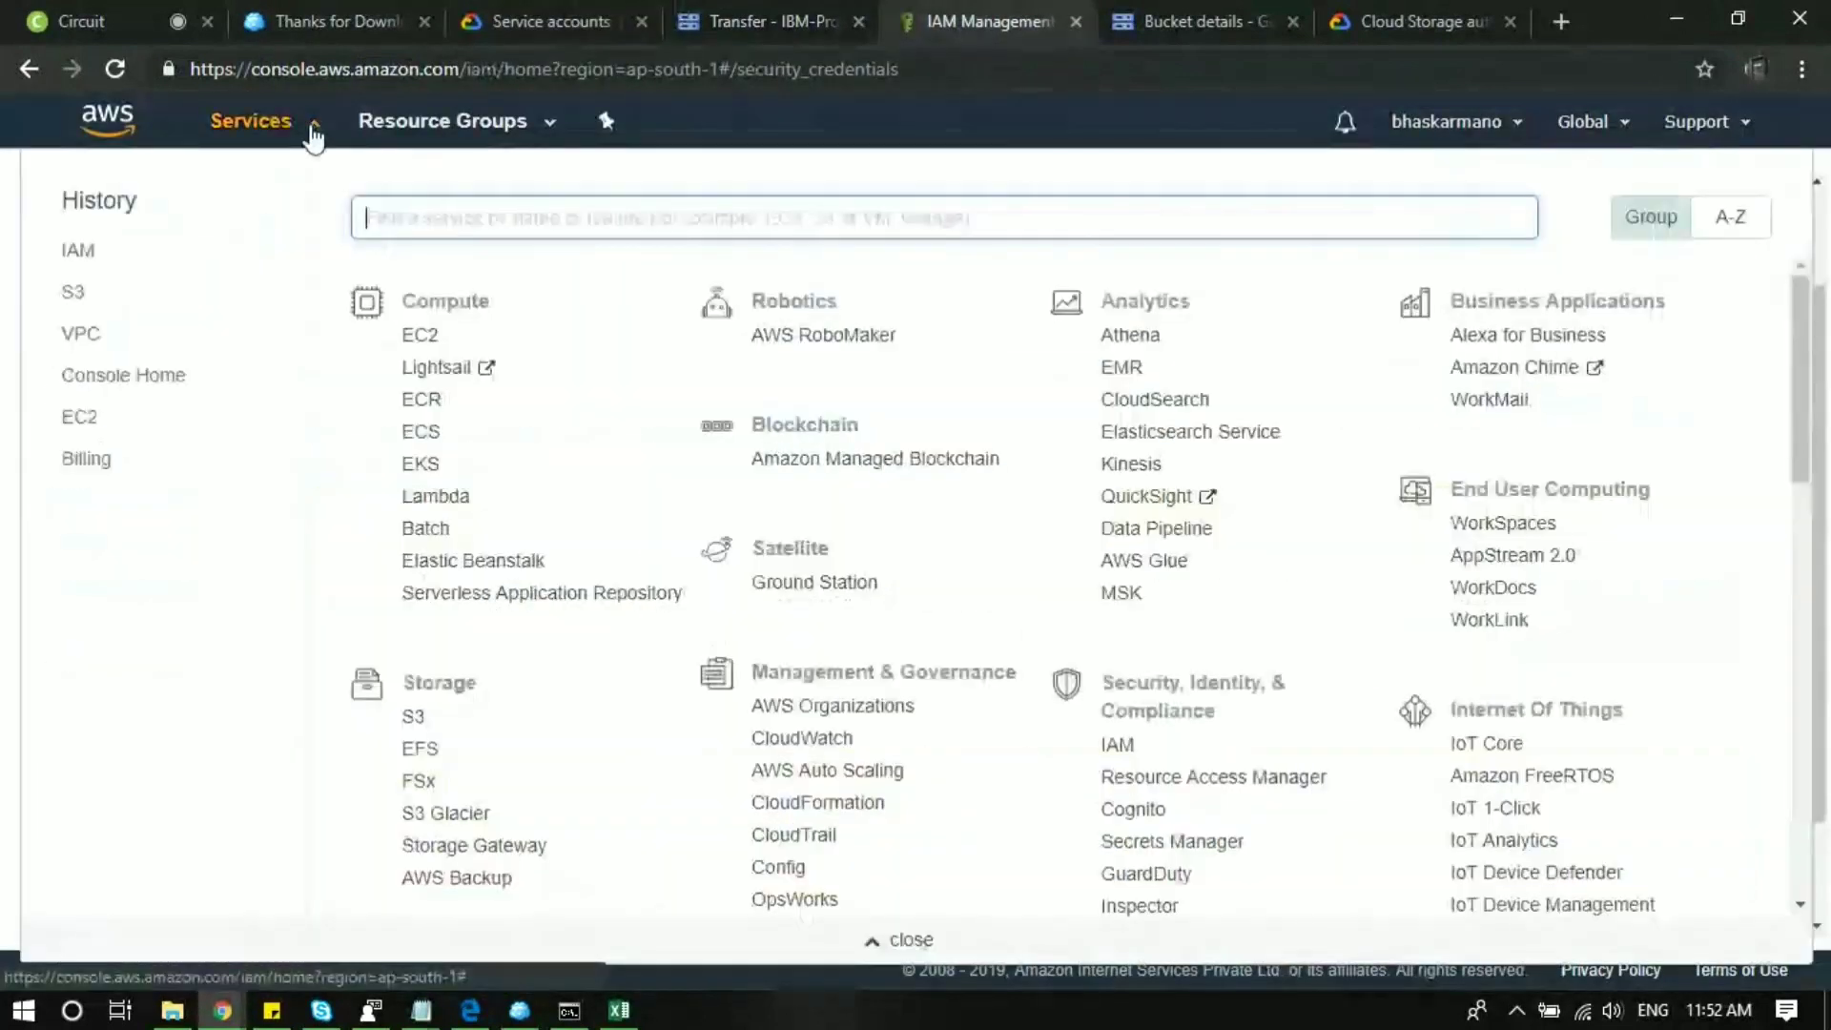
# Open S3 storage and the awsbucketmod bucket's test folder.
pyautogui.click(412, 717)
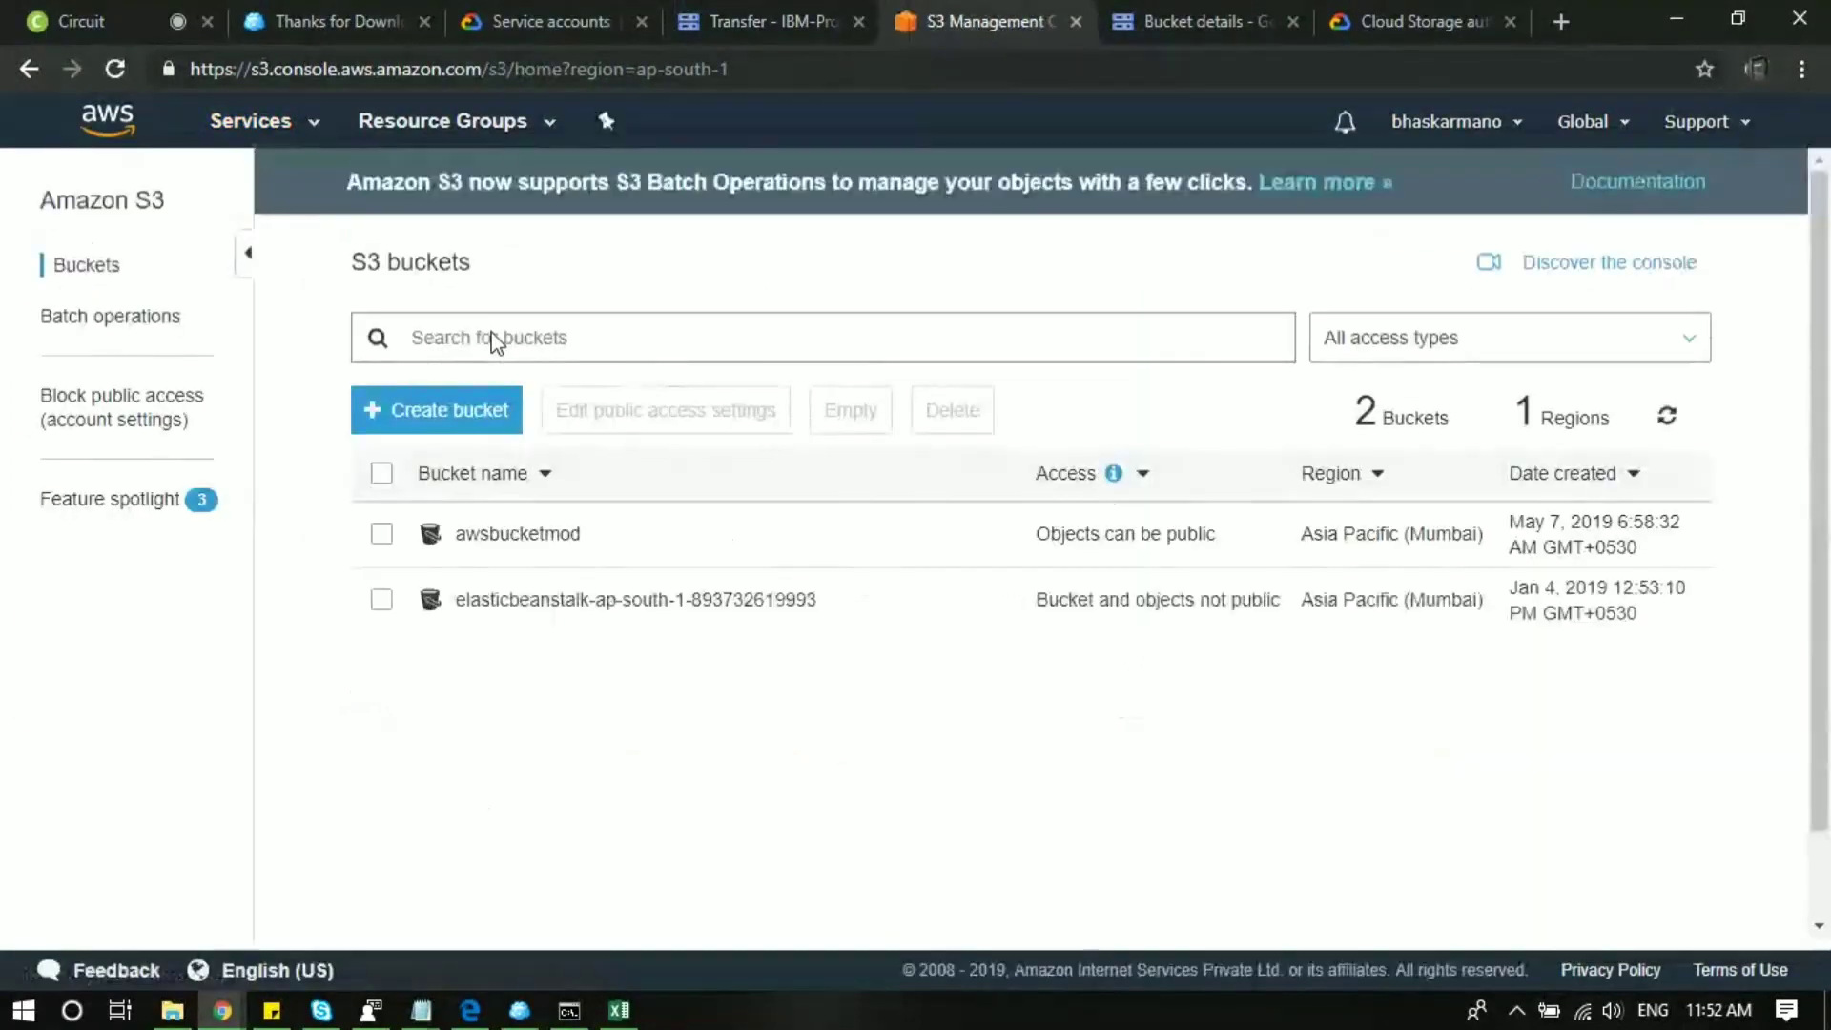
pyautogui.moveTo(516, 535)
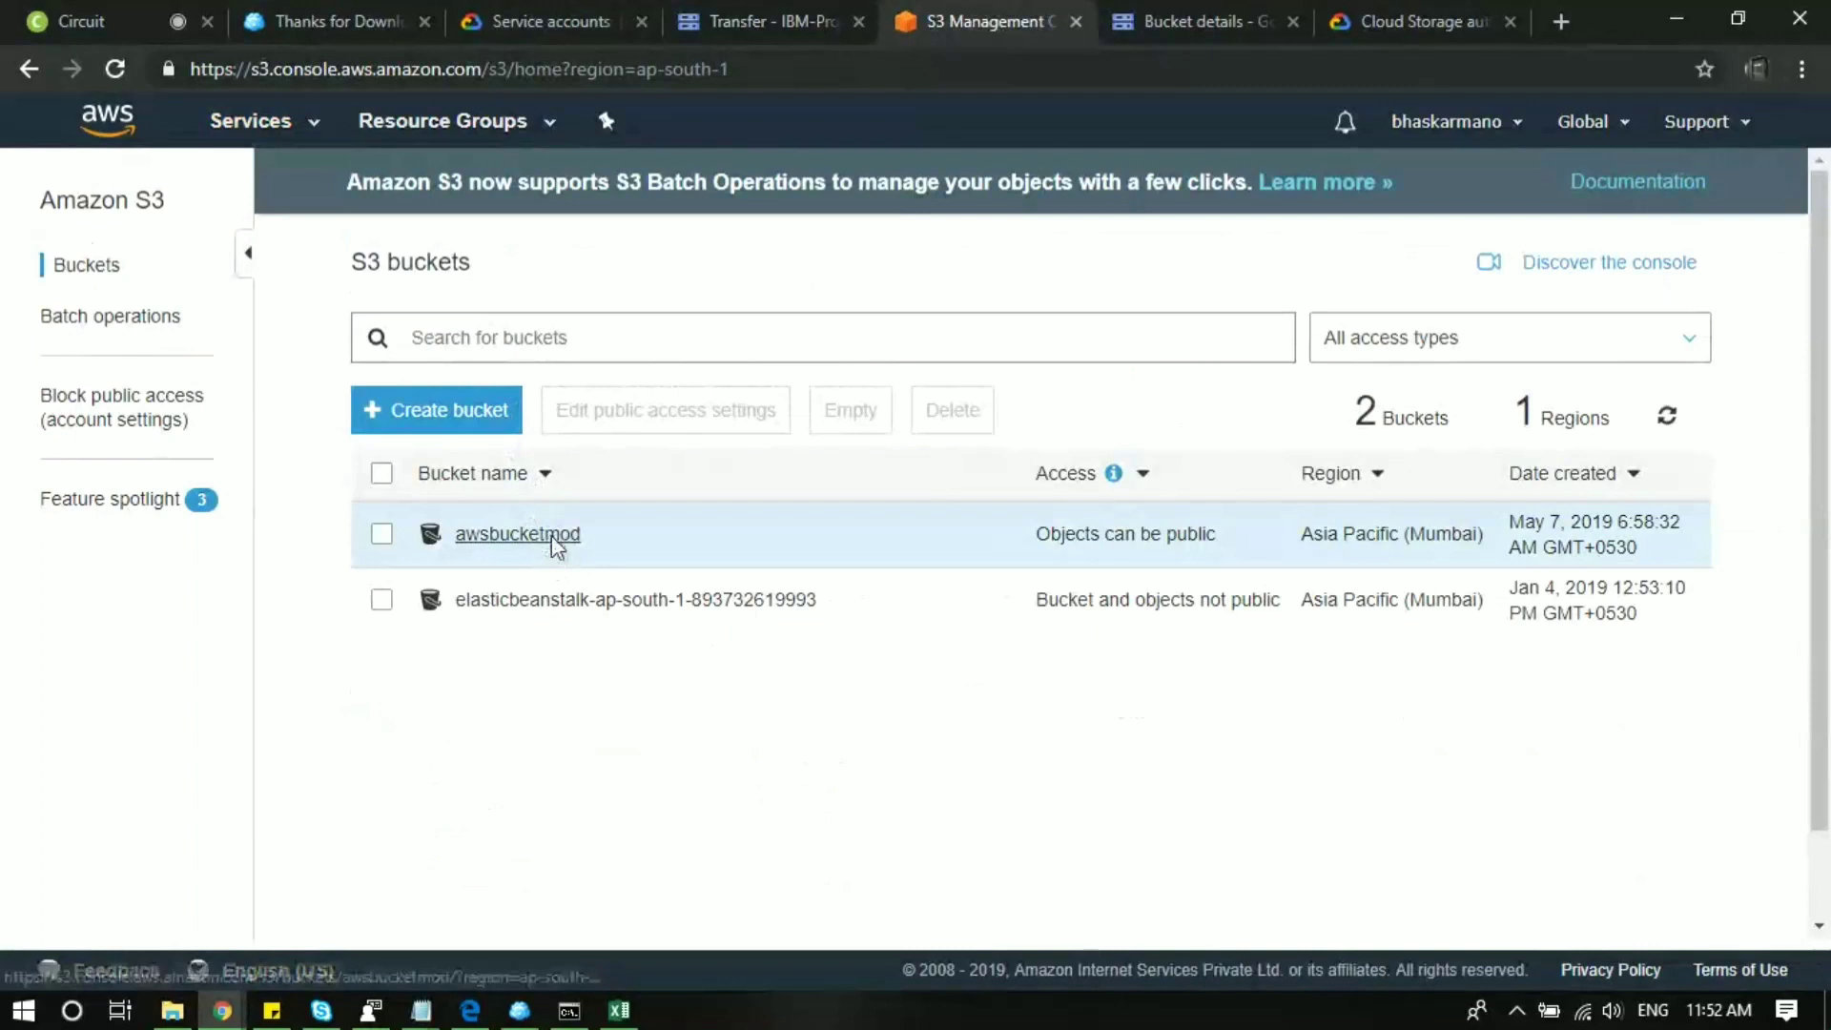
pyautogui.click(516, 534)
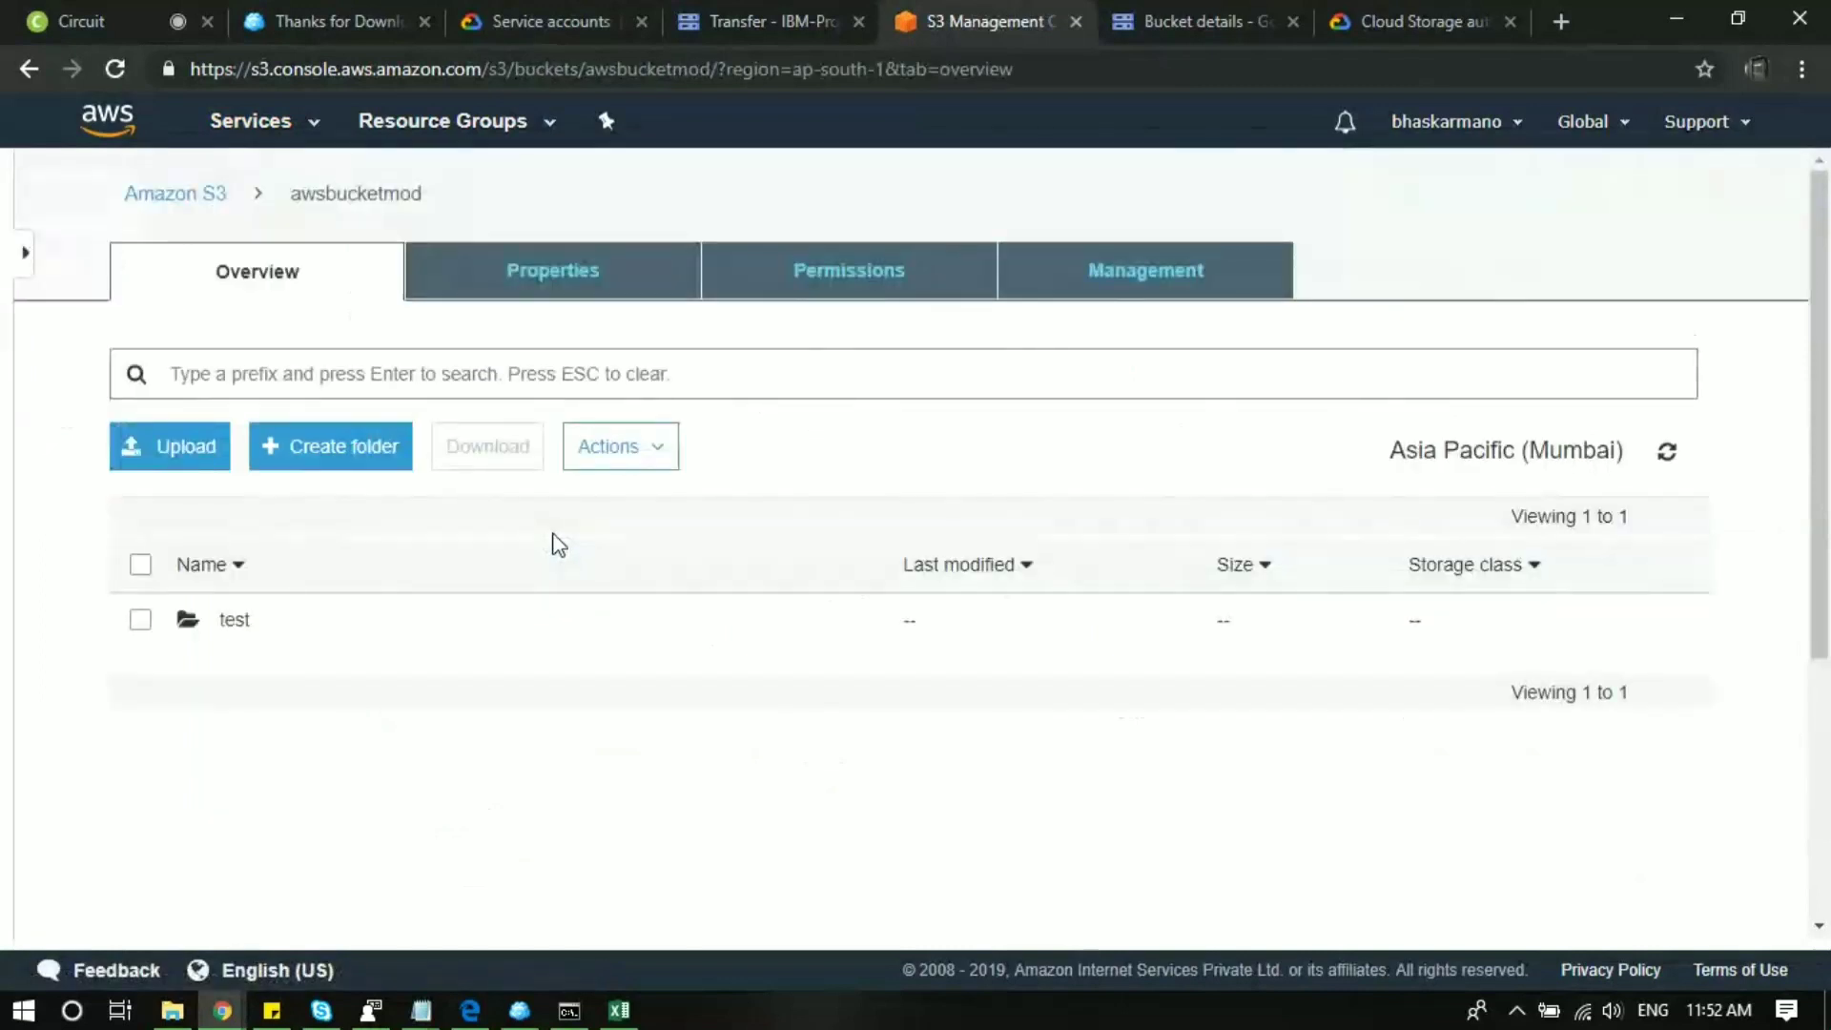
pyautogui.click(233, 618)
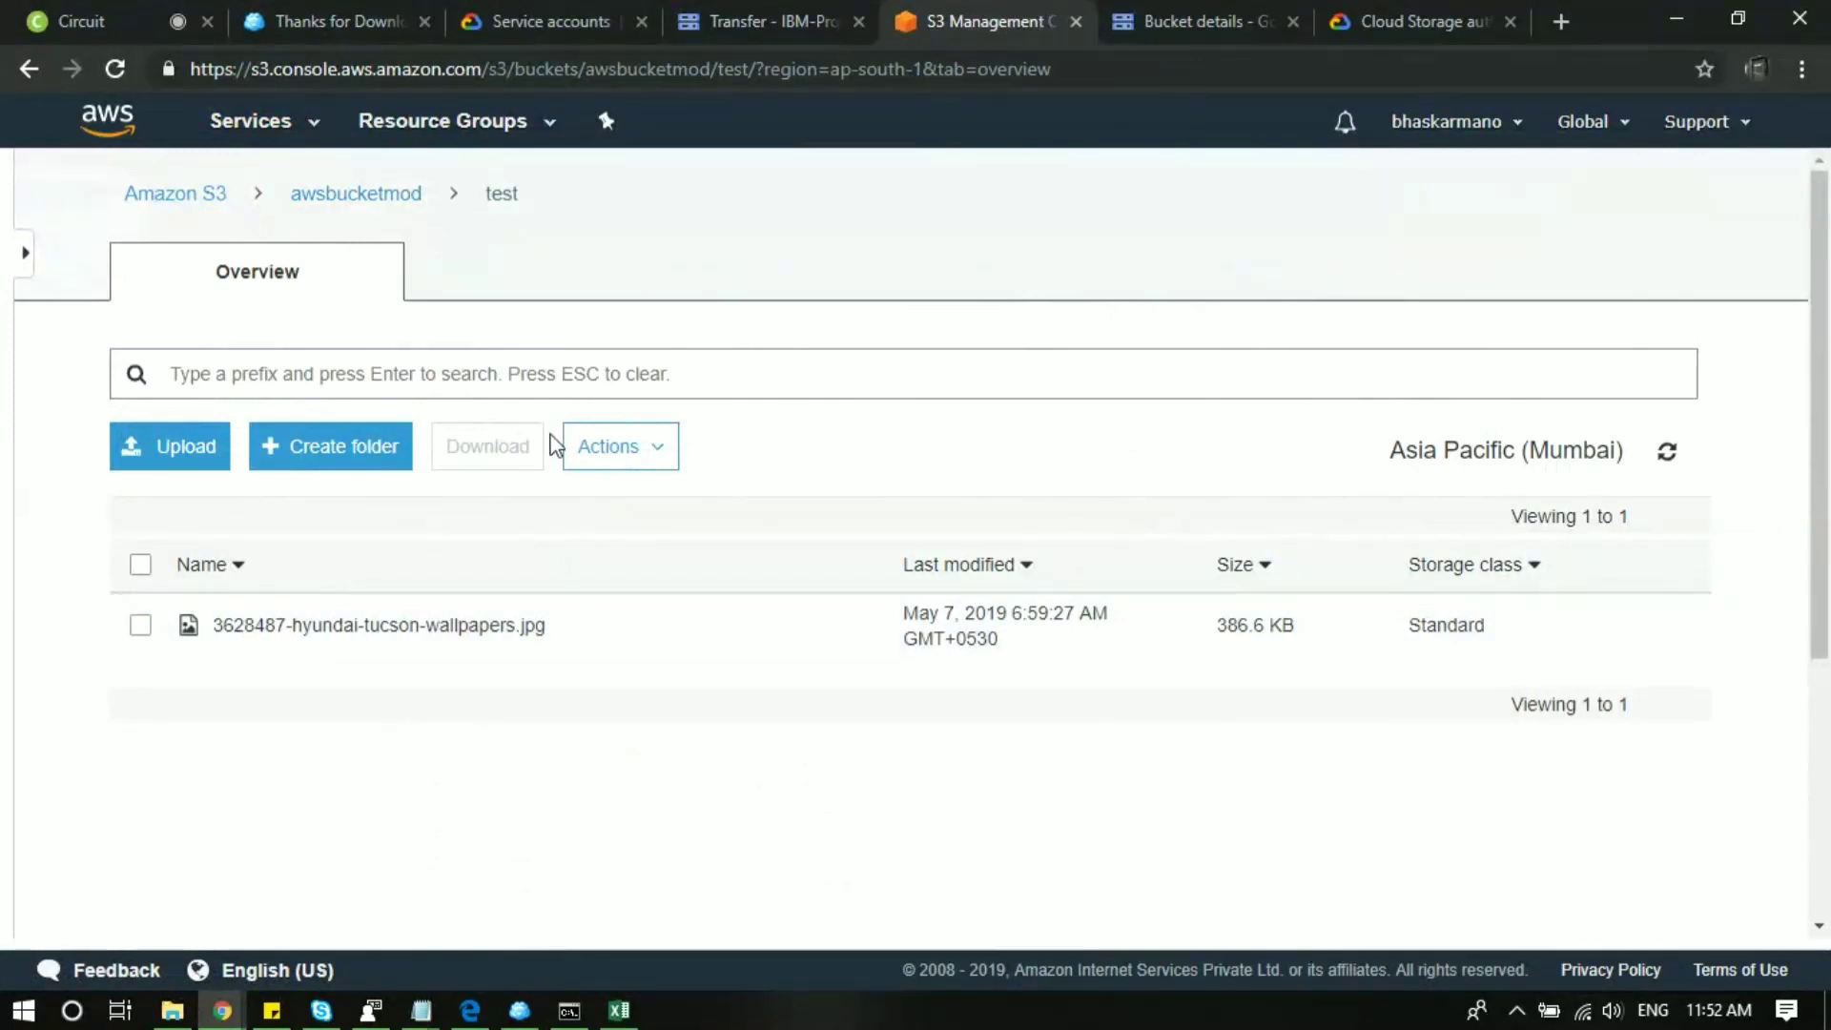
# Look through the Actions menu available for the folder's objects.
pyautogui.click(619, 446)
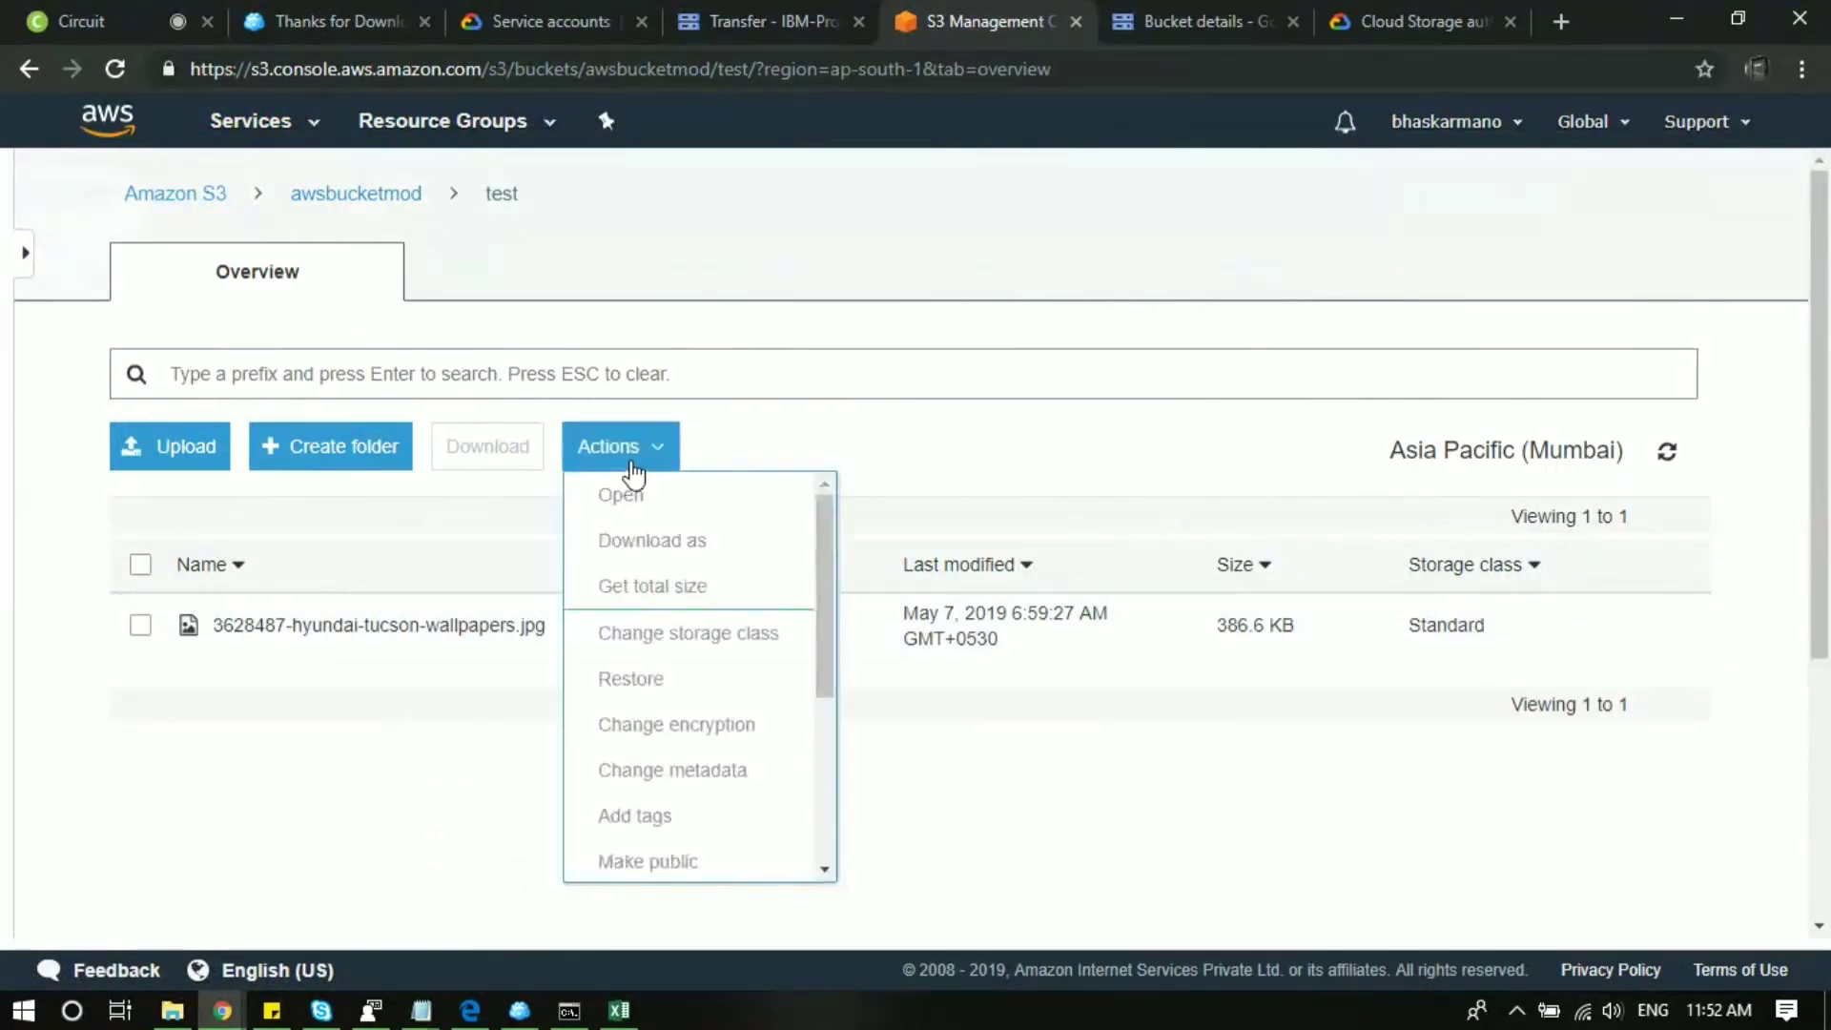
pyautogui.scroll(-3)
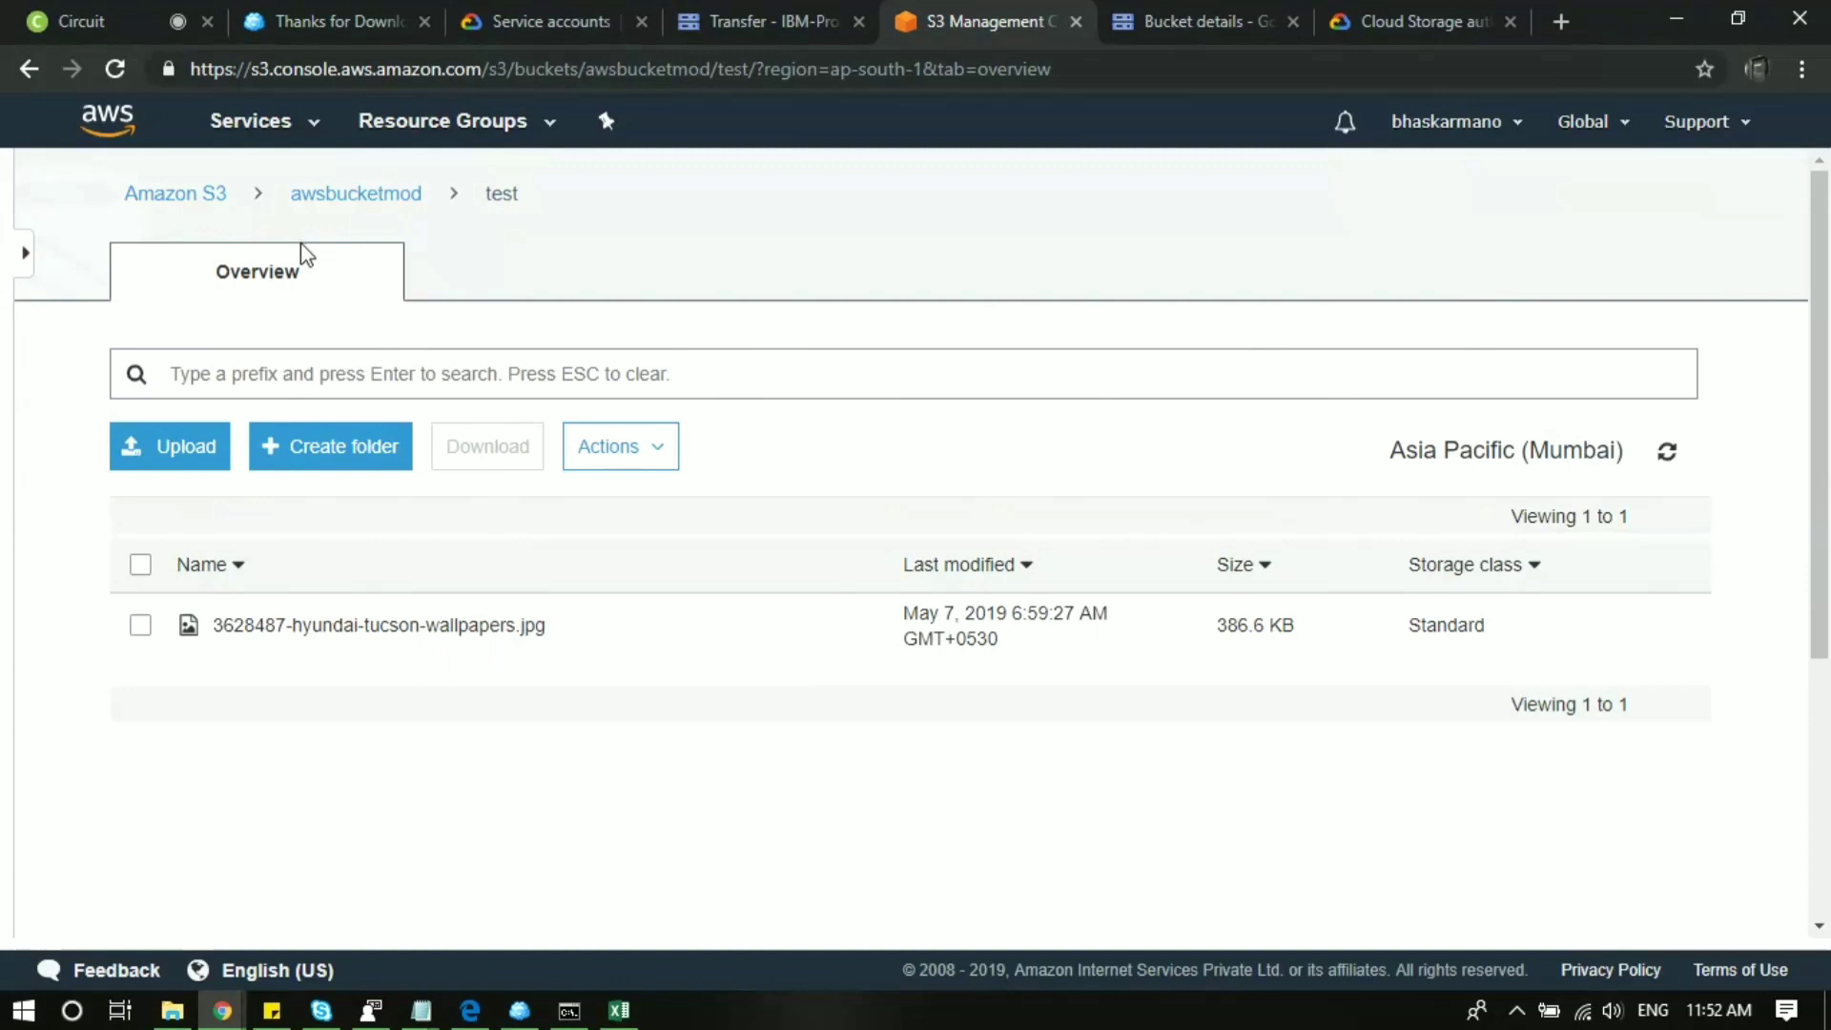
pyautogui.click(620, 447)
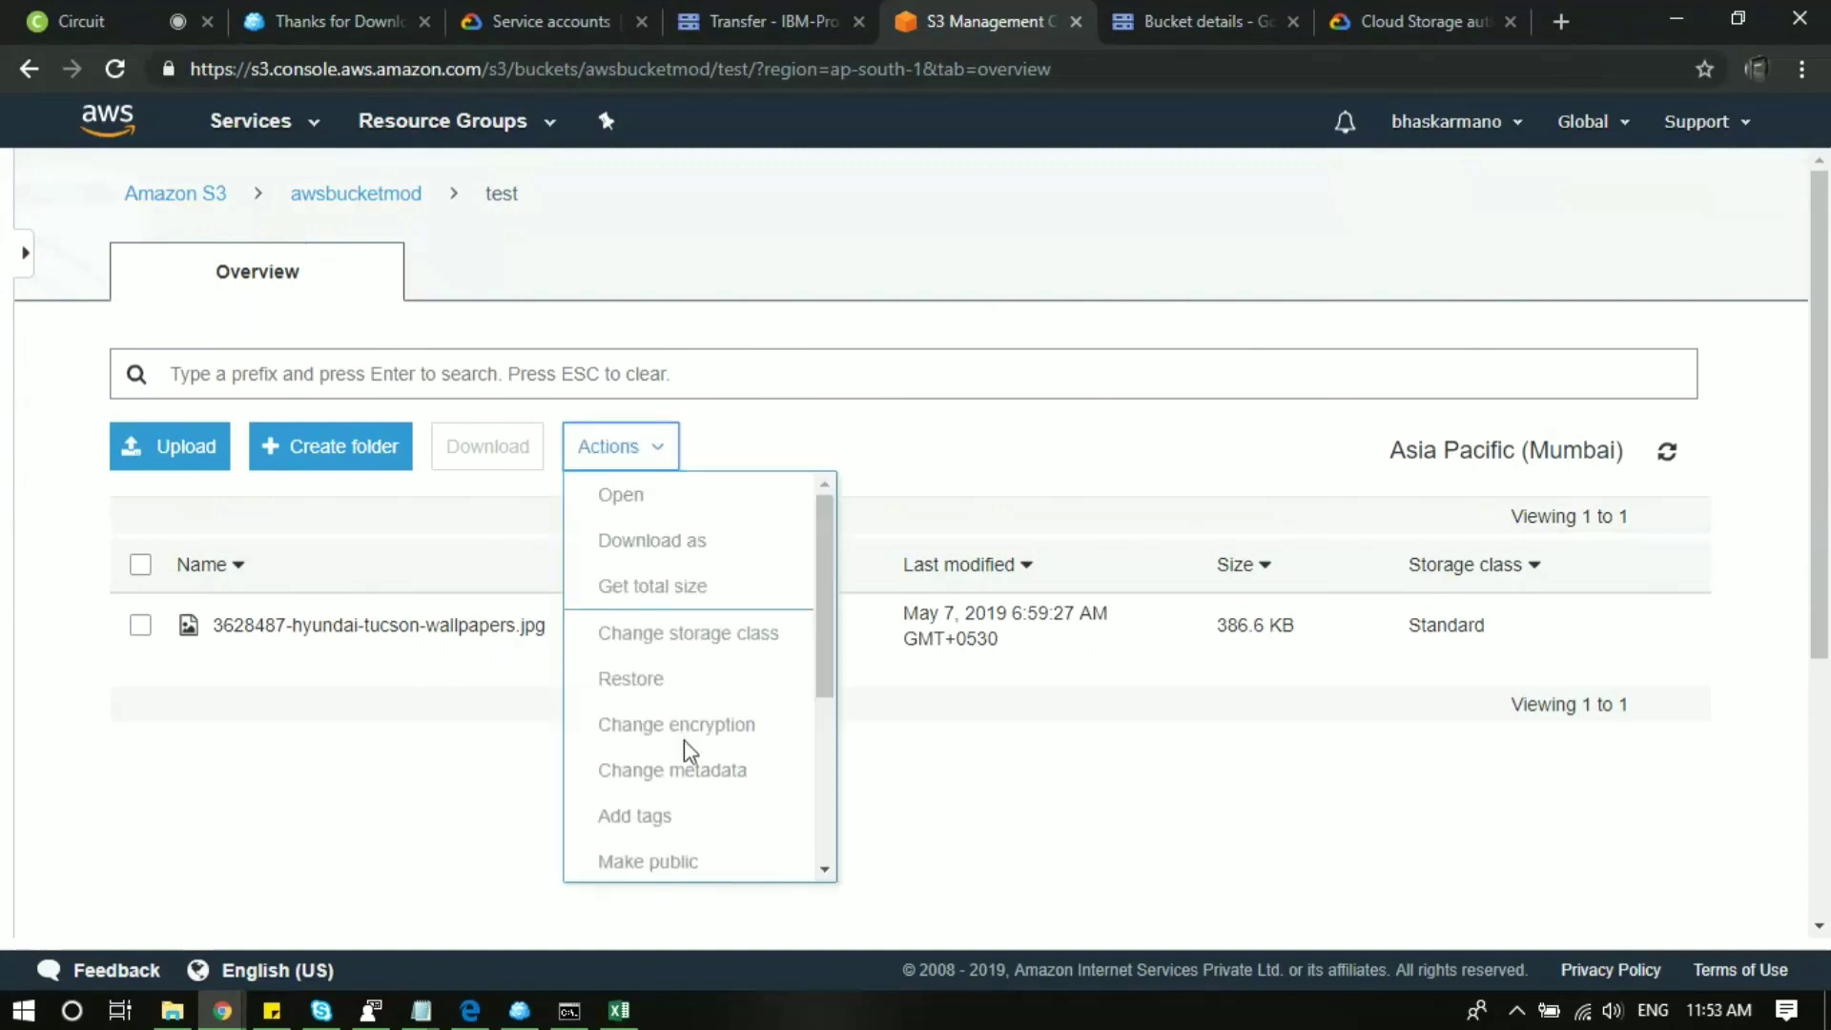
pyautogui.scroll(-3)
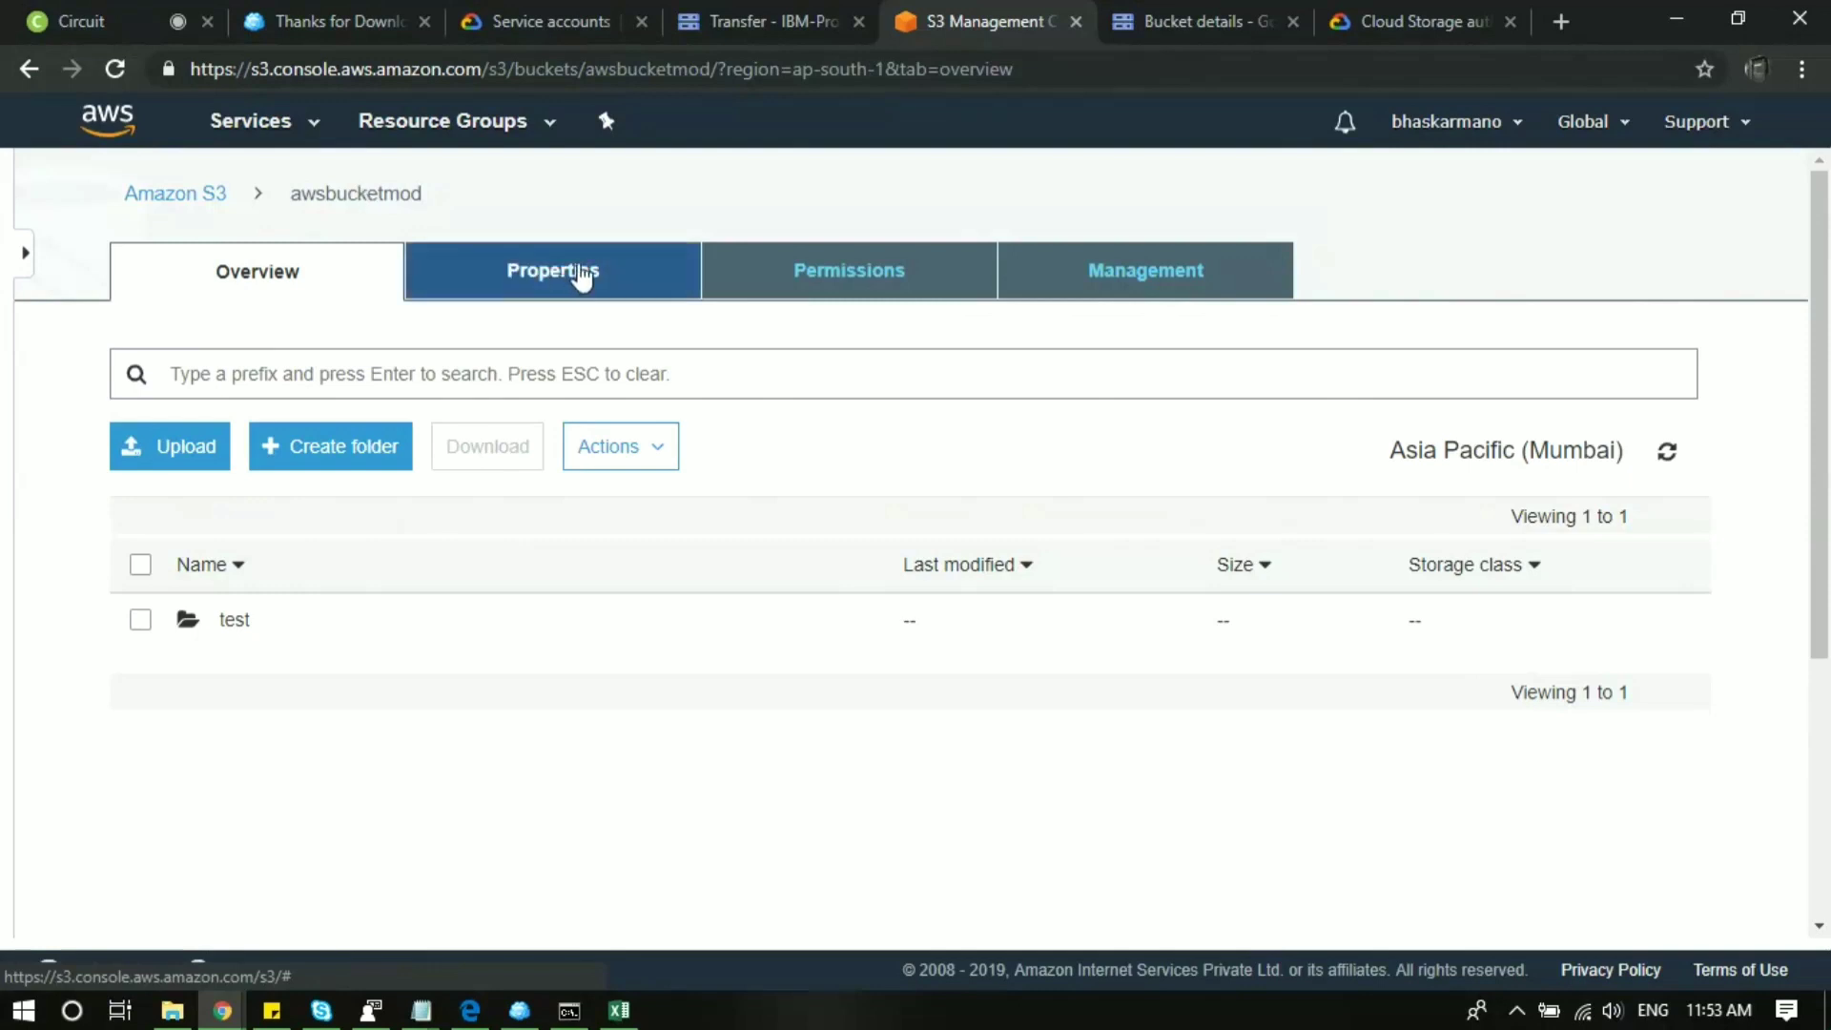
# Check the bucket's Properties, then return to Overview and open the test folder.
pyautogui.click(552, 270)
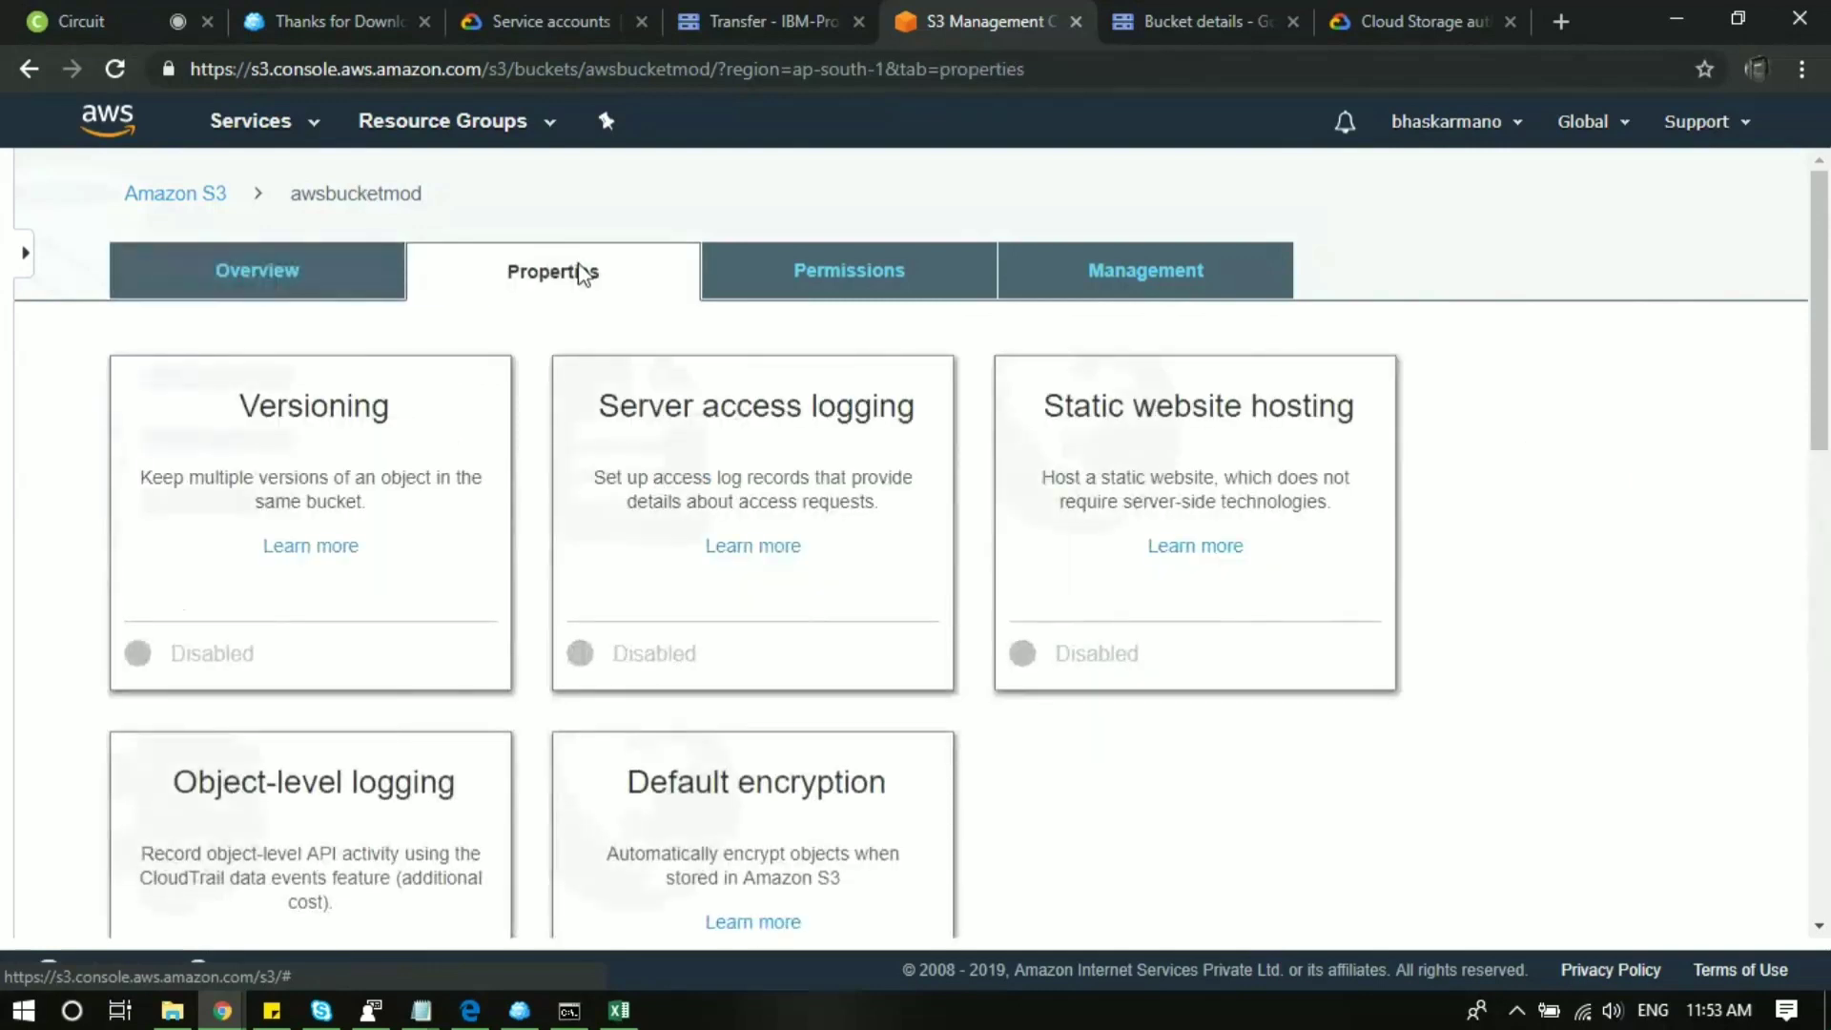
pyautogui.scroll(-3)
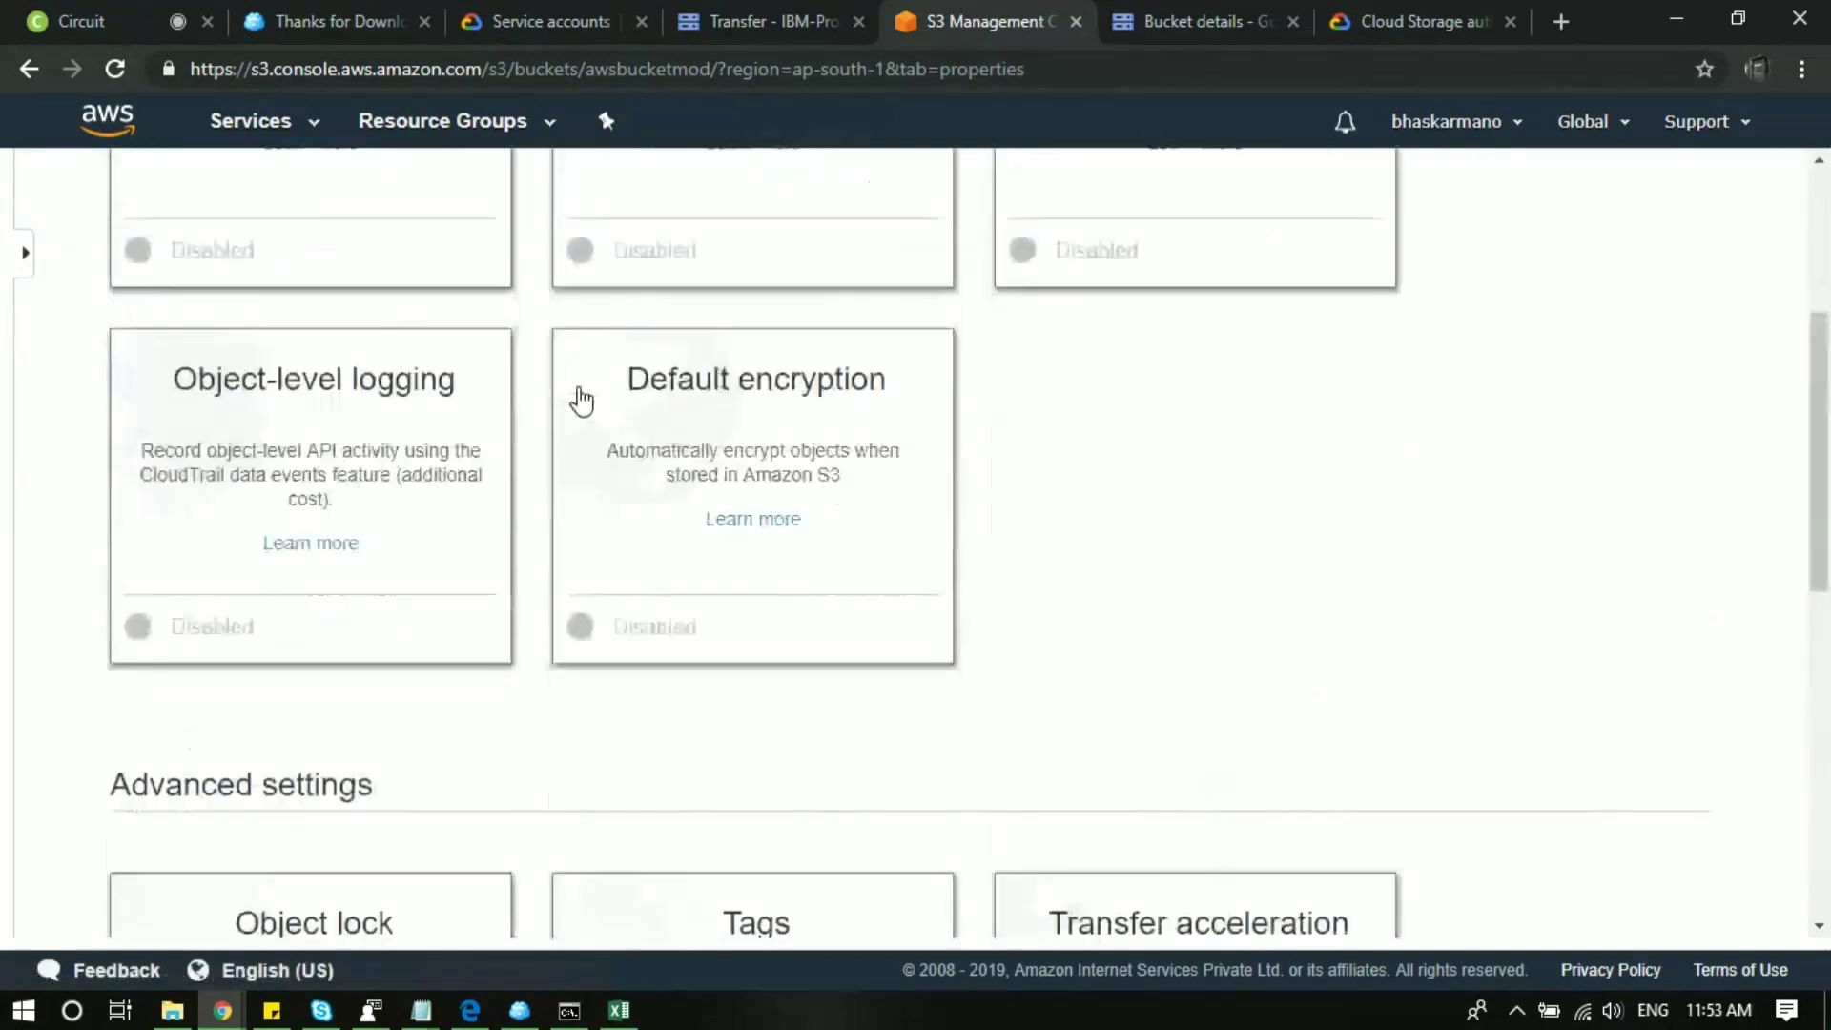
pyautogui.click(256, 270)
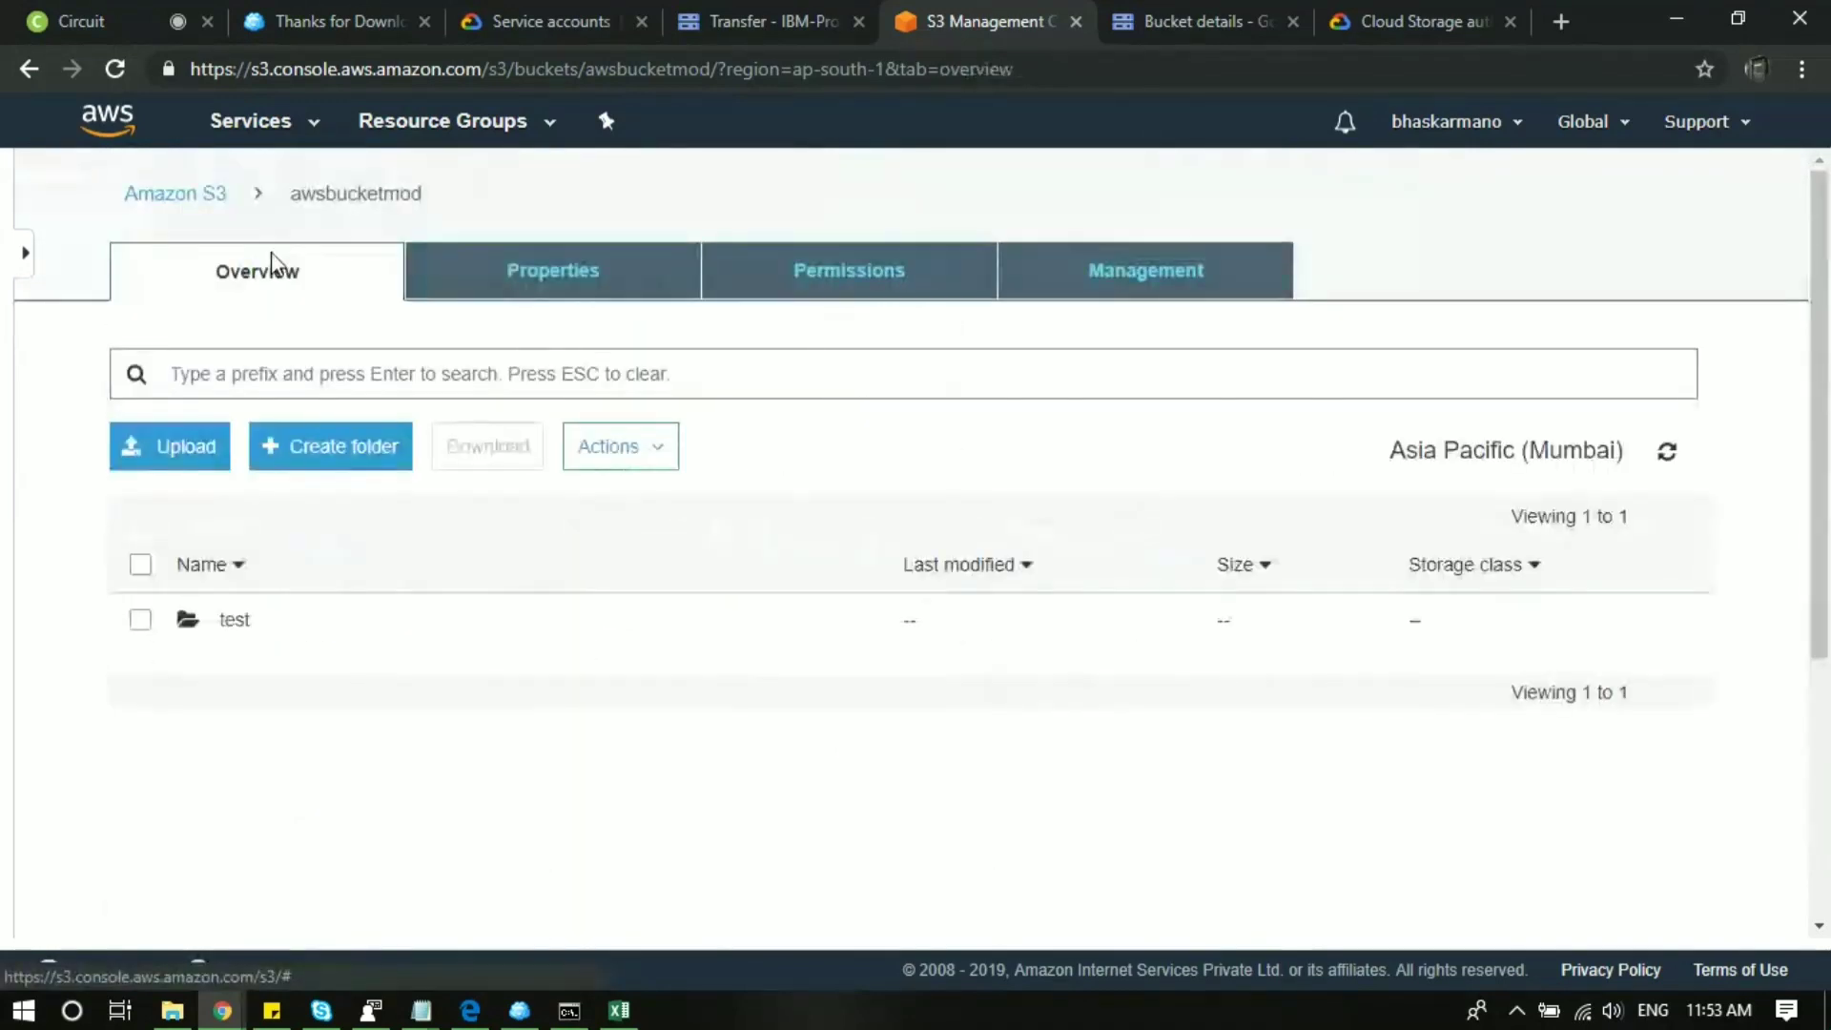
pyautogui.click(140, 619)
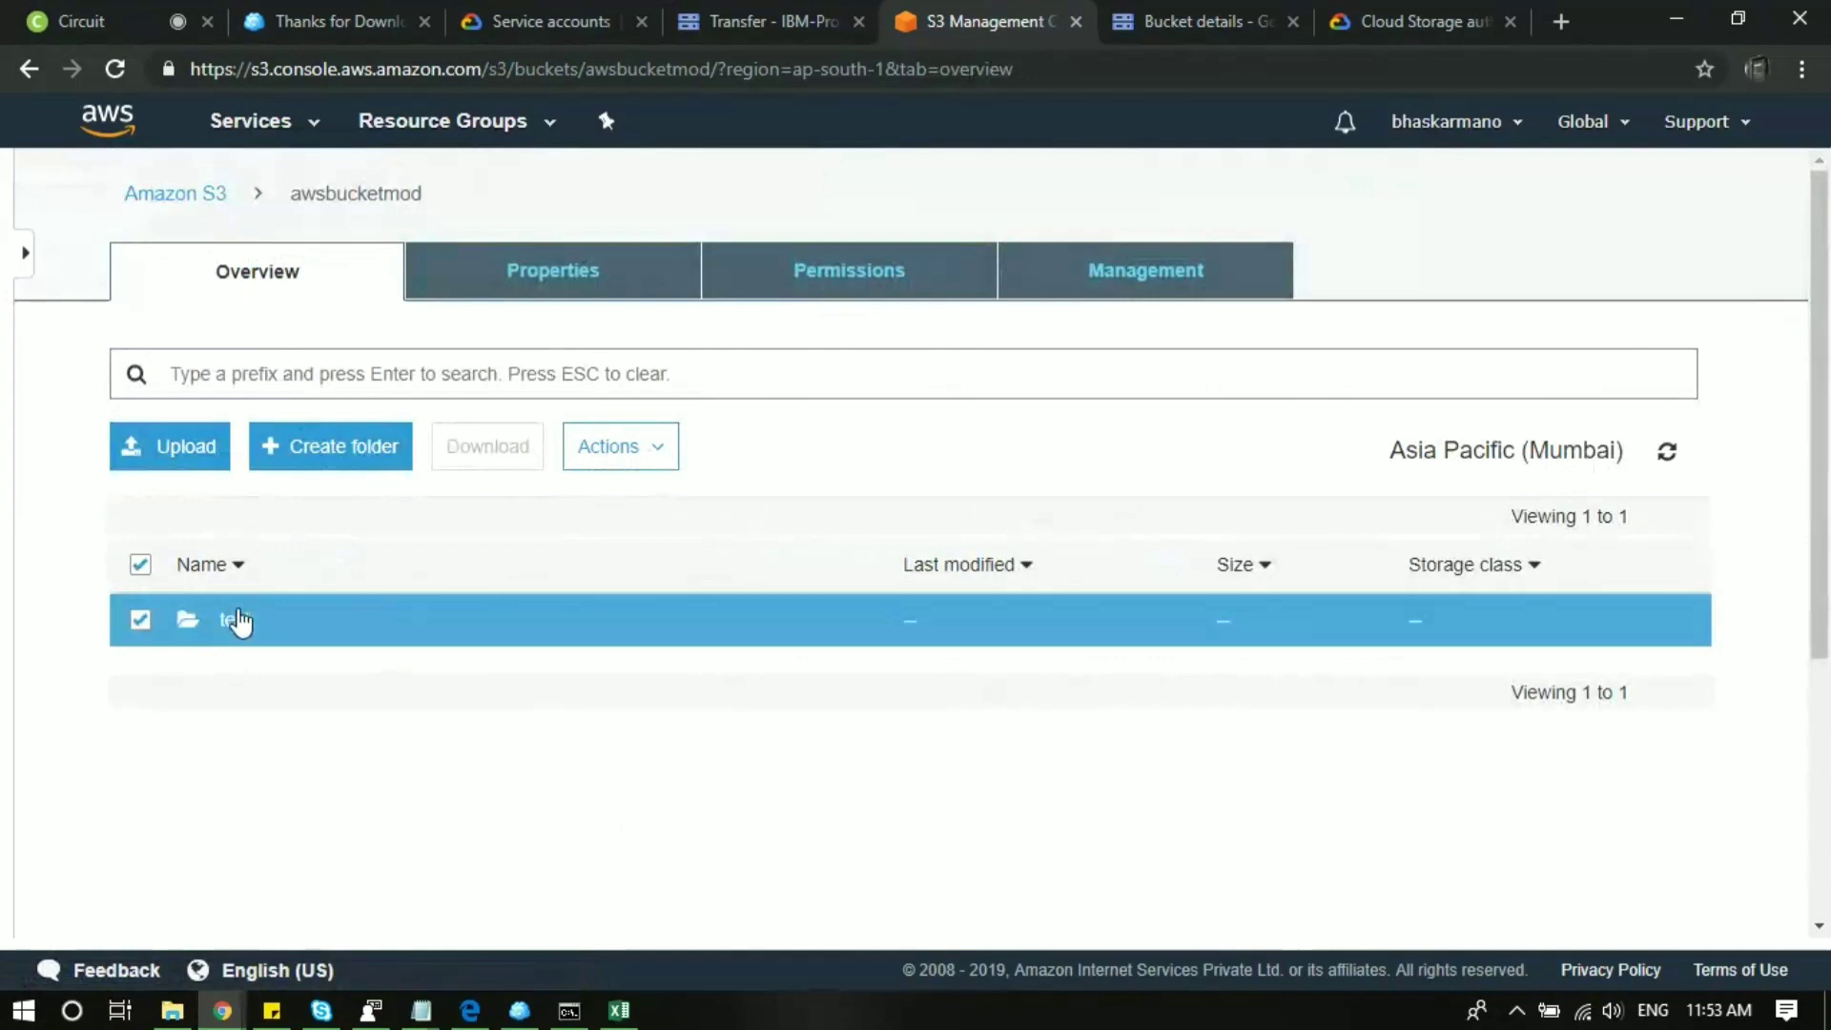
pyautogui.click(230, 620)
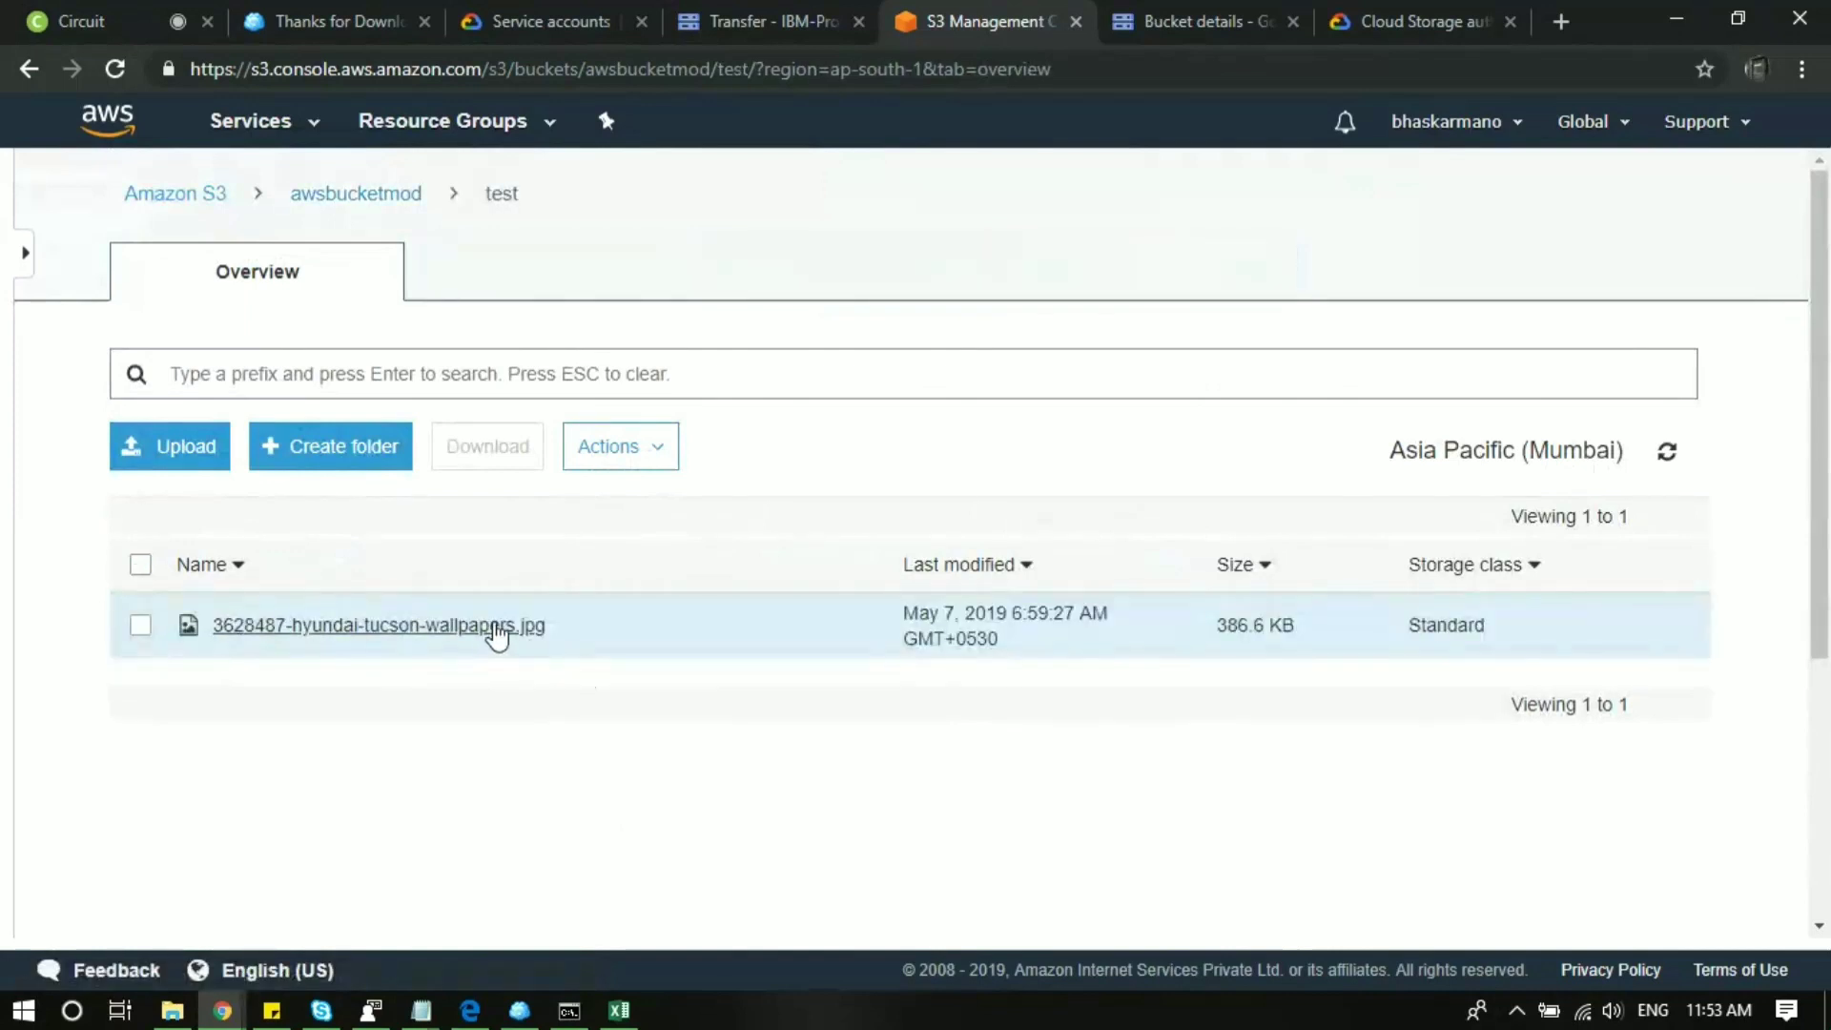
pyautogui.moveTo(455, 501)
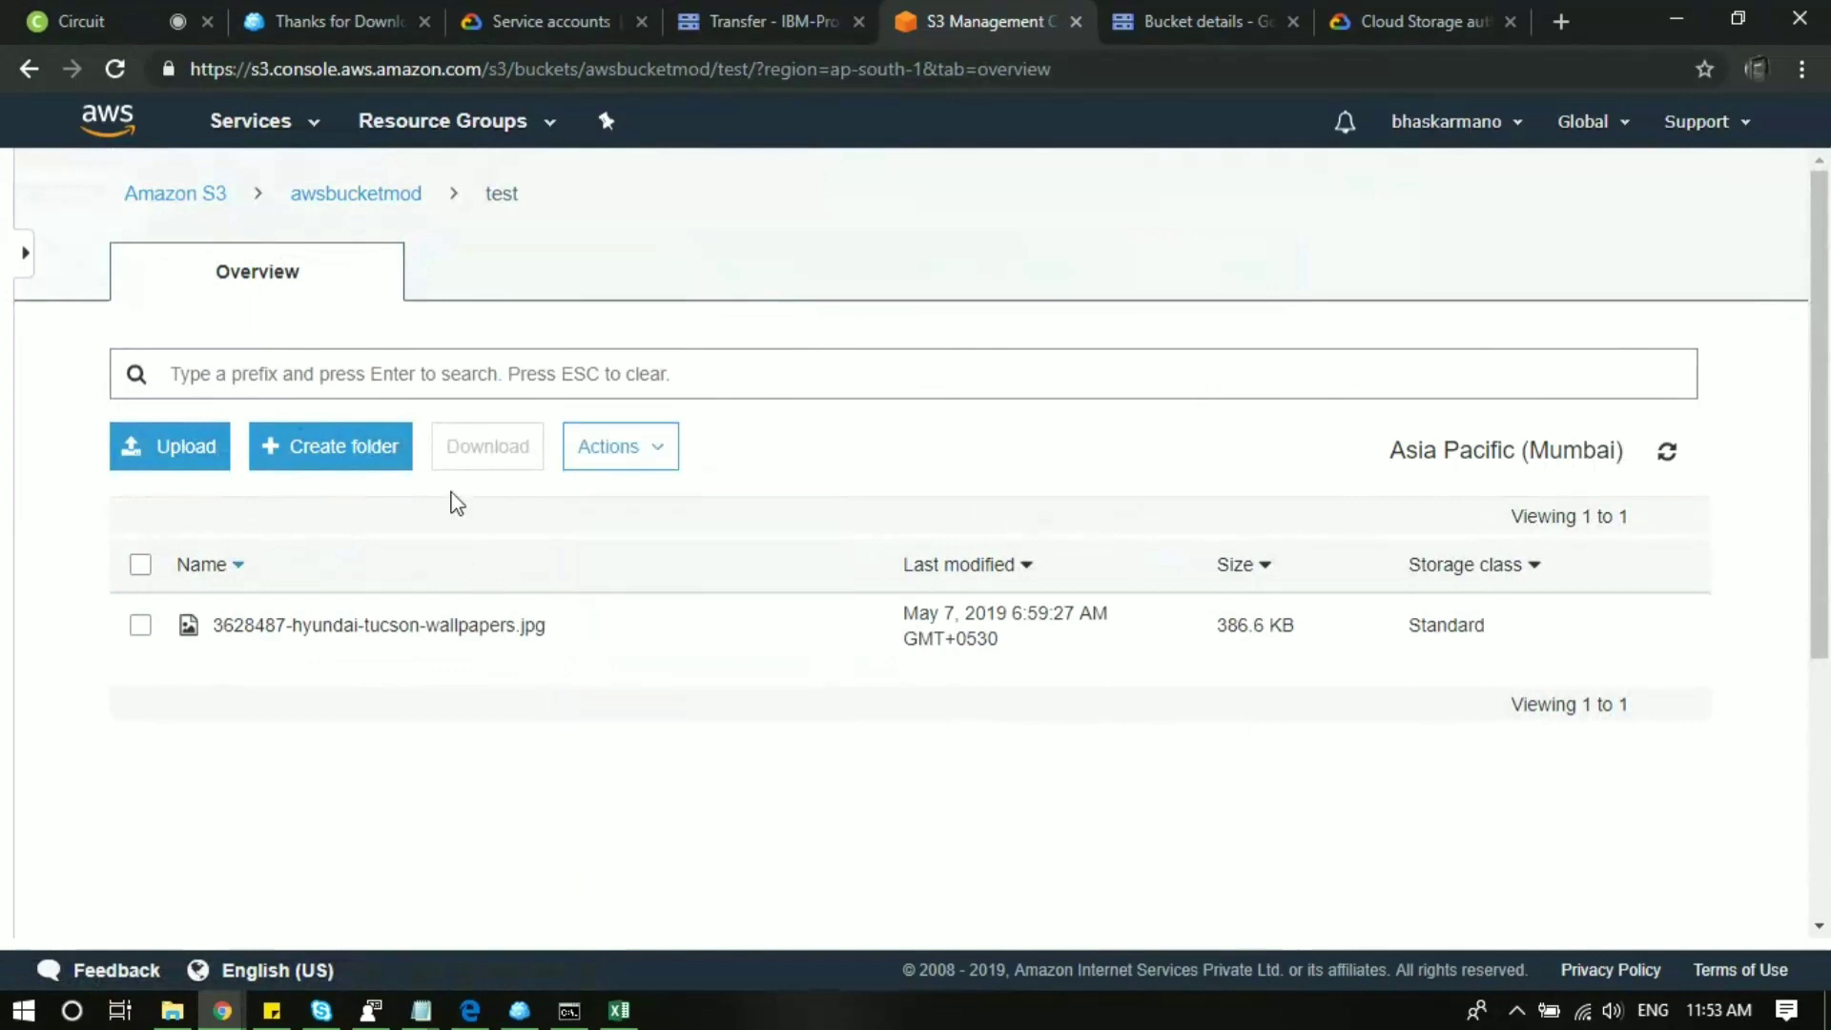
# Reopen awsbucketmod from the bucket list and show the wallpaper JPG's details.
pyautogui.click(175, 192)
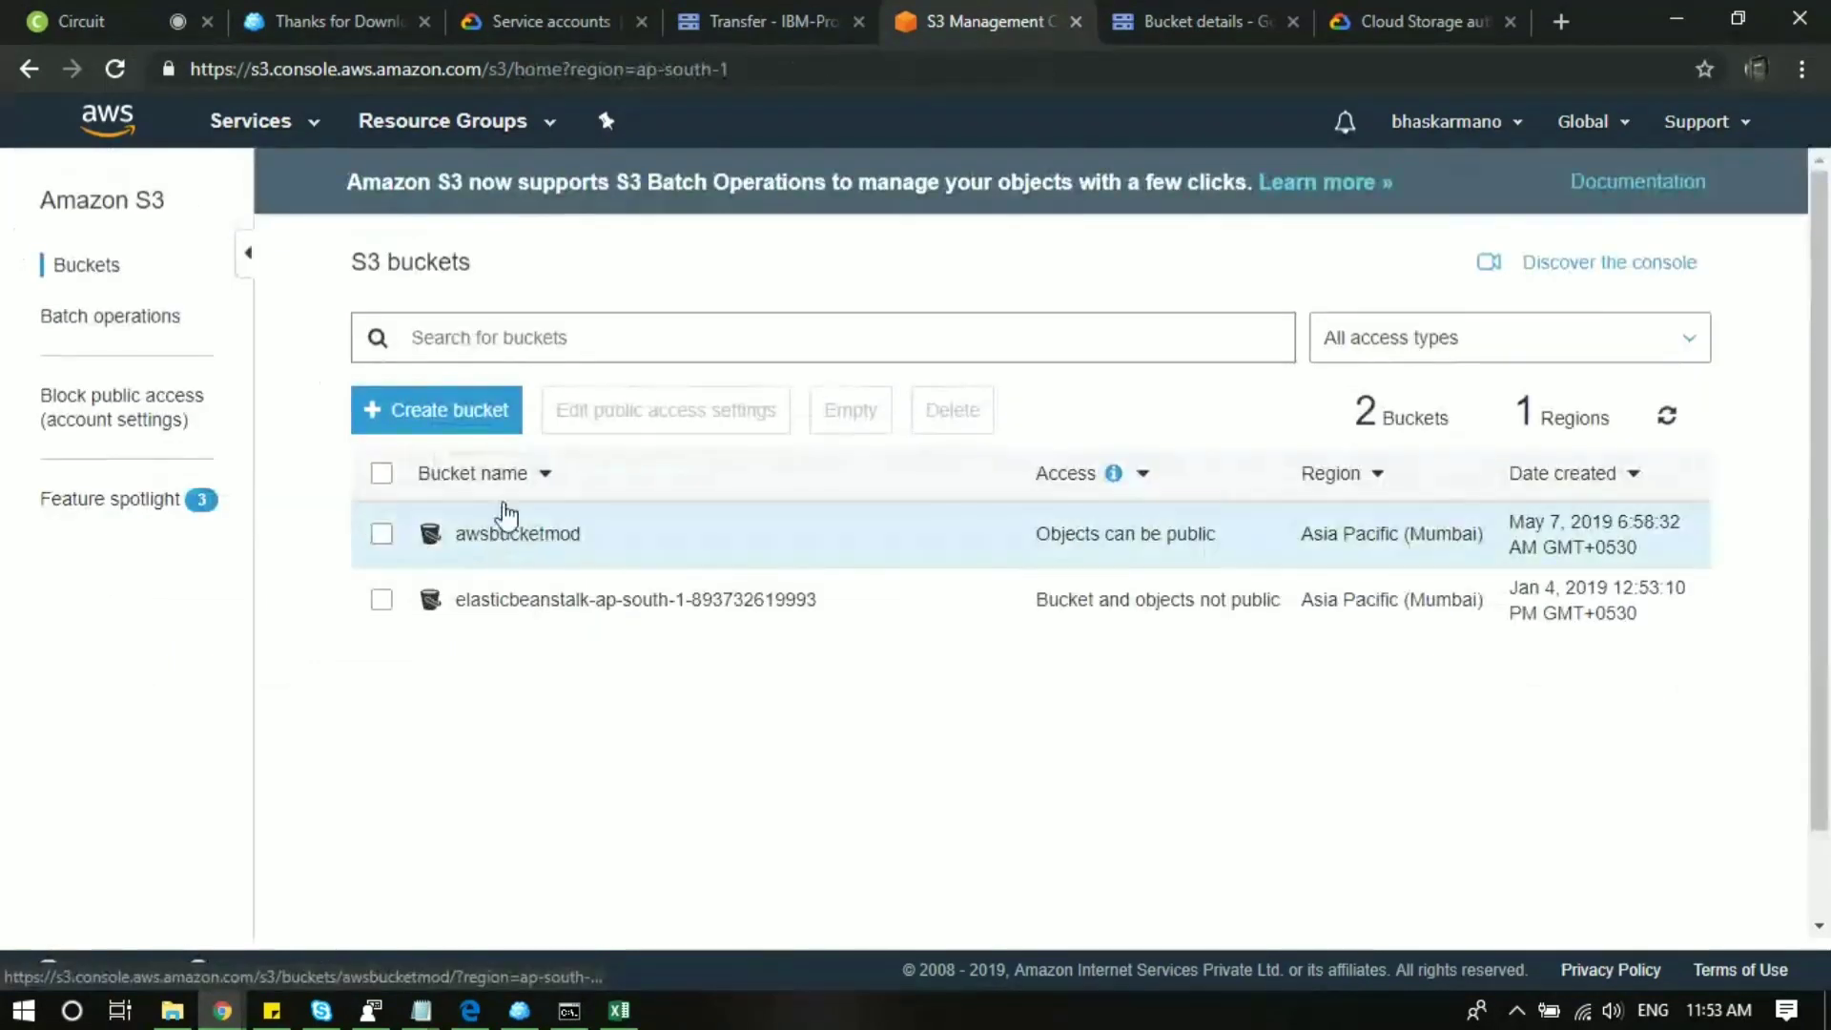
pyautogui.click(516, 534)
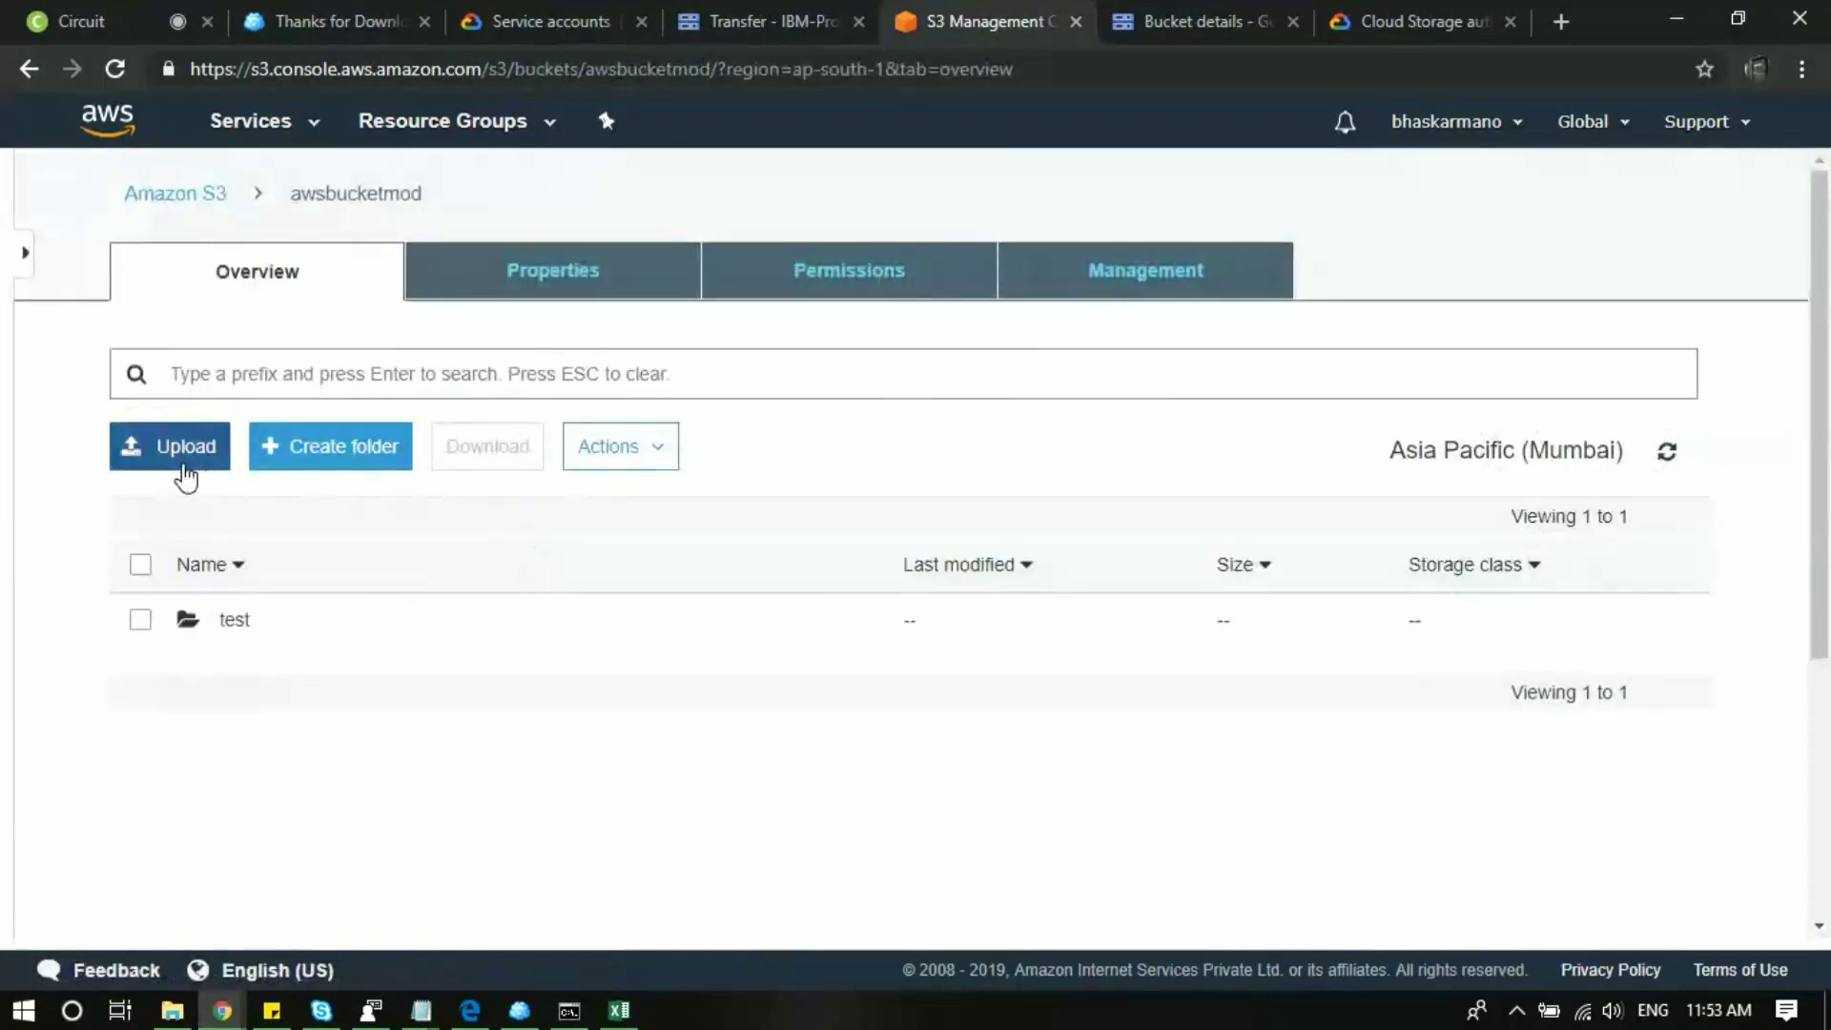
pyautogui.moveTo(240, 639)
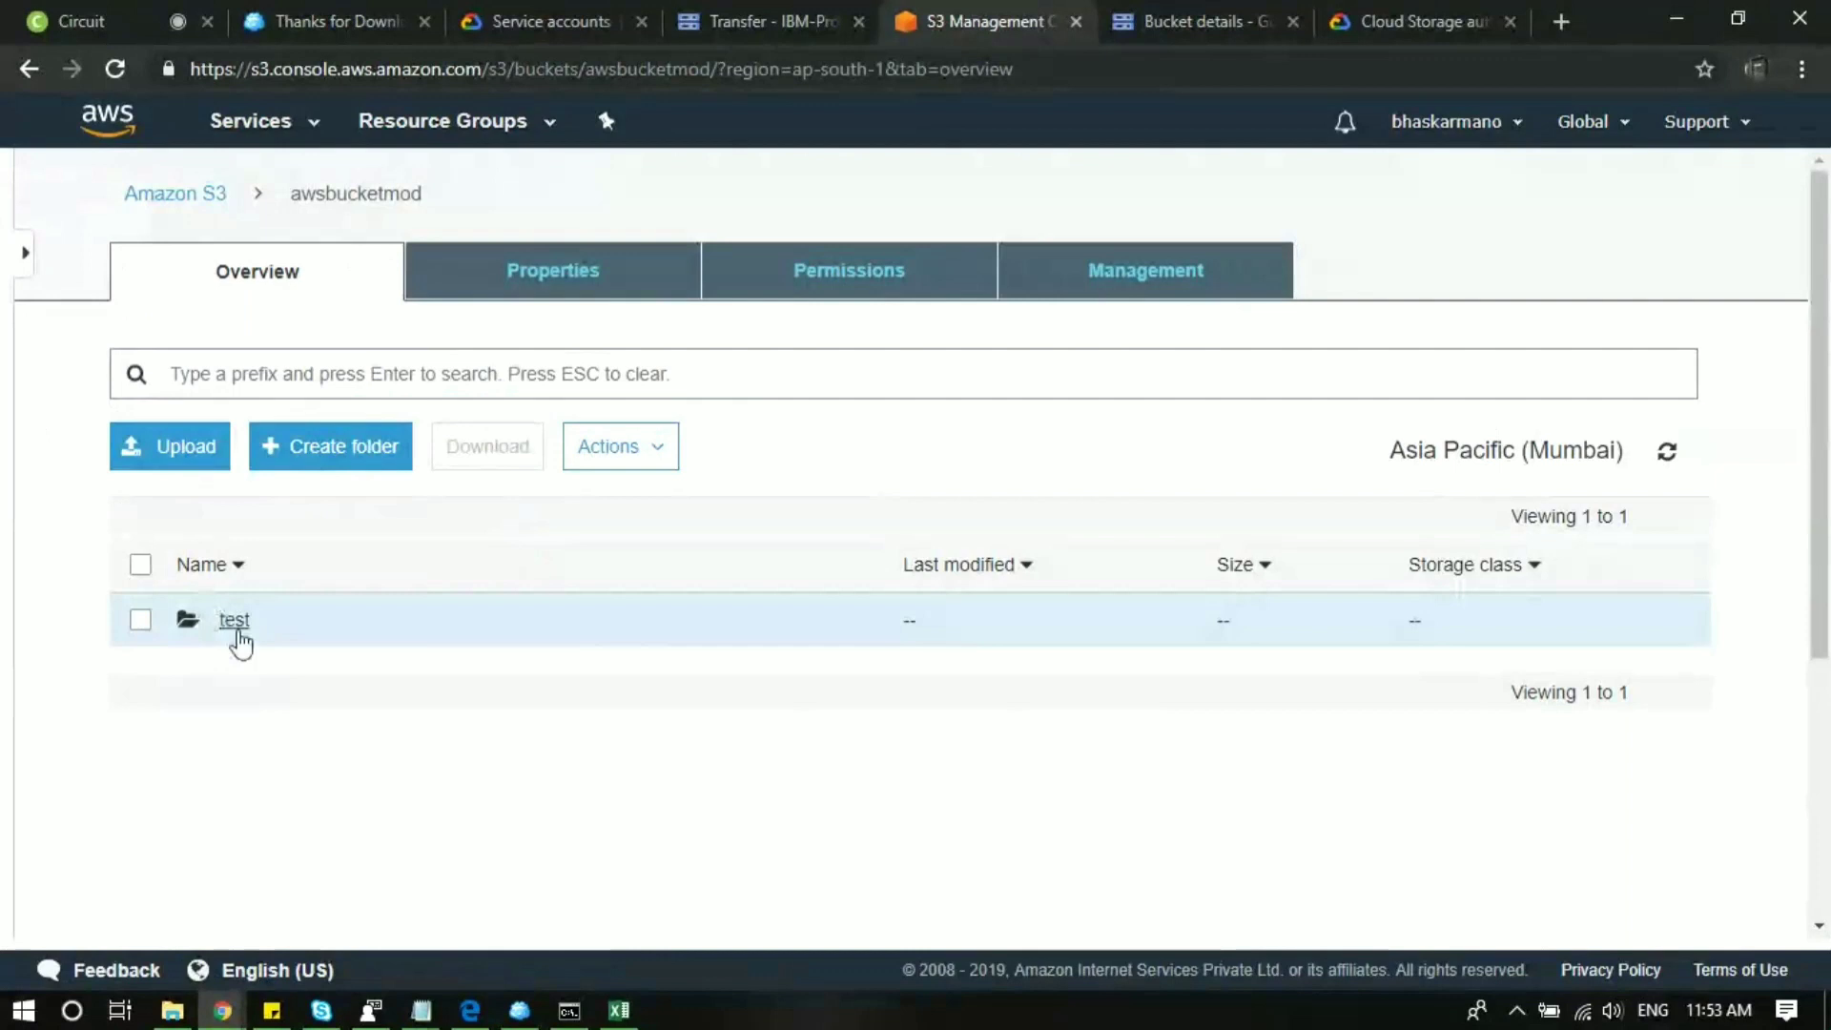
pyautogui.click(234, 620)
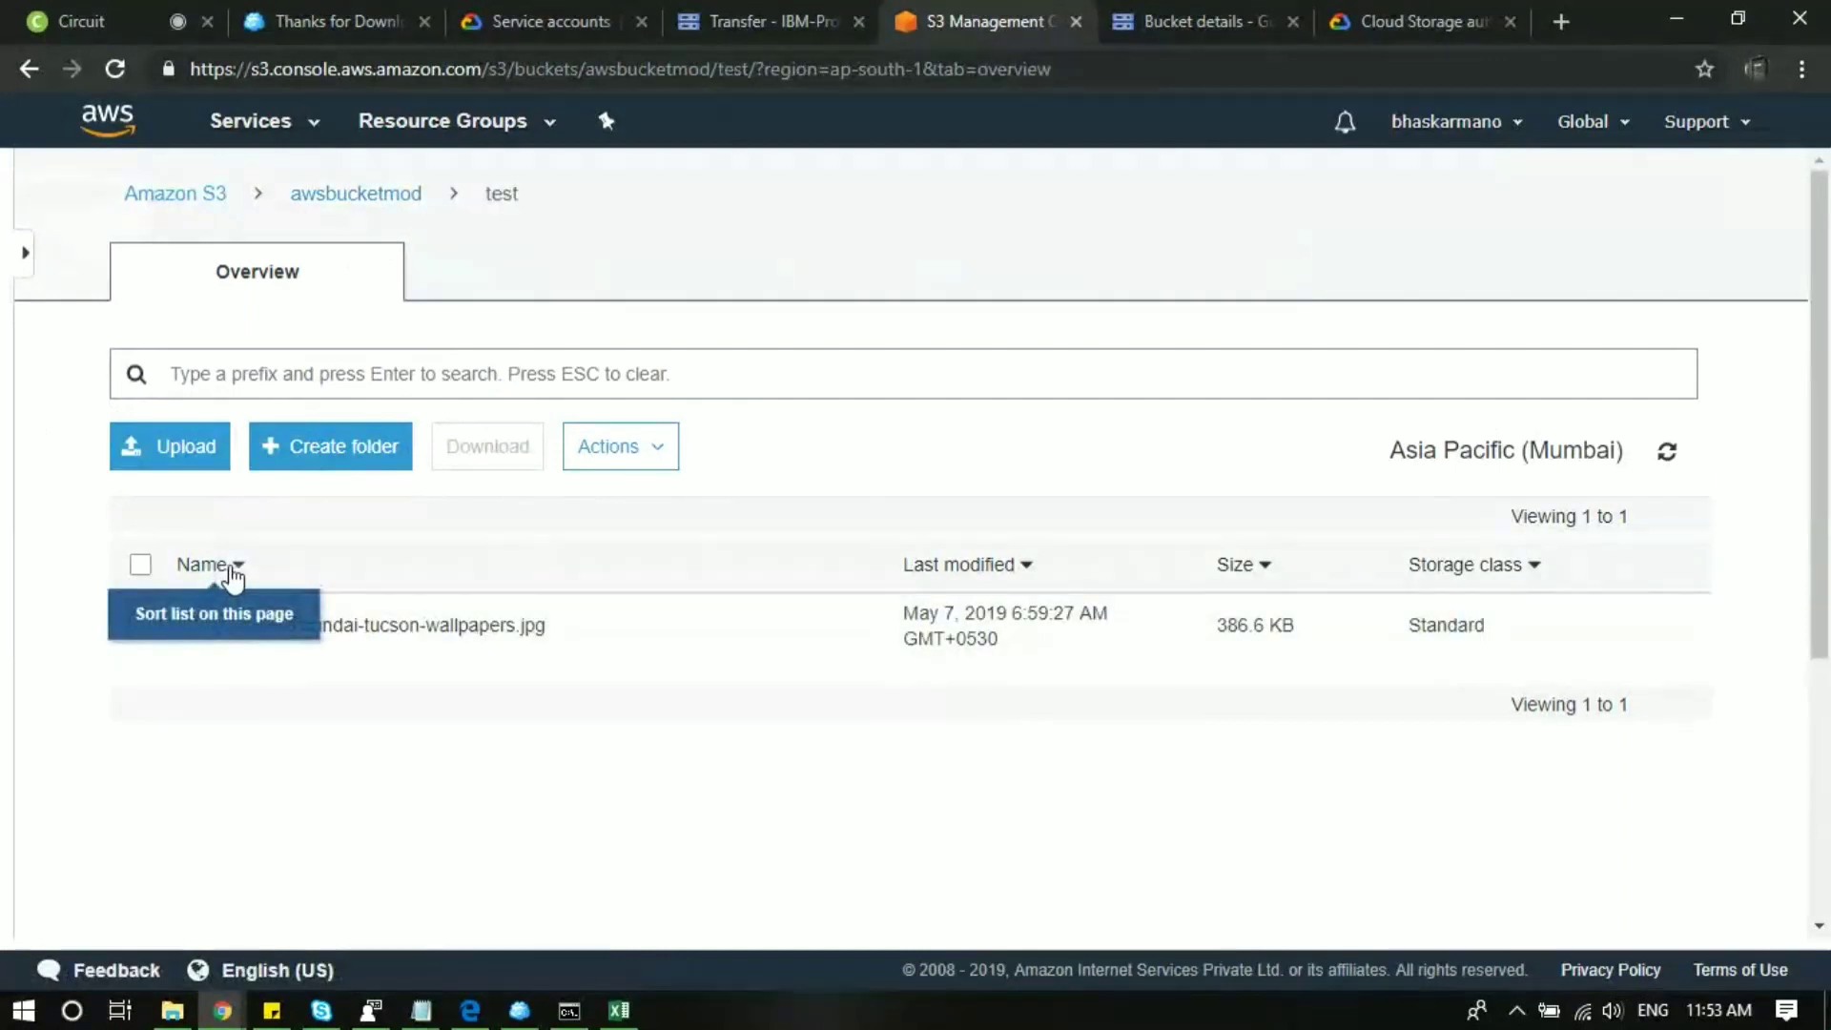
pyautogui.click(378, 625)
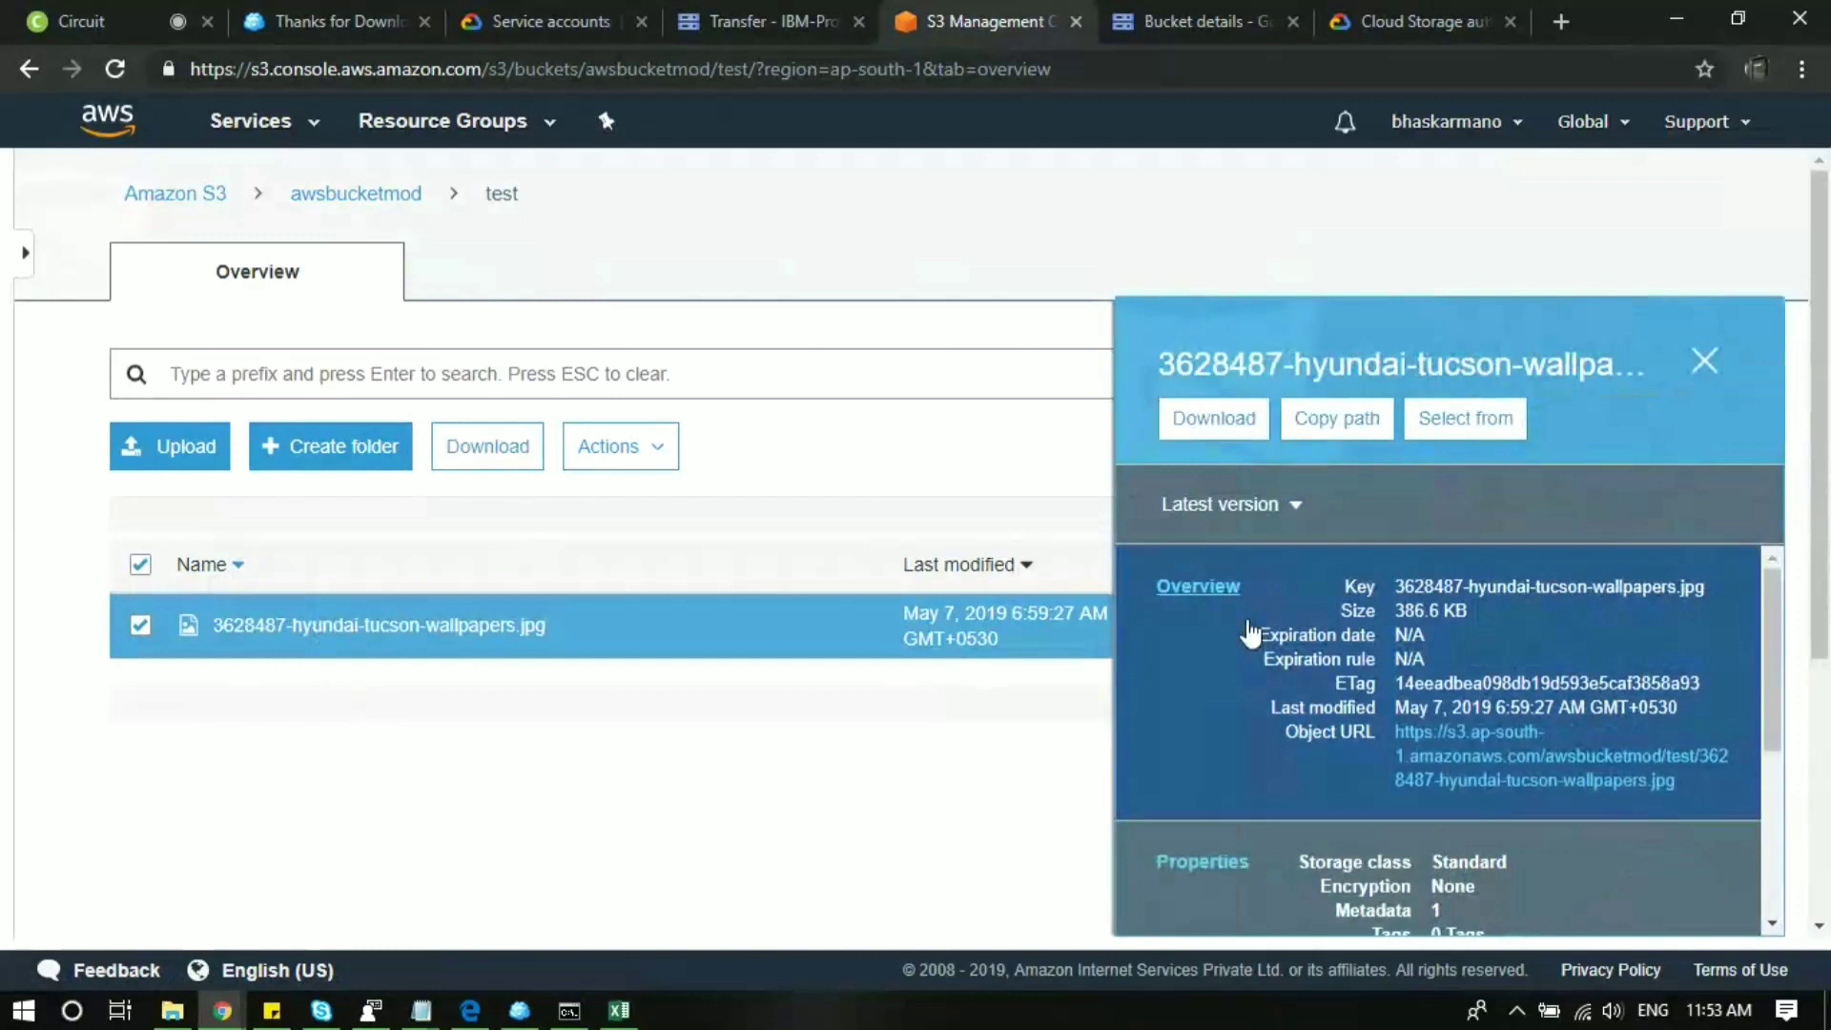
# Back in the Google Cloud transfer job, enter s3://awsbucketmod/test/ as the S3 bucket.
pyautogui.click(1335, 418)
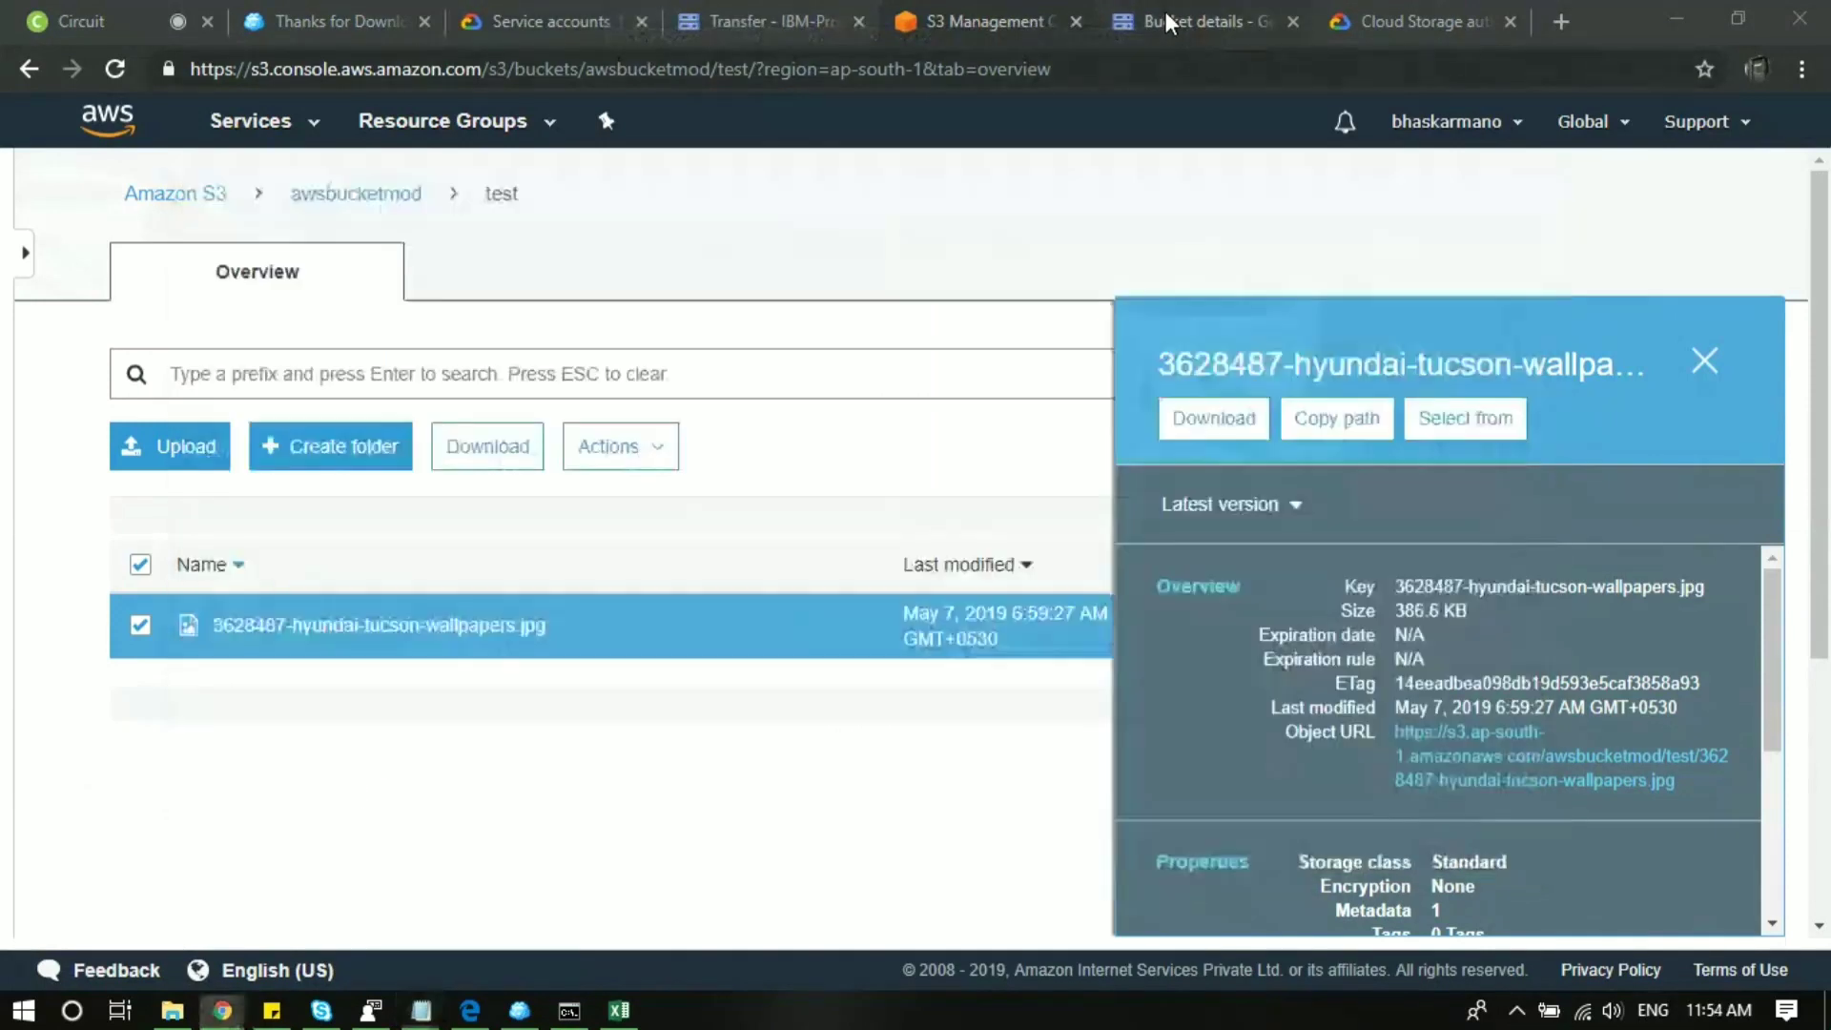
pyautogui.click(764, 21)
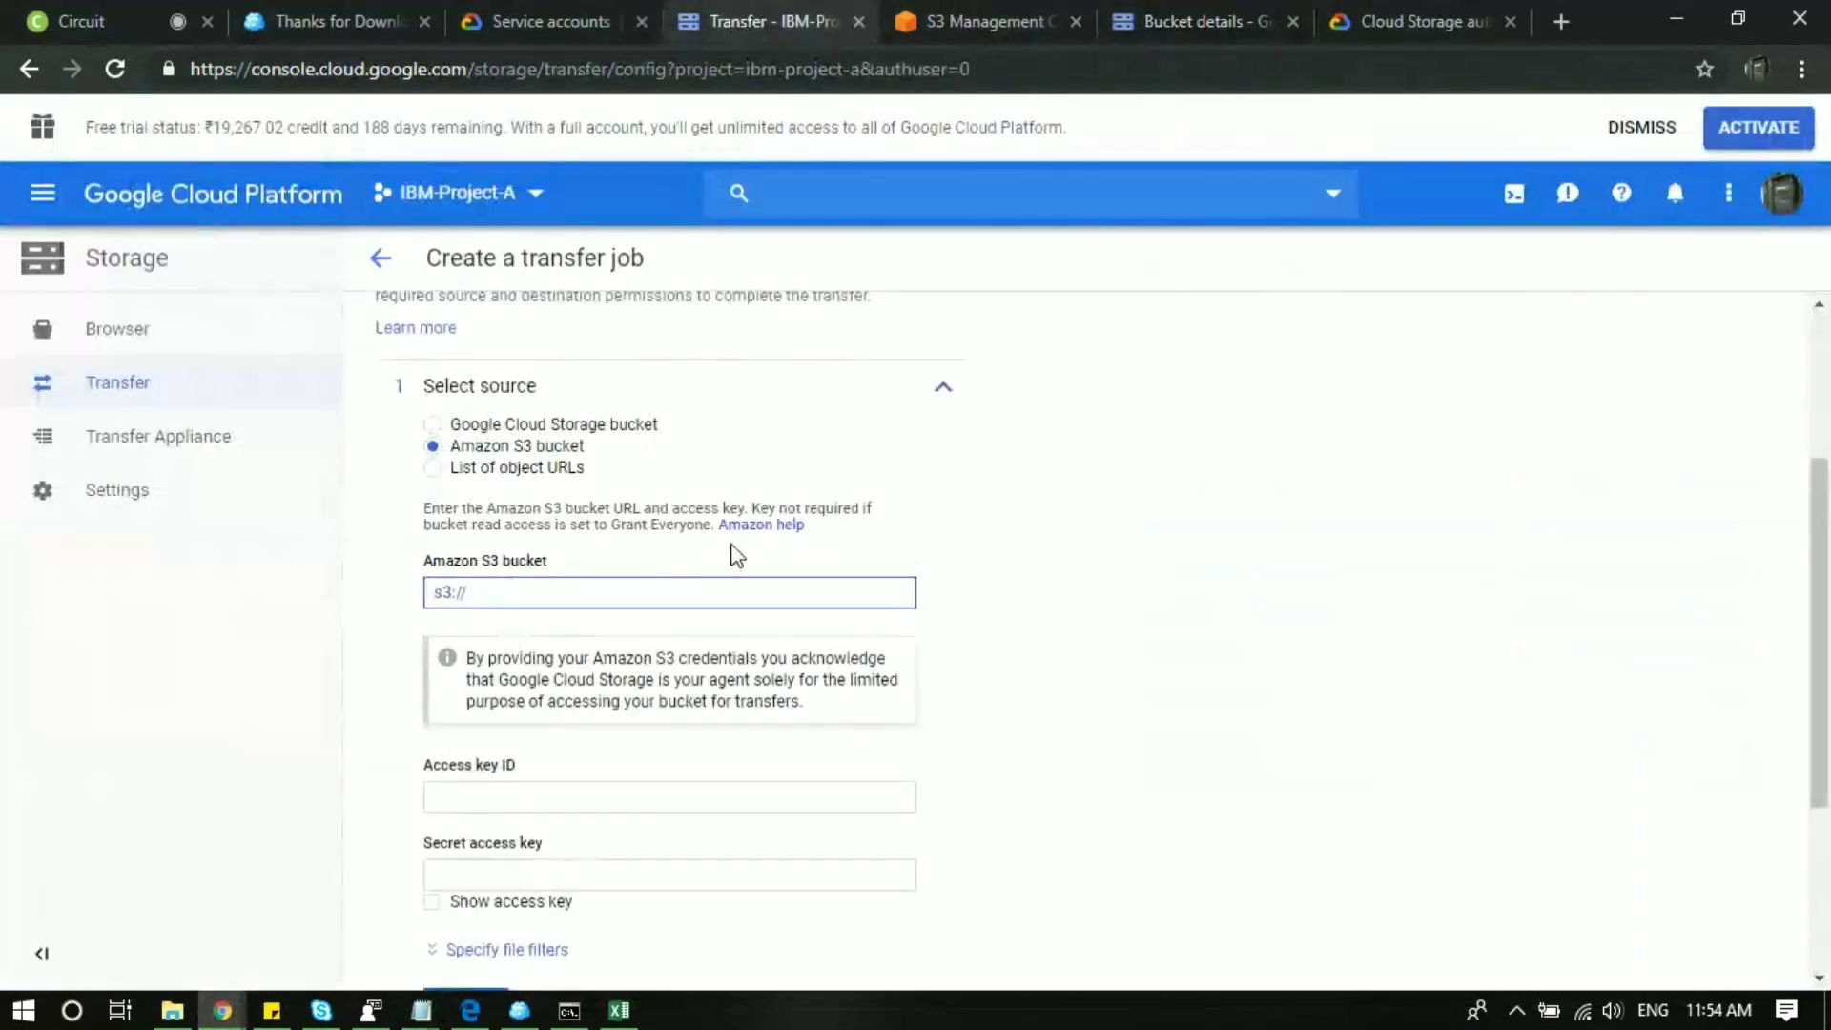
pyautogui.write('s3://awsbucketmod/test/')
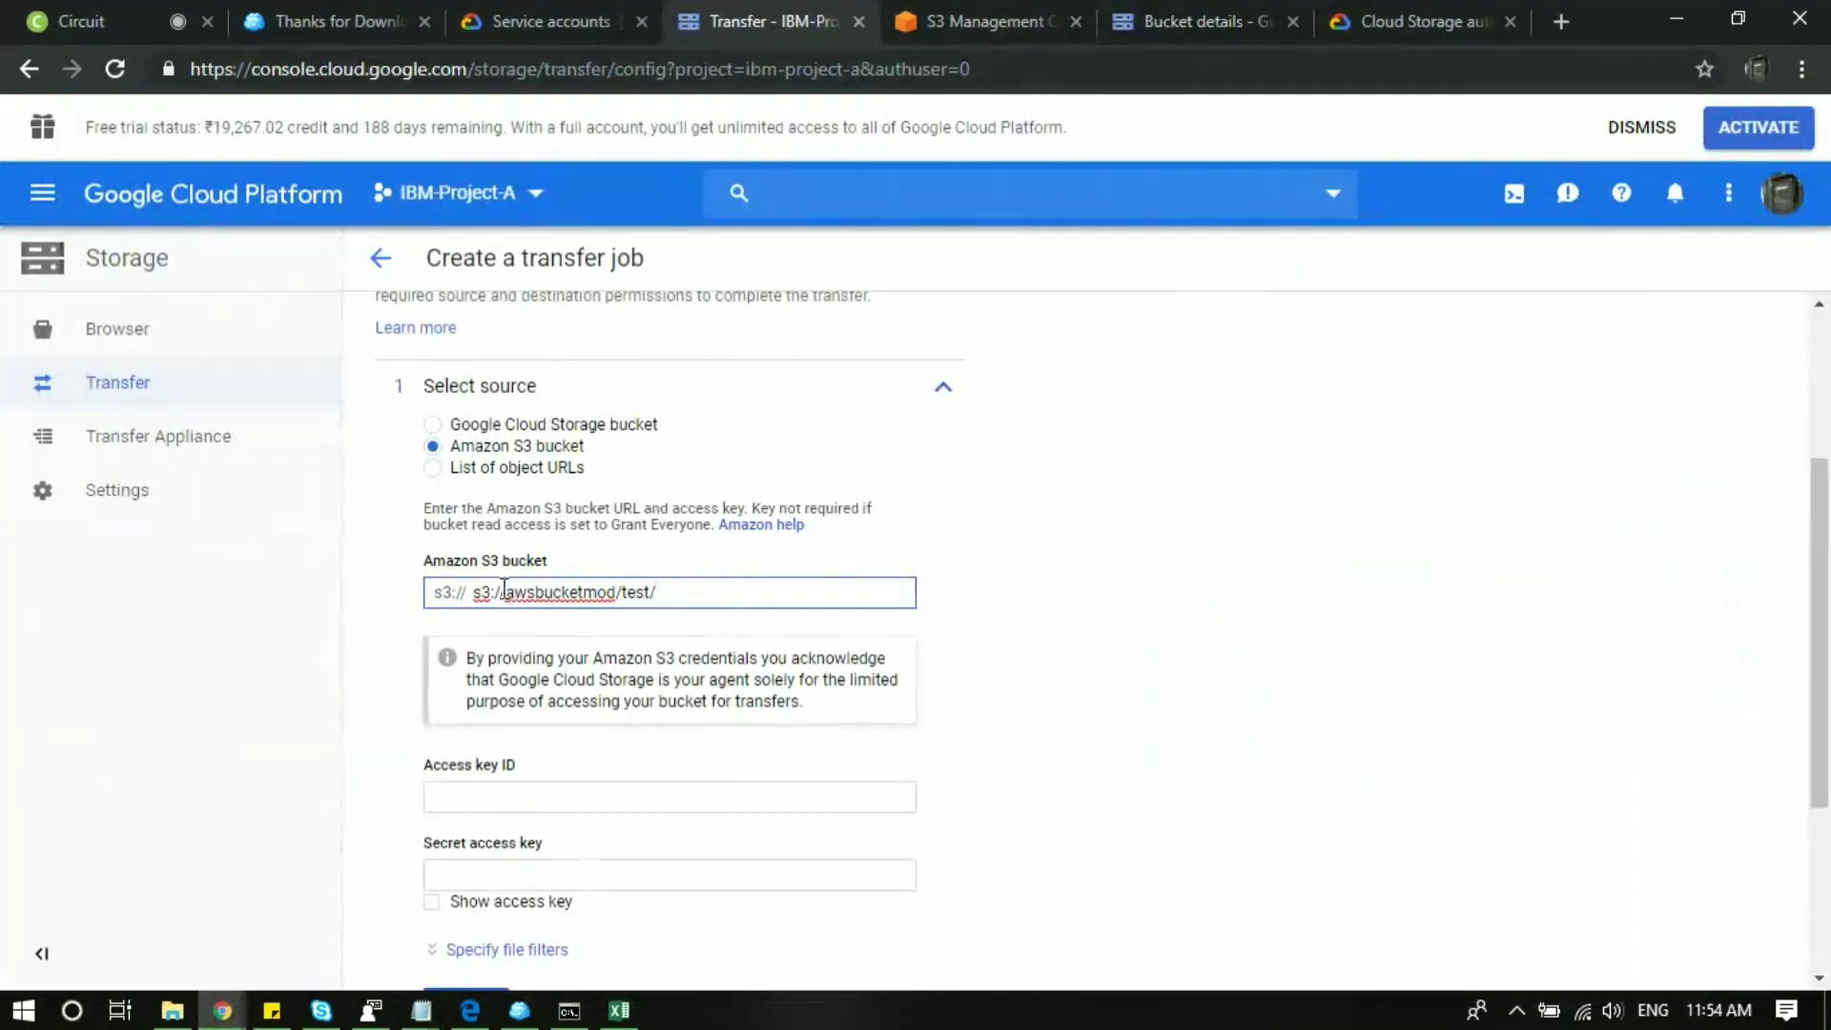
# Delete the duplicate s3:// prefix, leaving awsbucketmod/test/, and bring up the keys spreadsheet.
pyautogui.doubleClick(491, 593)
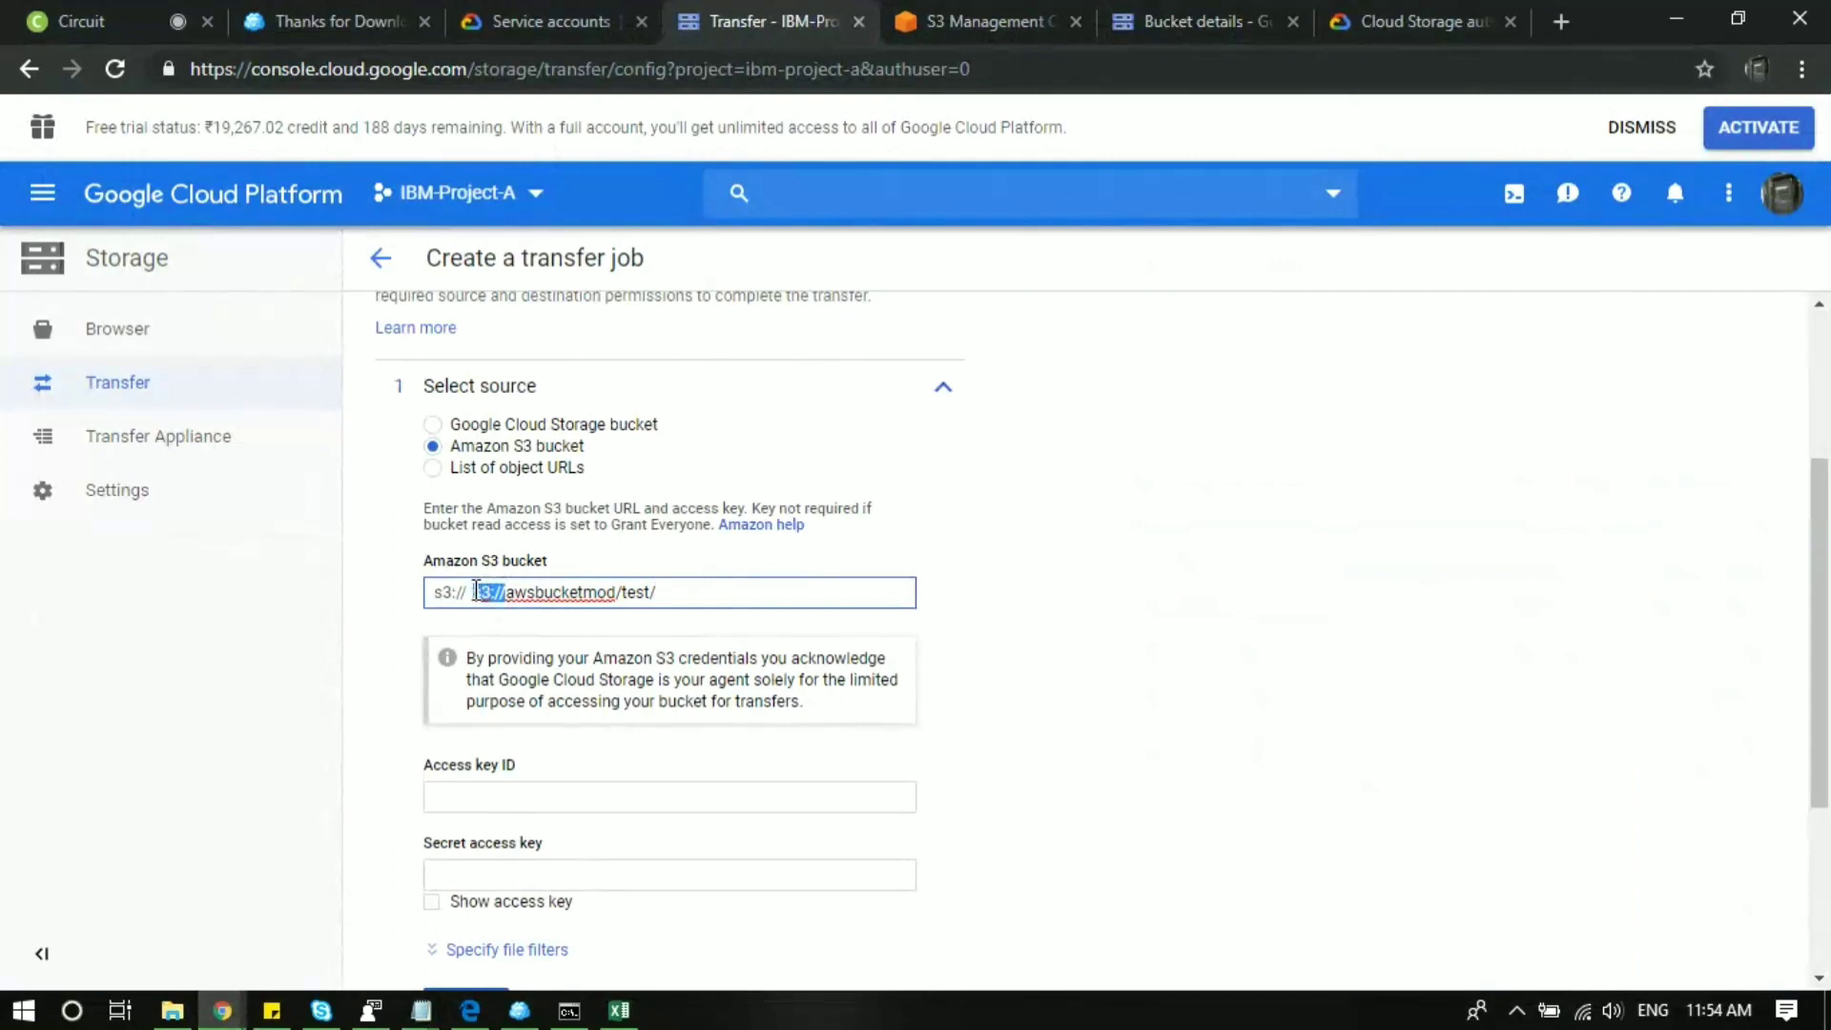
pyautogui.click(473, 593)
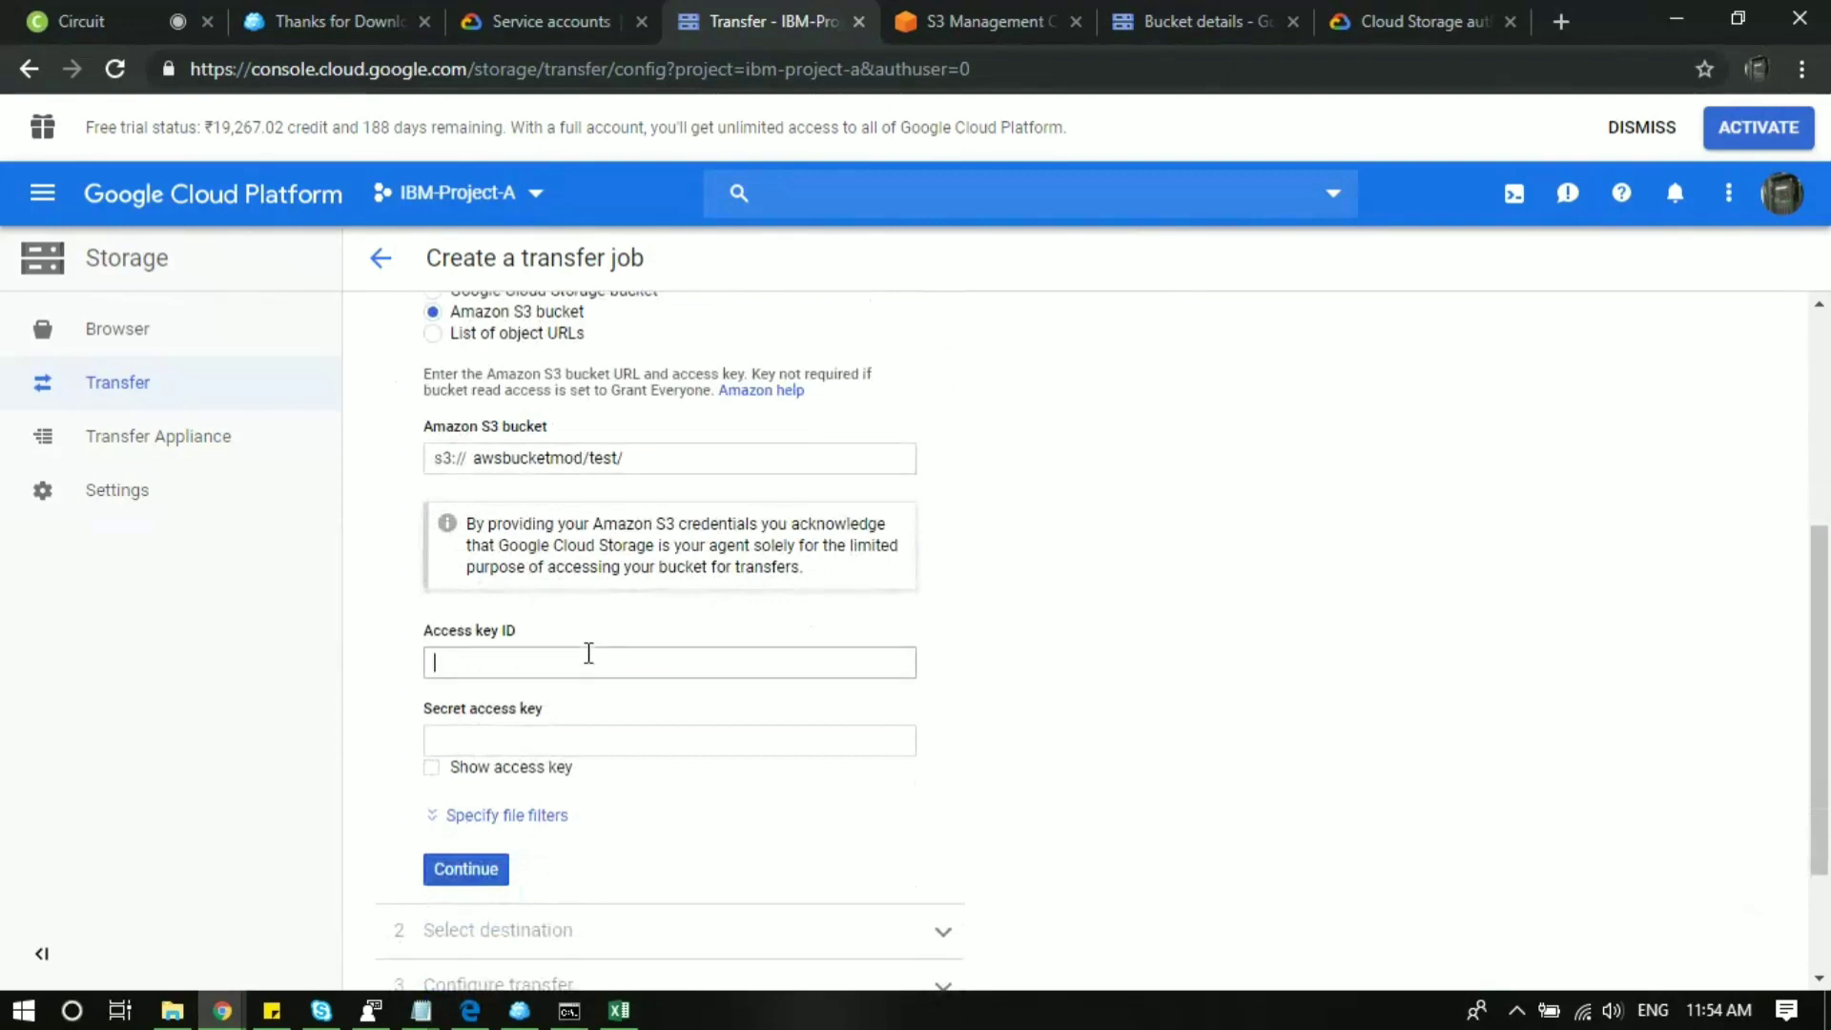
pyautogui.click(670, 662)
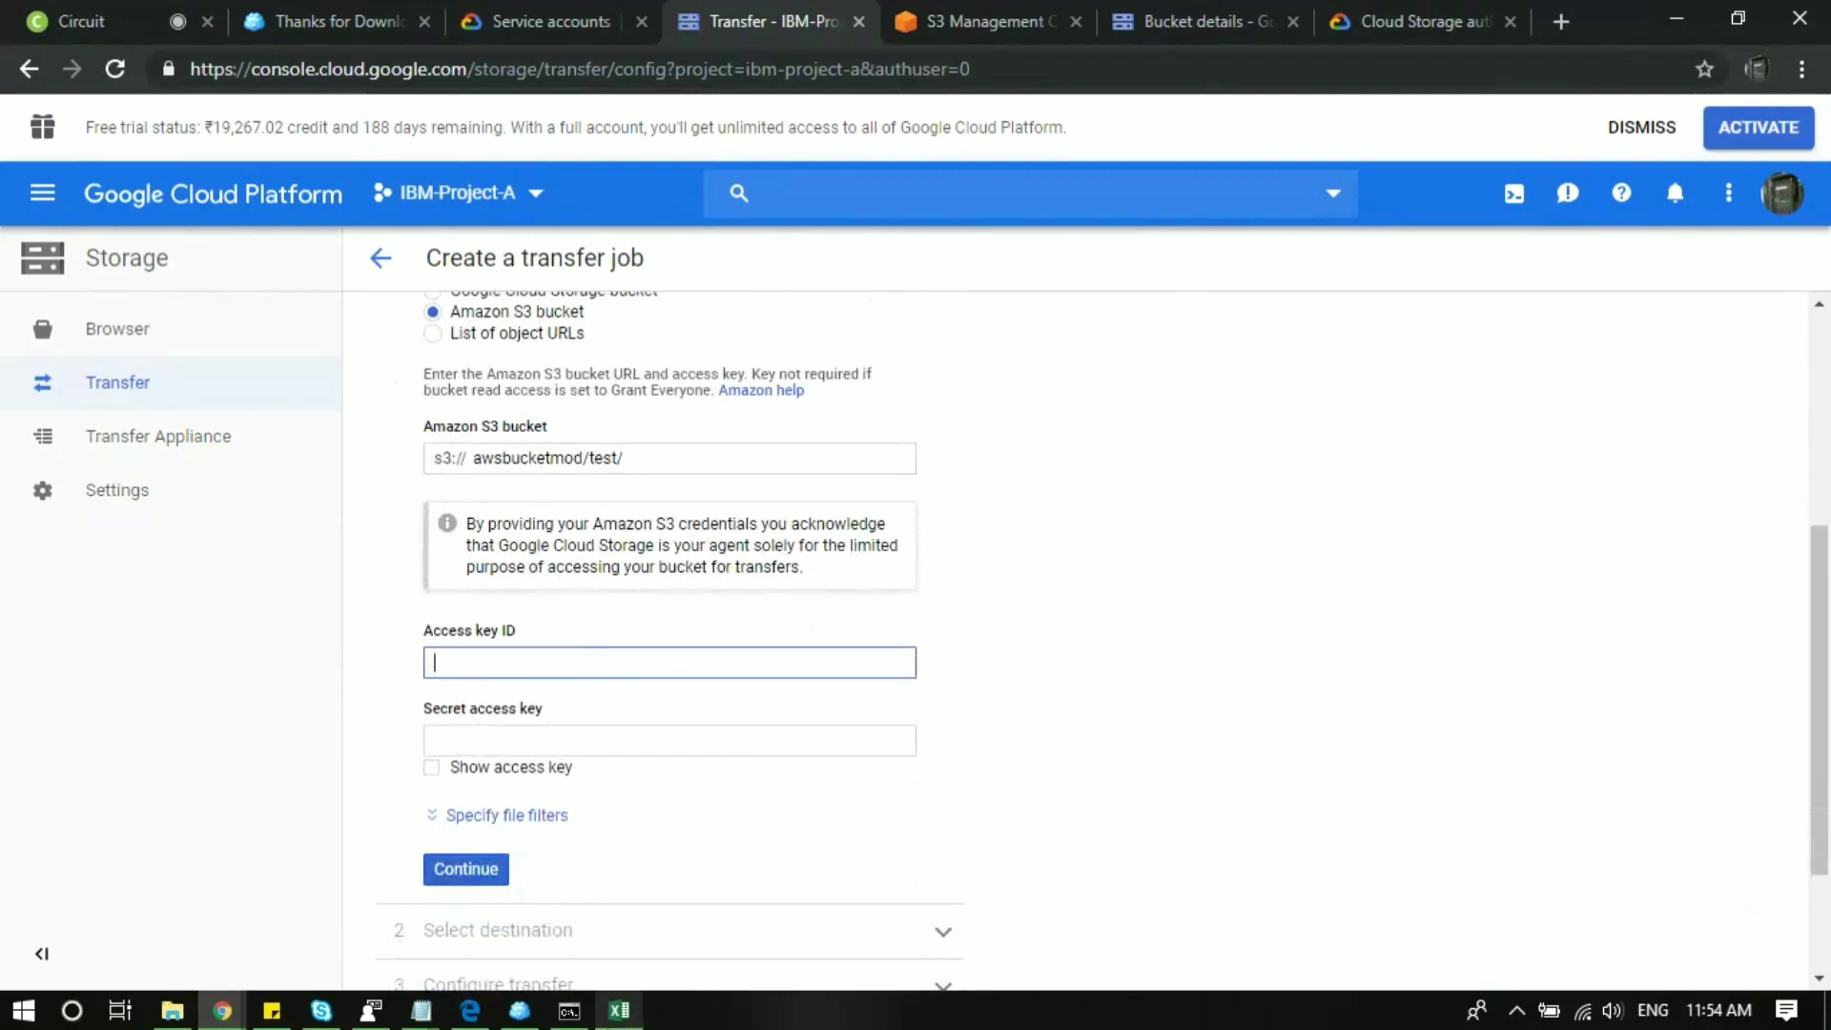
pyautogui.click(620, 1010)
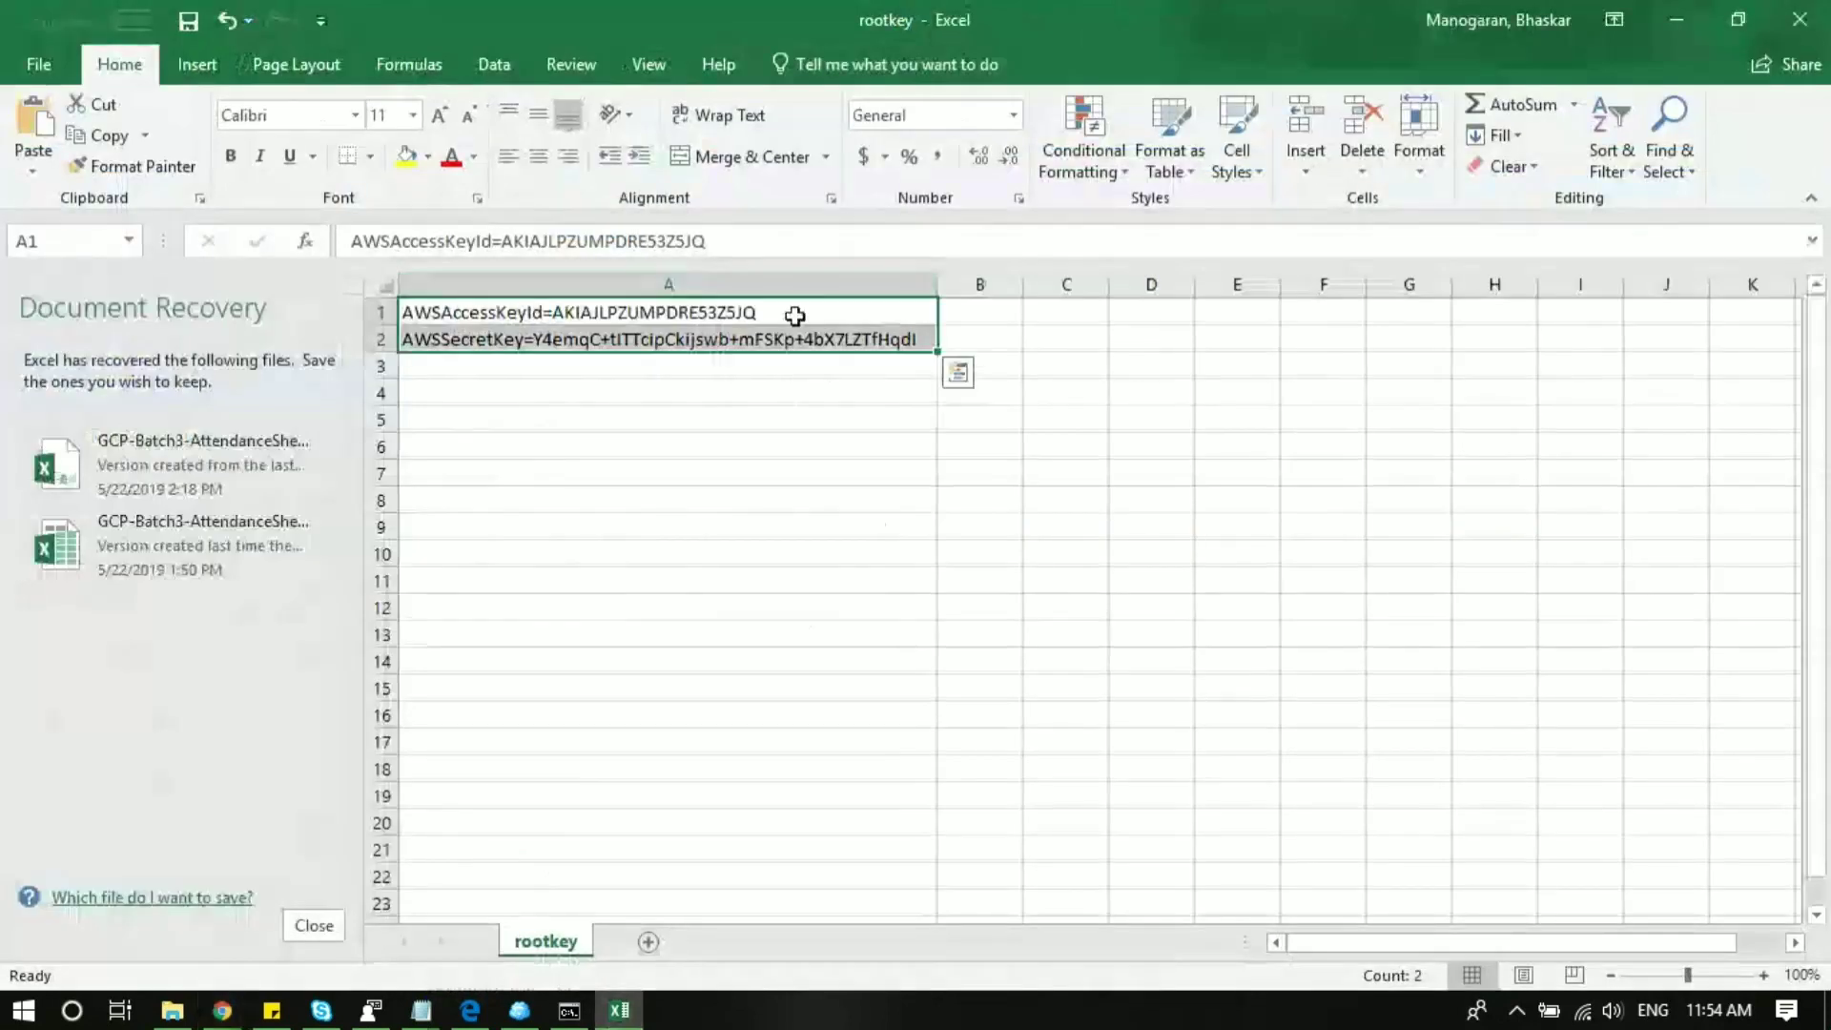
# Copy the access key ID value from cell A1 of the rootkey sheet.
pyautogui.doubleClick(584, 312)
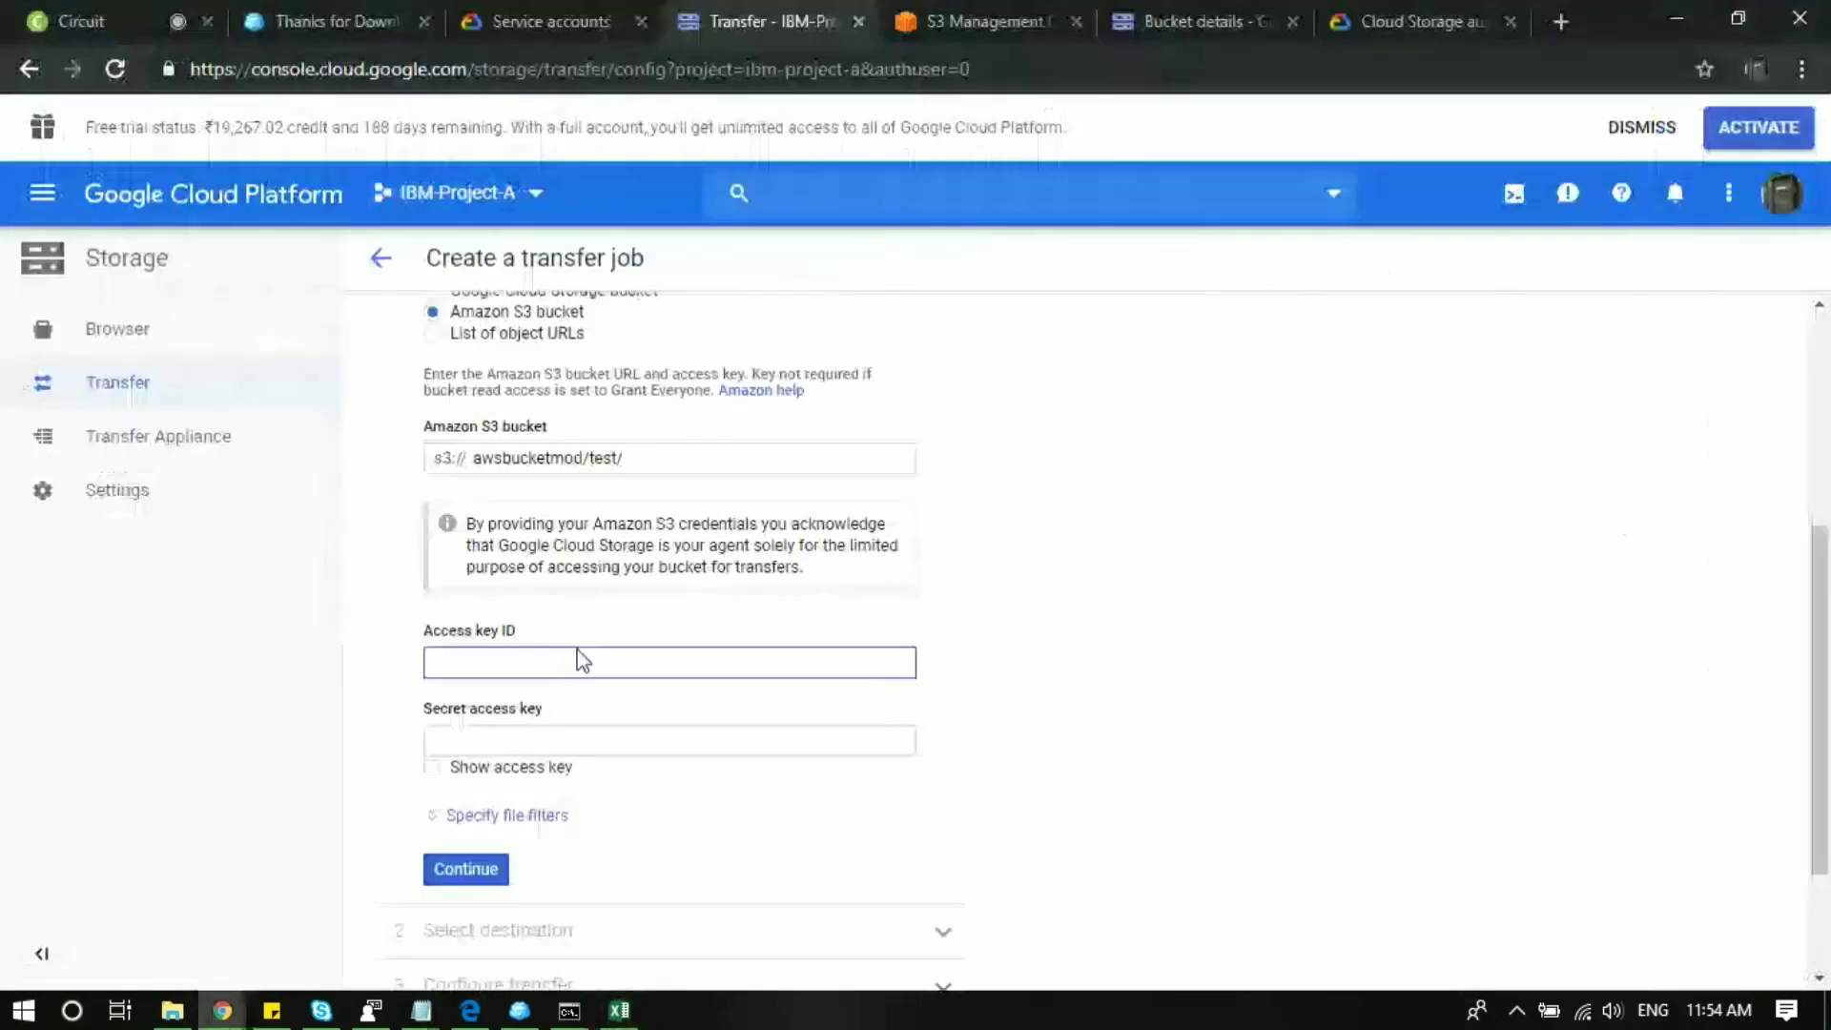
pyautogui.click(619, 1010)
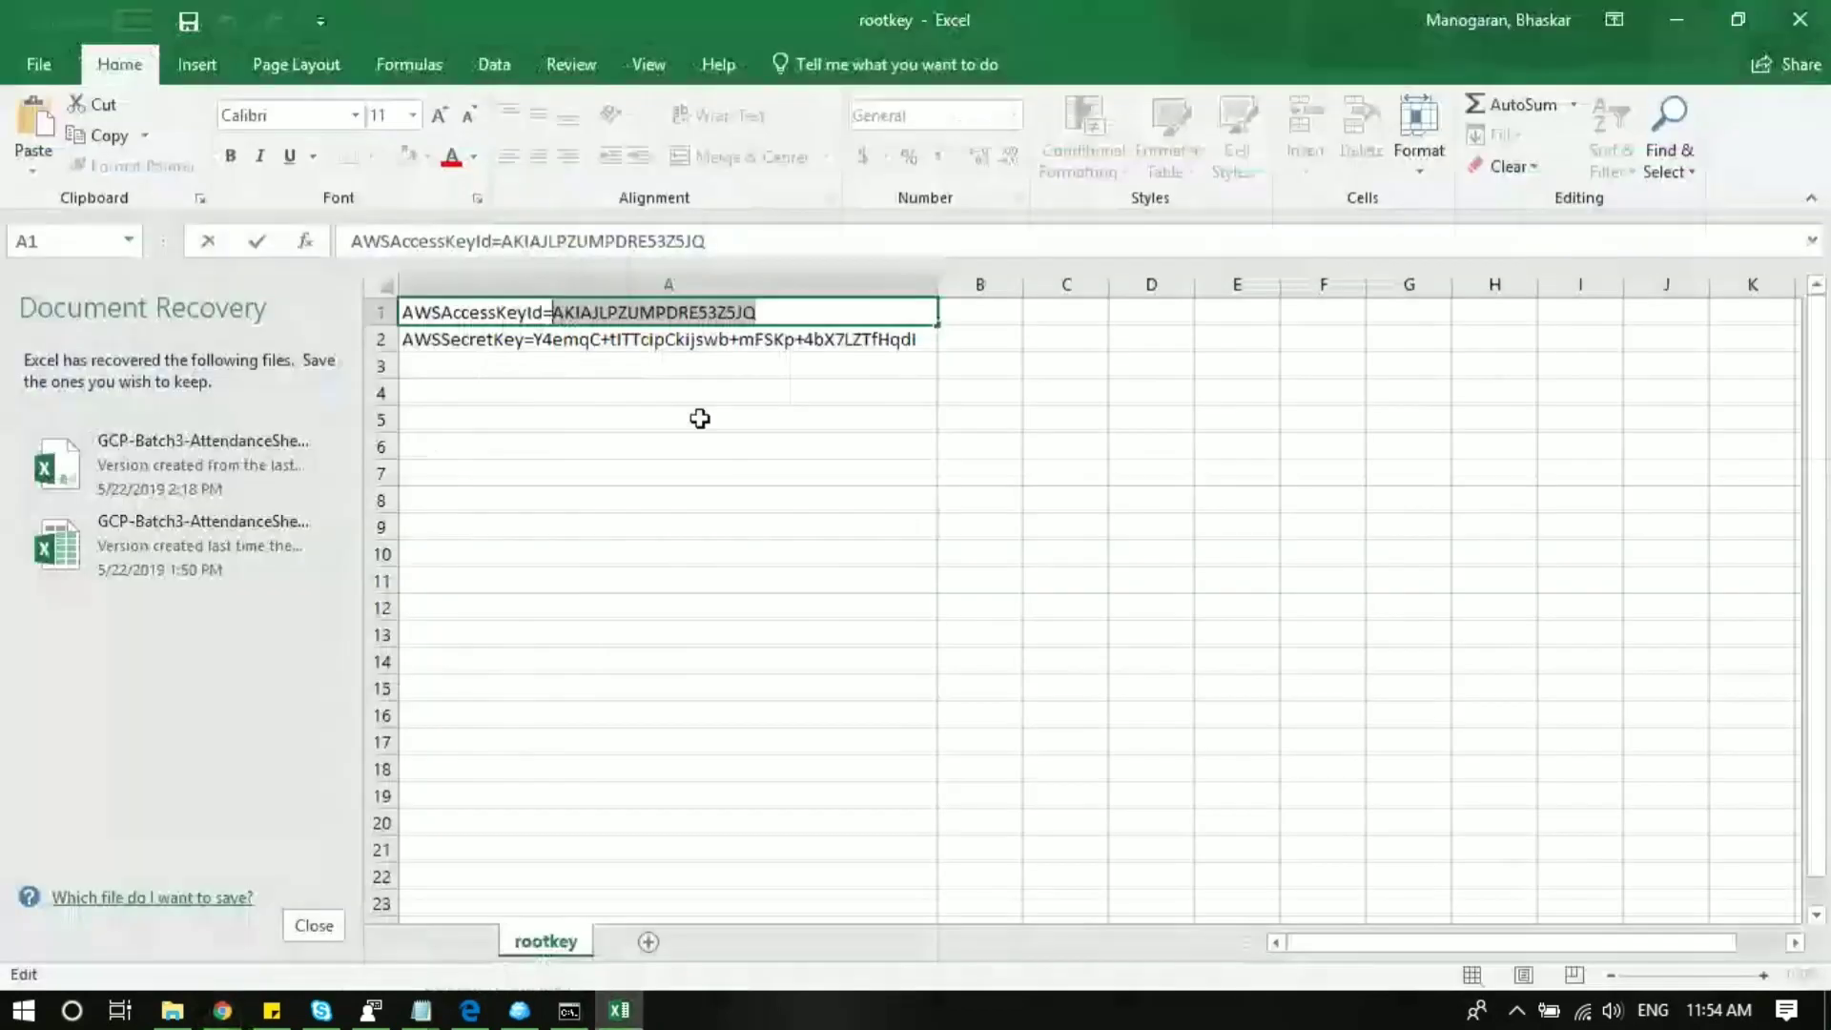
pyautogui.click(666, 339)
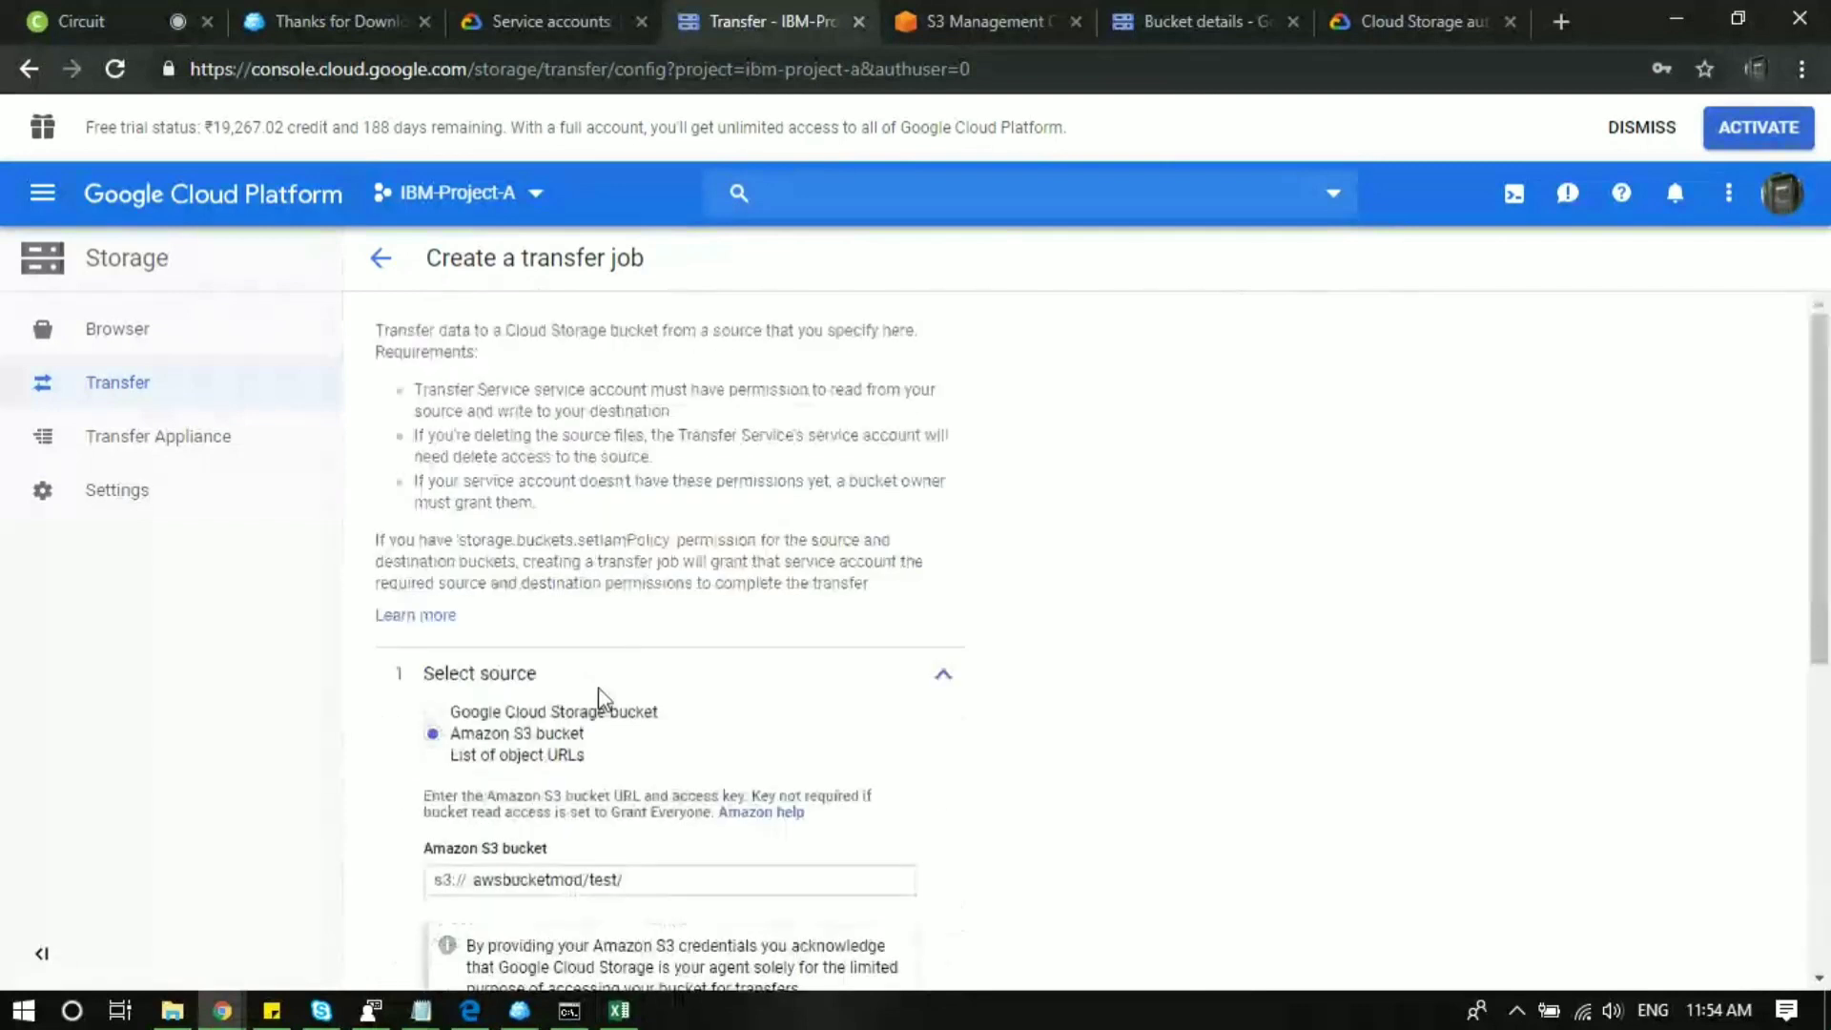
# Finish the S3 source step with both AWS keys entered and continue.
pyautogui.scroll(-3)
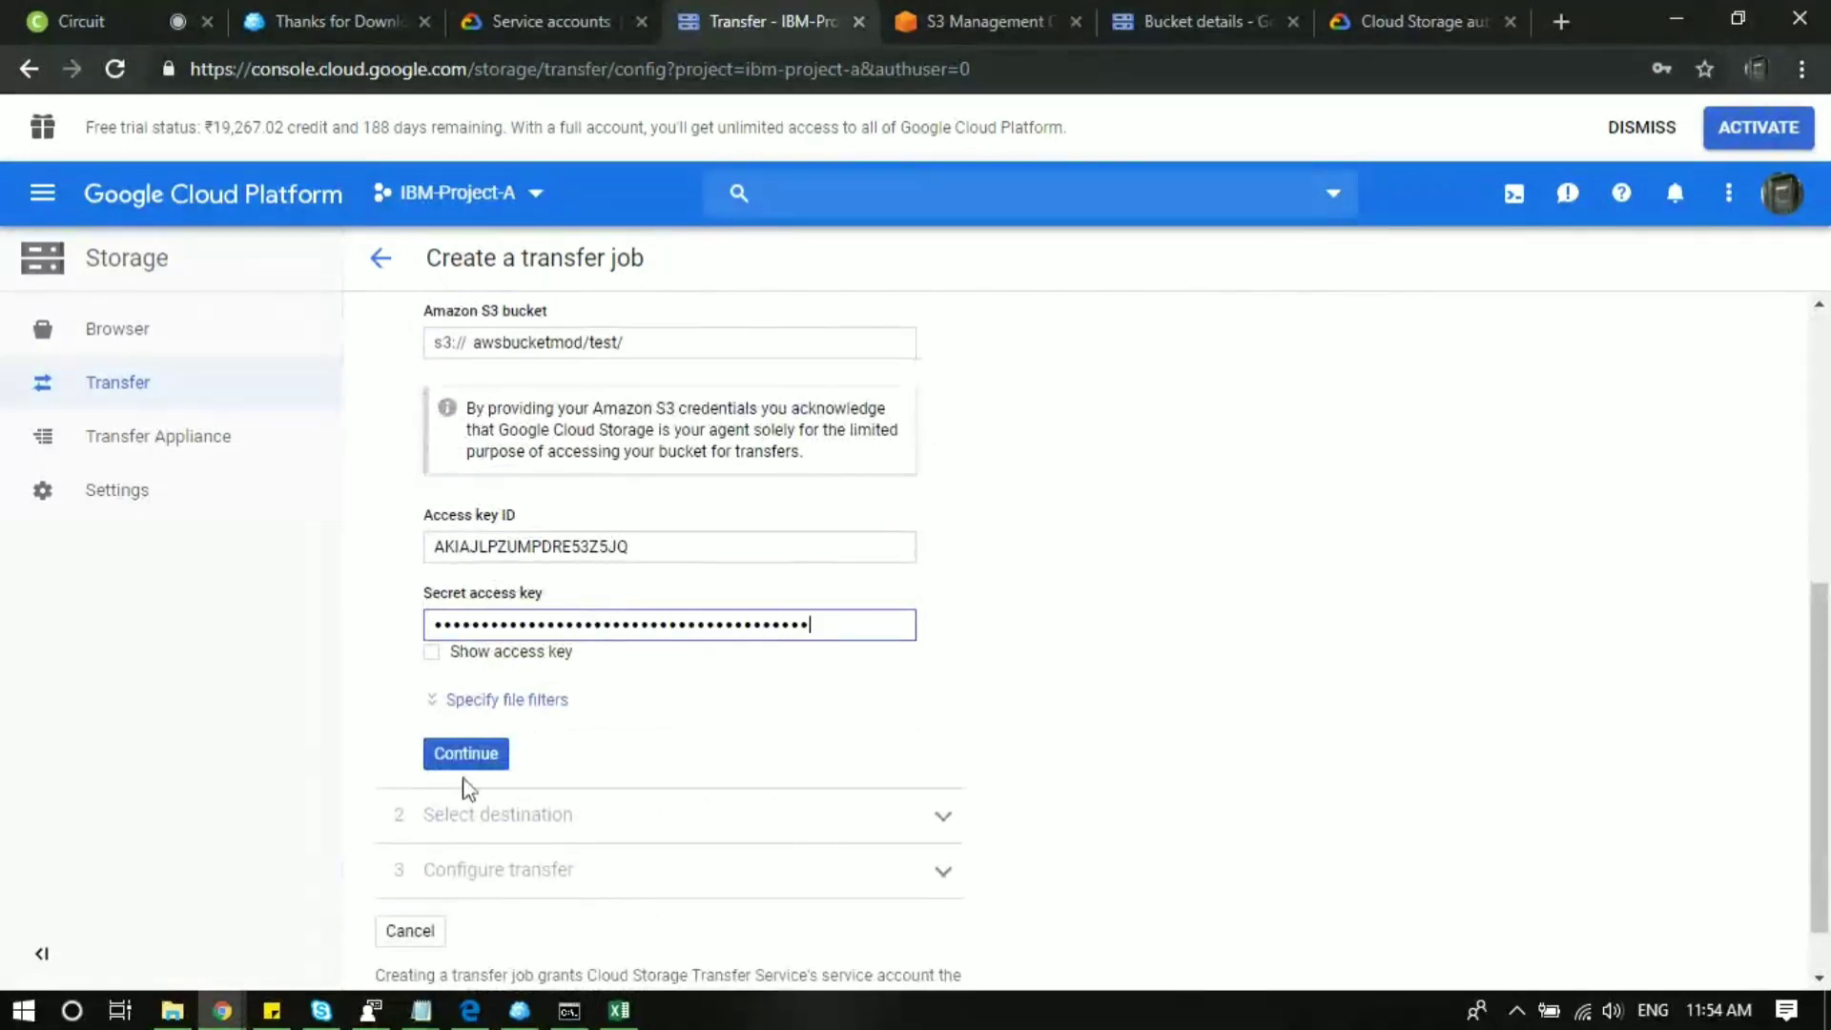
pyautogui.click(464, 753)
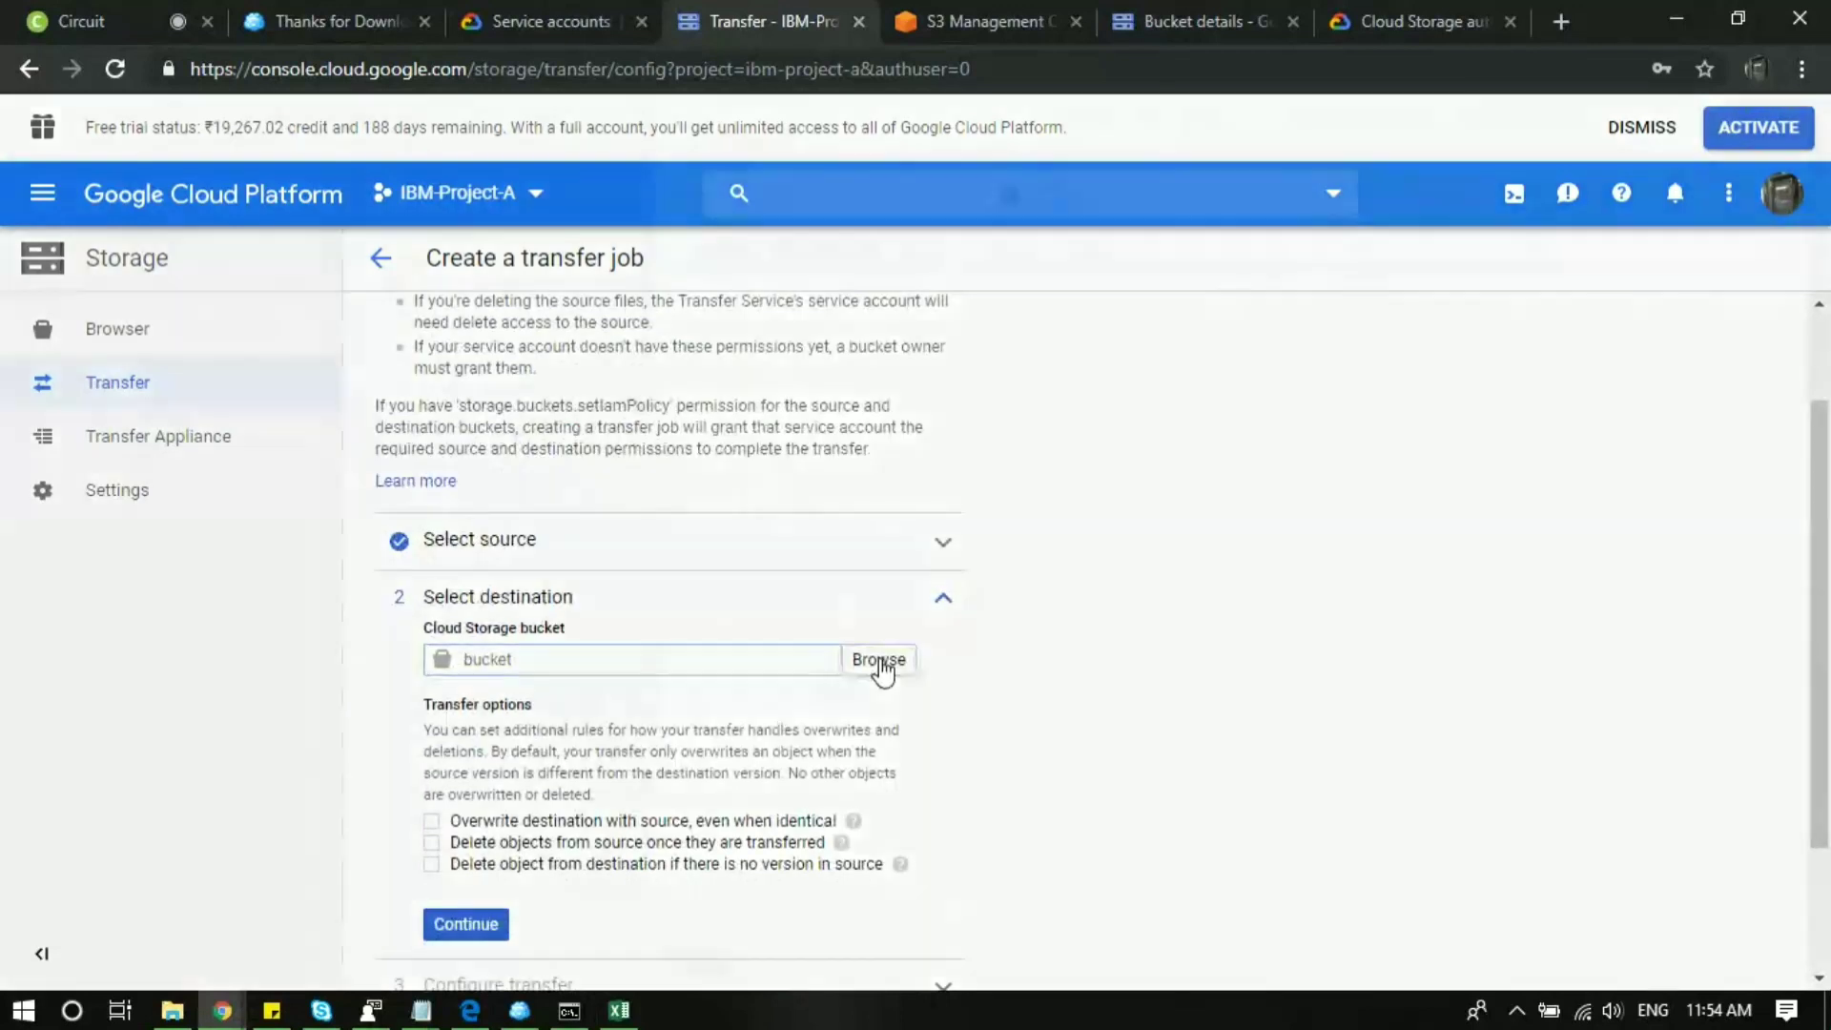
# Pick bhaskar-root-folder as the destination Cloud Storage bucket.
pyautogui.click(877, 660)
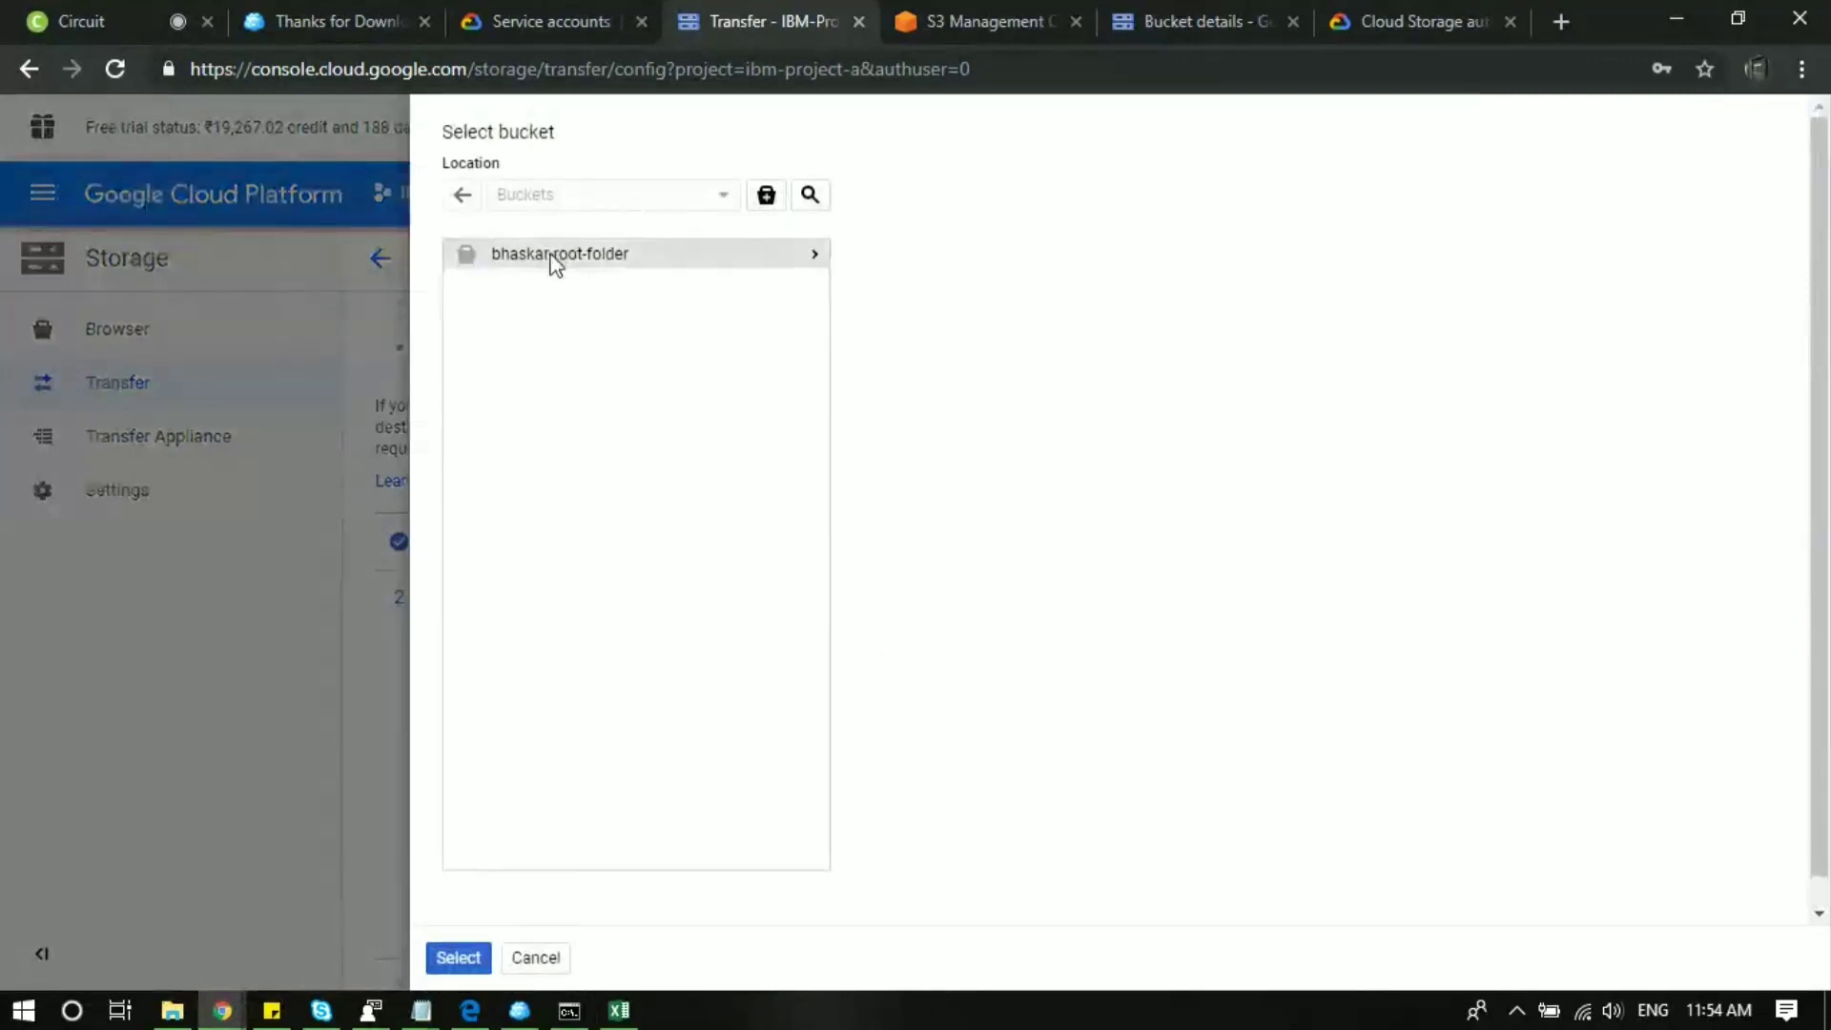
pyautogui.click(560, 254)
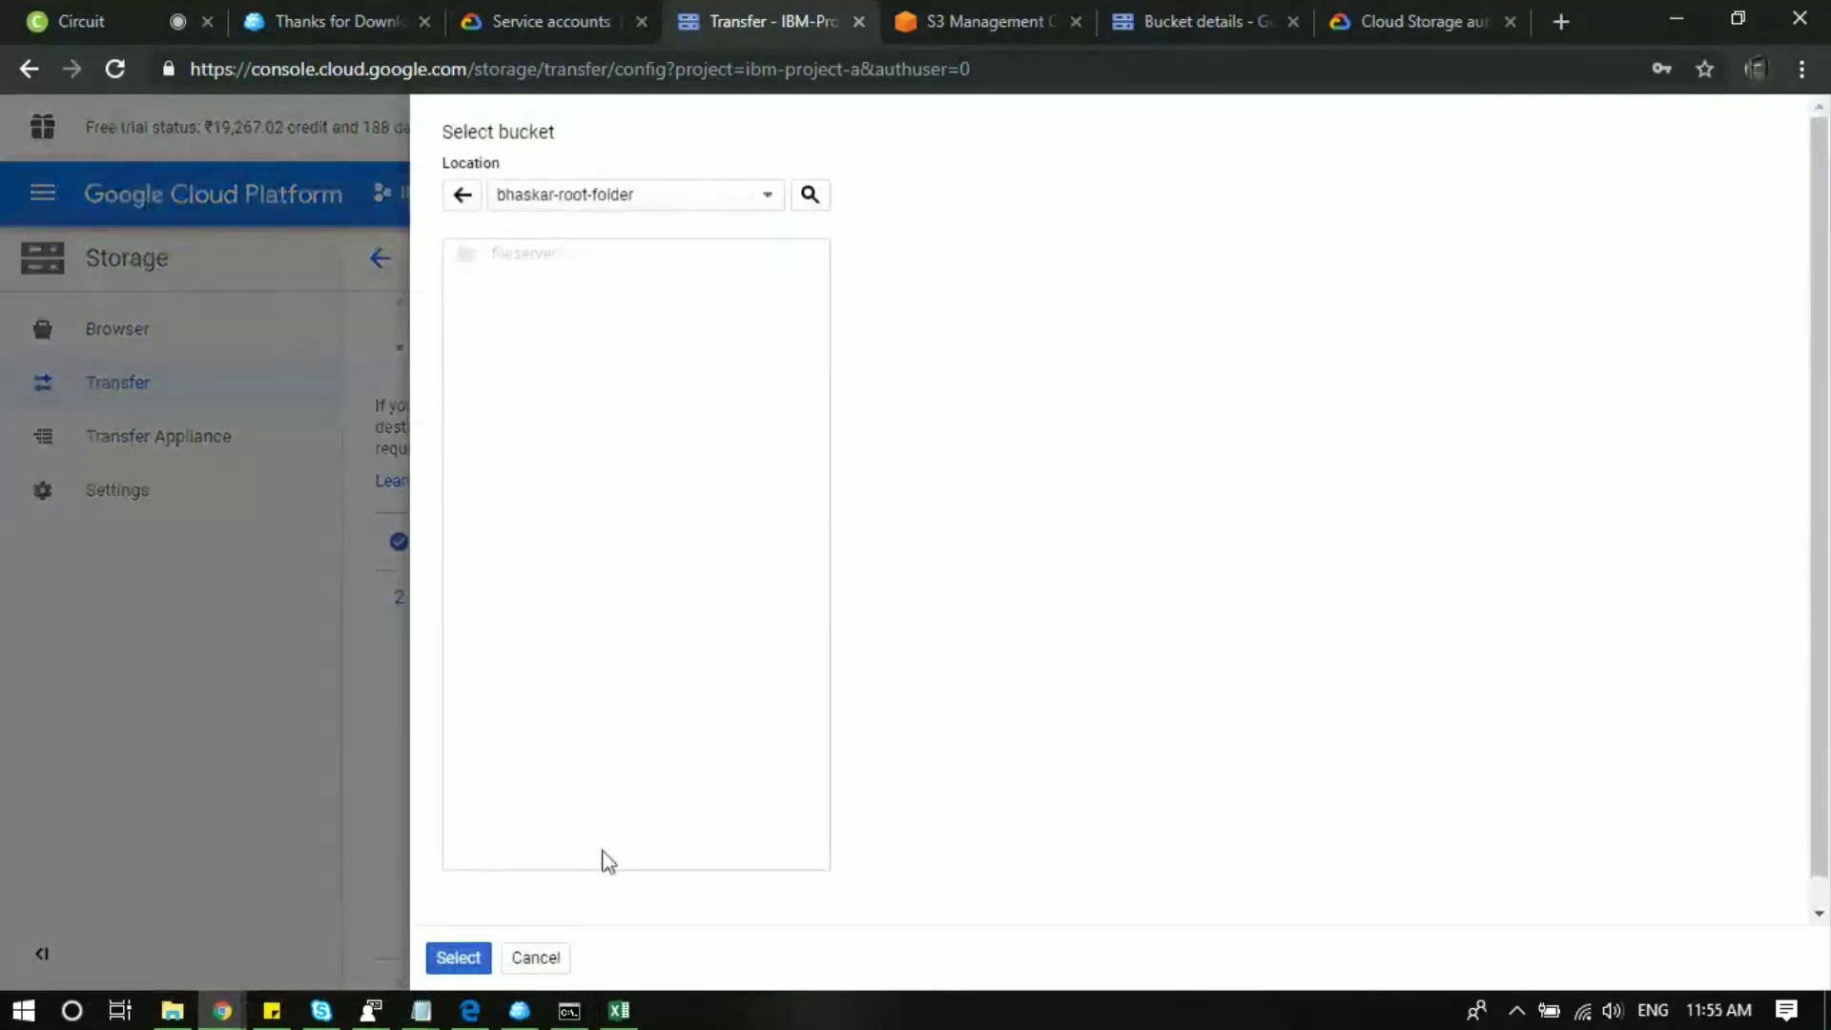
pyautogui.click(457, 957)
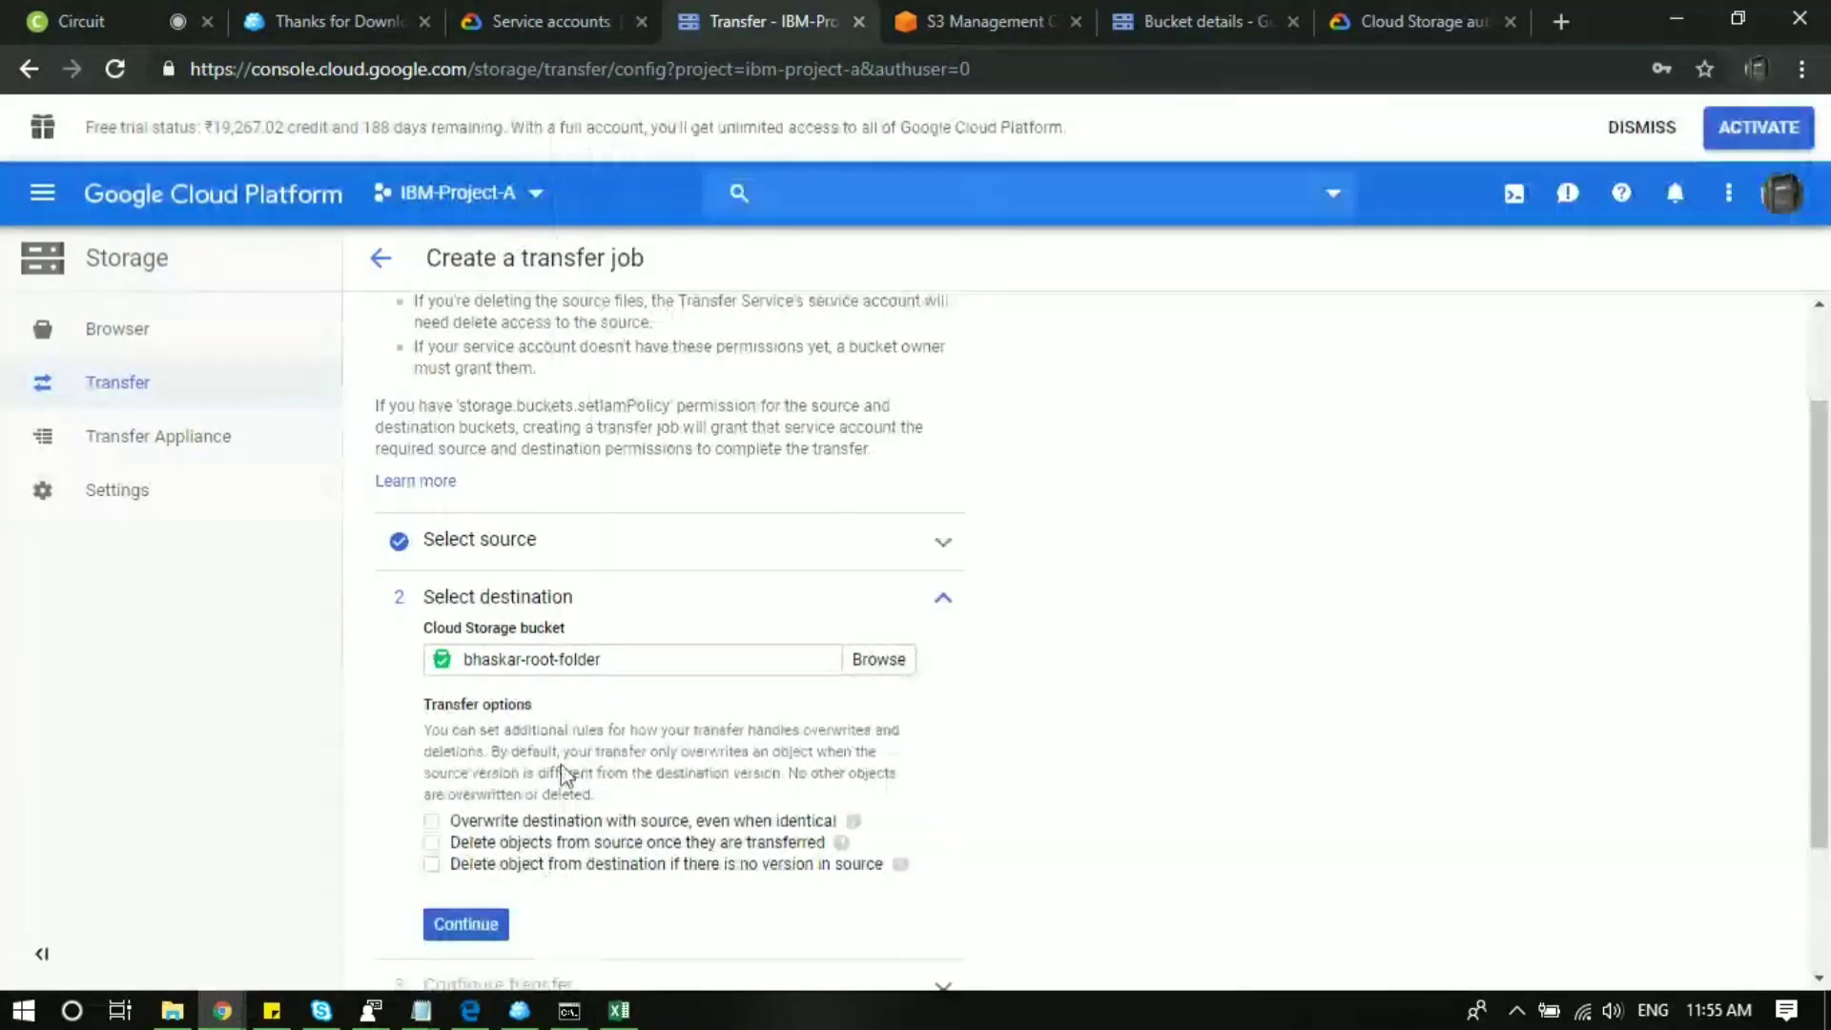
pyautogui.scroll(-3)
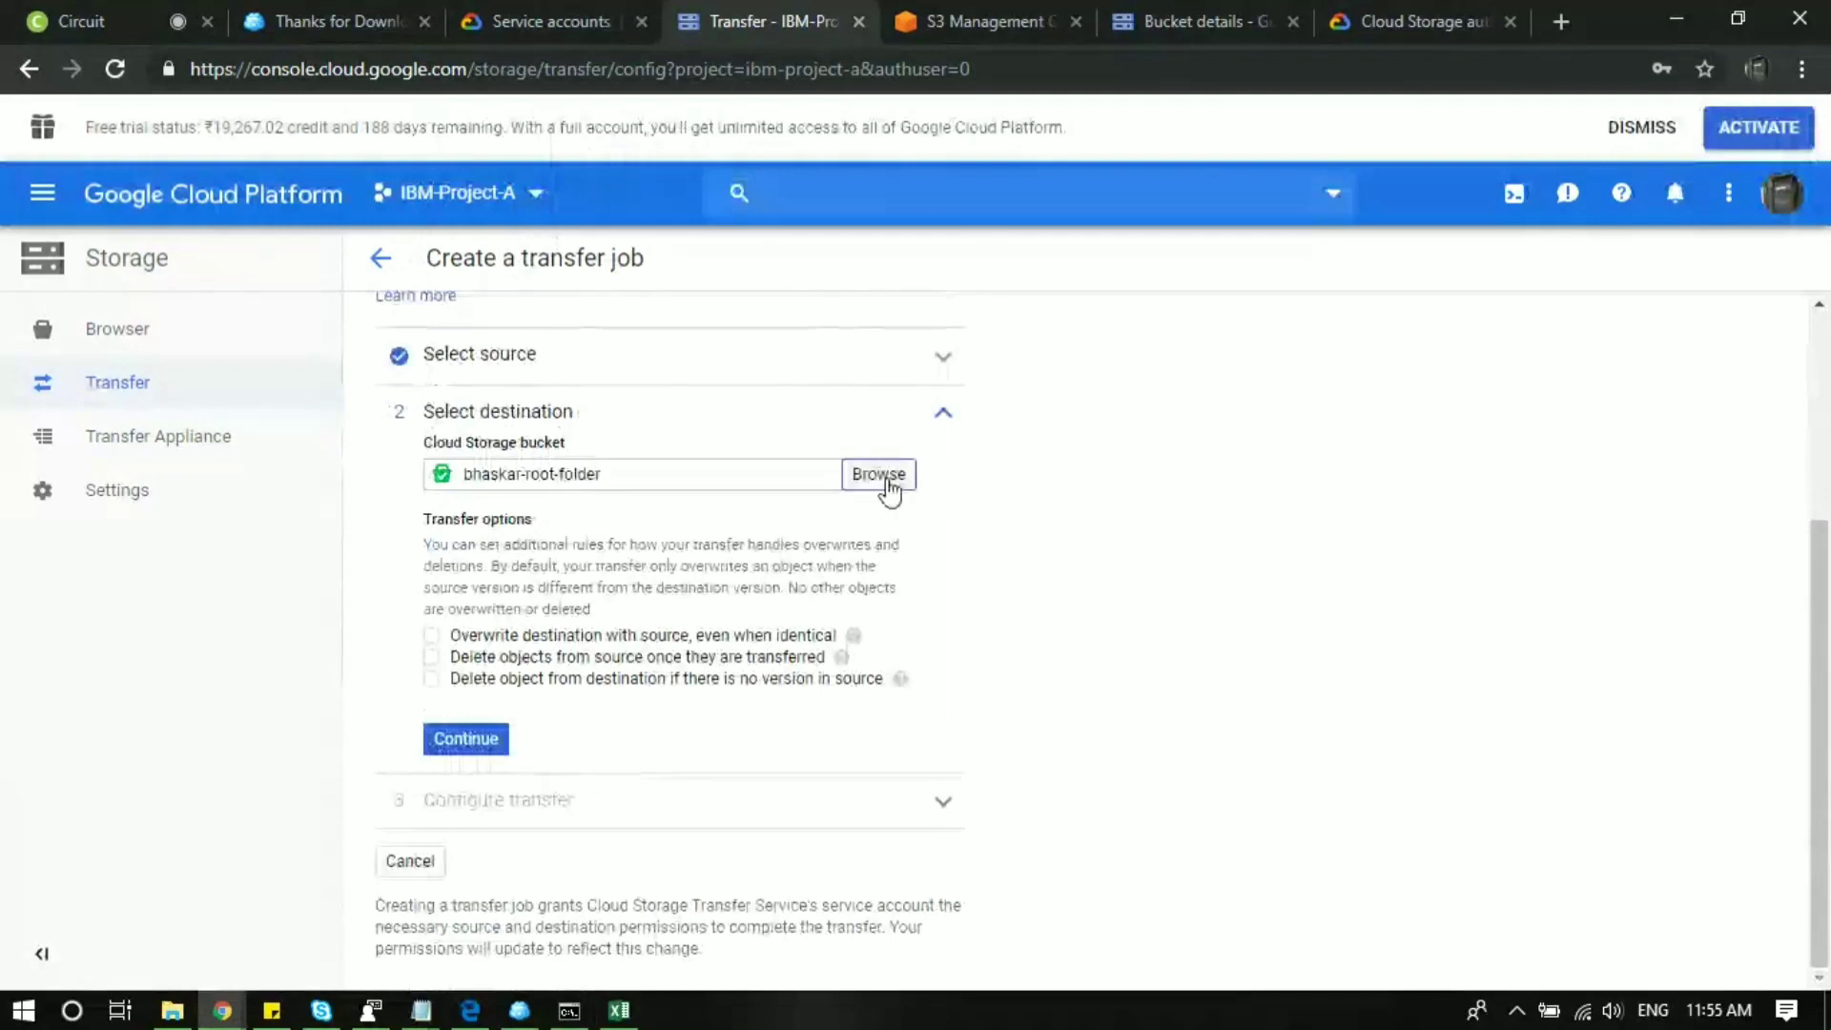
pyautogui.click(877, 473)
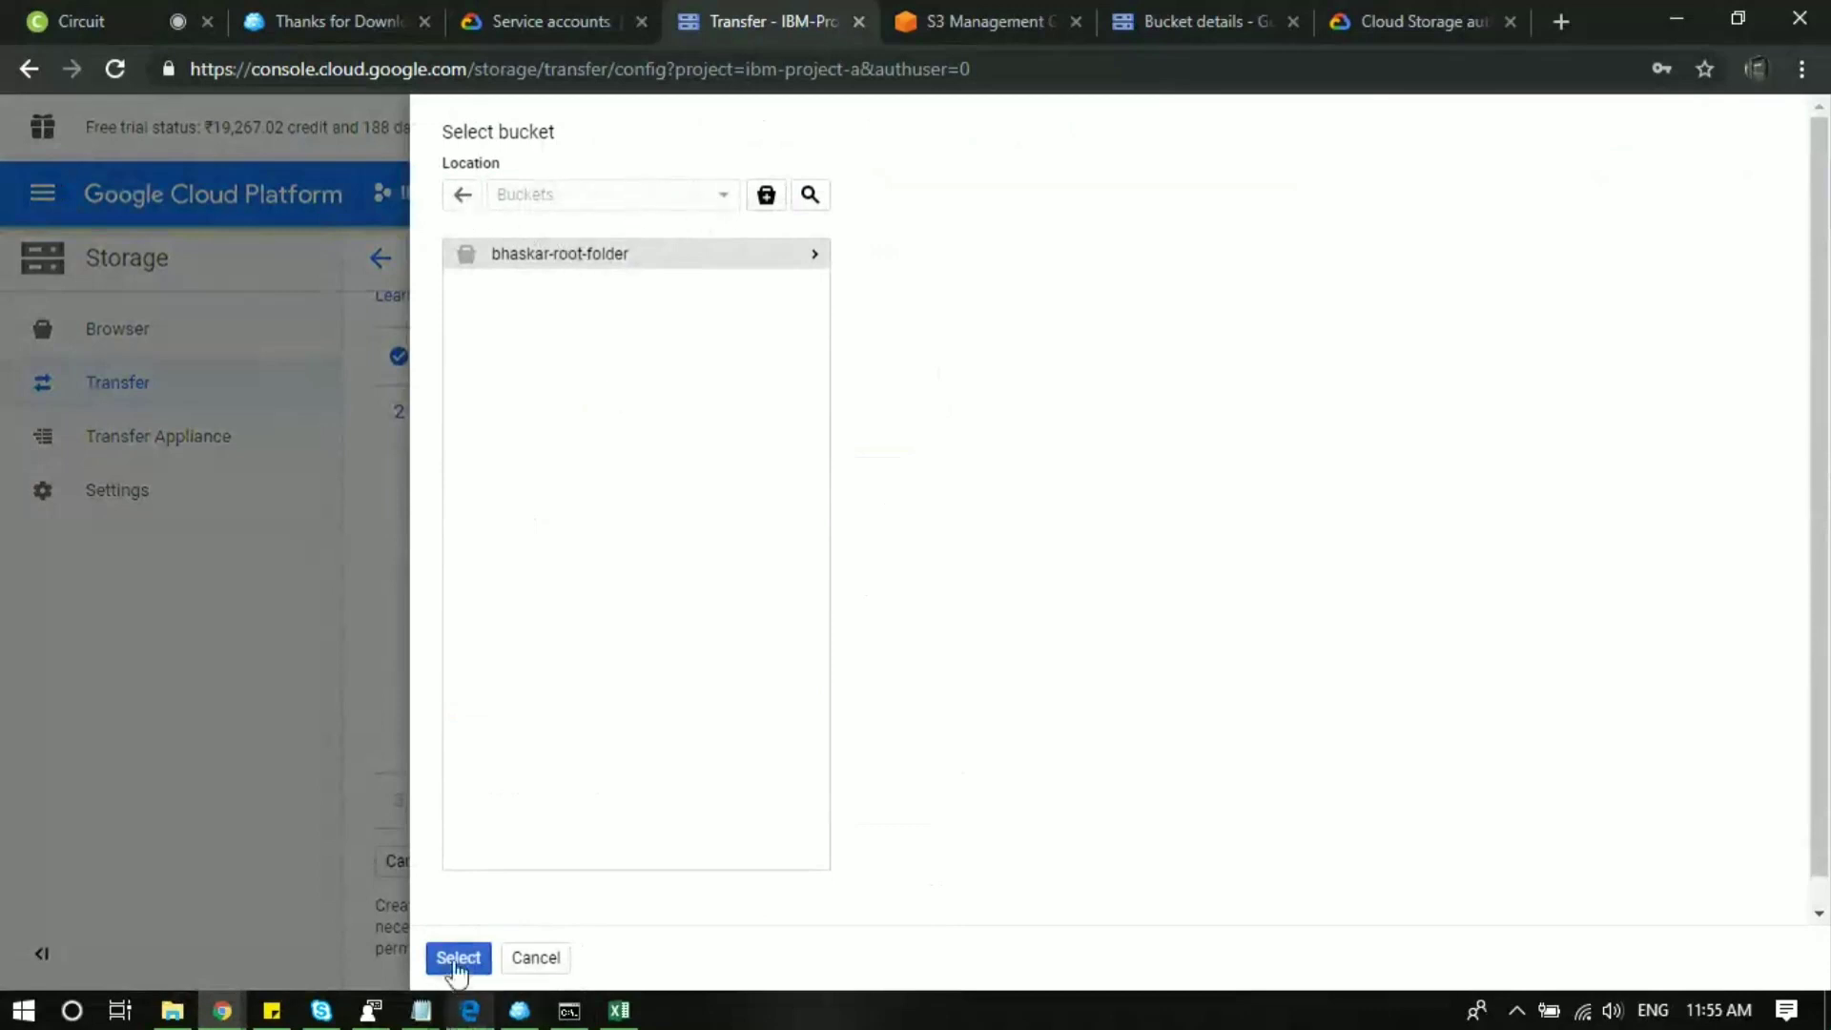
pyautogui.click(458, 957)
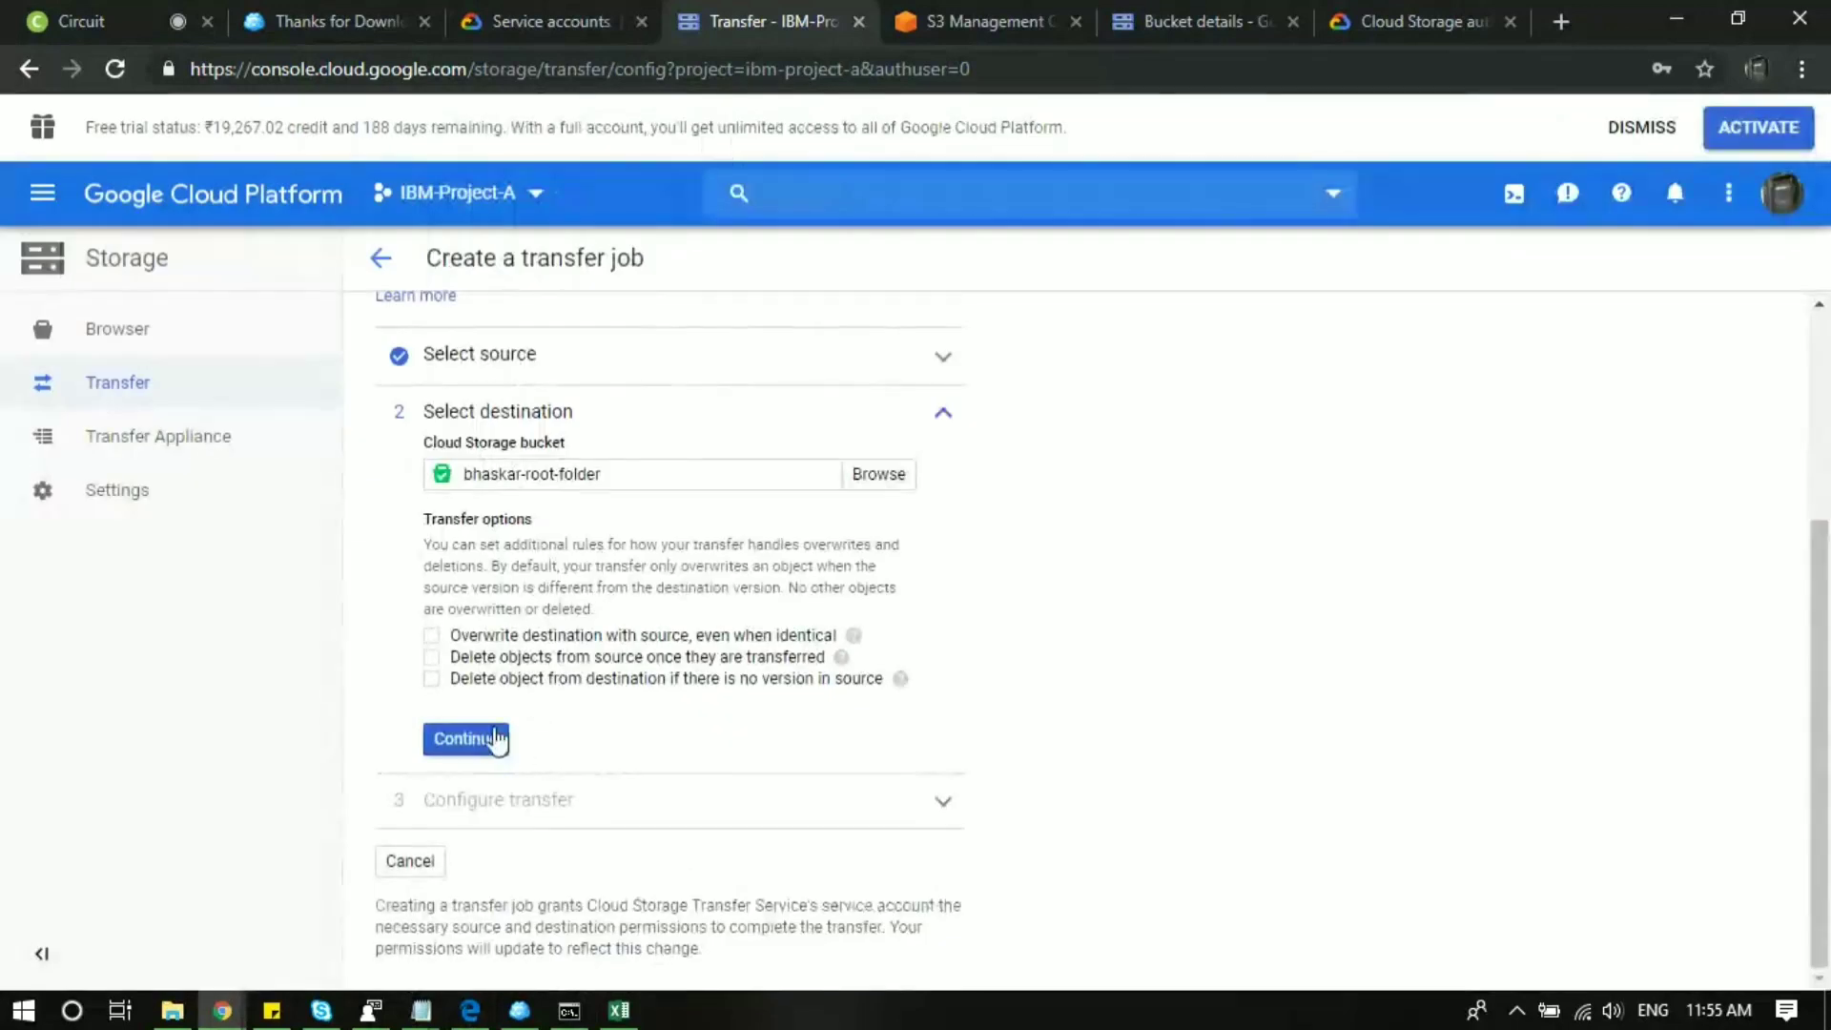
# Submit the job with Run now scheduling, hitting the 'bucket name cannot contain a path' error.
pyautogui.click(463, 738)
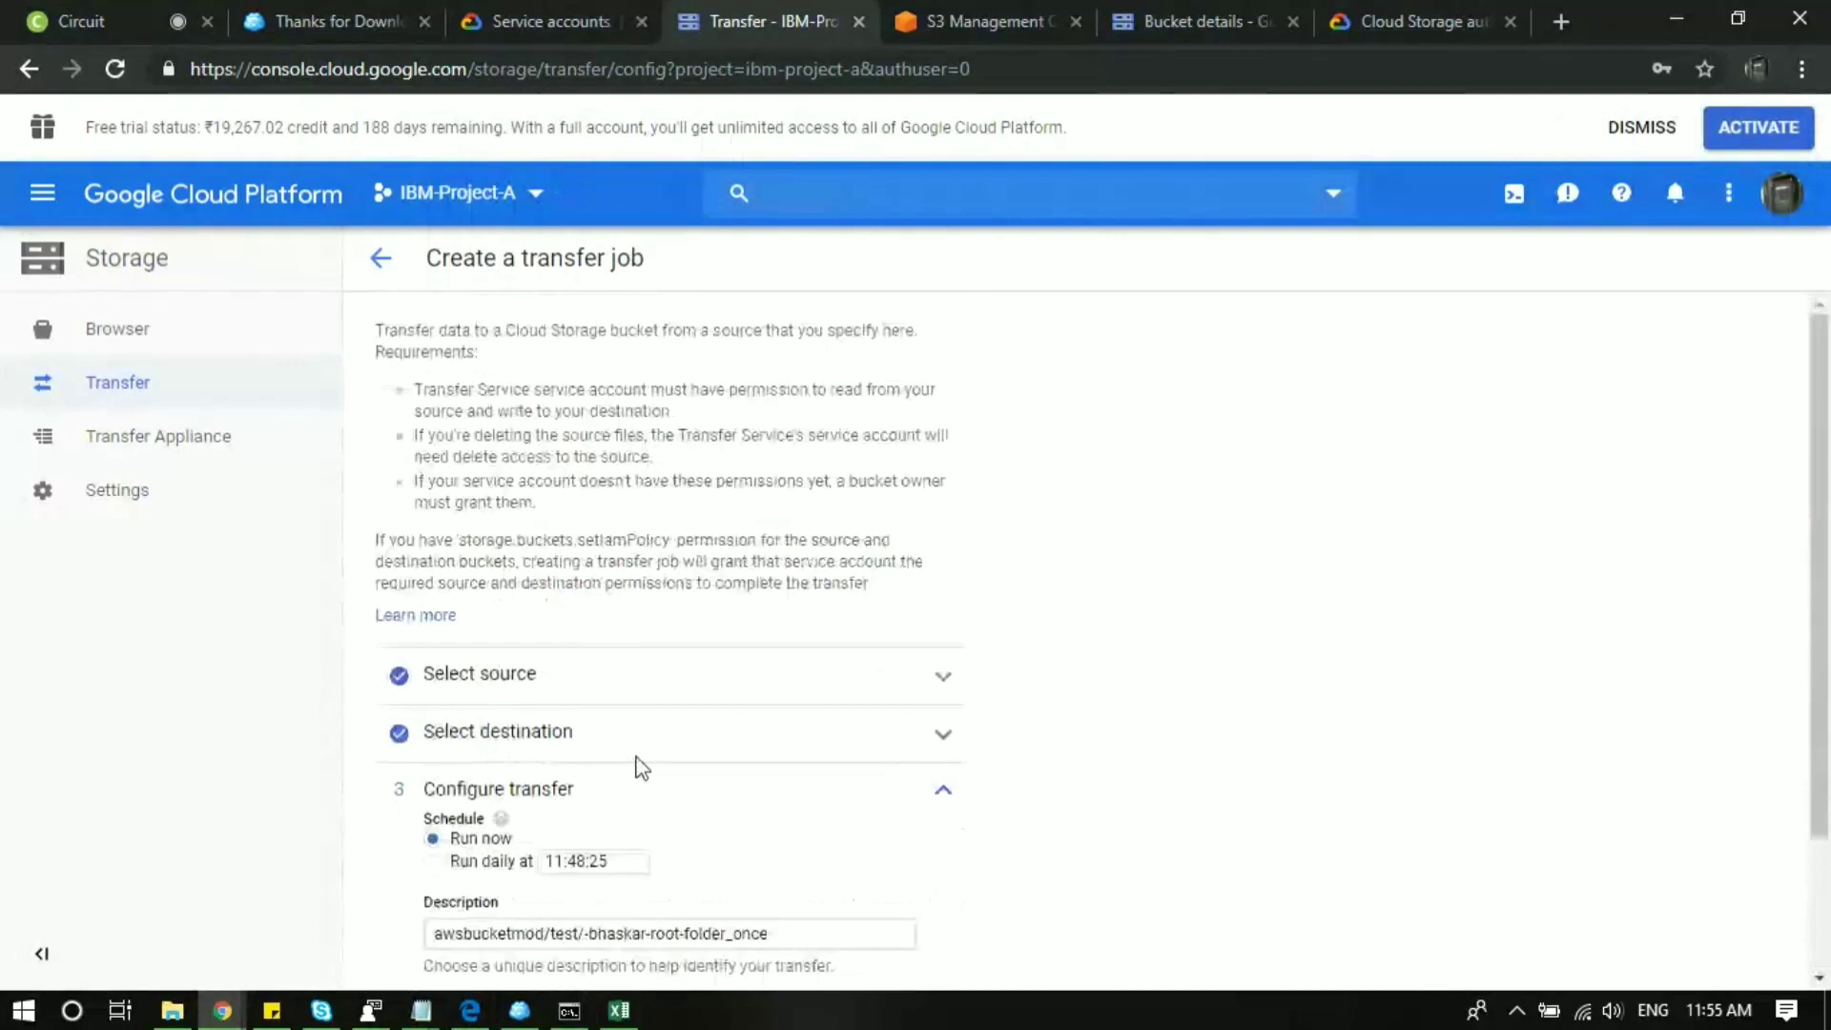
pyautogui.scroll(-3)
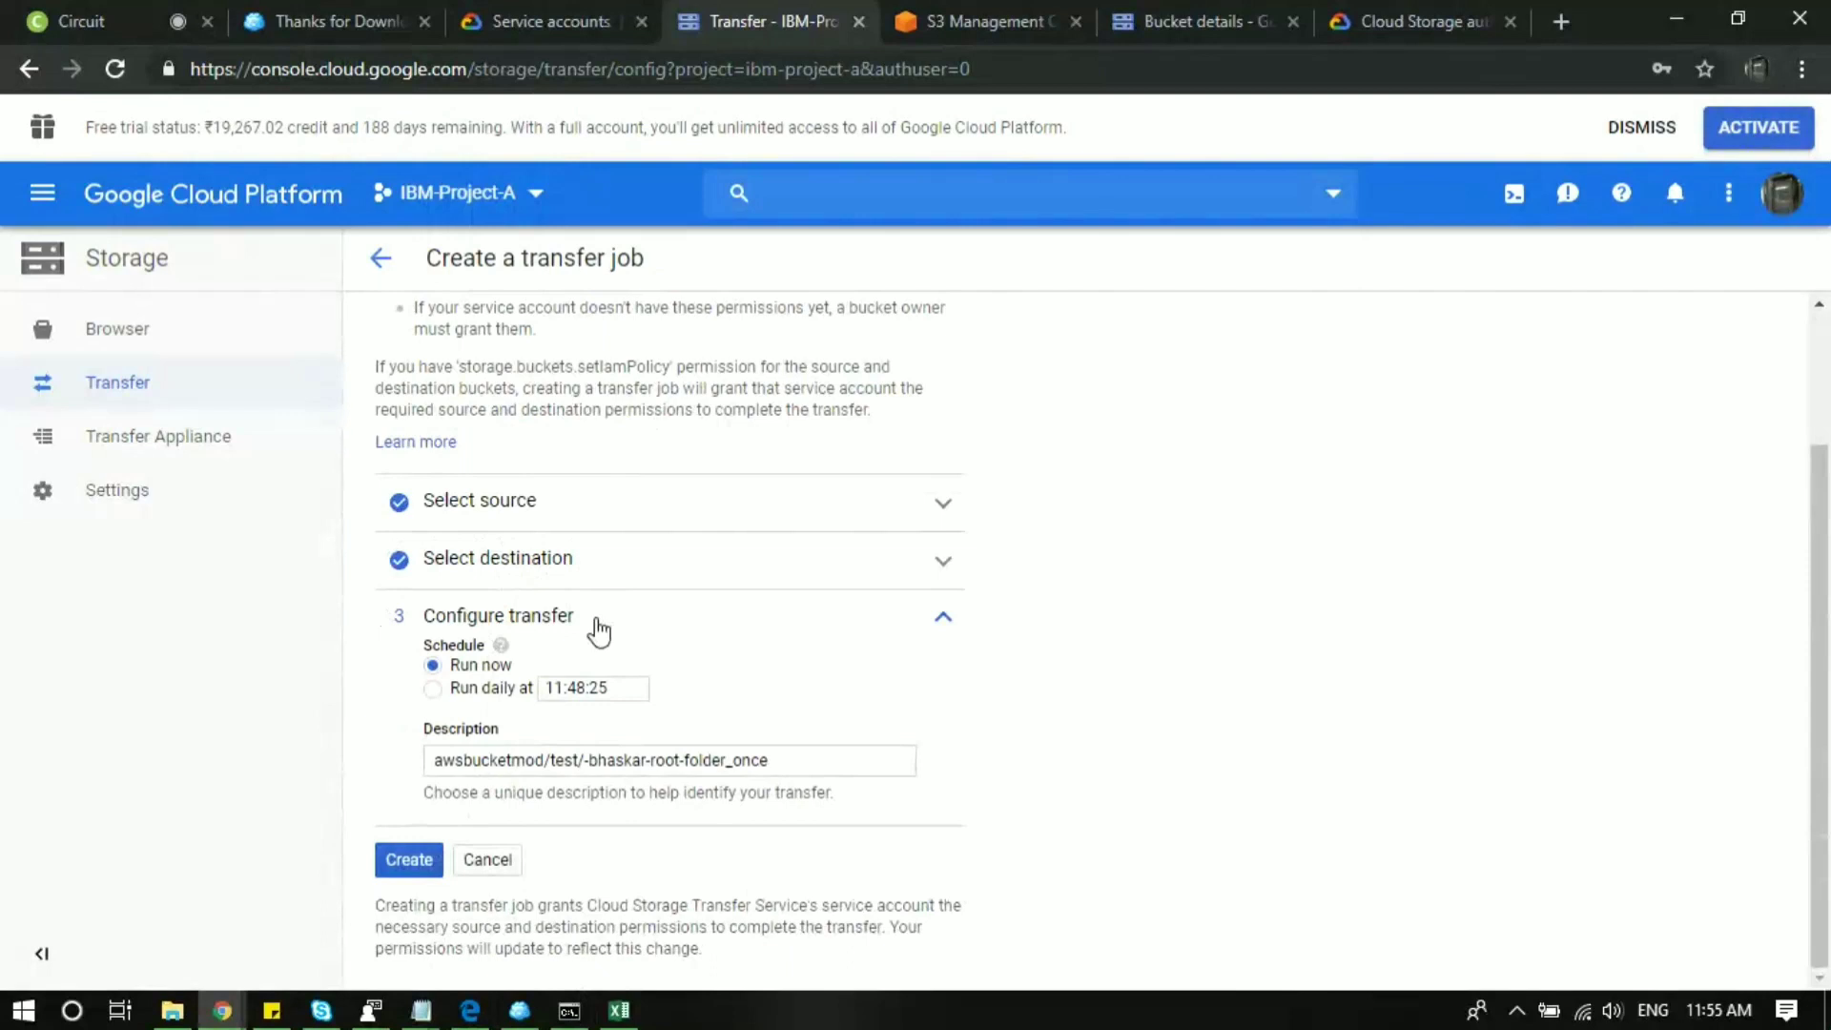
pyautogui.moveTo(464, 686)
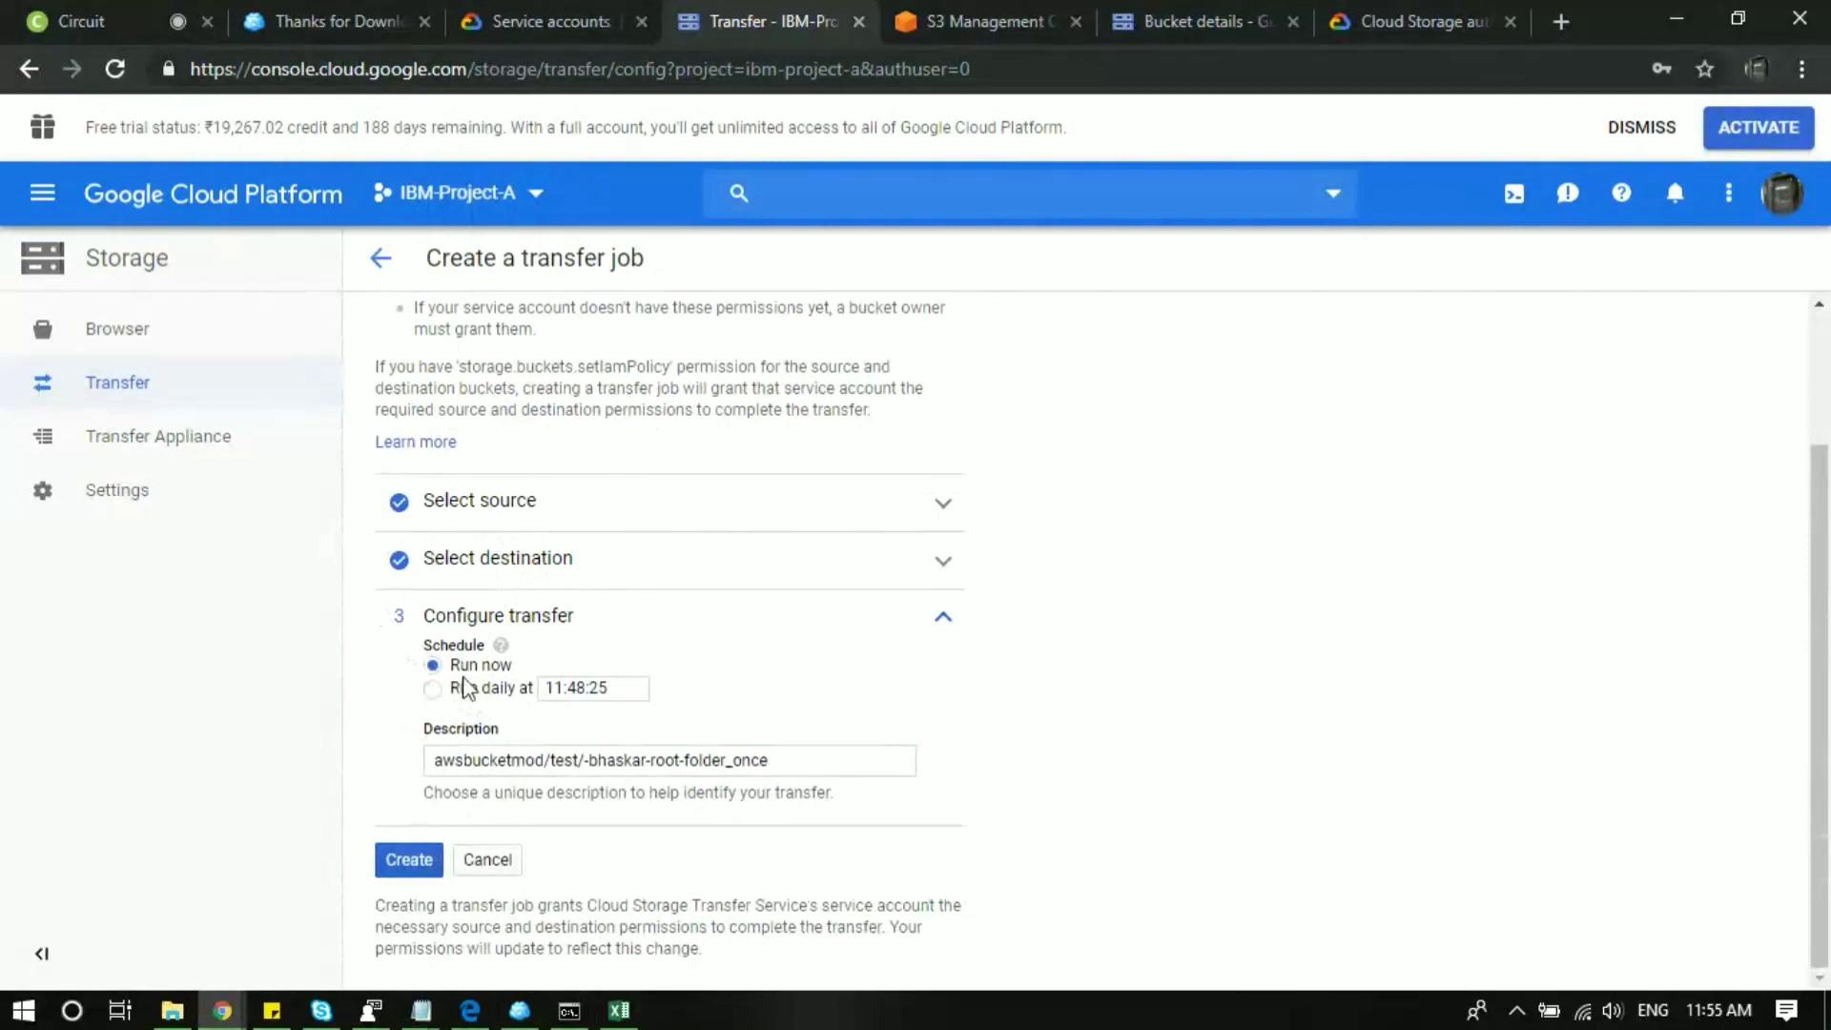
pyautogui.click(409, 860)
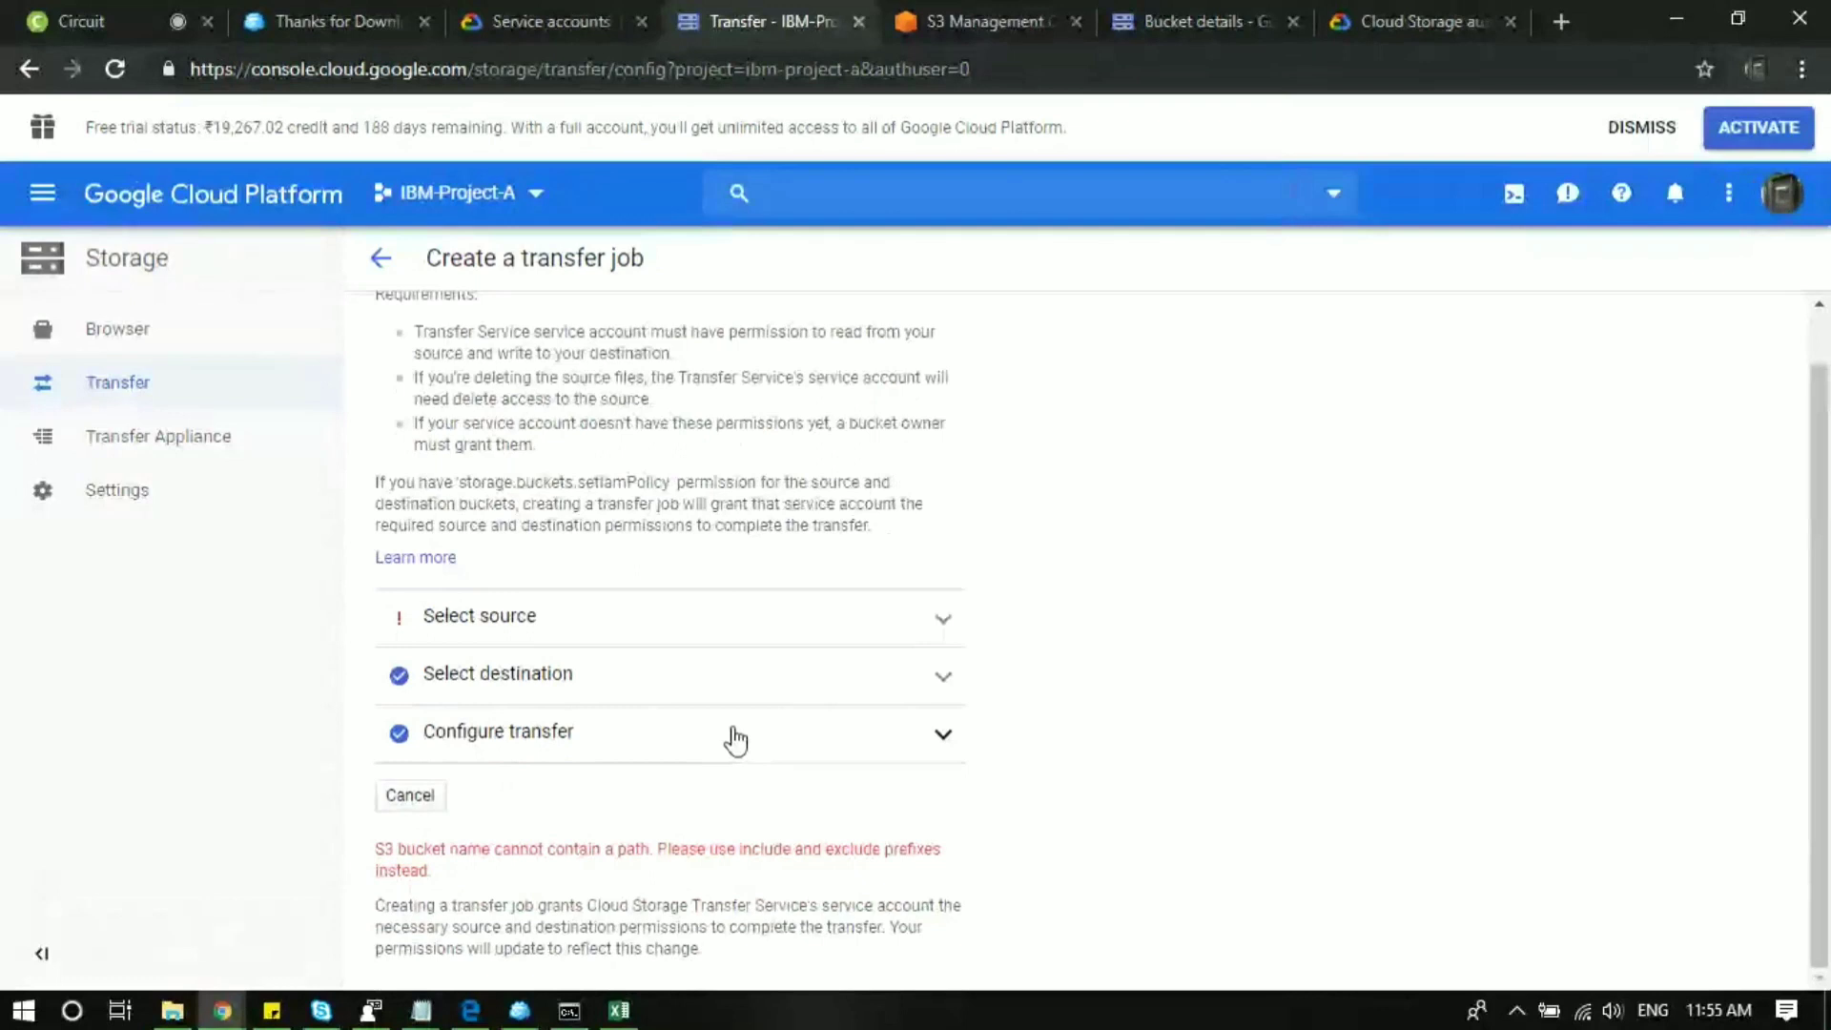
# Reopen the source and delete 'test/' so the S3 bucket reads awsbucketmod.
pyautogui.click(479, 615)
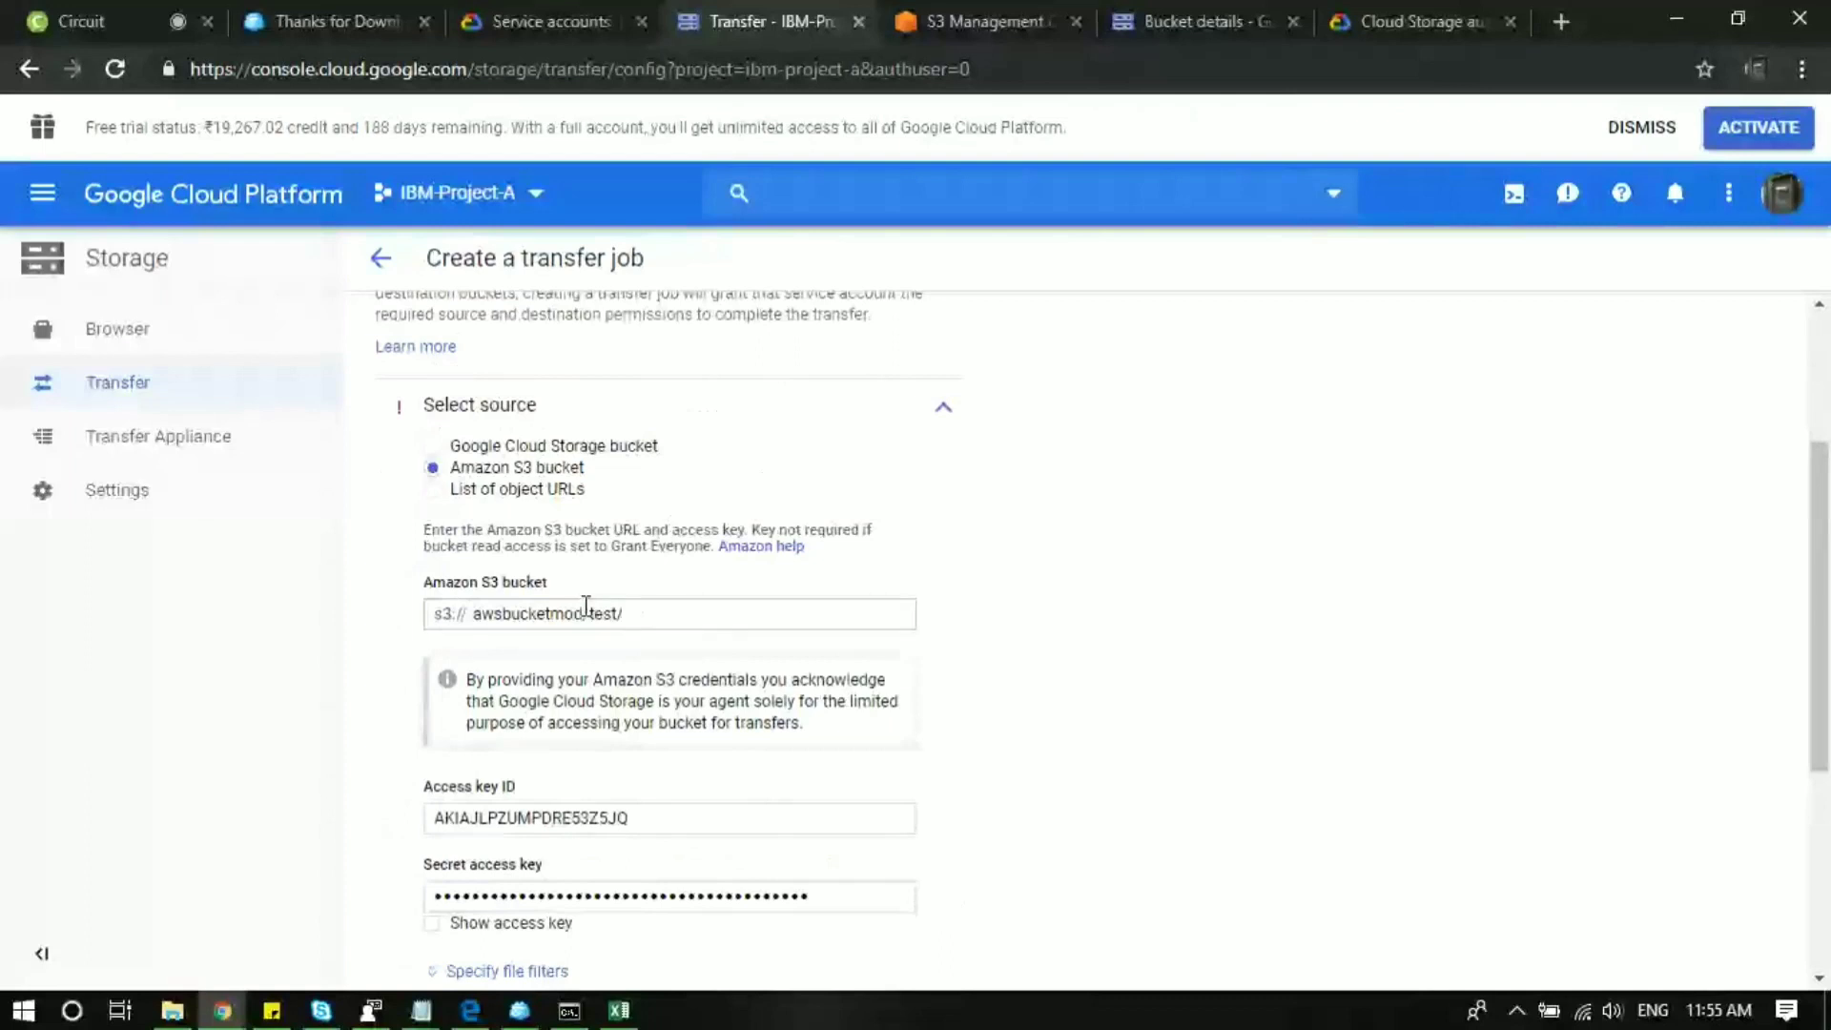
pyautogui.press('Backspace')
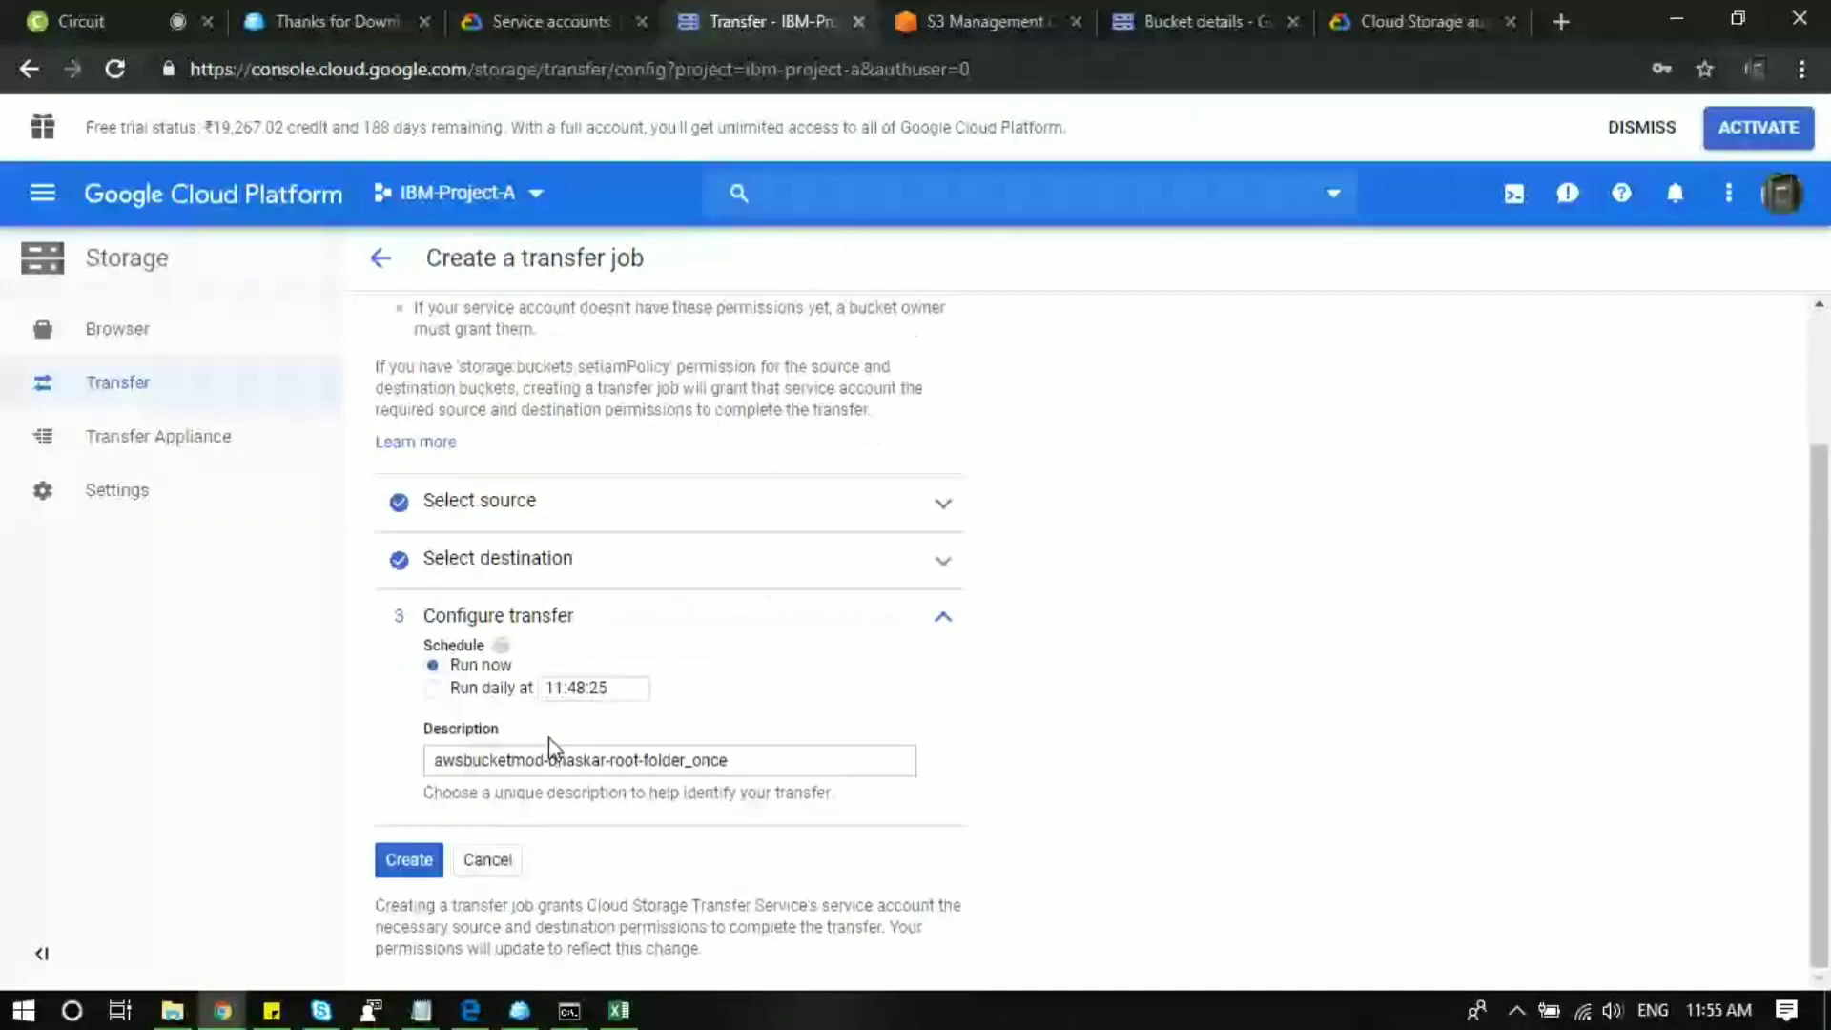
# Create the awsbucketmod-to-bhaskar-root-folder job and dismiss Chrome's save-password prompt.
pyautogui.click(409, 859)
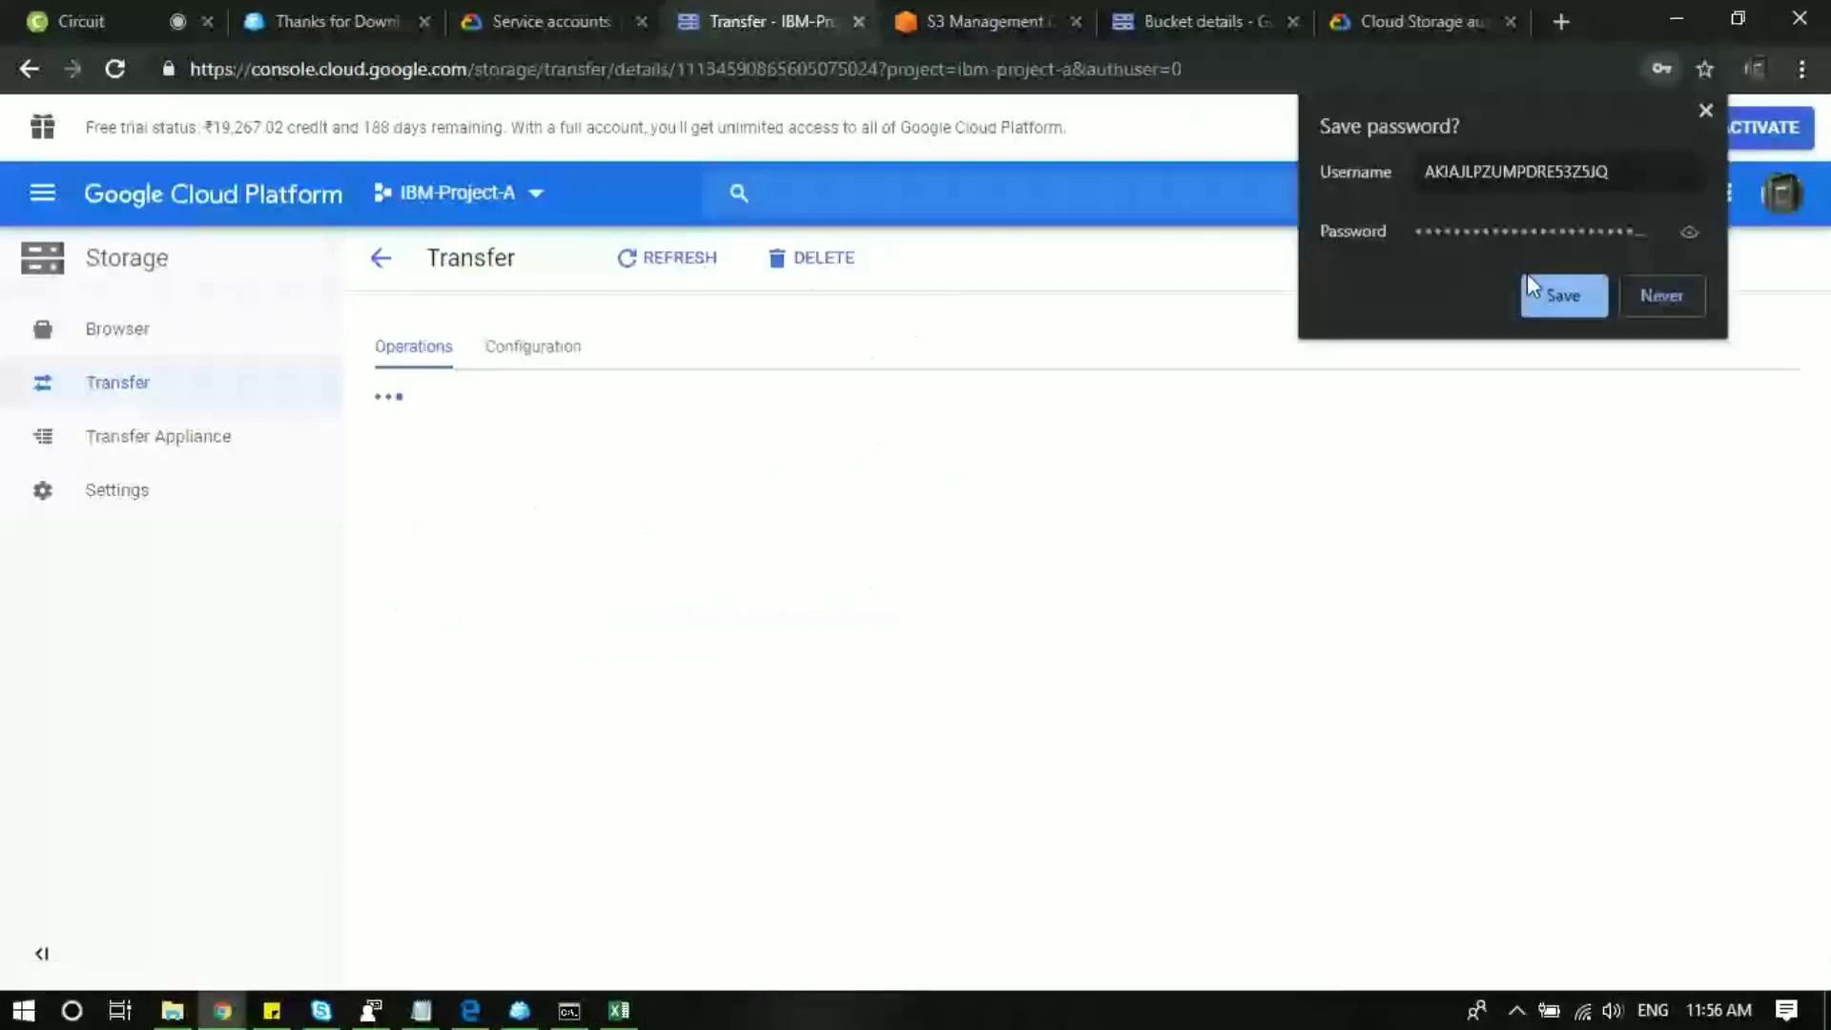
pyautogui.click(1562, 296)
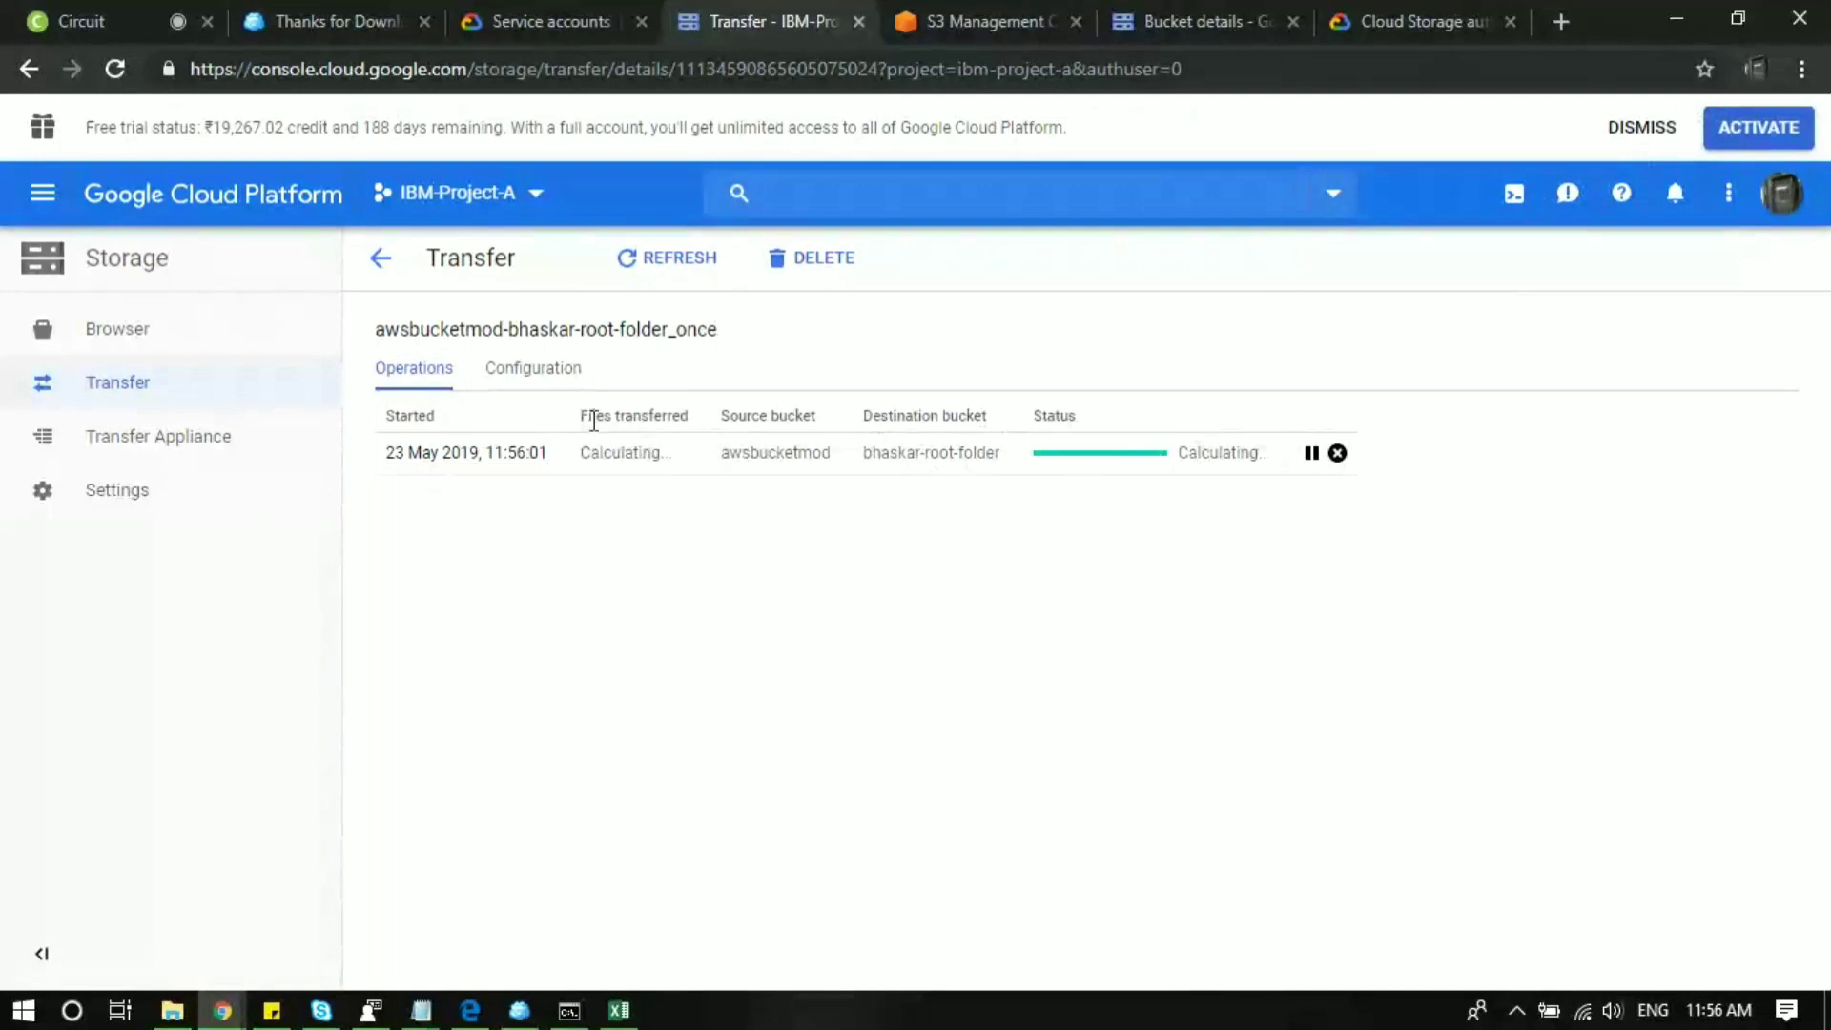
pyautogui.moveTo(802, 500)
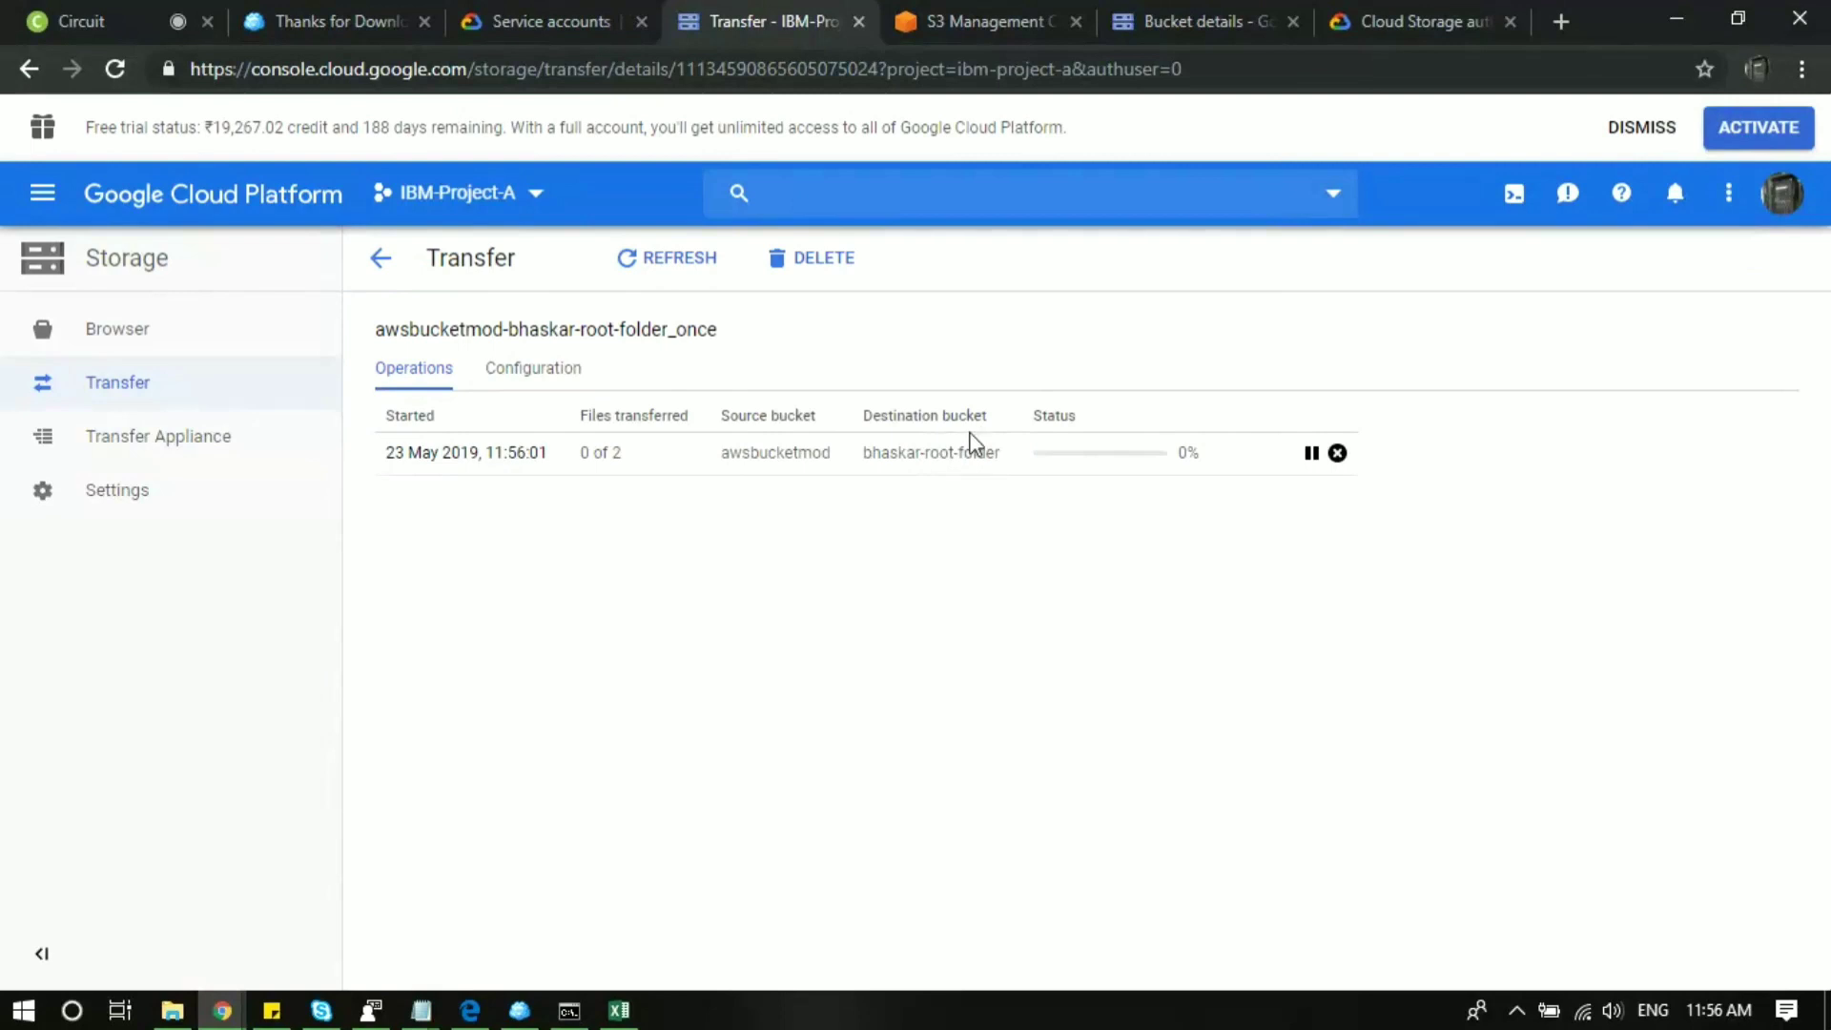
pyautogui.moveTo(841, 500)
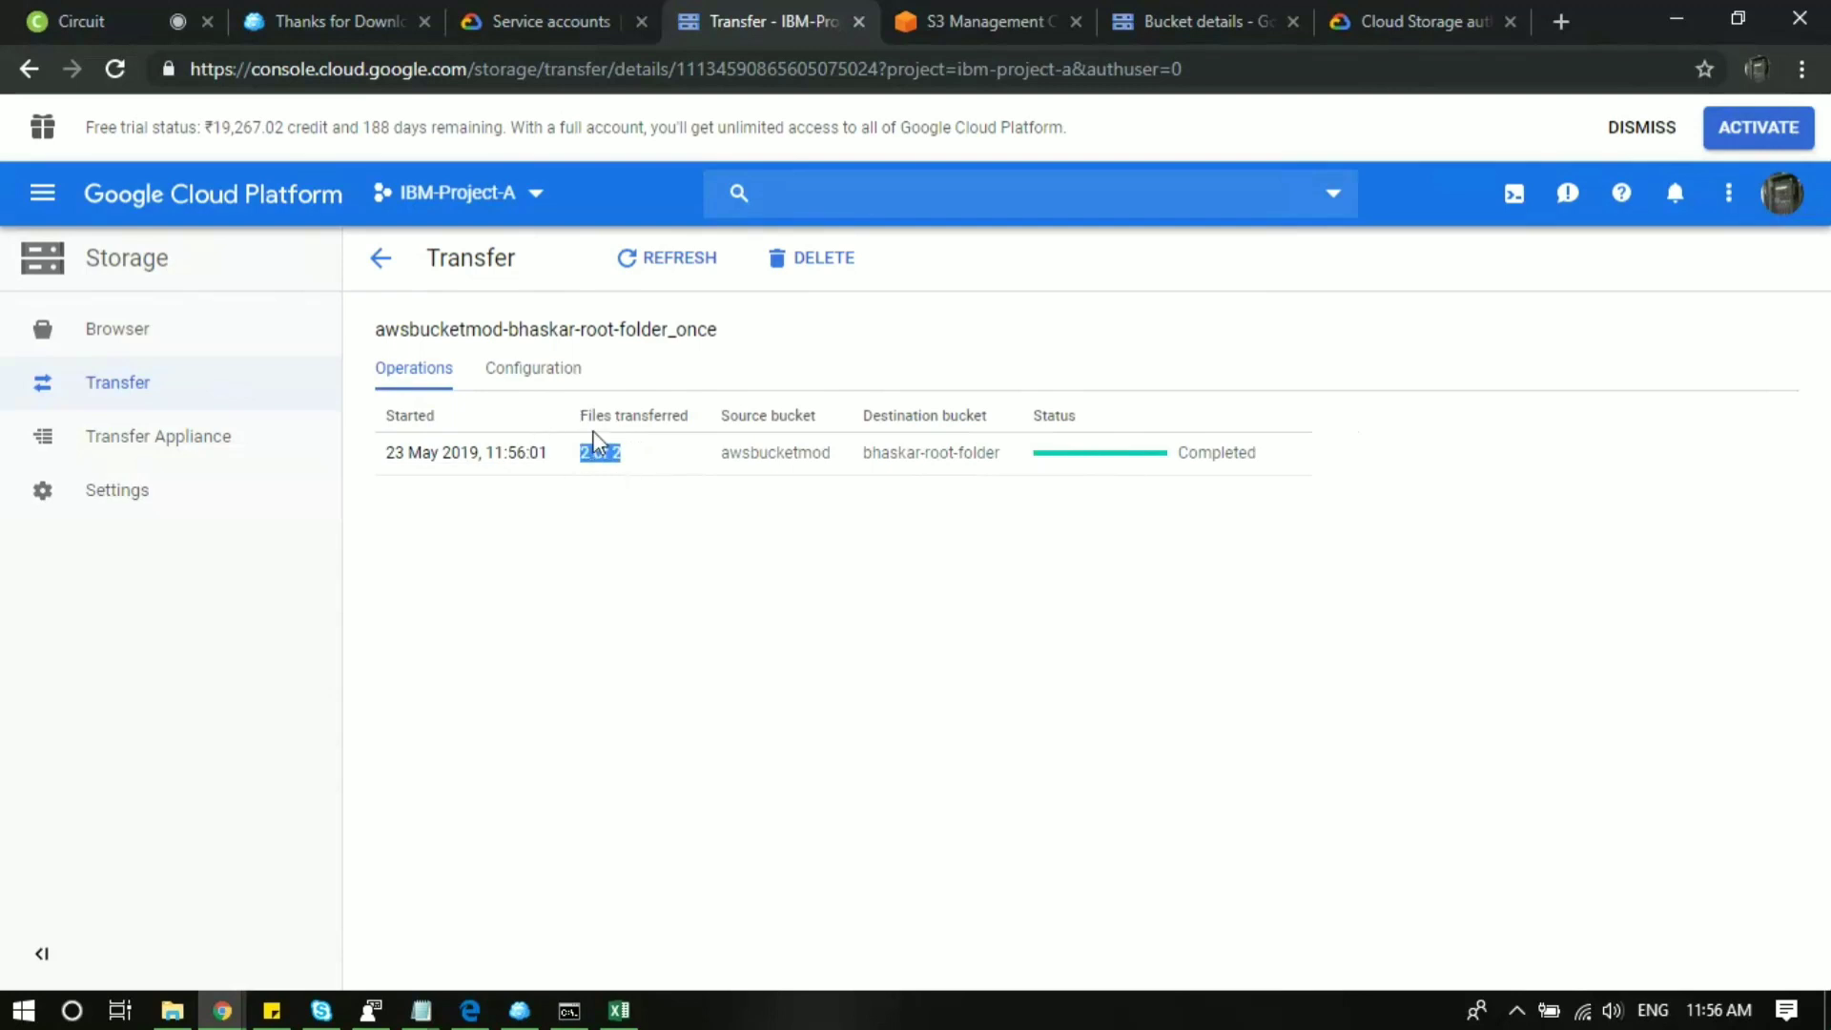
pyautogui.click(981, 21)
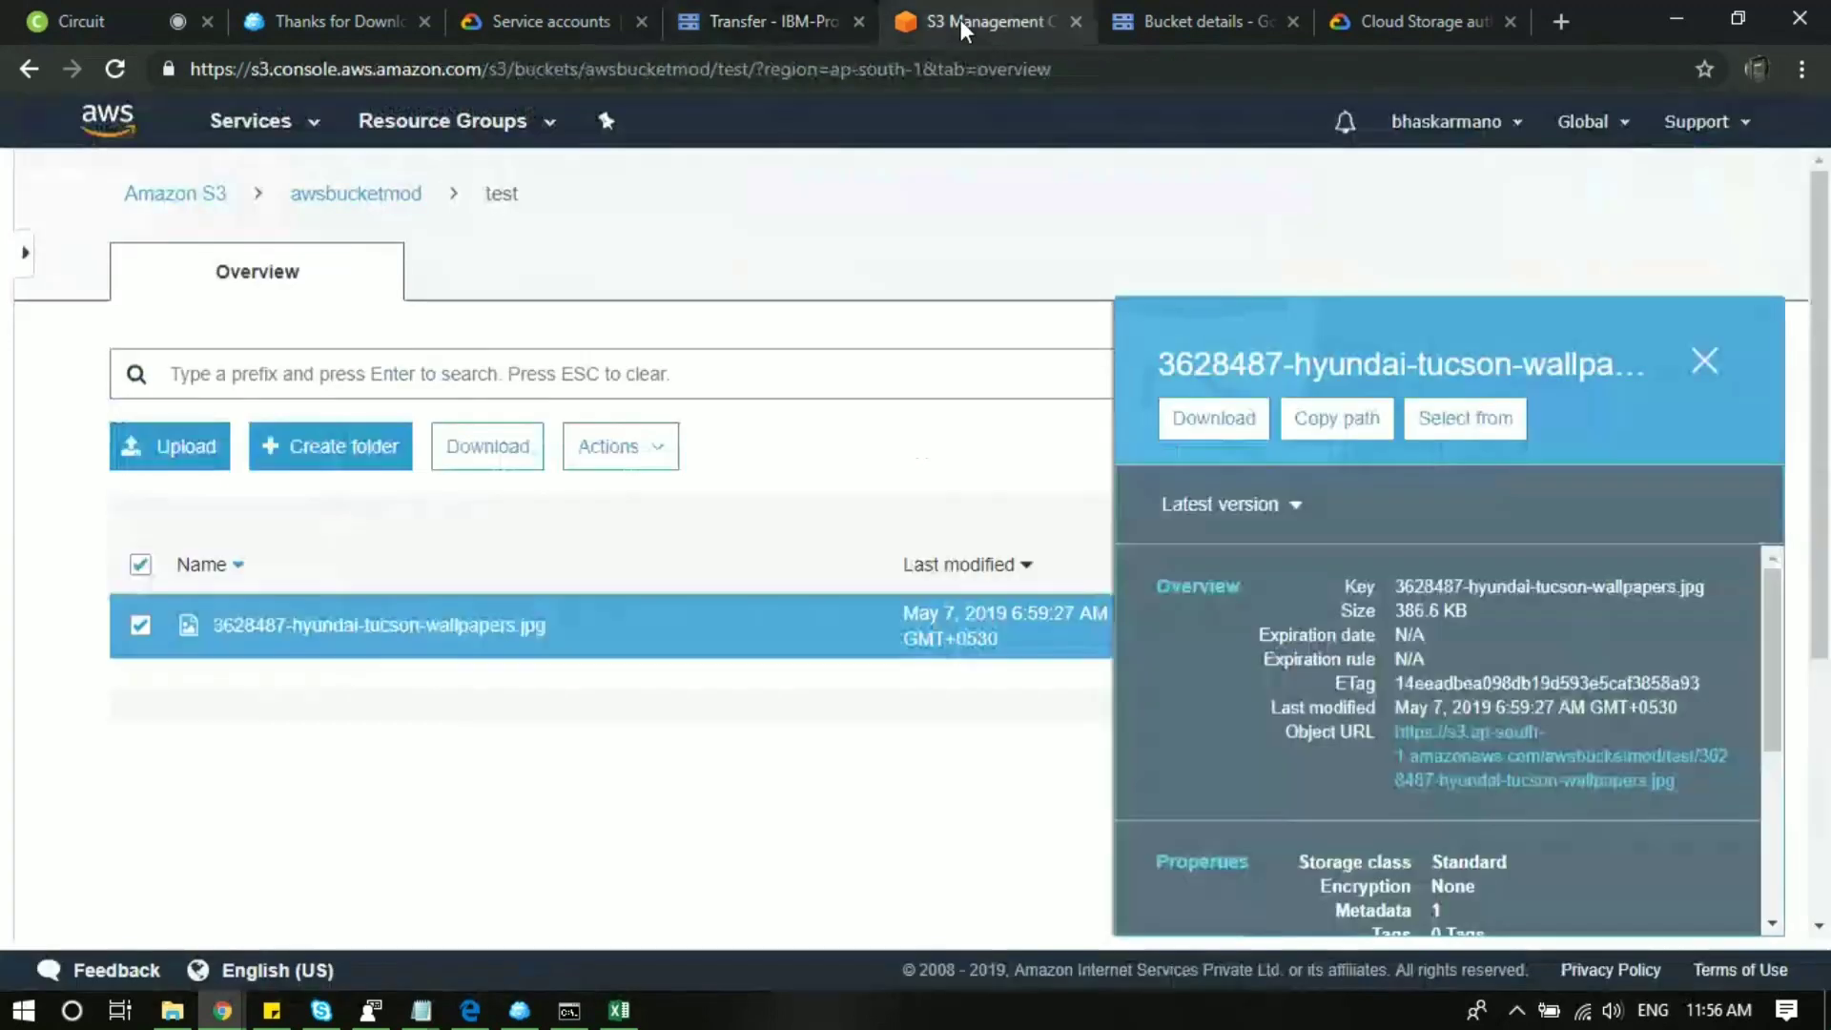
pyautogui.click(1705, 361)
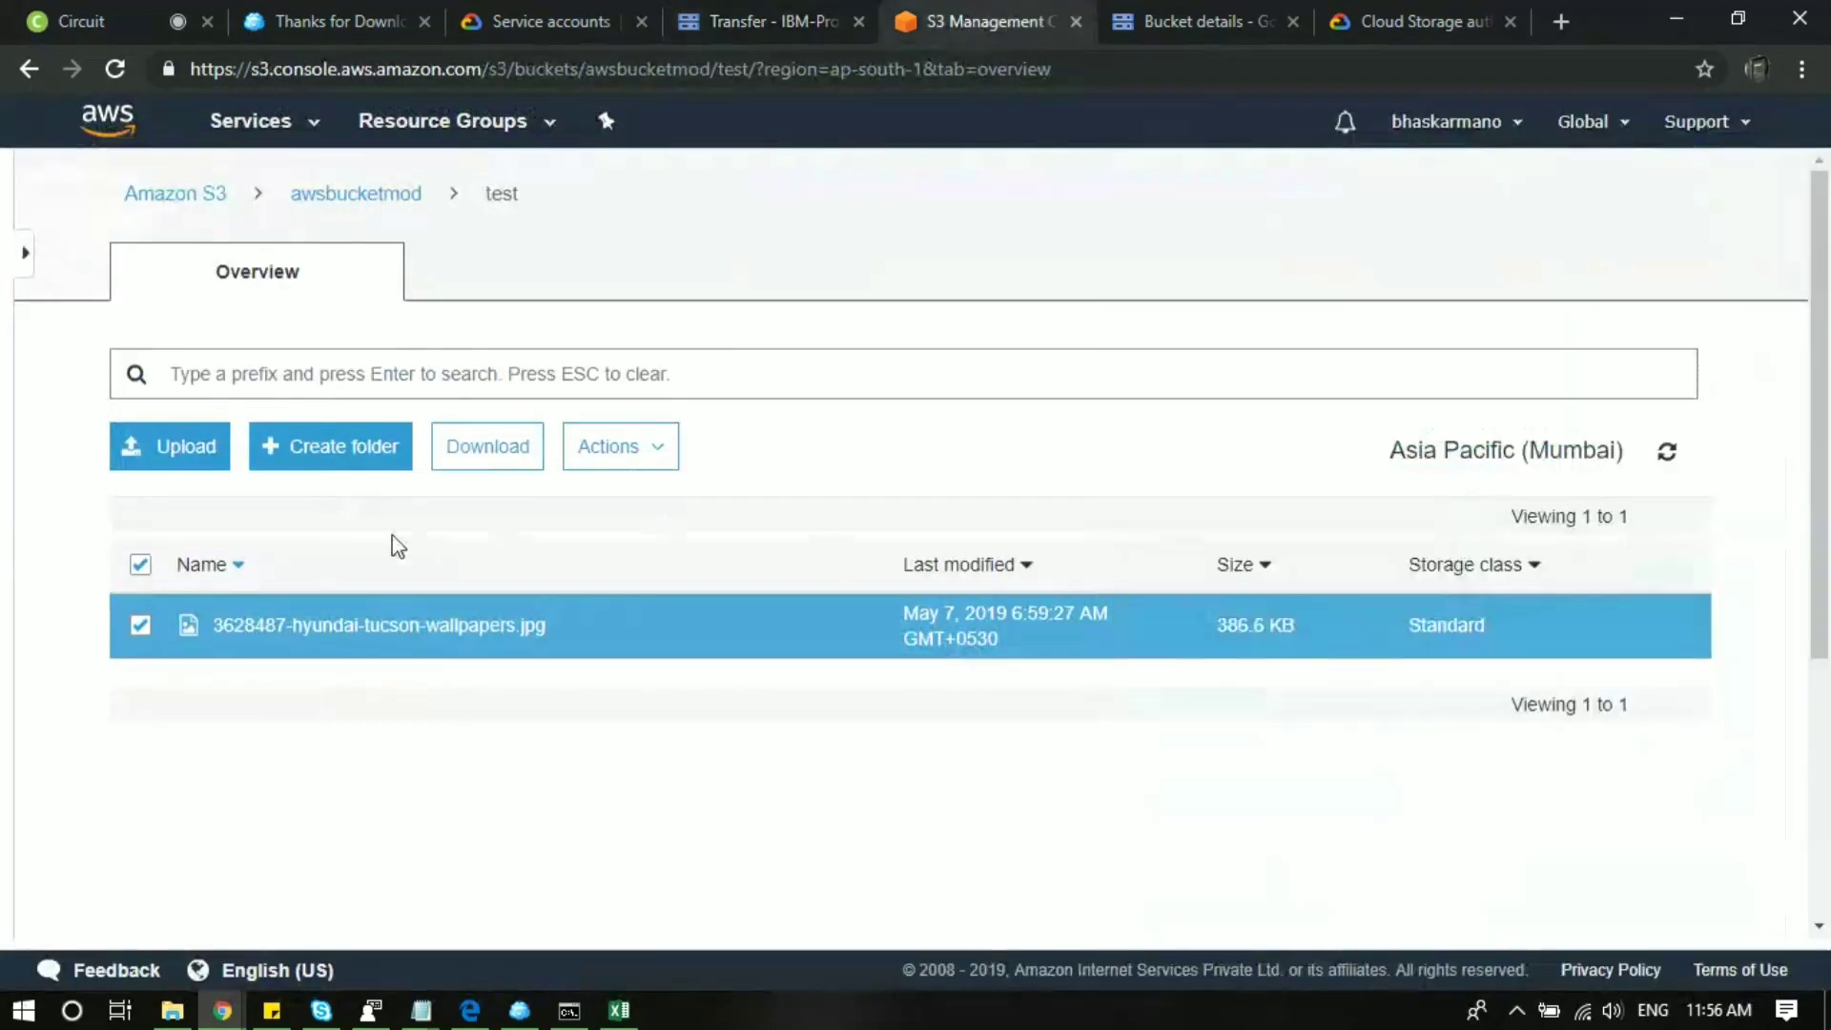
pyautogui.moveTo(208, 220)
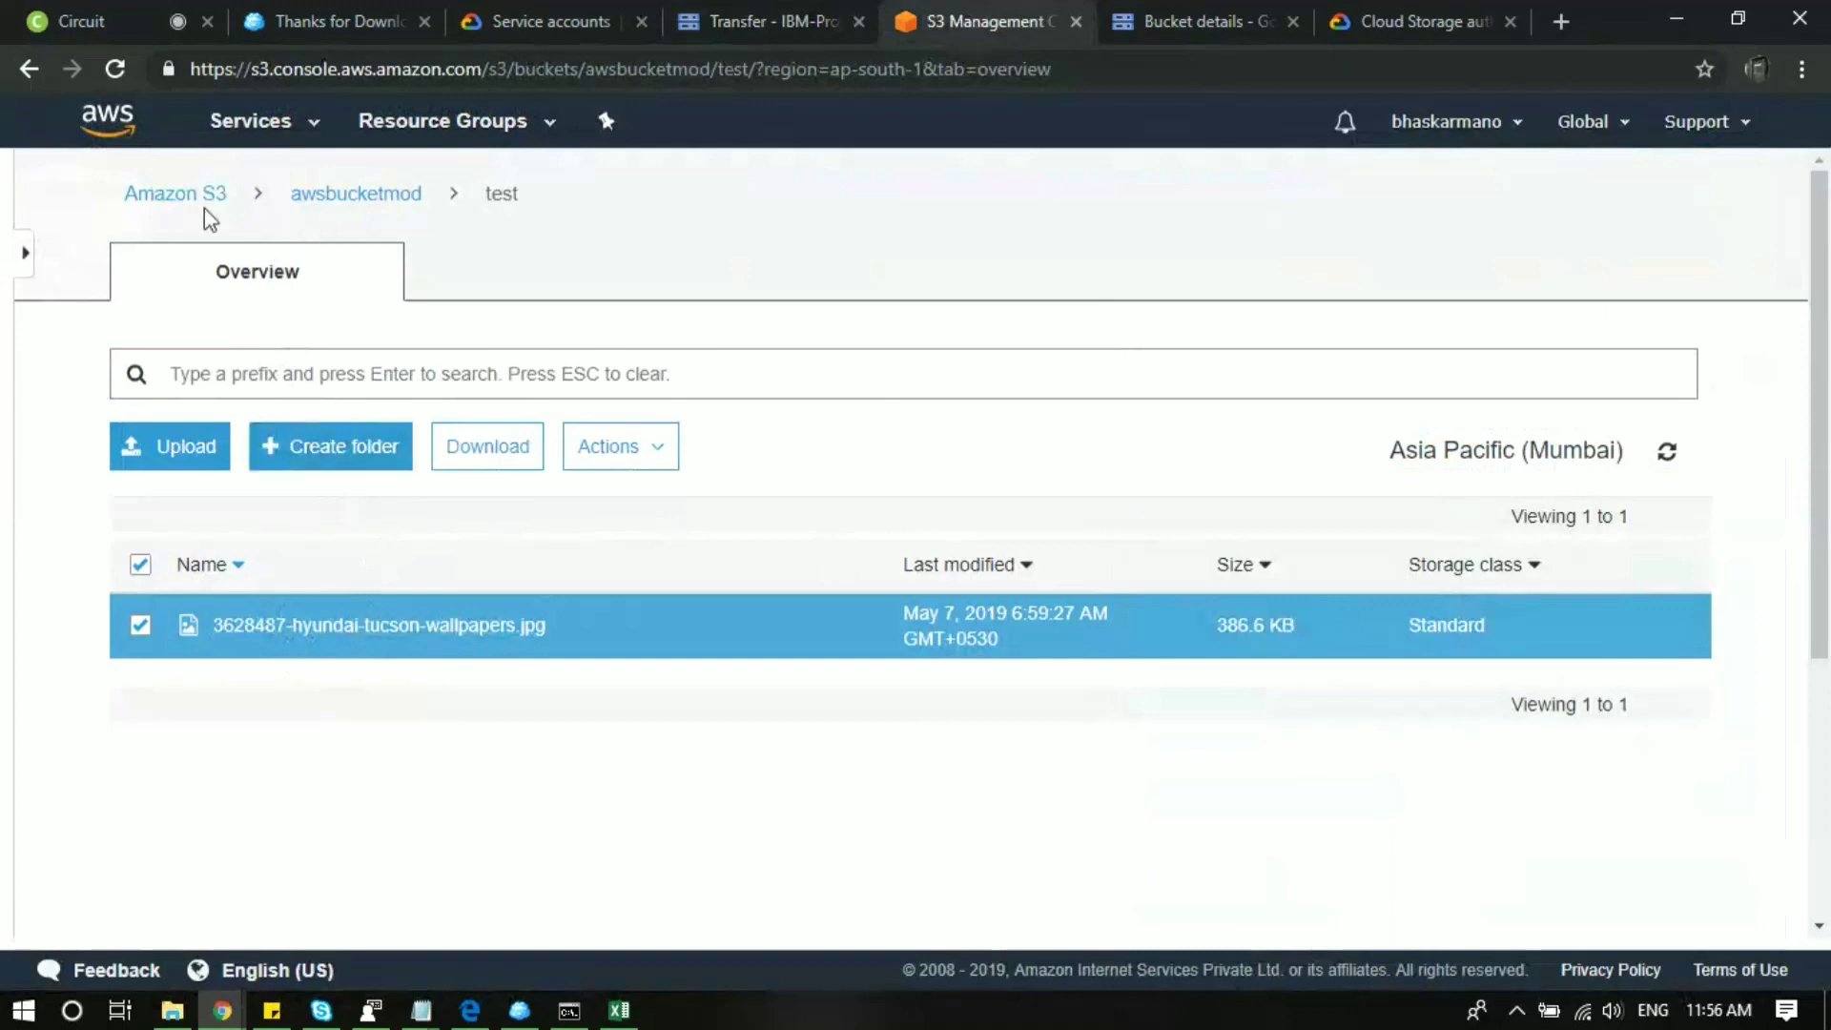
pyautogui.click(354, 193)
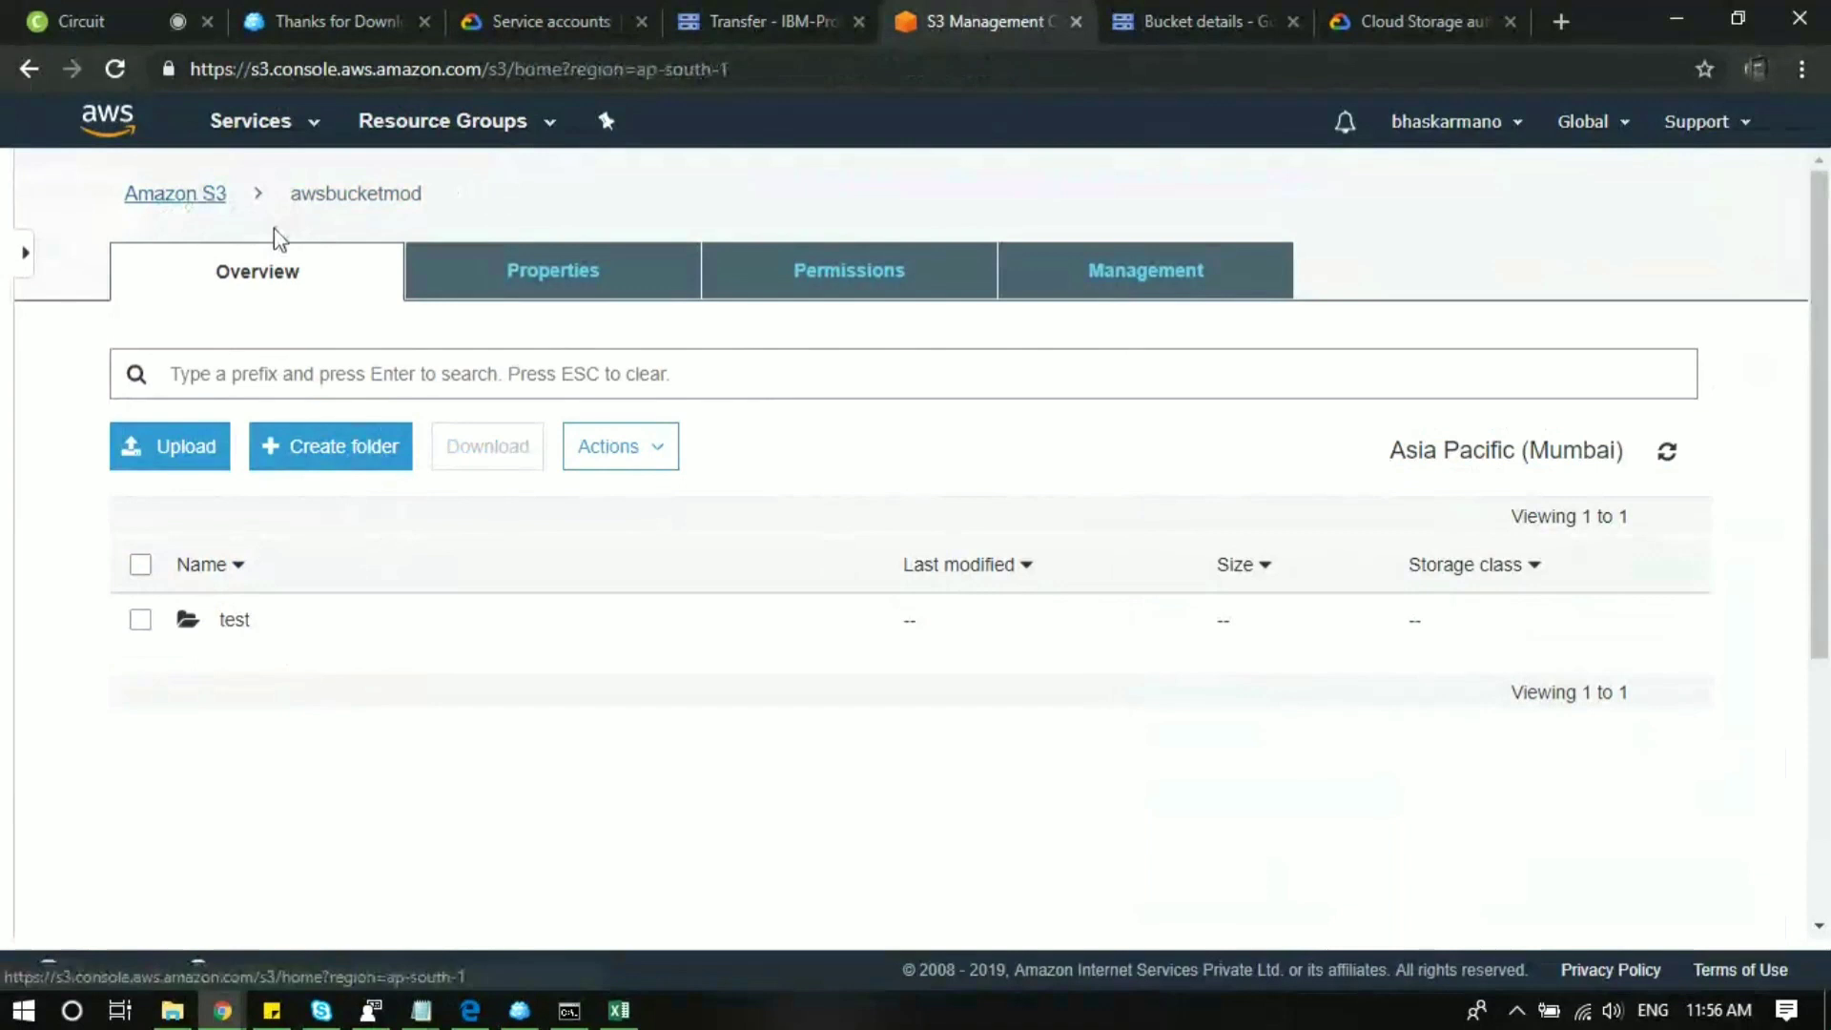
pyautogui.click(173, 193)
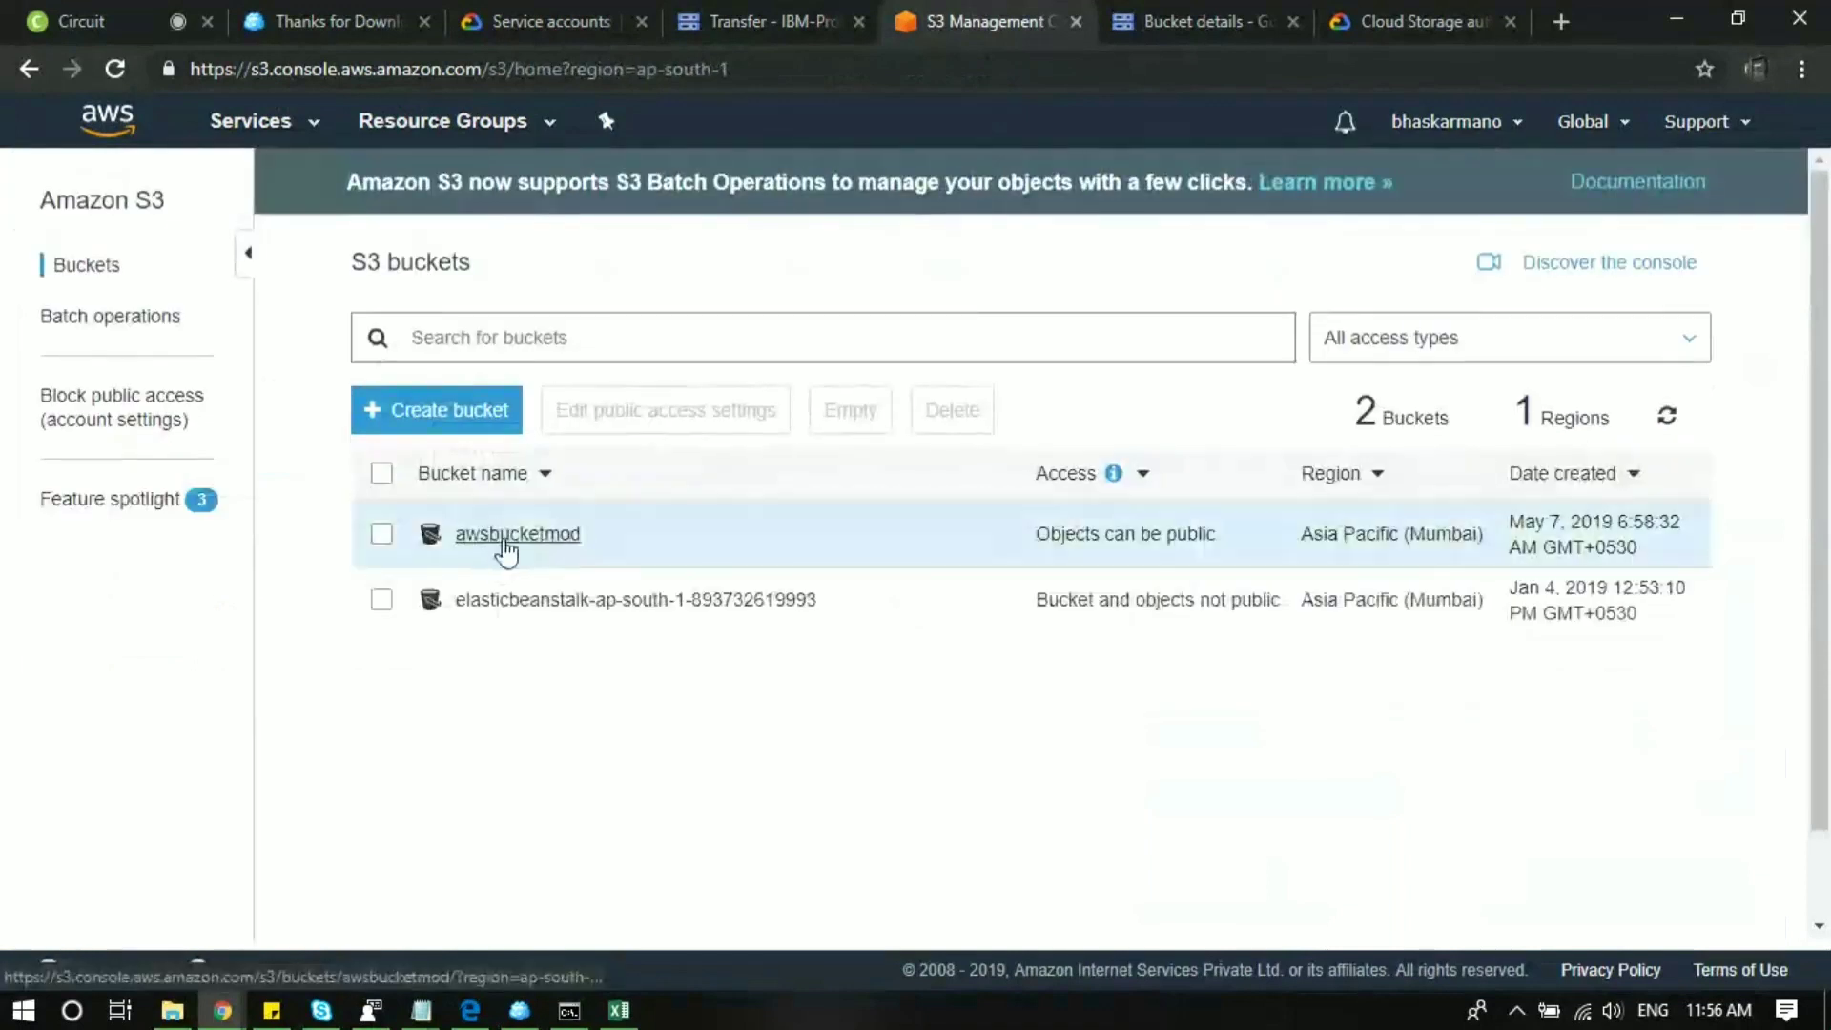
pyautogui.click(516, 534)
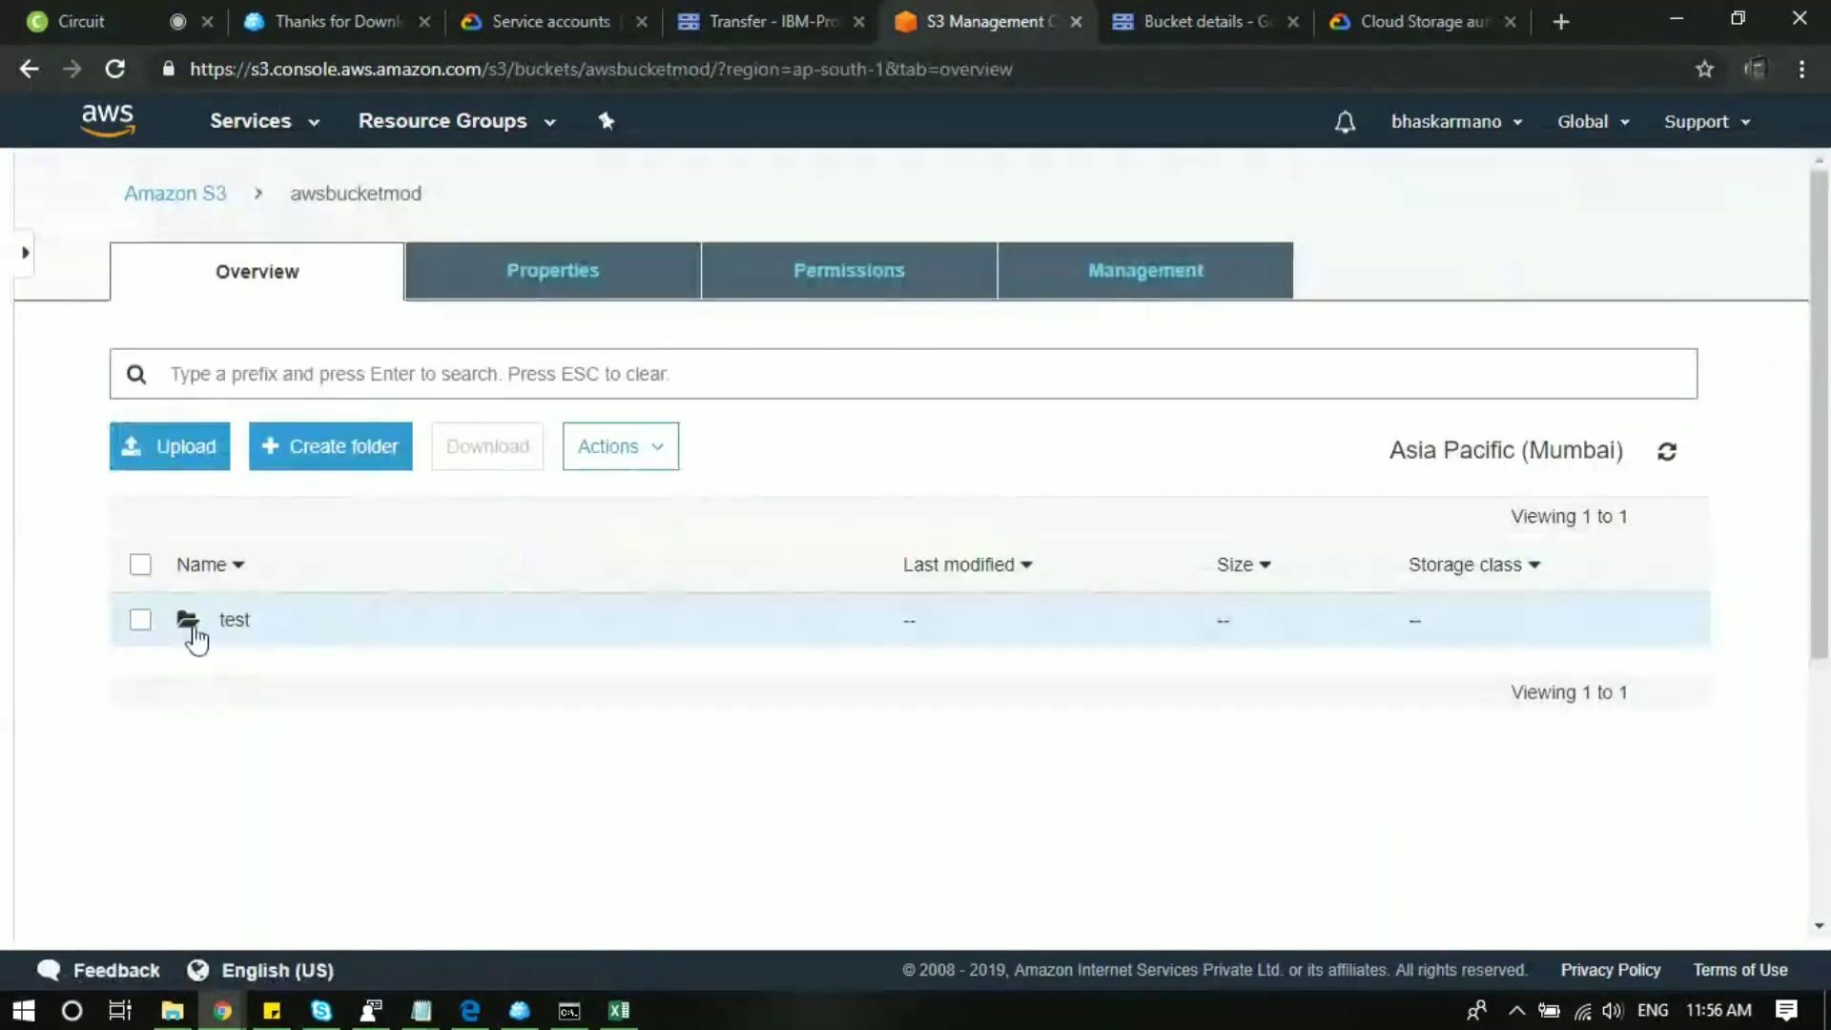
pyautogui.click(233, 620)
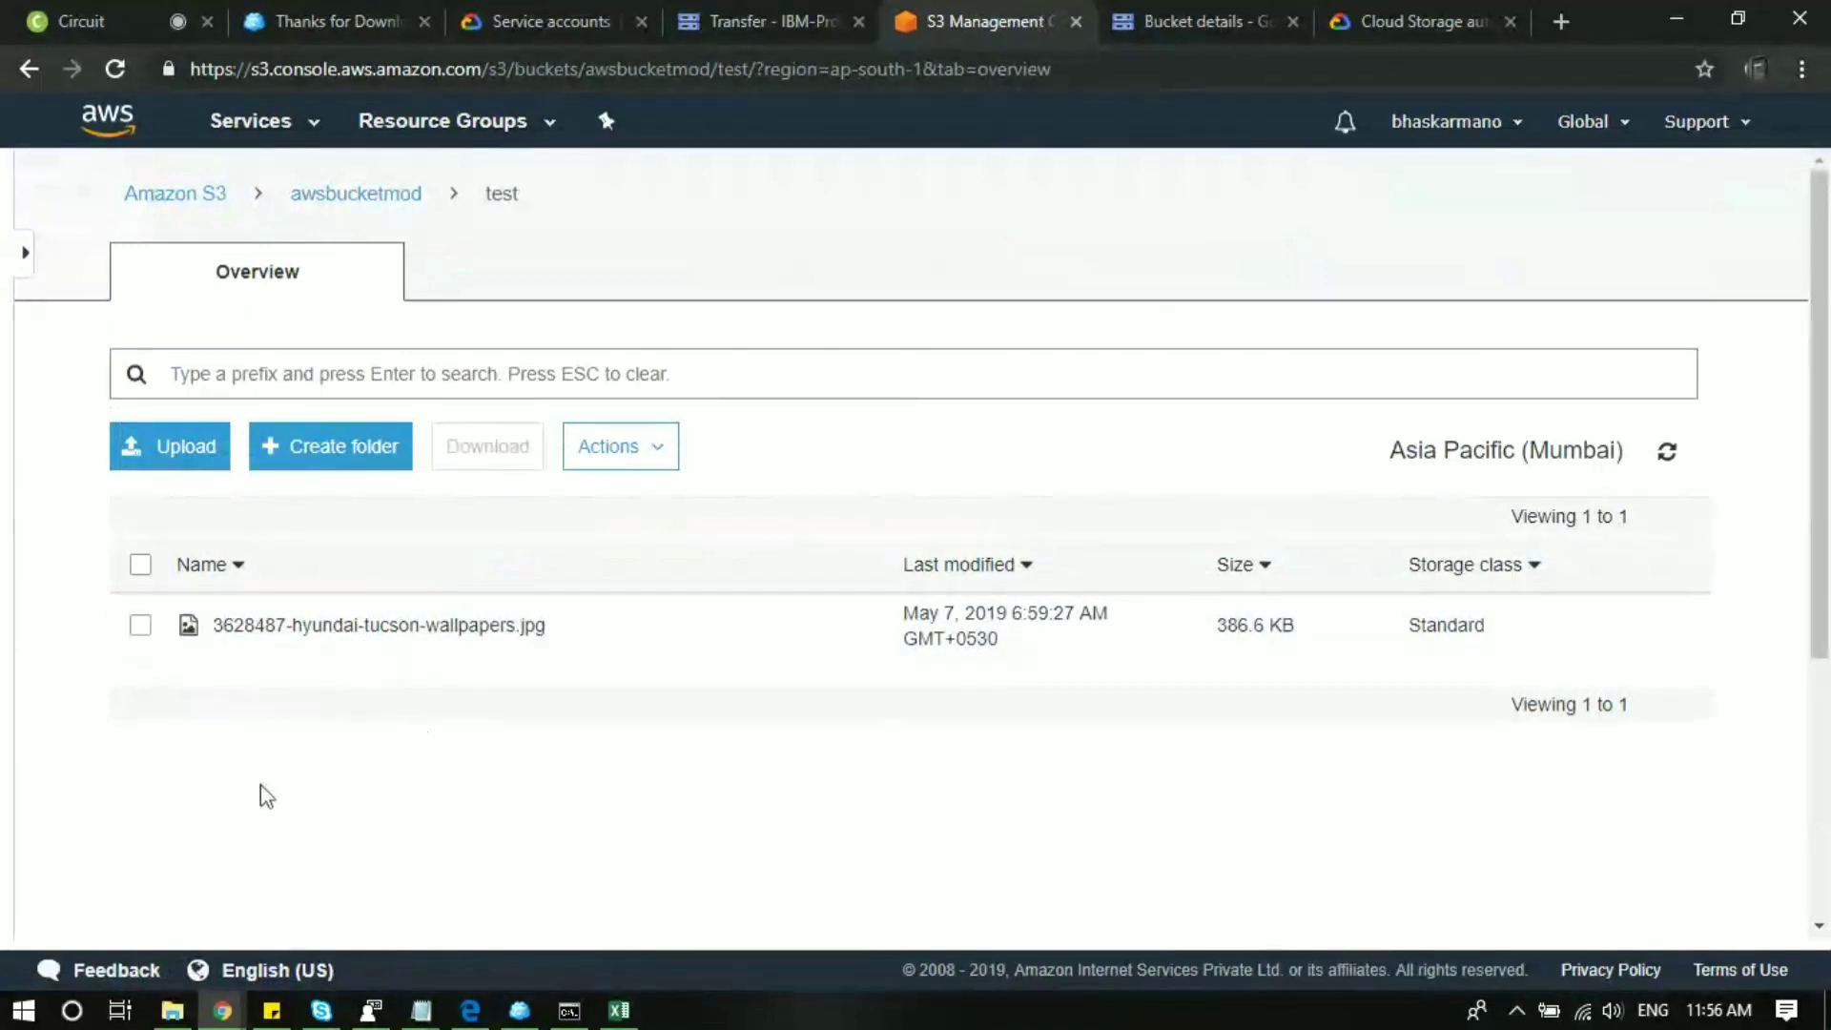
pyautogui.click(769, 21)
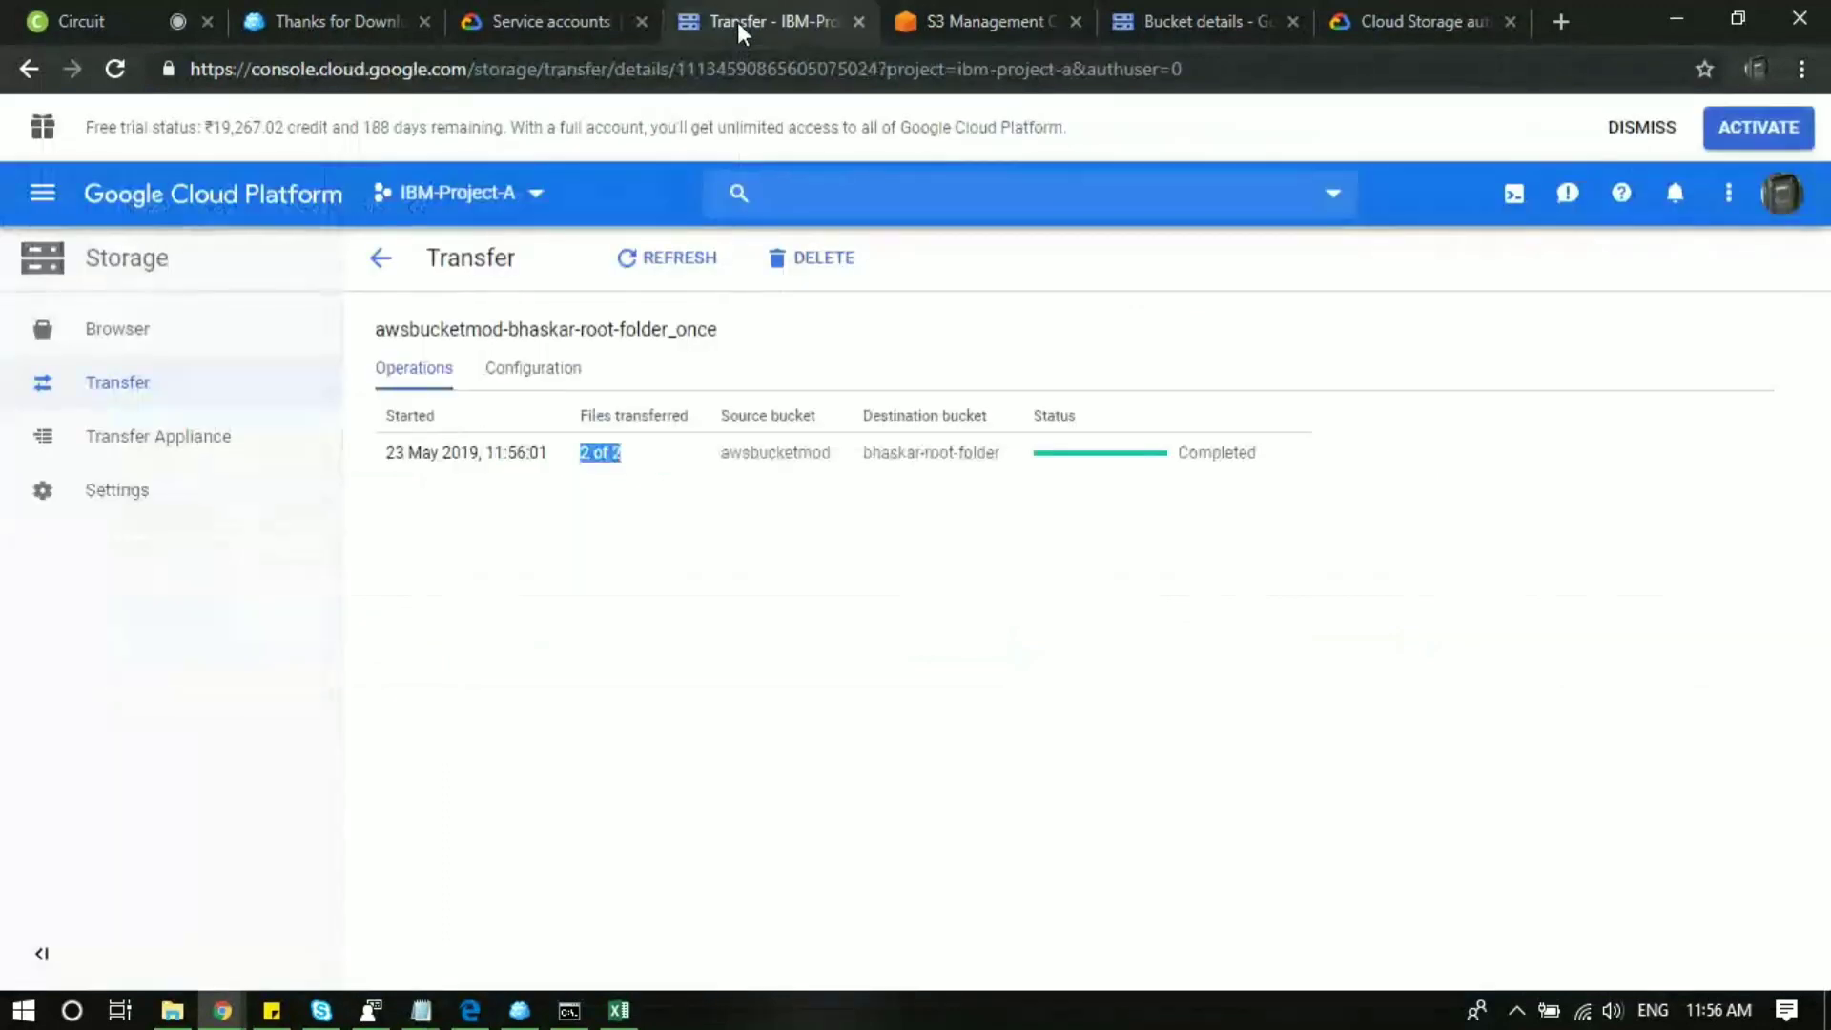
# Browse bhaskar-root-folder's test/ folder and open the transferred Hyundai wallpaper JPG.
pyautogui.click(116, 328)
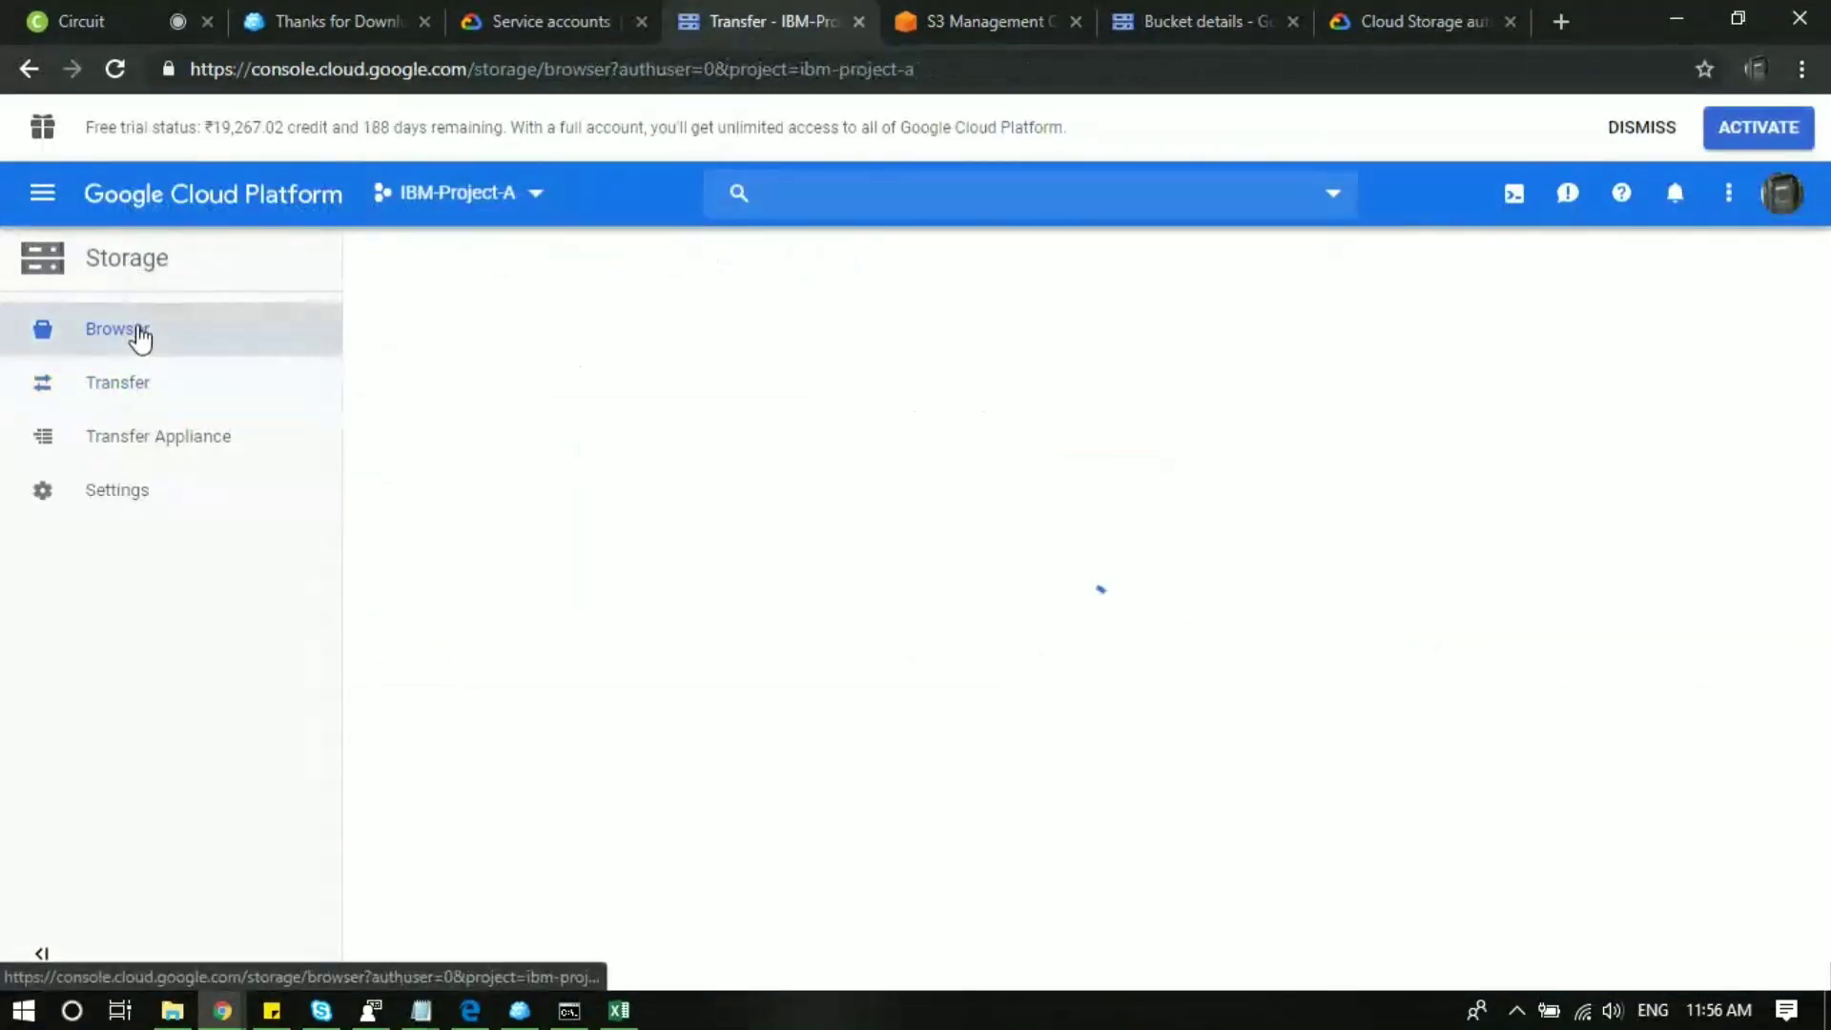
pyautogui.click(116, 328)
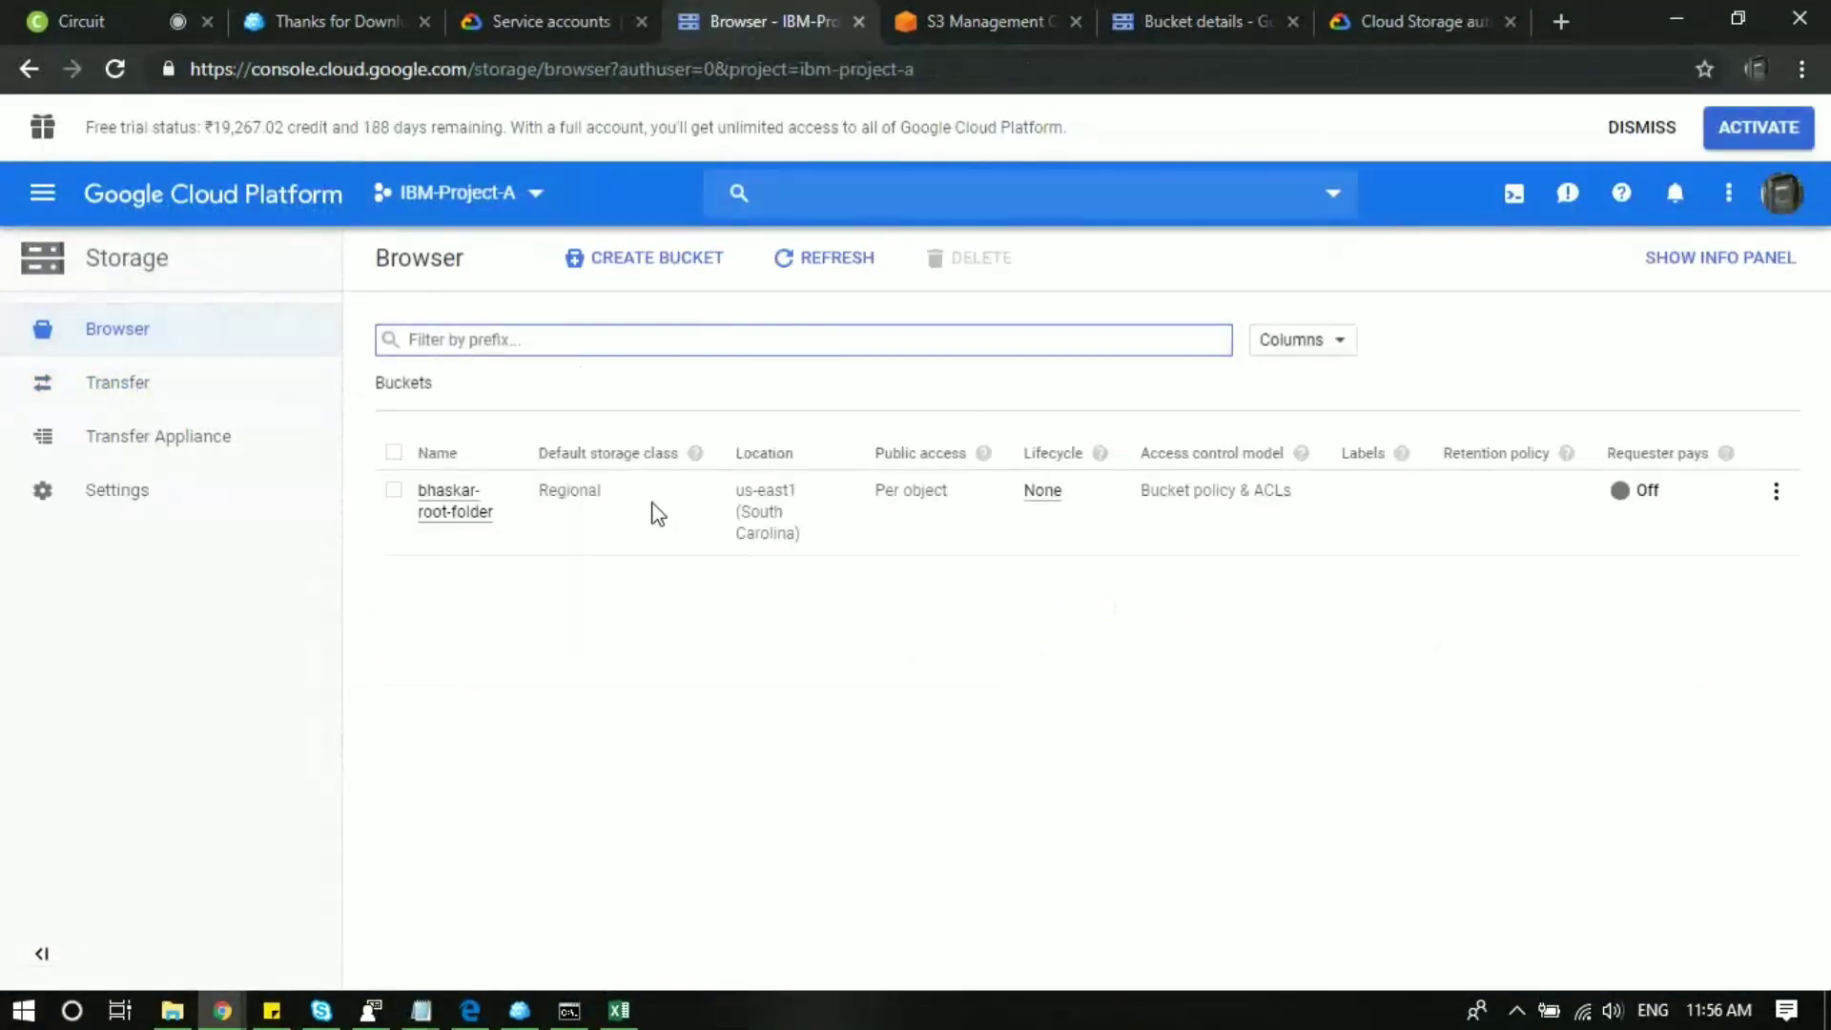
pyautogui.click(453, 500)
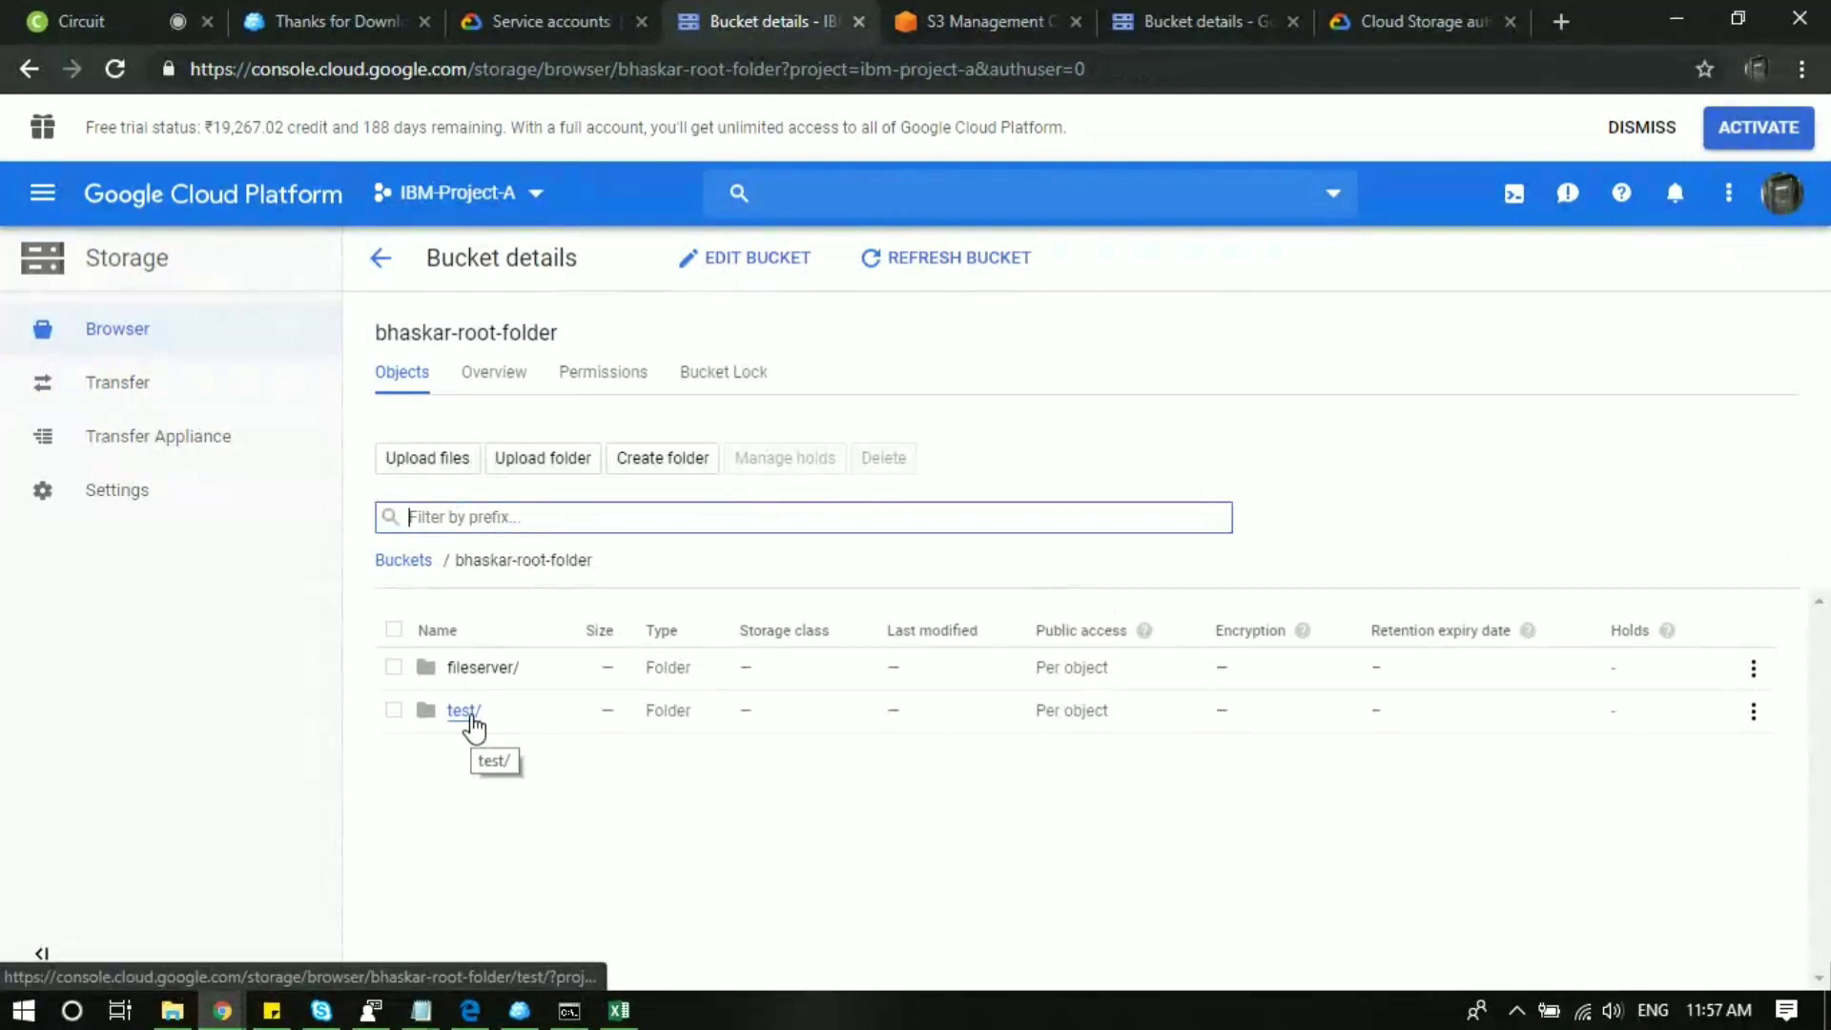
pyautogui.click(462, 710)
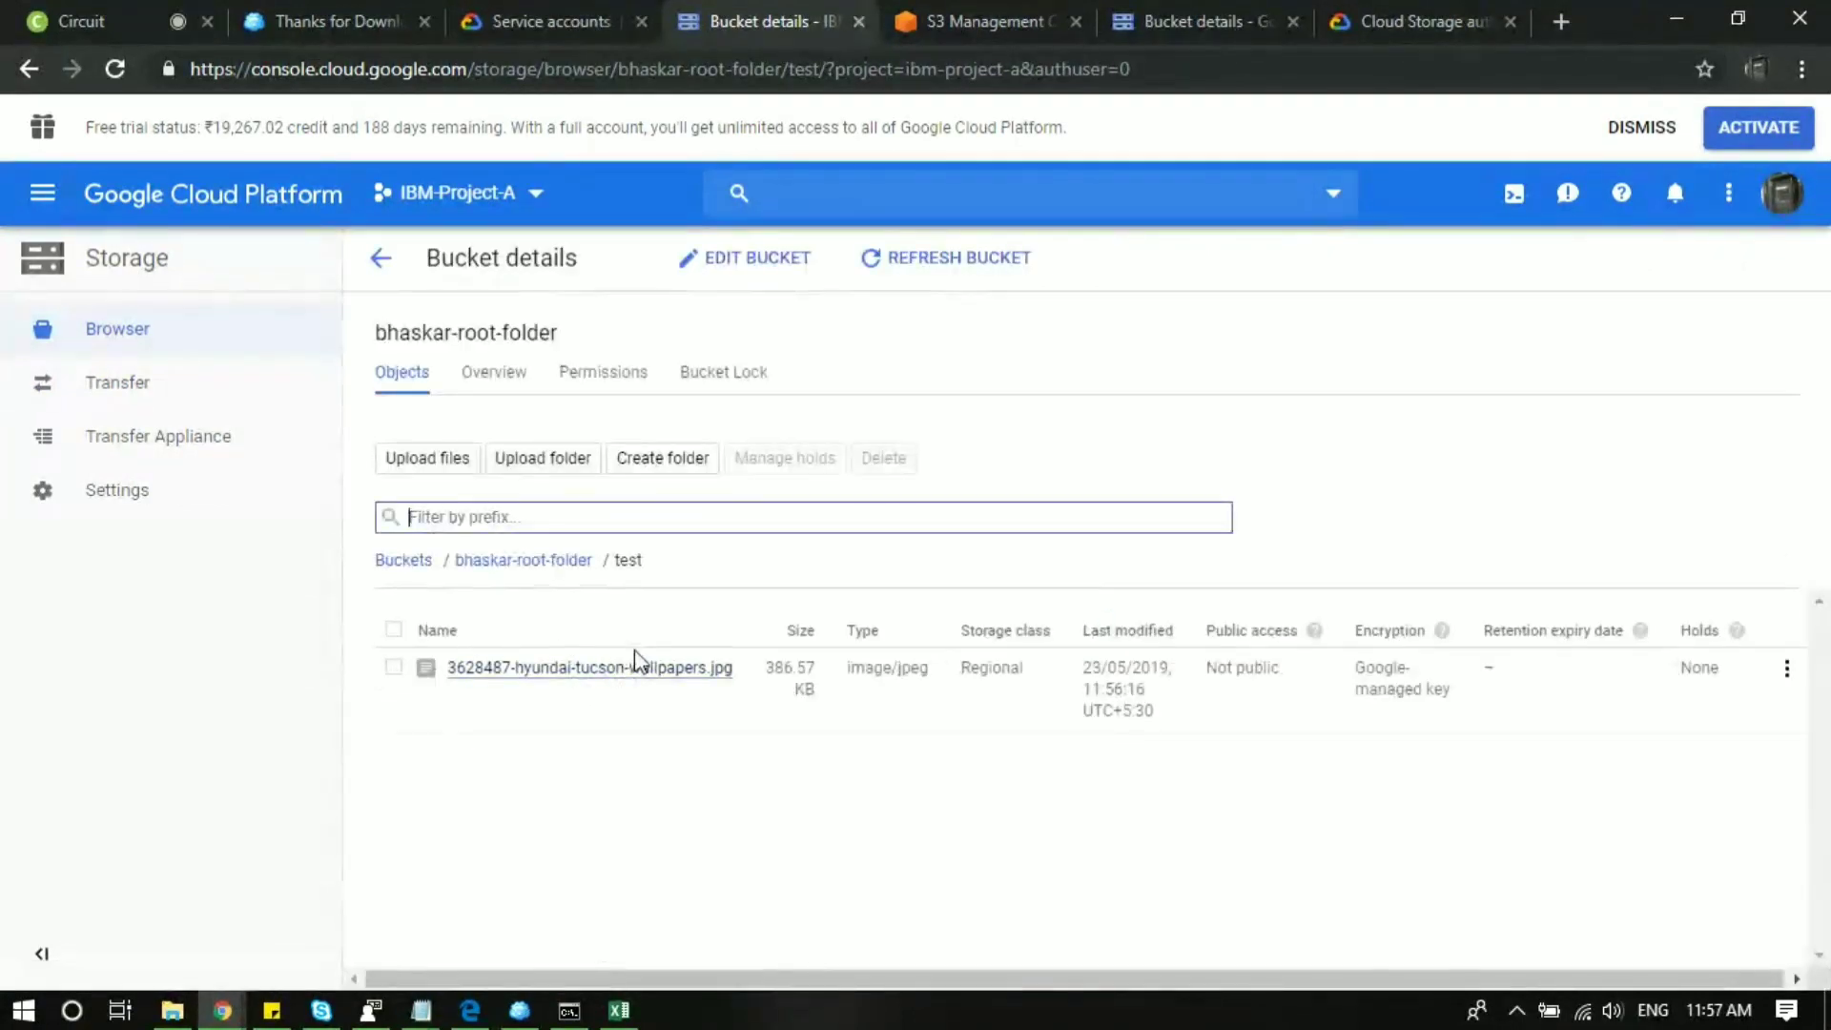
pyautogui.click(589, 666)
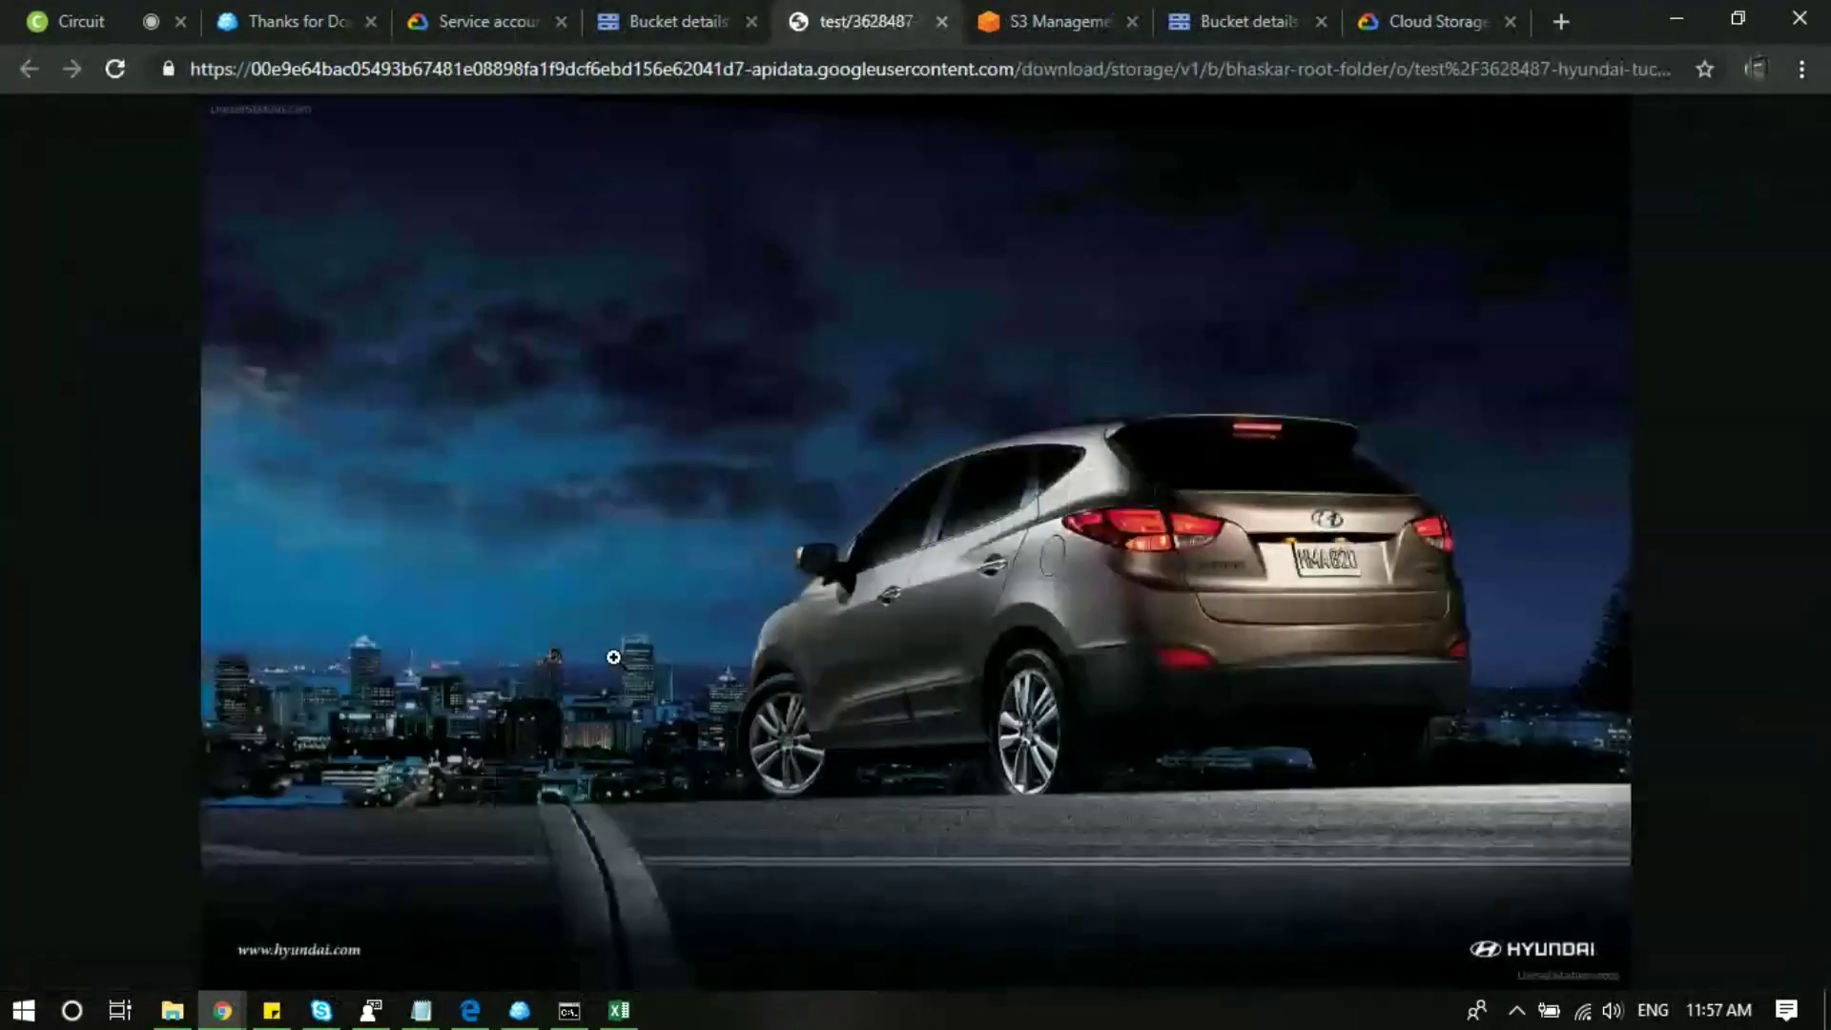